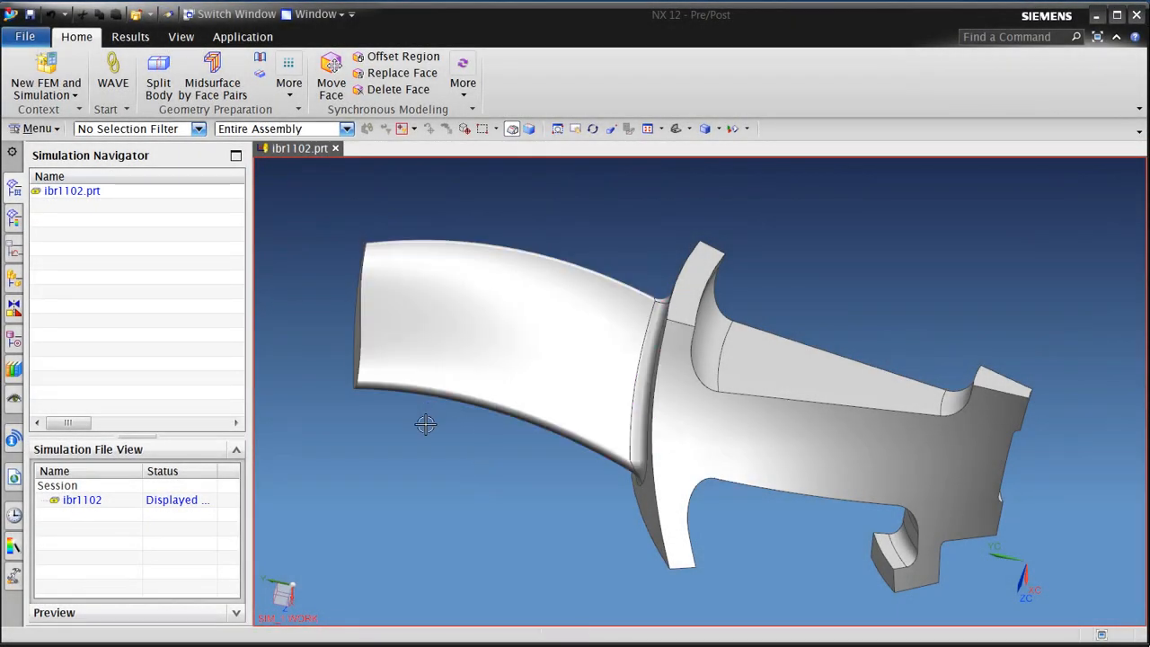
- Orbit the ibr1102 blade to view it from two sides, then show the application environments
left_click_drag(427, 425, 508, 430)
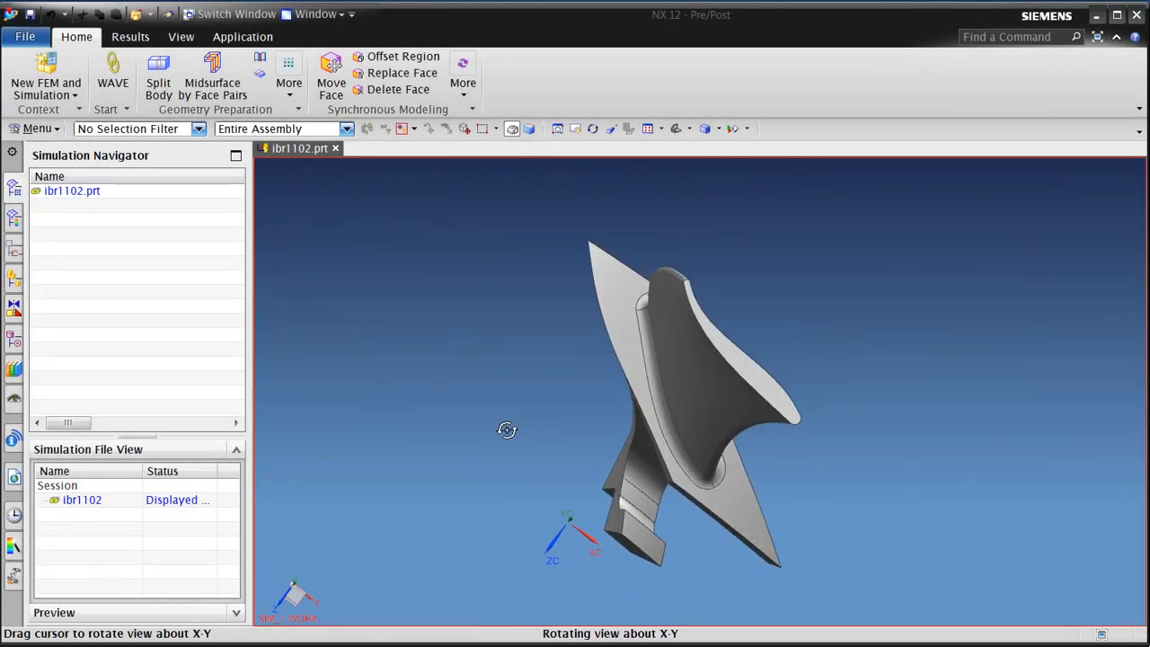
left_click_drag(507, 428, 497, 440)
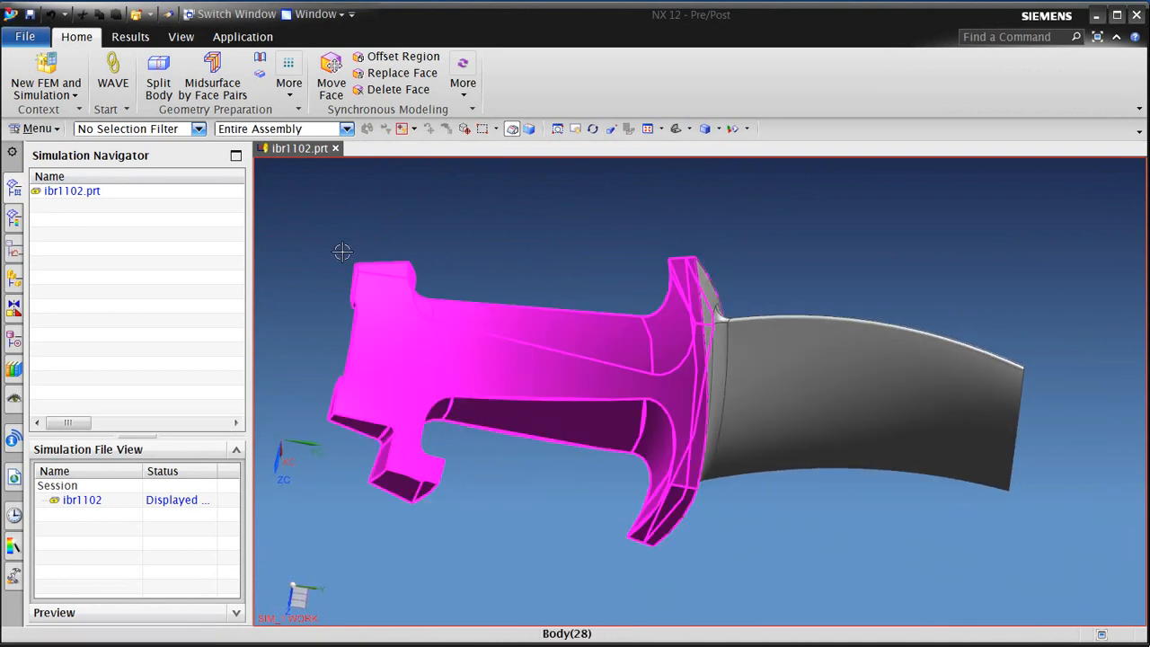
left_click(243, 37)
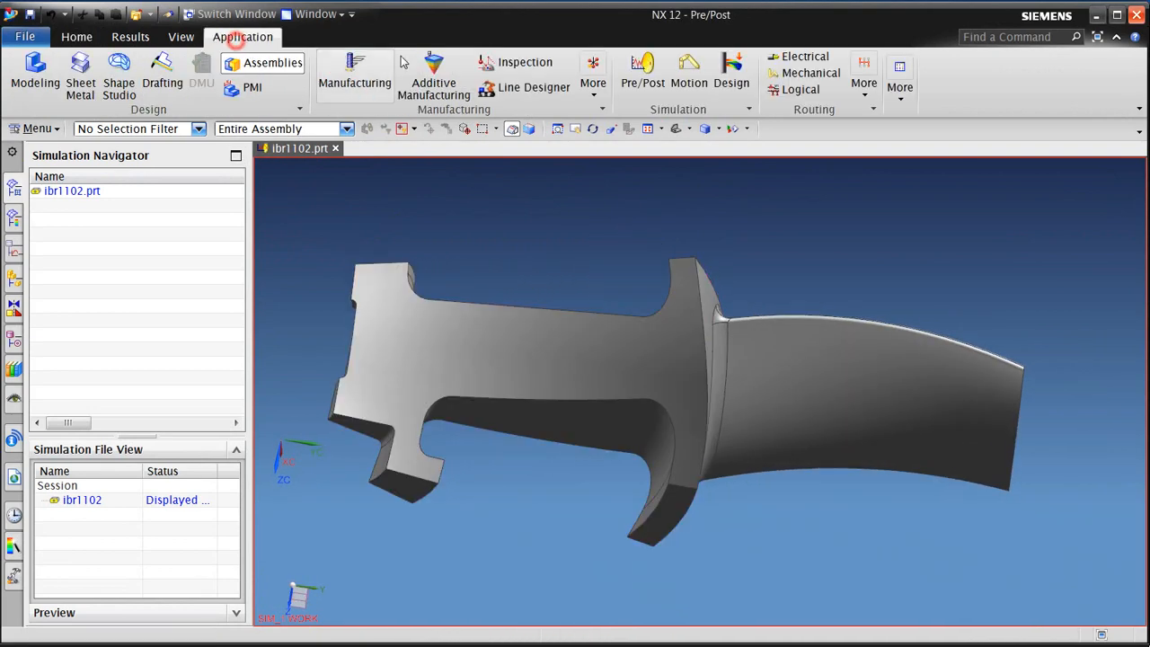
- Create FEM ibr1102_fem5 and simulation ibr1102_sim5 with a linear statics solution
right_click(70, 190)
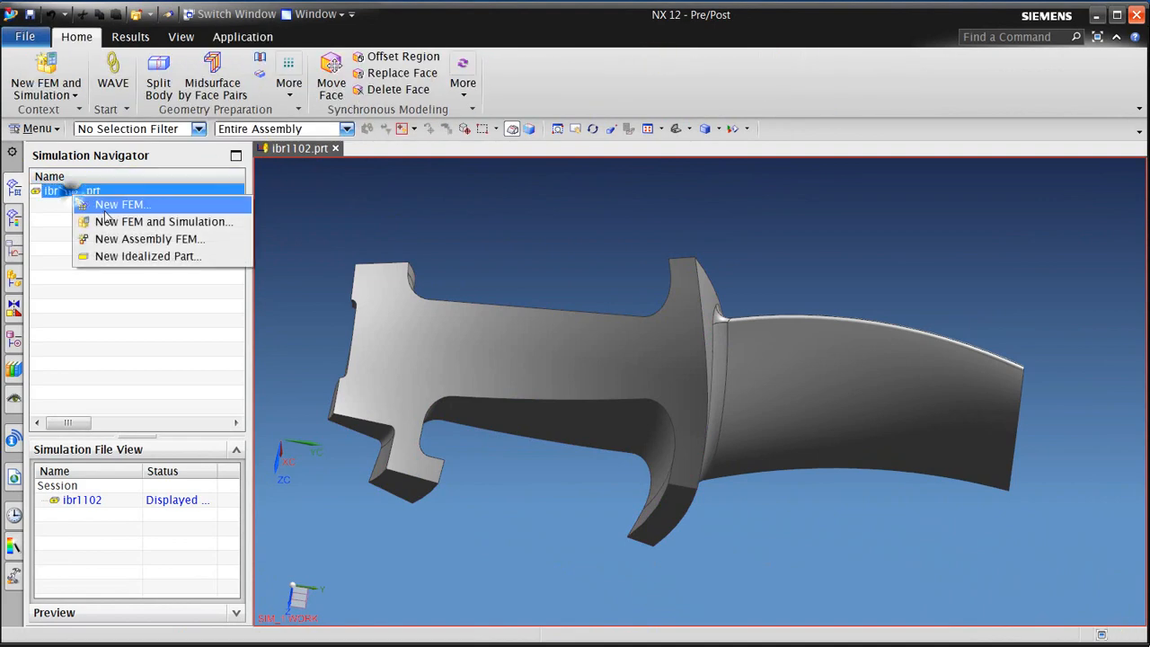
left_click(164, 222)
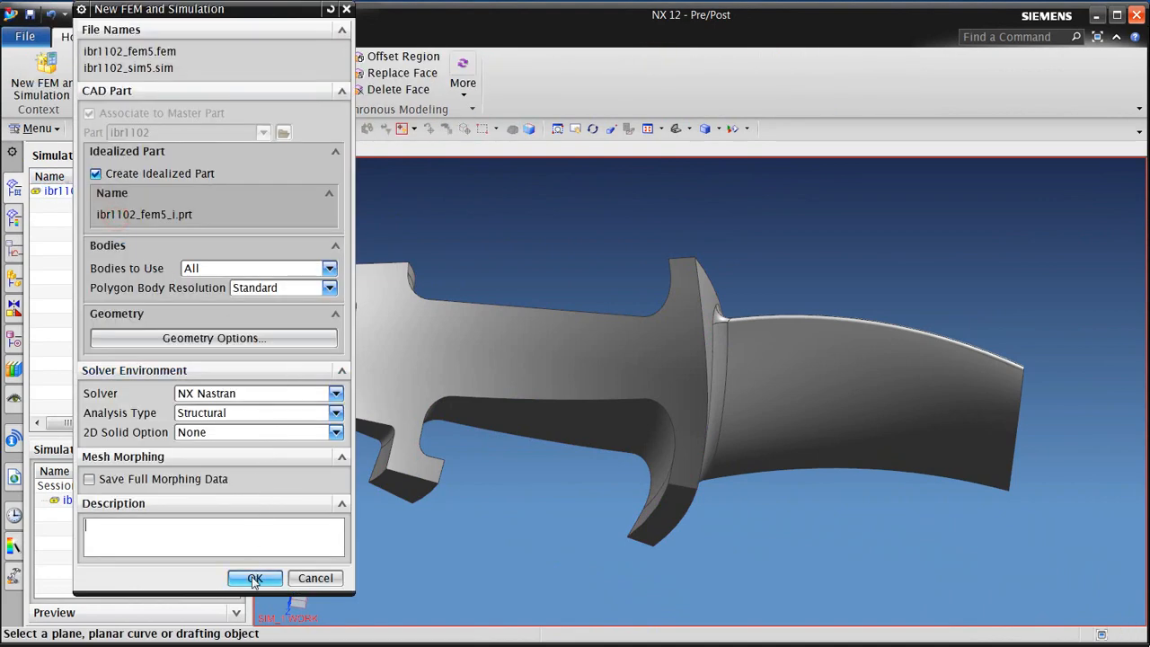
left_click(254, 578)
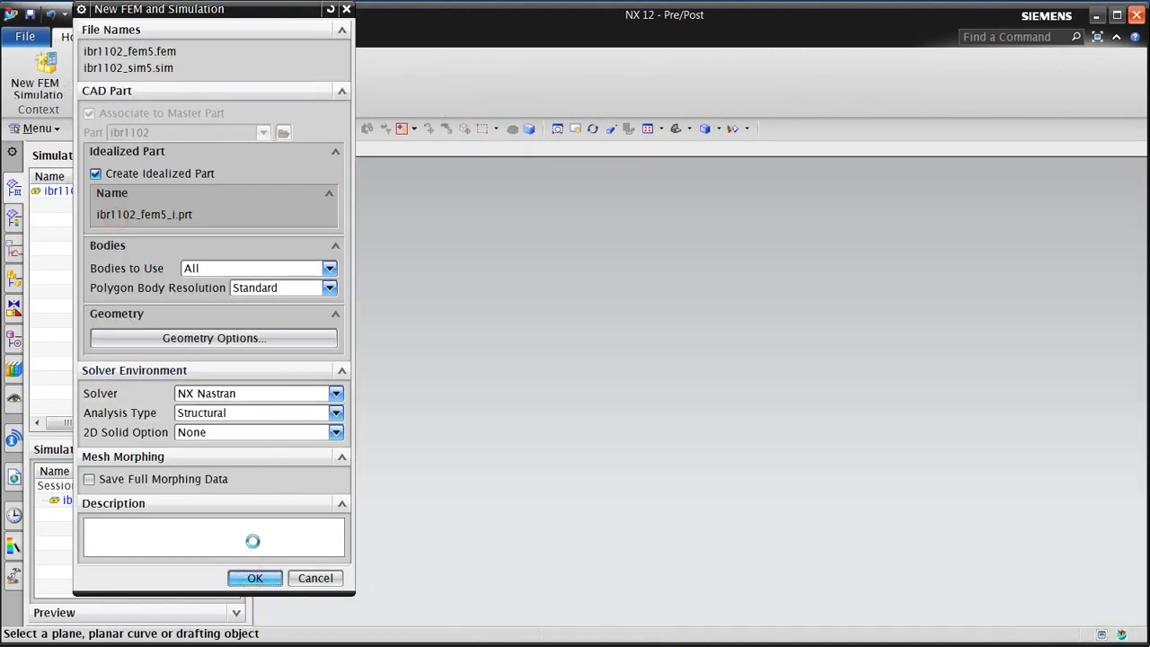
left_click(254, 578)
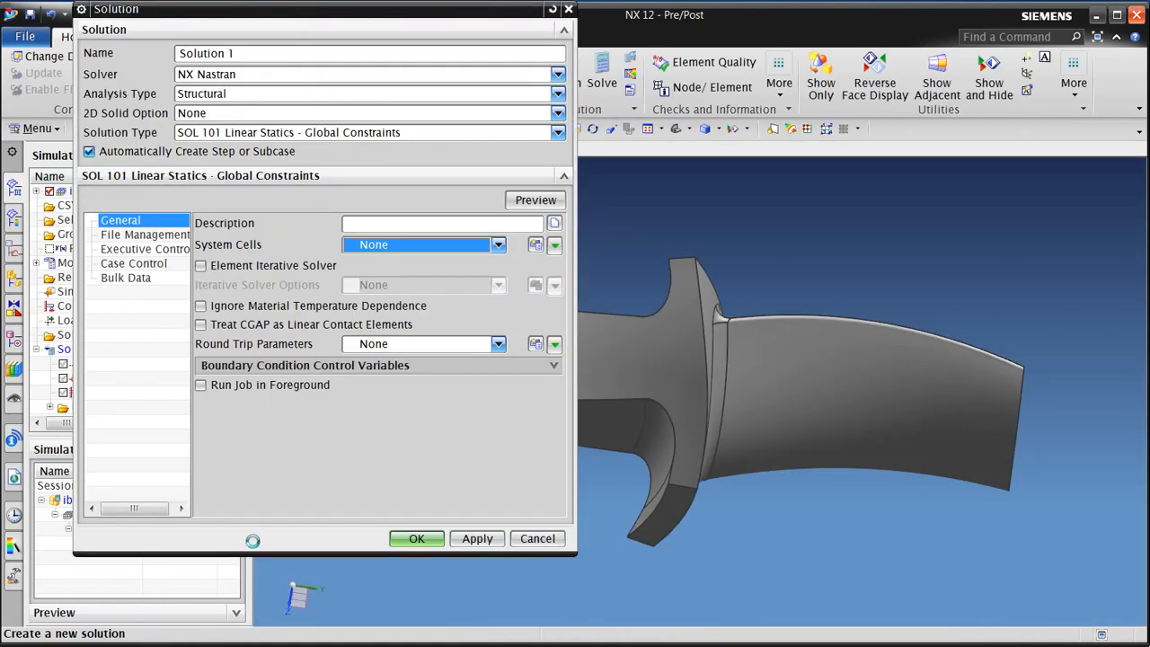
left_click(416, 538)
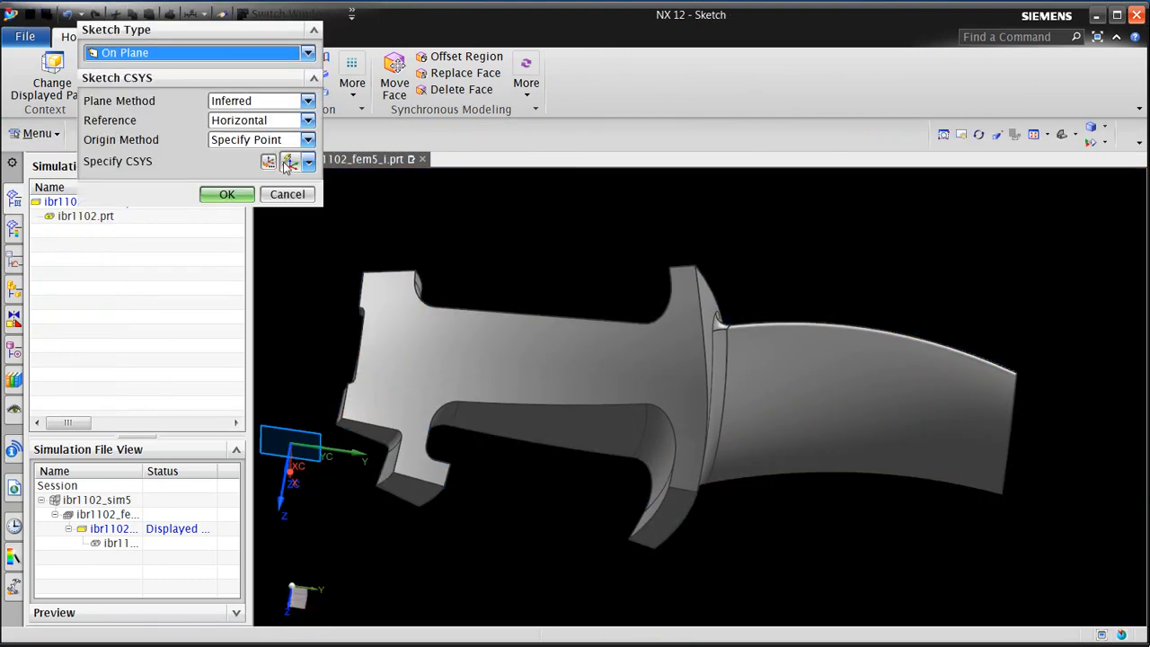
- Start the idealized-part sketch and draw a circle centred on the platform edge's arc centre
left_click(227, 194)
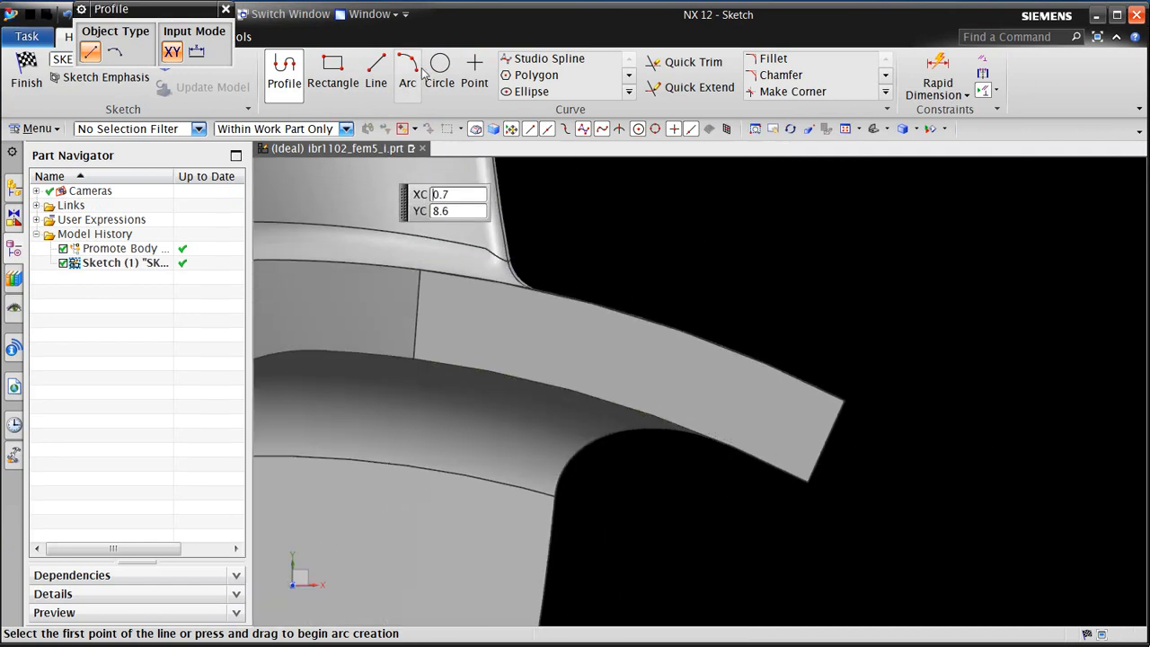
left_click(440, 70)
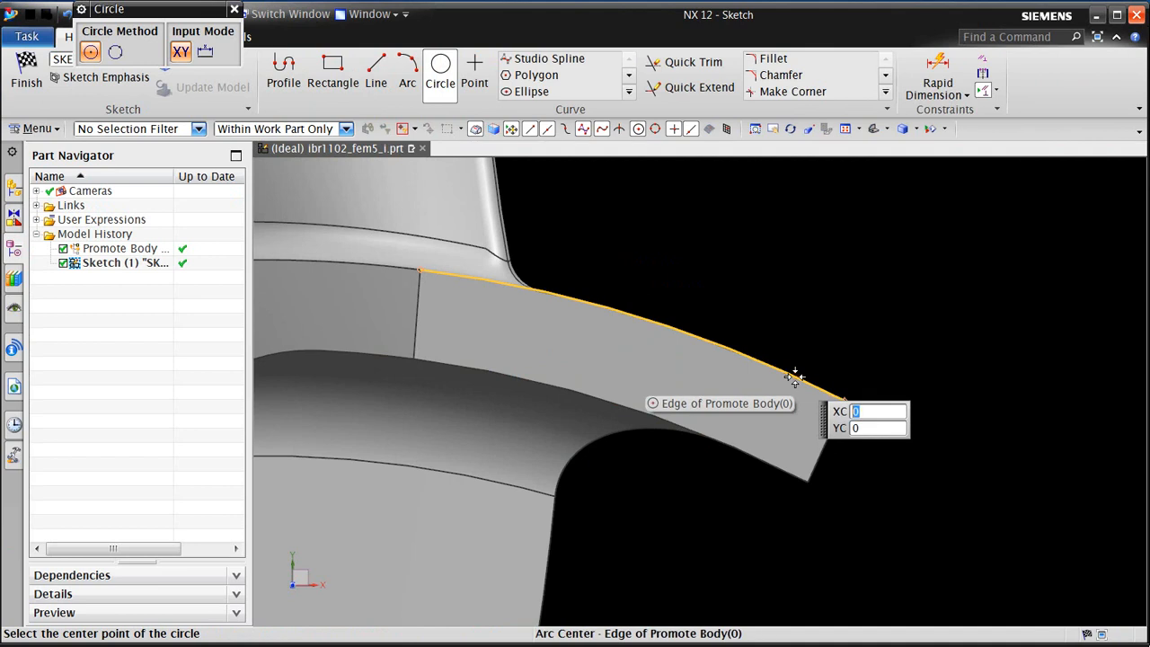
left_click(795, 376)
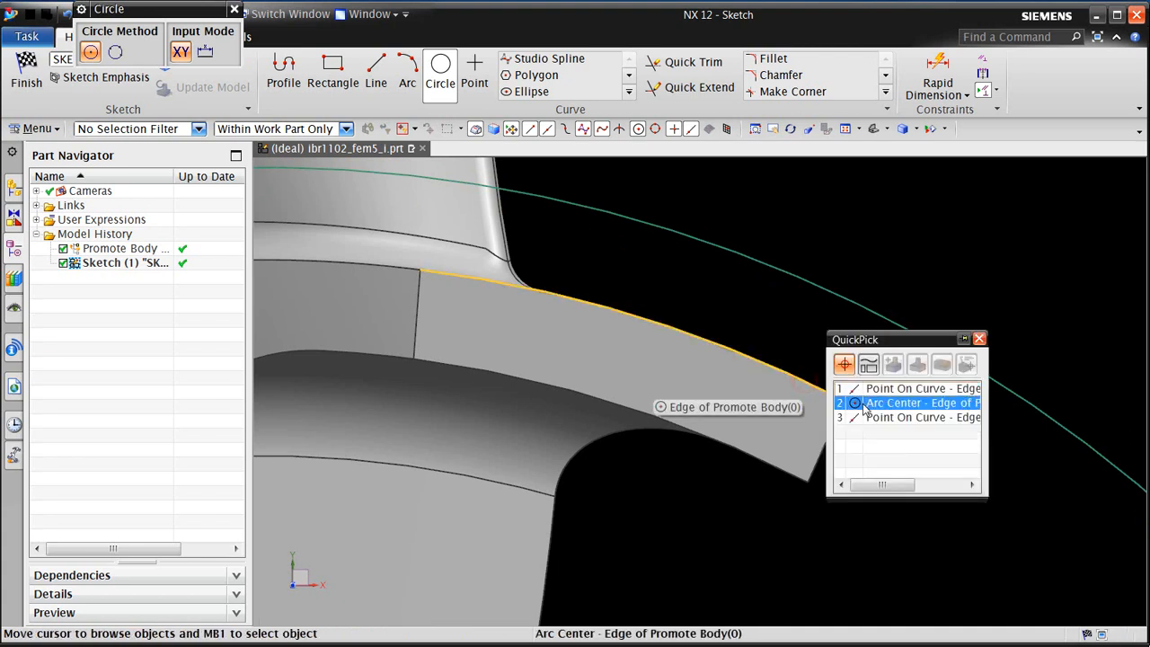
left_click(905, 403)
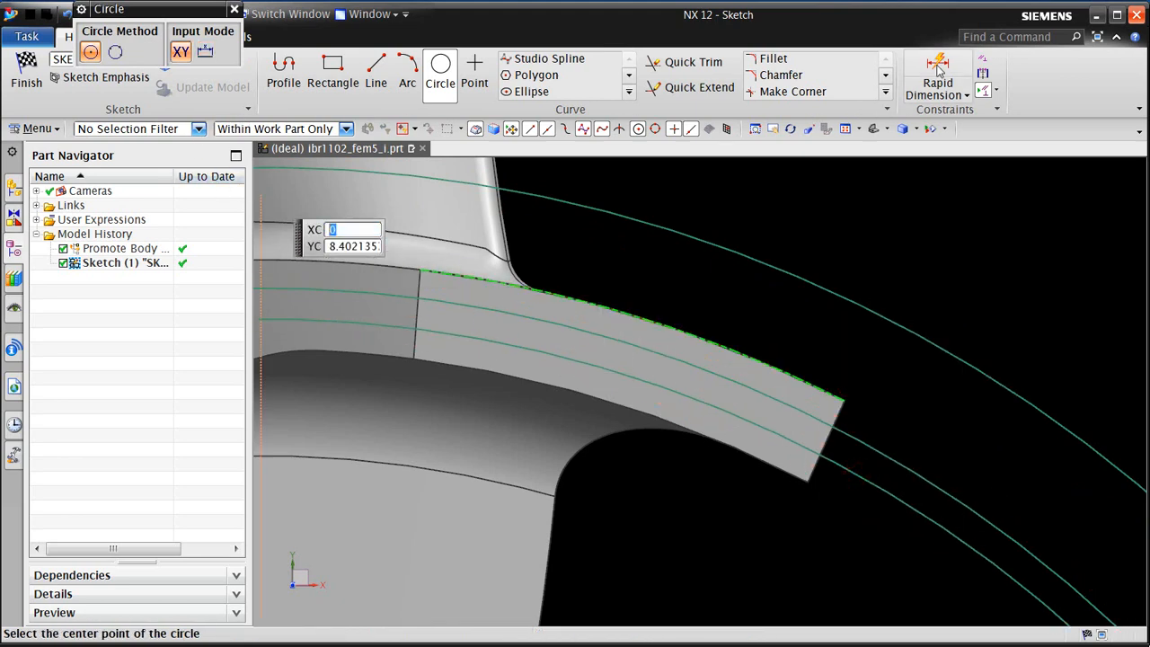
- Place diameter dimensions on the concentric sketch circles, such as 16.8 and 15.69
left_click(938, 63)
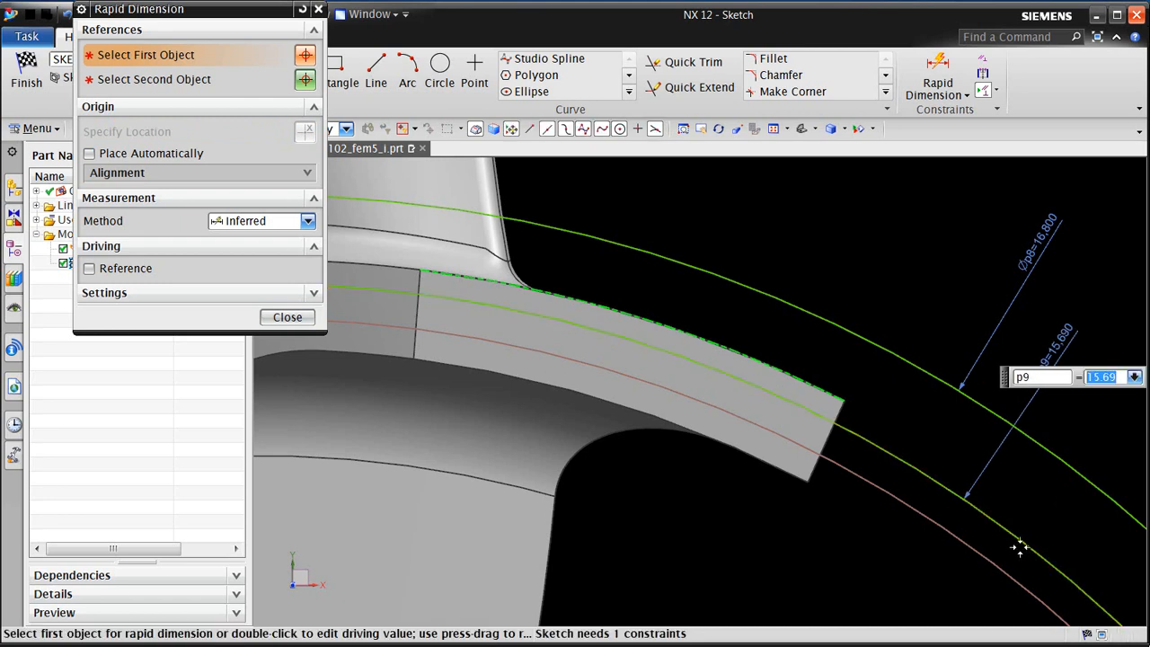
left_click(1020, 548)
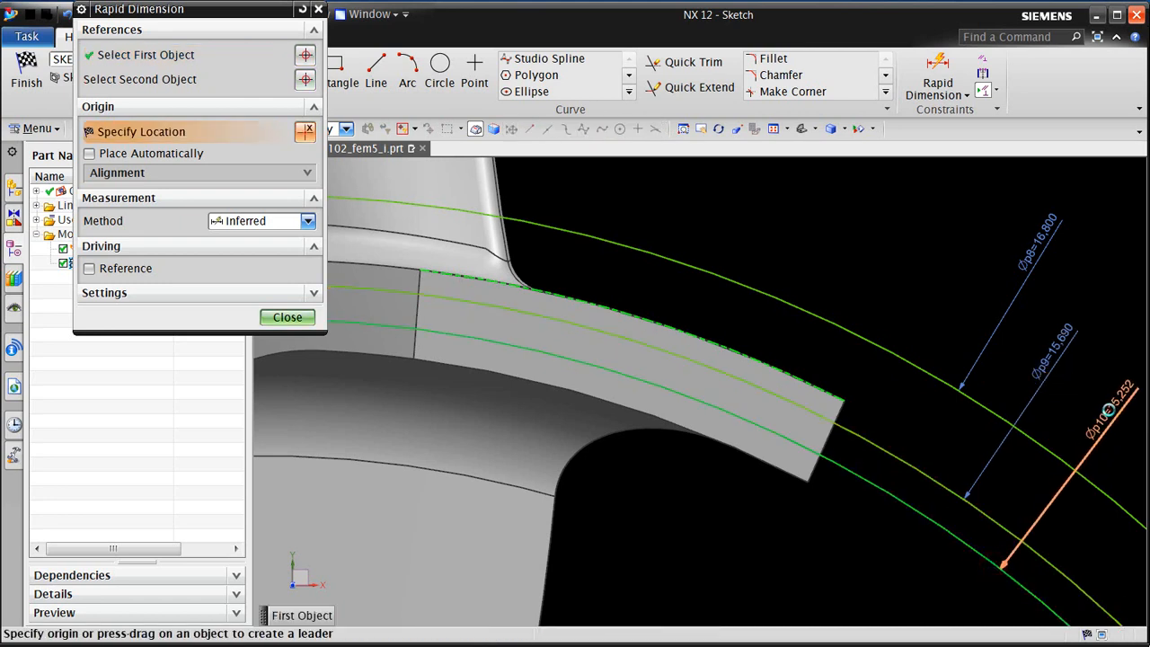
double_click(1105, 413)
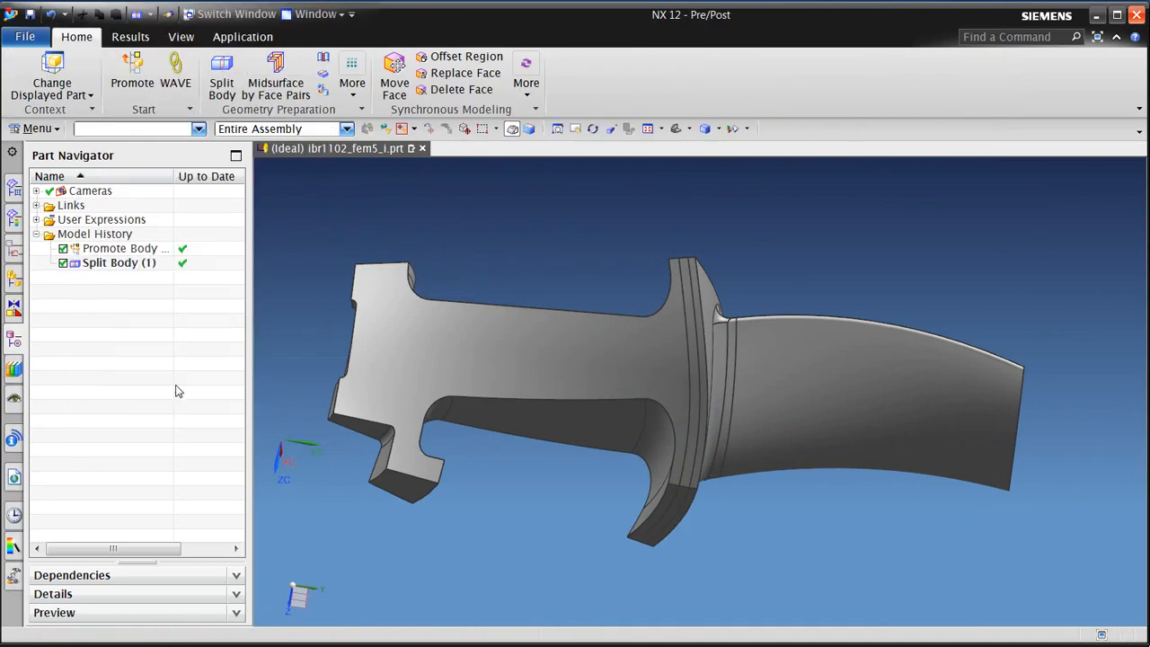
- Split the blade body with an extrude of the root fillet loop edges along YC
left_click_drag(647, 377, 578, 520)
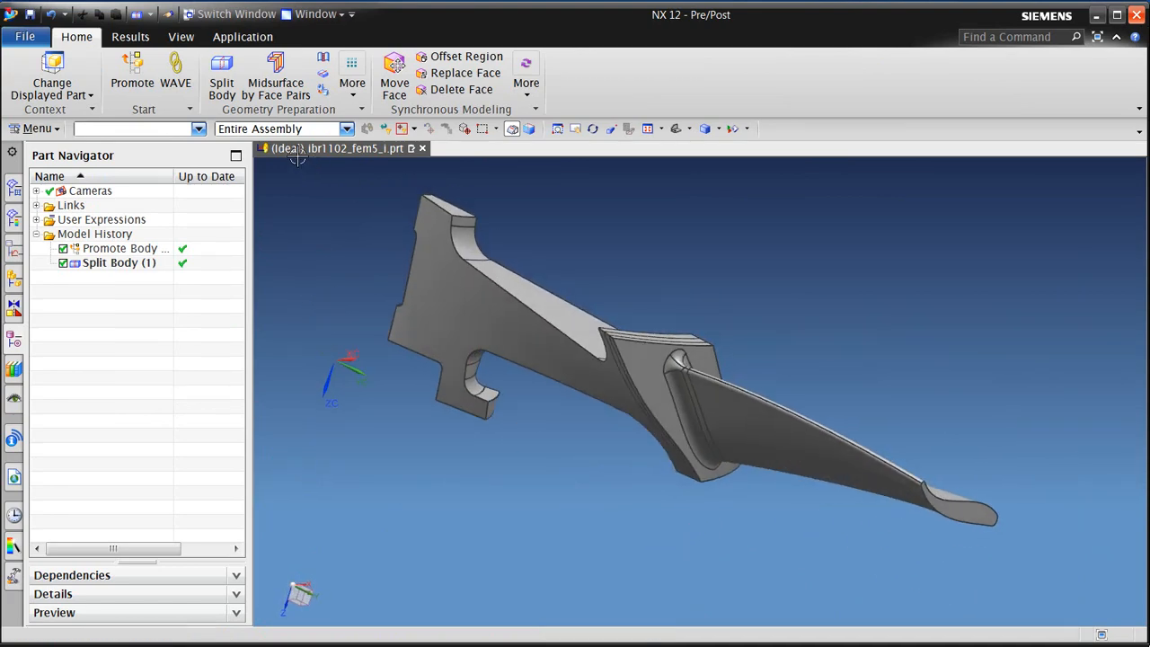
double_click(118, 263)
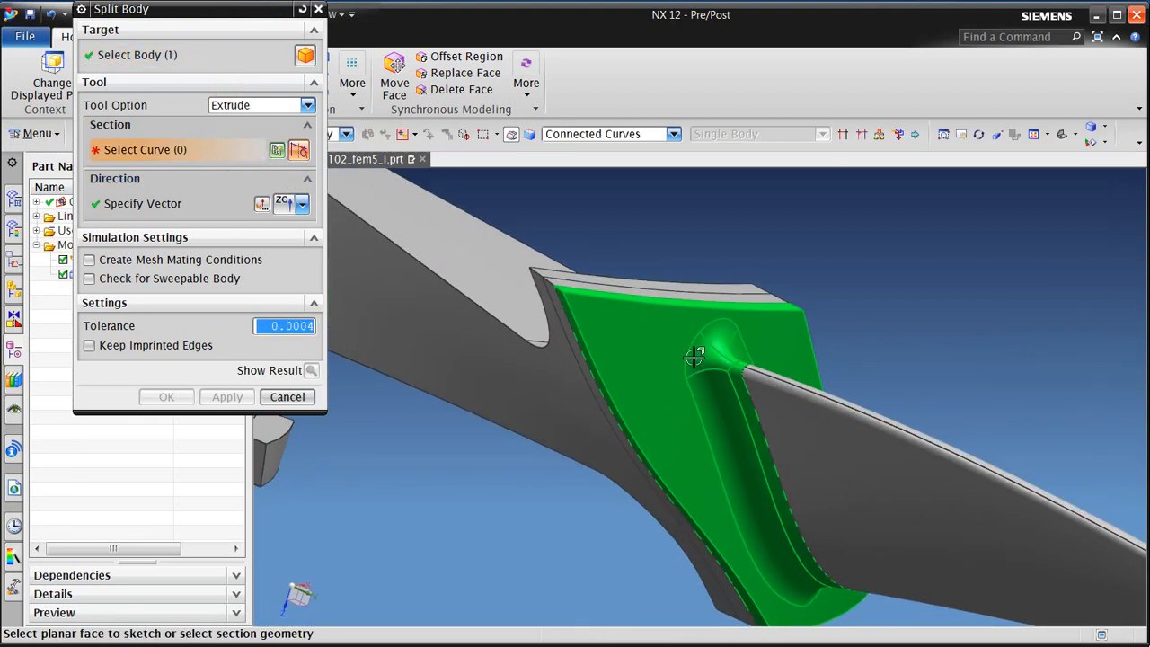
left_click(696, 400)
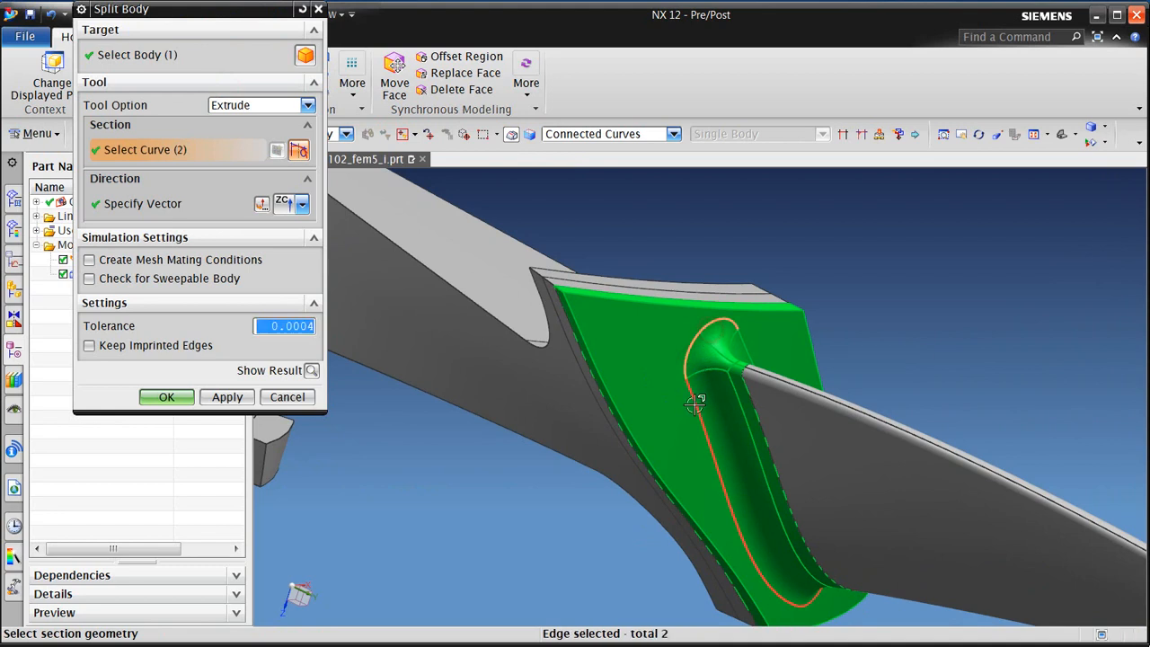
left_click(695, 402)
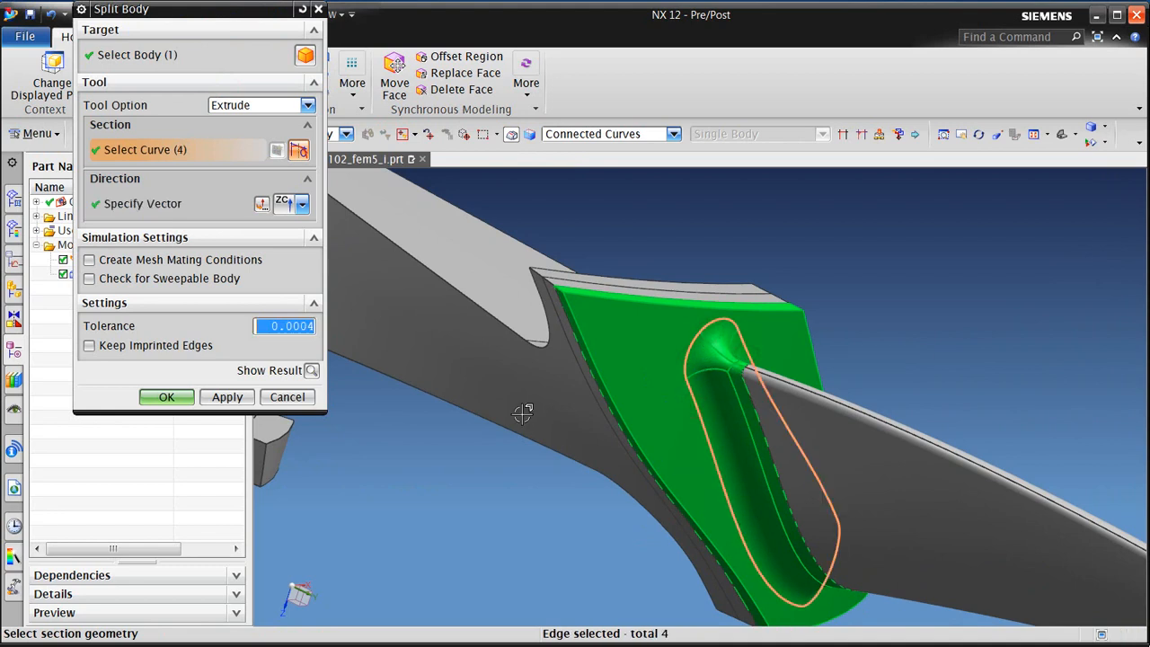
left_click(302, 203)
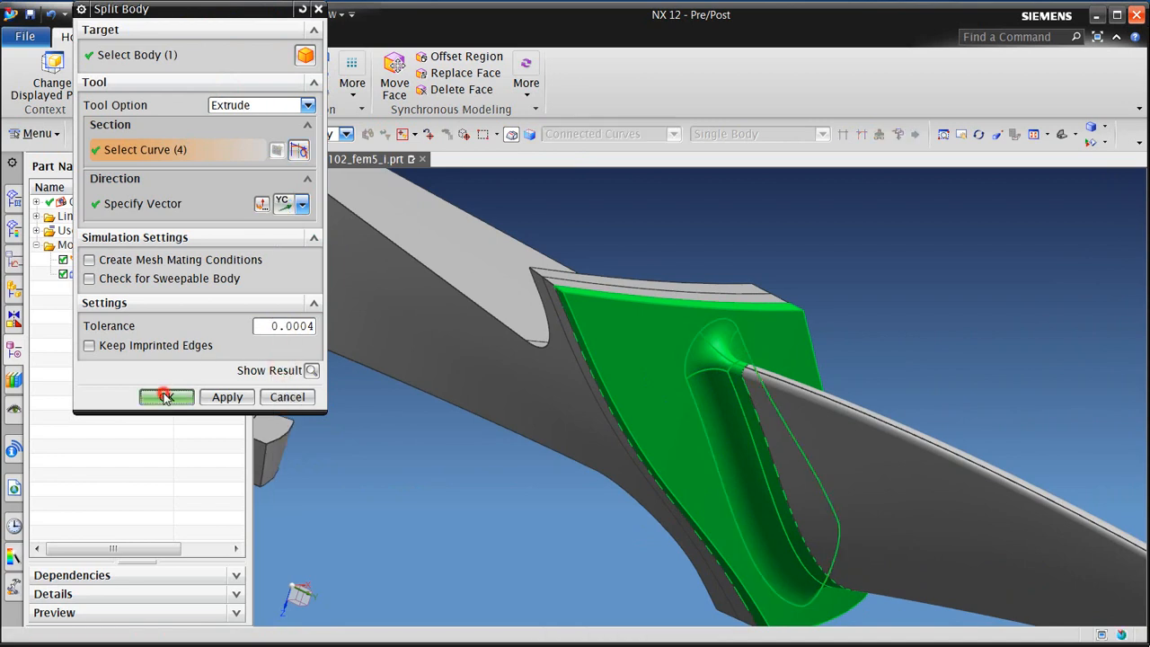
left_click(165, 396)
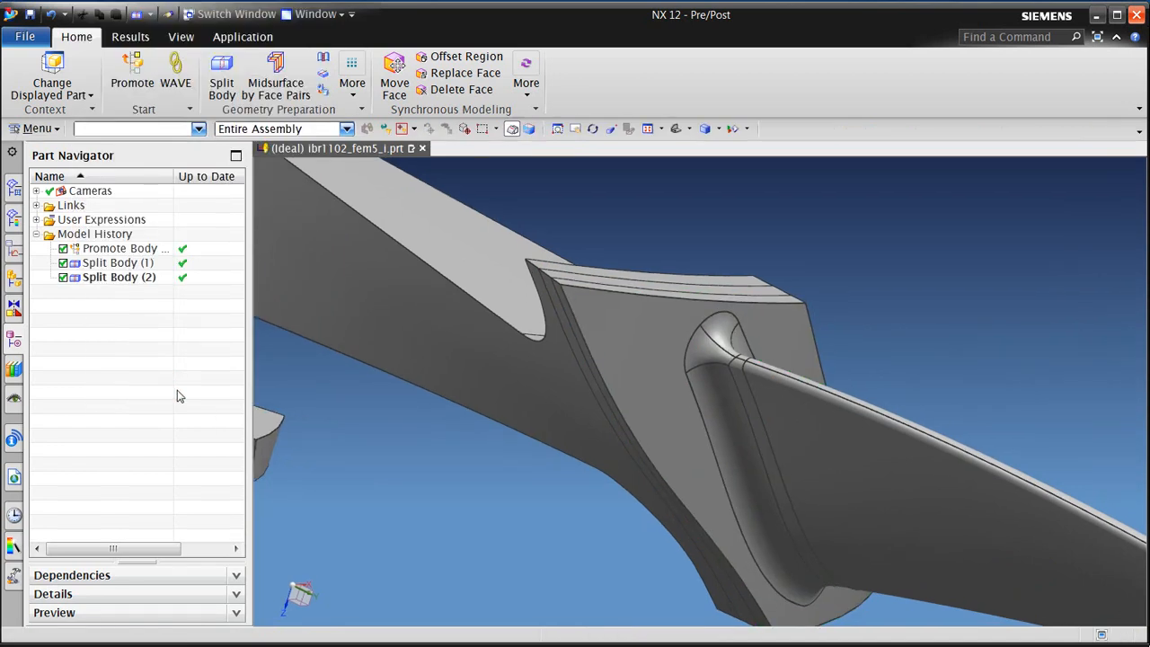
left_click(36, 128)
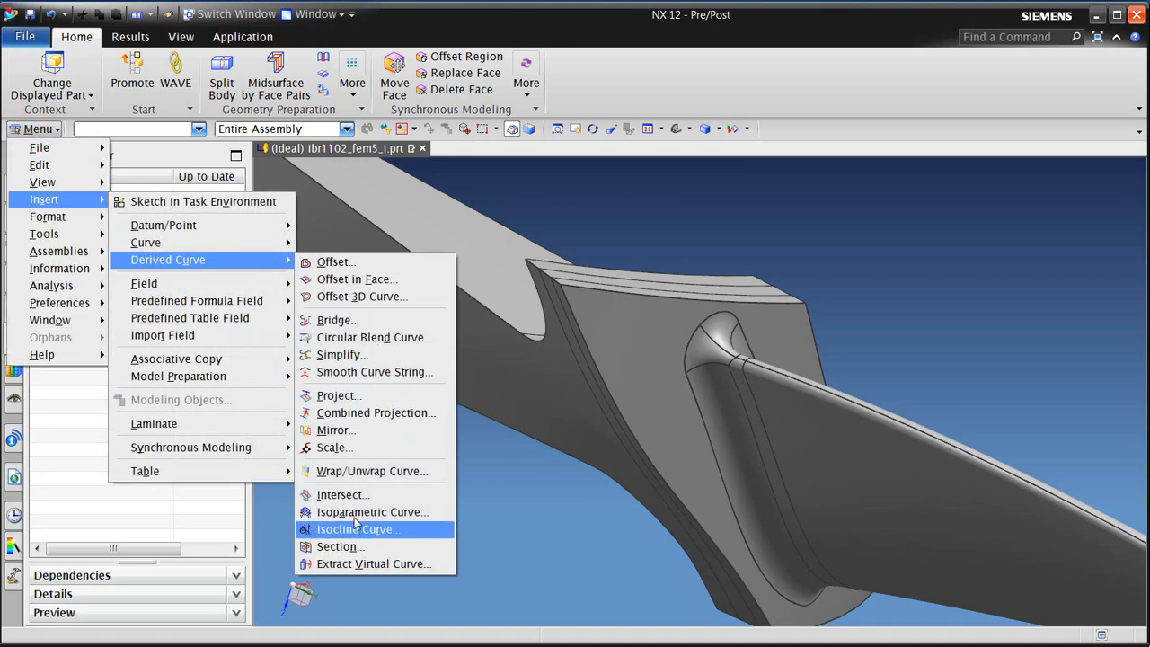
- Create isoparametric curves, Number 2, on each of the four blade-root fillet faces
left_click(372, 511)
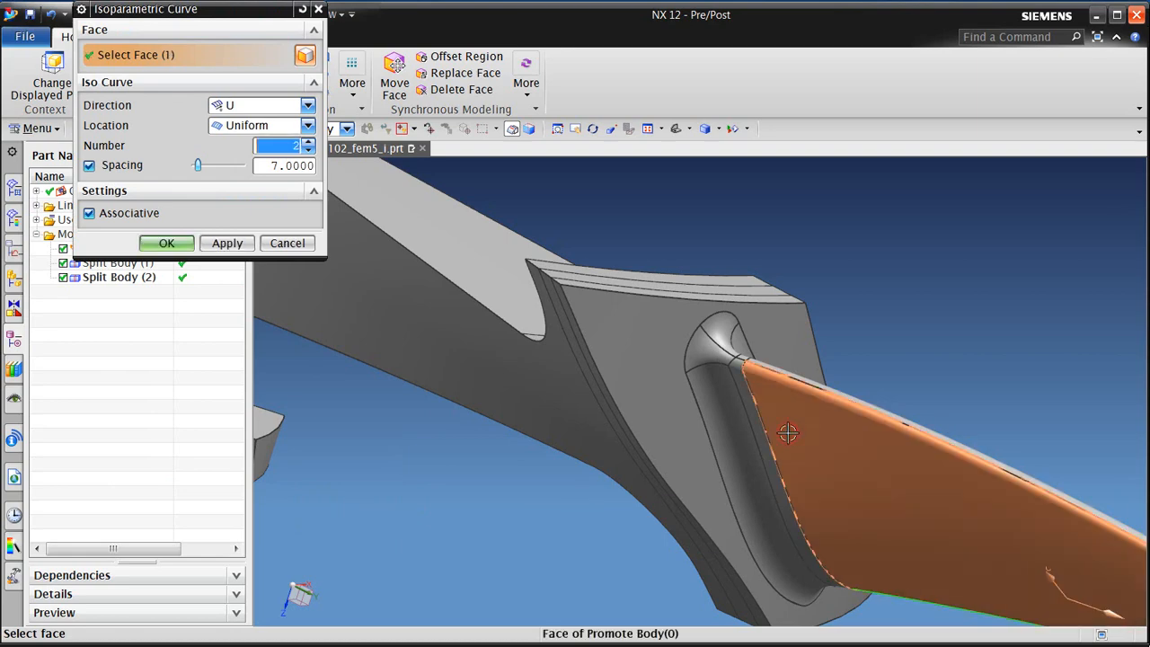
left_click_drag(787, 433, 749, 372)
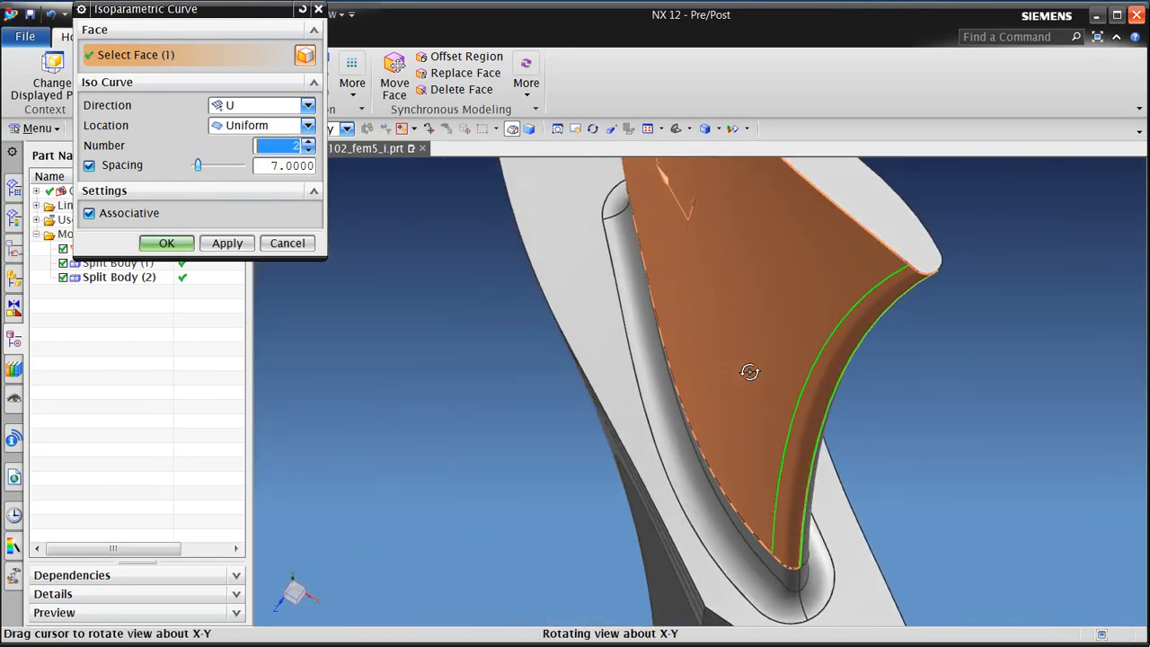
left_click(228, 243)
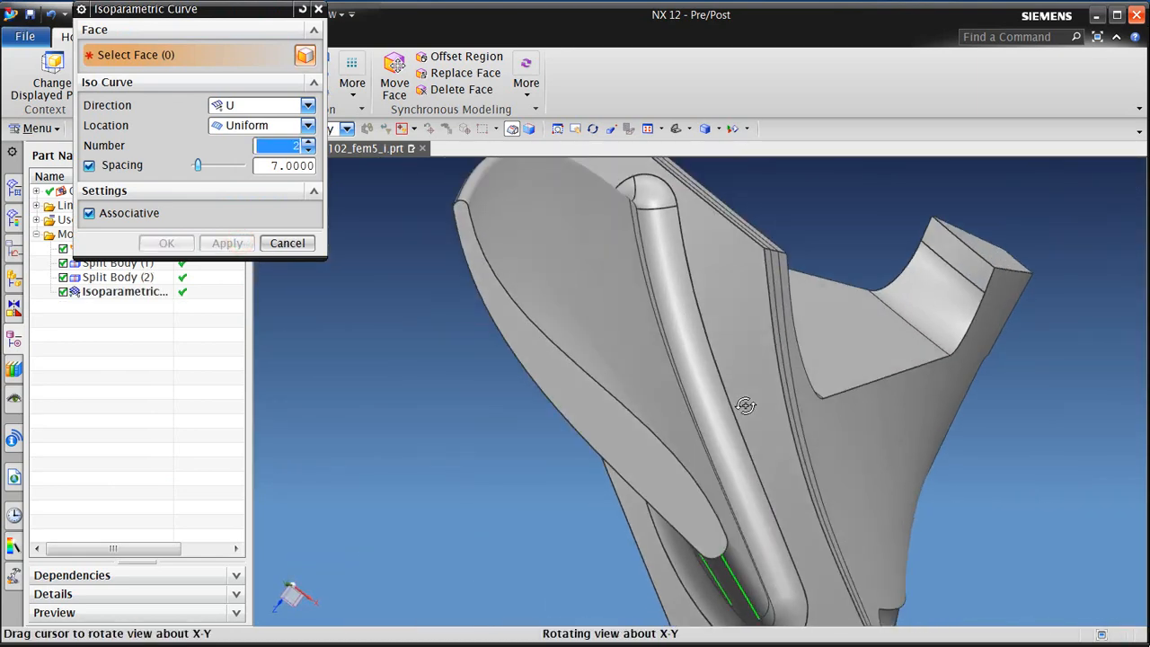
left_click(228, 243)
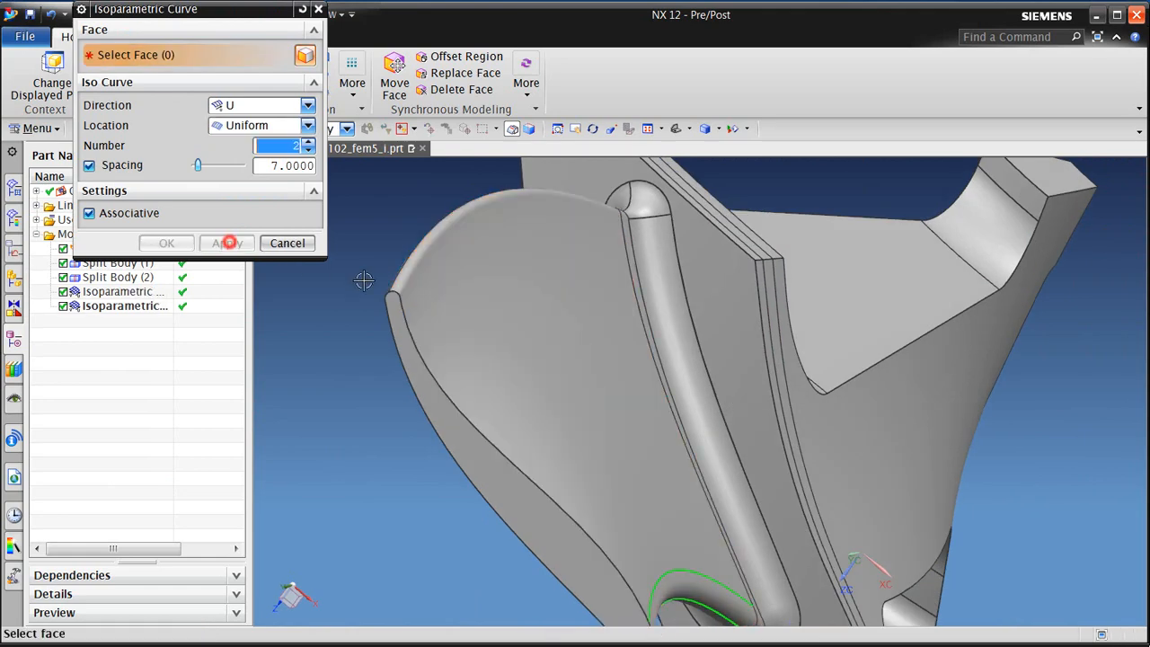
left_click(539, 360)
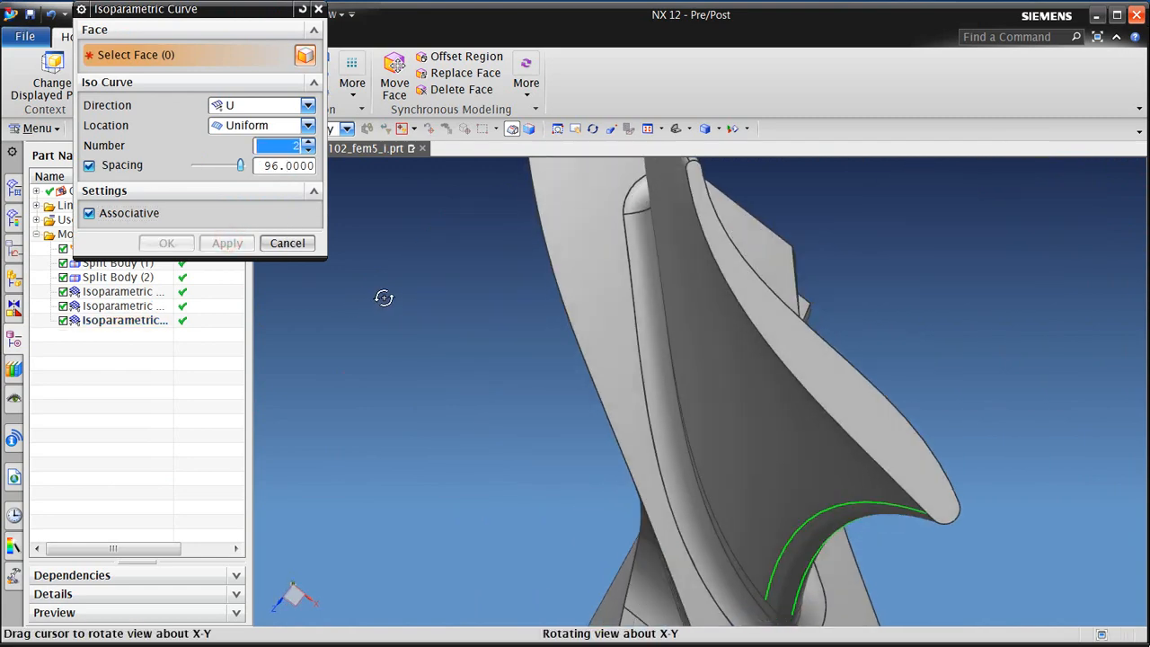
left_click(736, 356)
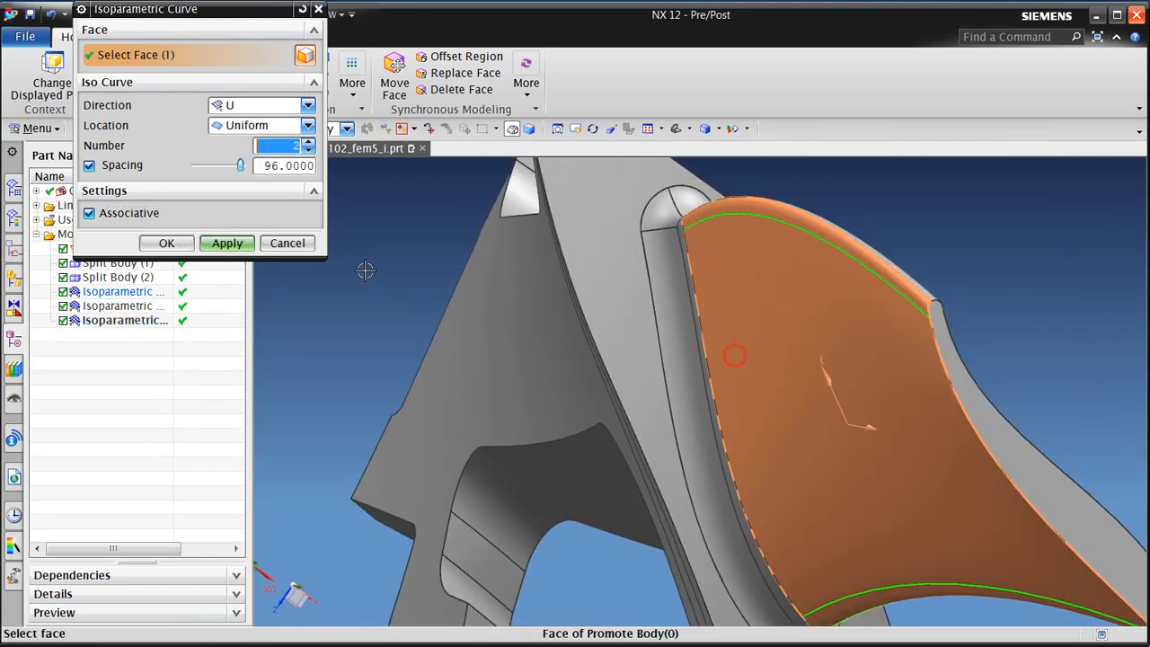
left_click(166, 242)
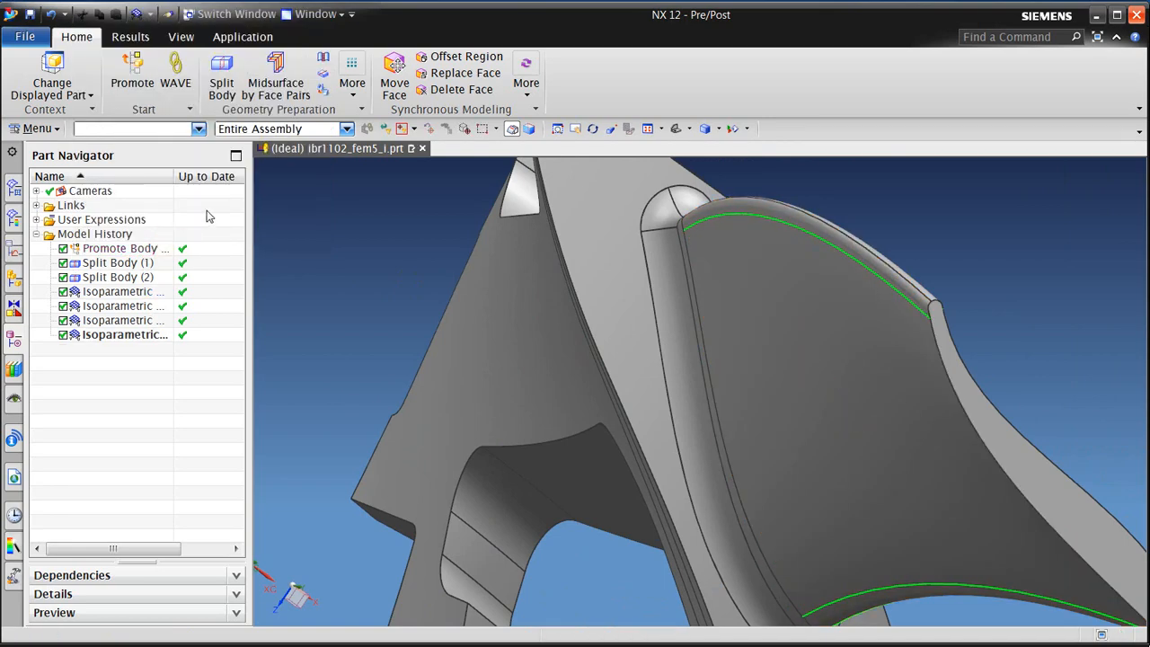
- Switch to Modeling and create ruled surfaces Ruled (7) and Ruled (8) between curve pairs
left_click(242, 36)
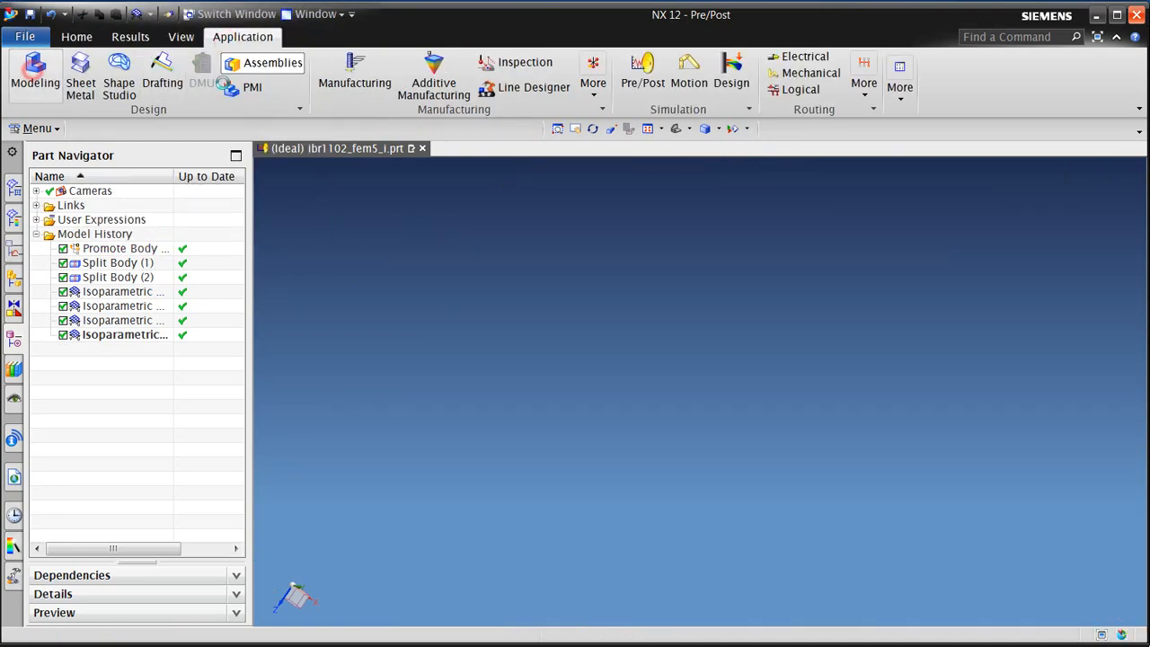
left_click(425, 67)
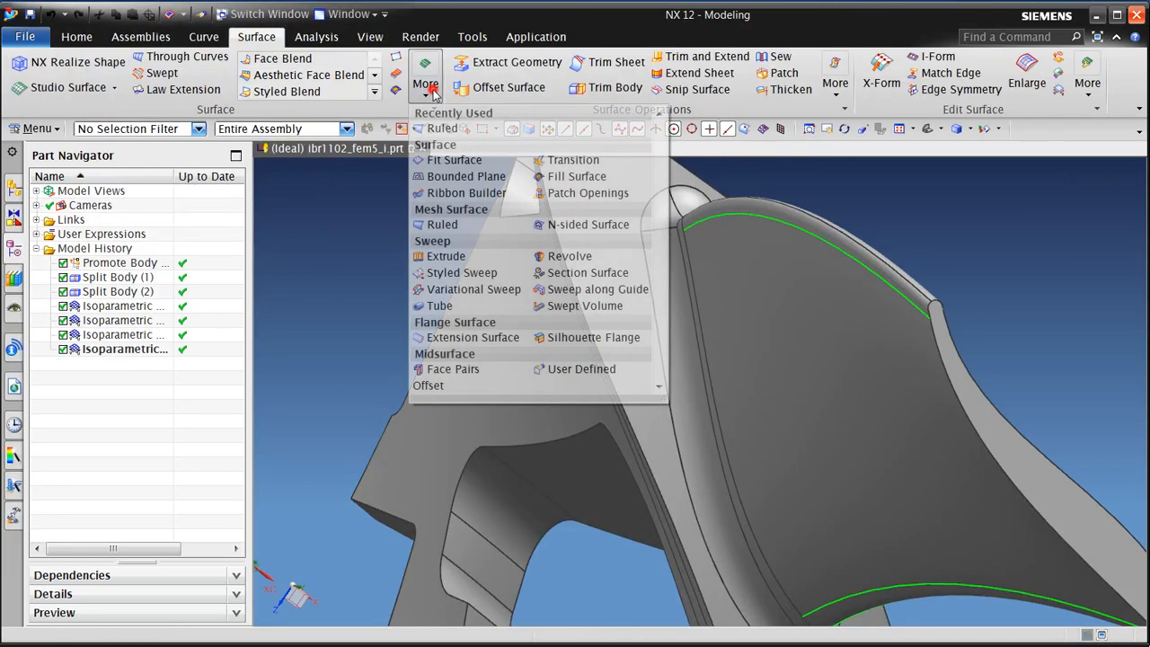
left_click(463, 223)
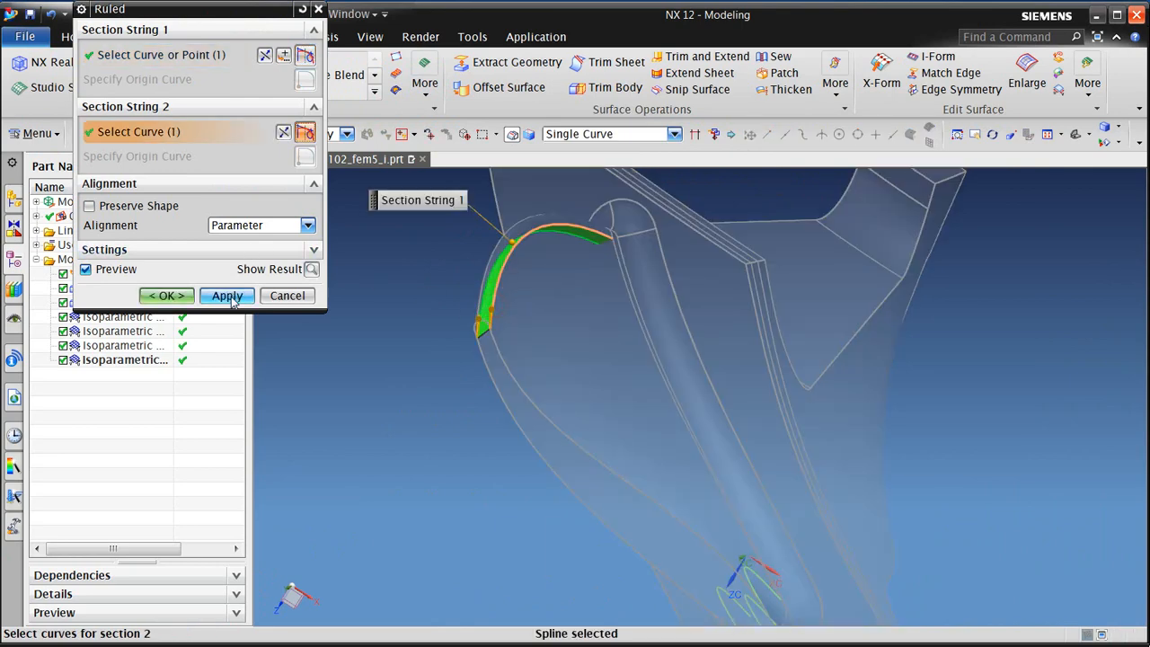
left_click(227, 296)
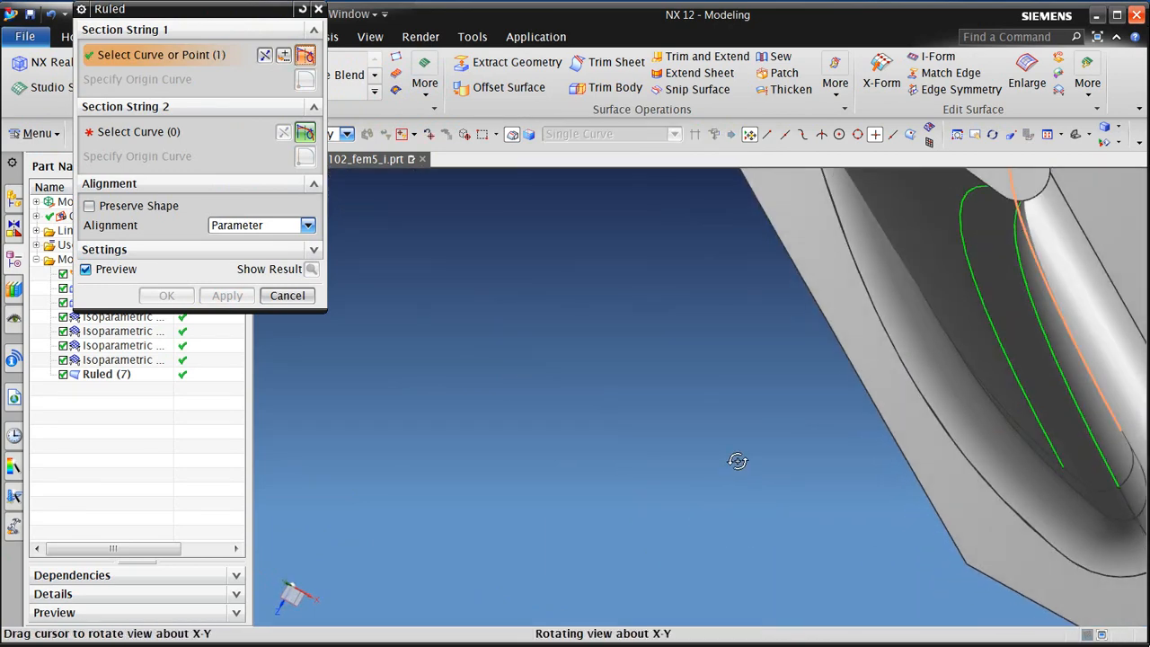
left_click(1007, 198)
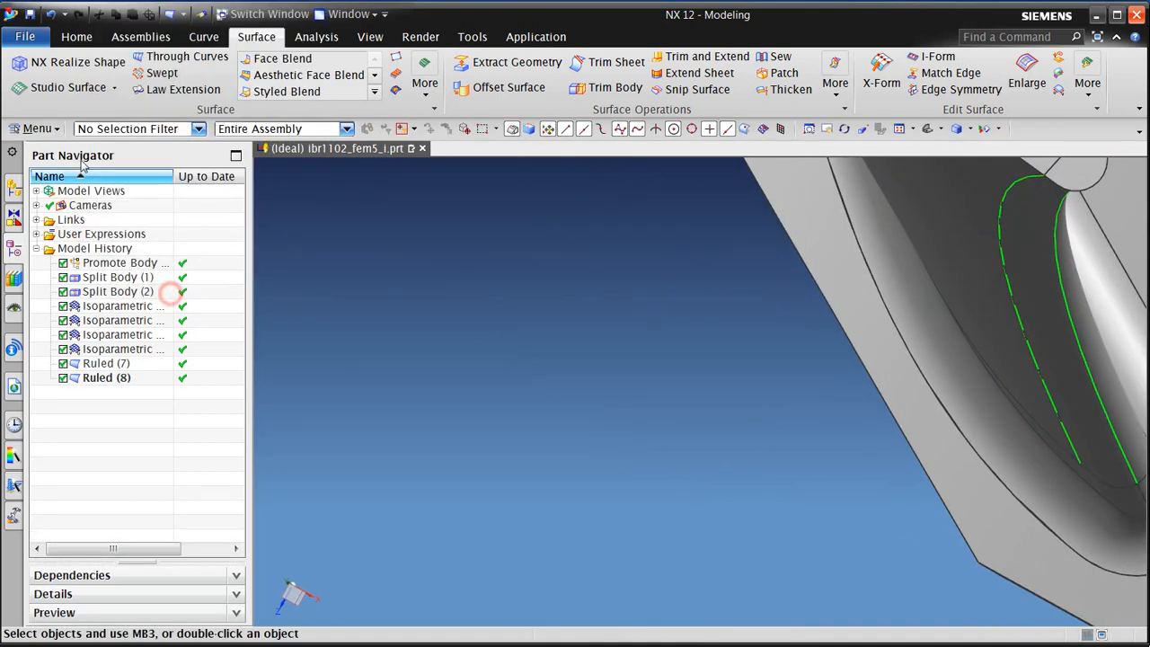
- Enlarge the Ruled (8) surface by U 12 and V 130
left_click(36, 128)
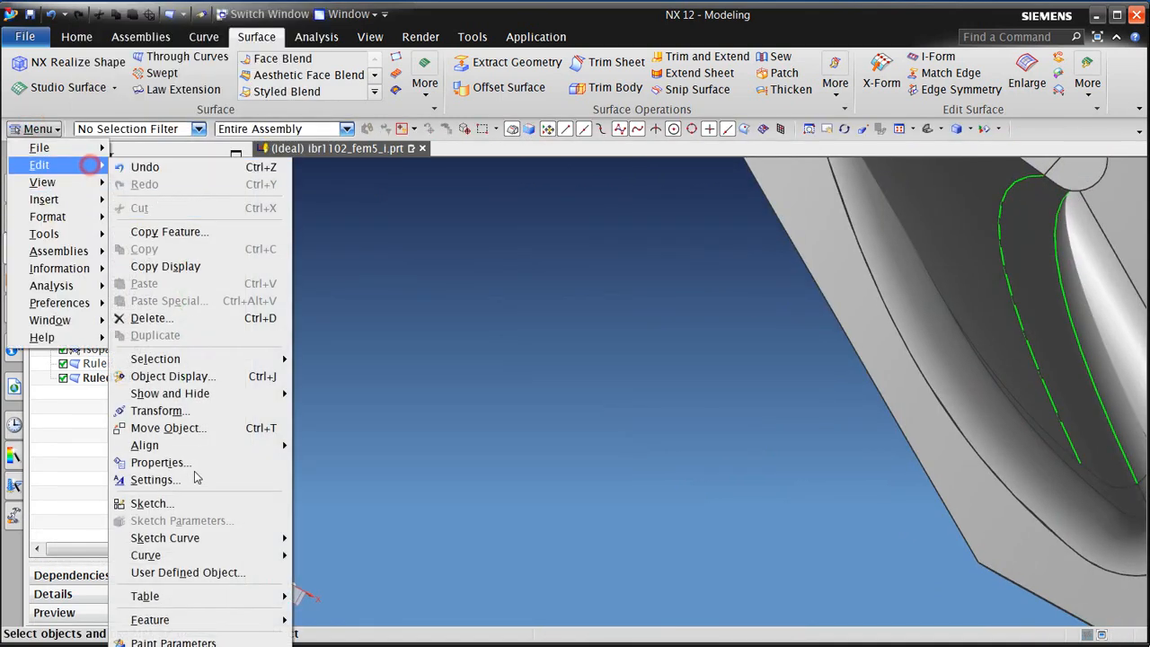
left_click(1027, 83)
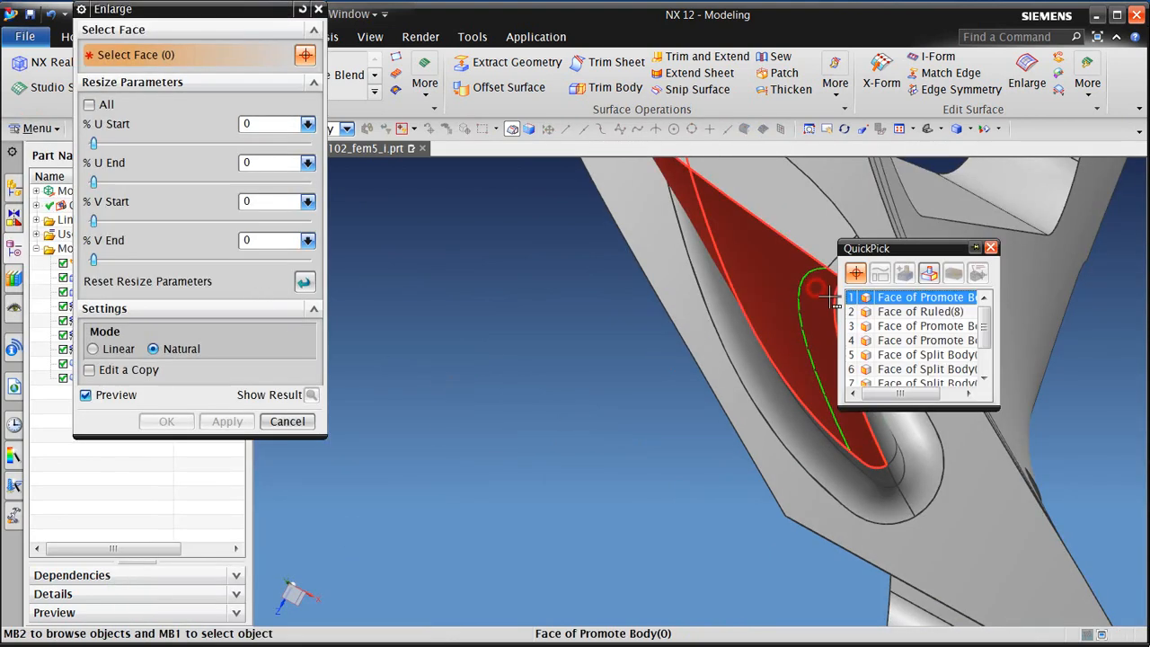
left_click(920, 311)
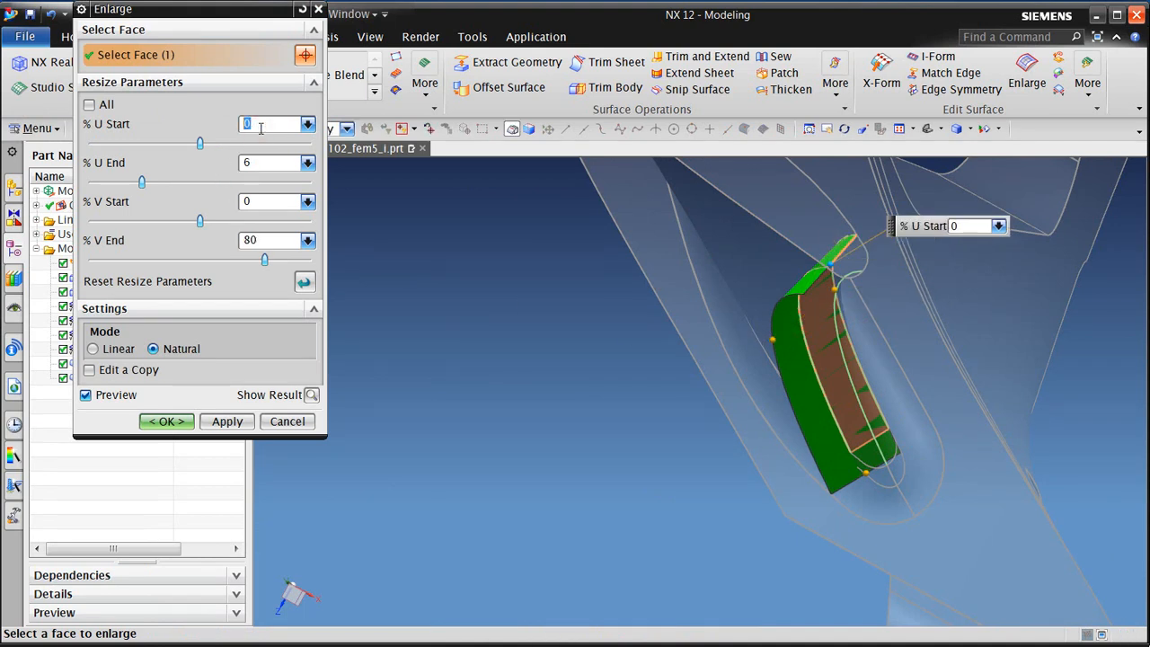
type("12")
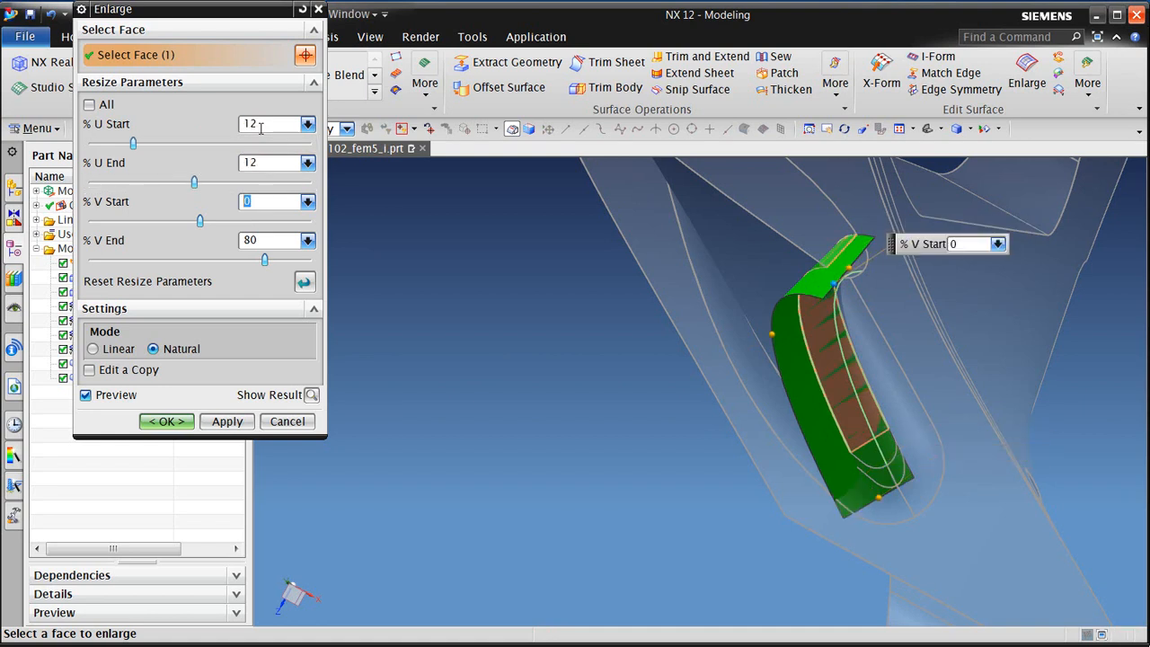
type("13")
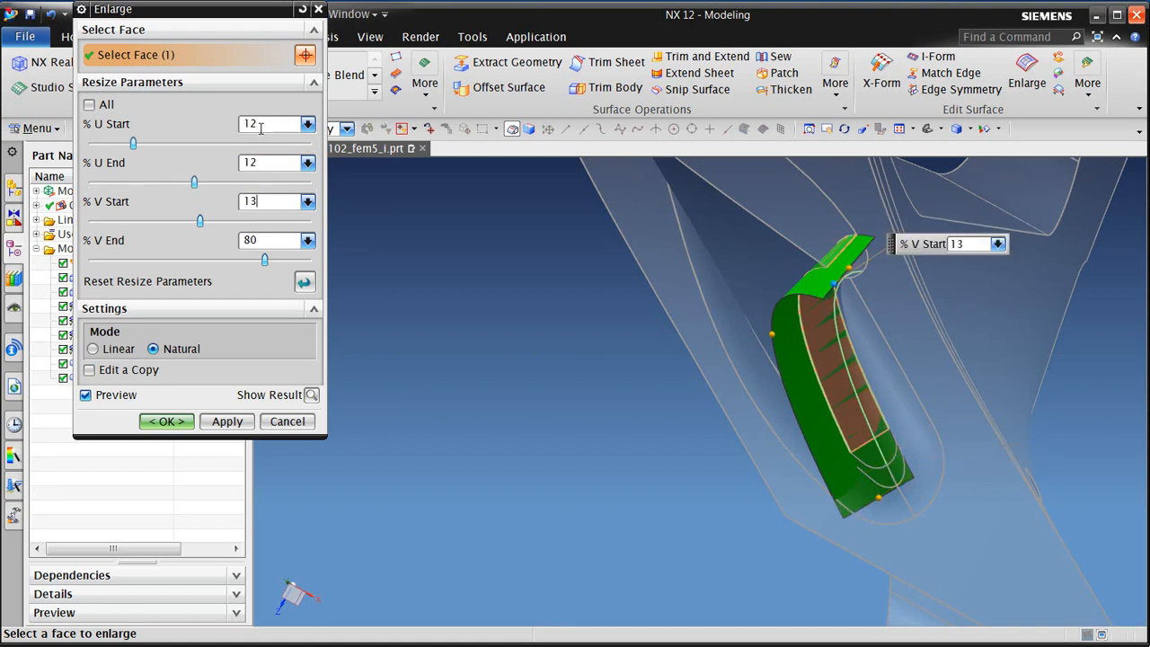
type("130")
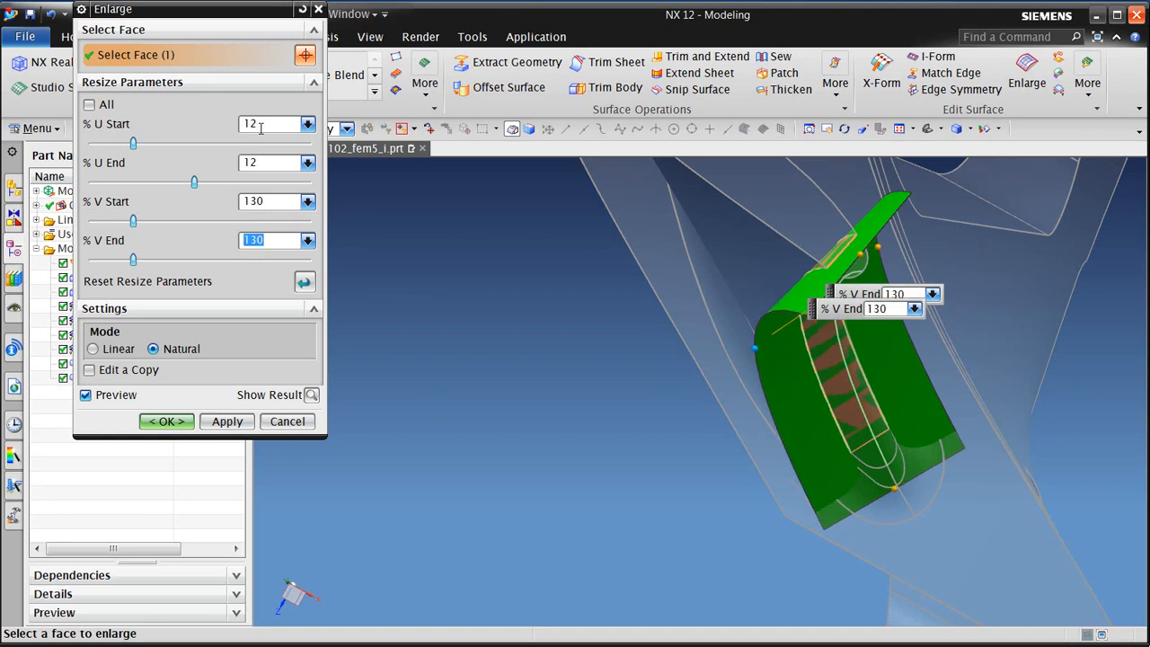
left_click(227, 421)
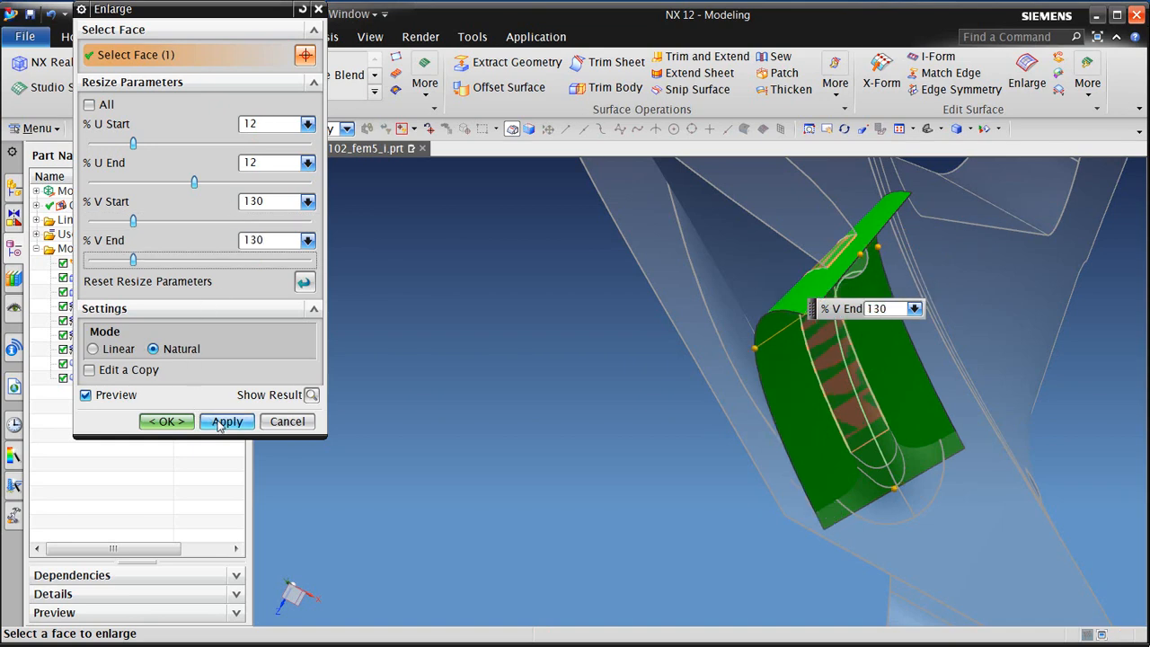
left_click(226, 421)
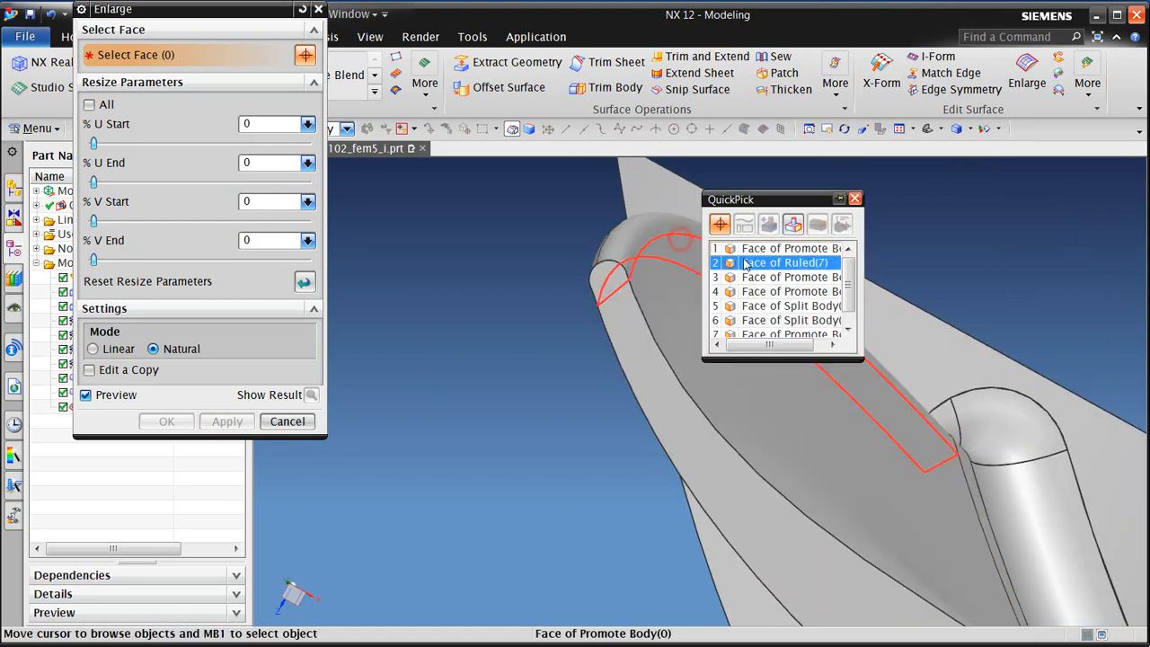
- Enlarge the Ruled (7) surface by U 12 and V 280
left_click(782, 262)
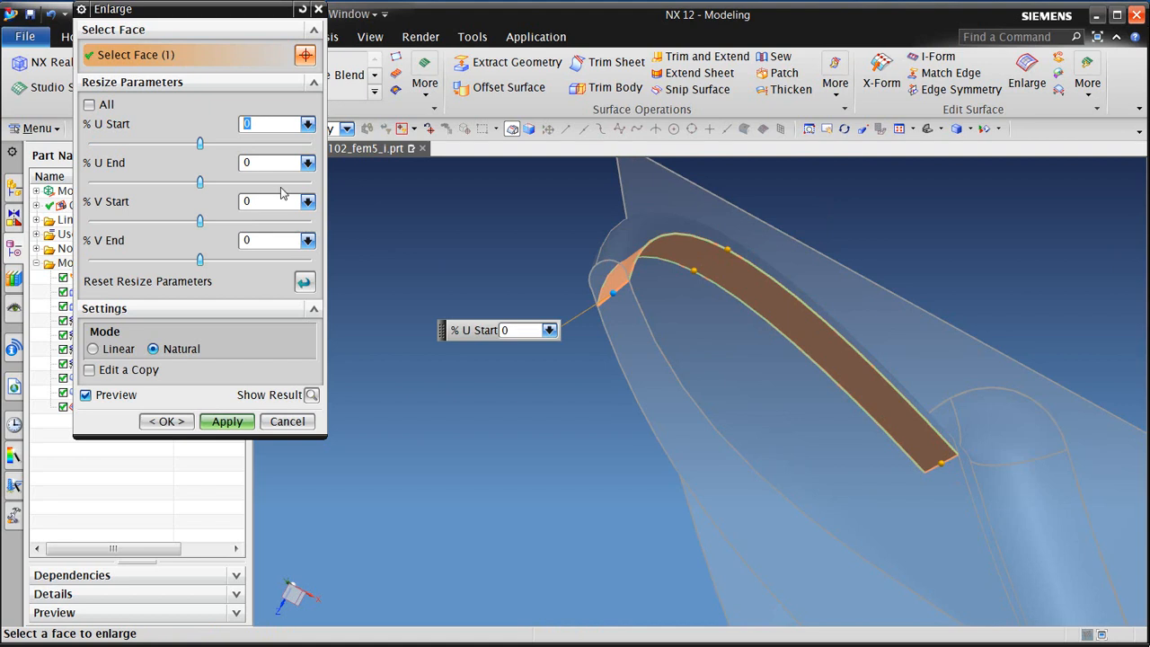
type("12")
left_click(277, 240)
type("280")
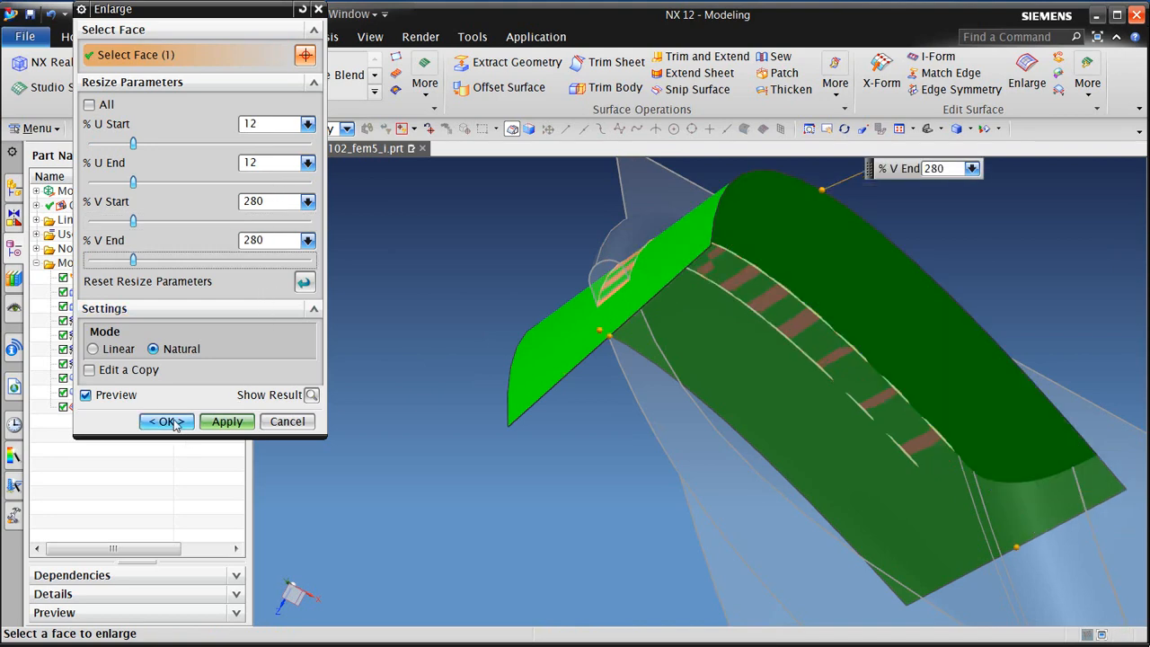
left_click(165, 421)
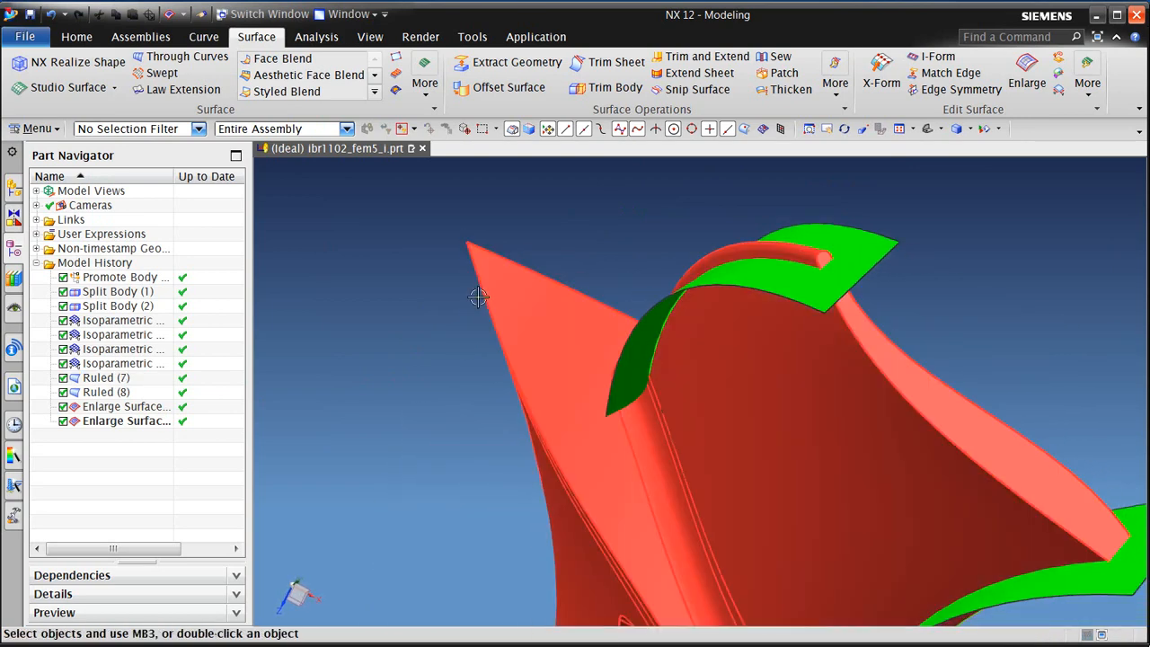
- Return to Pre/Post and split both fillet bodies using the enlarged sheet as the tool face
left_click(536, 36)
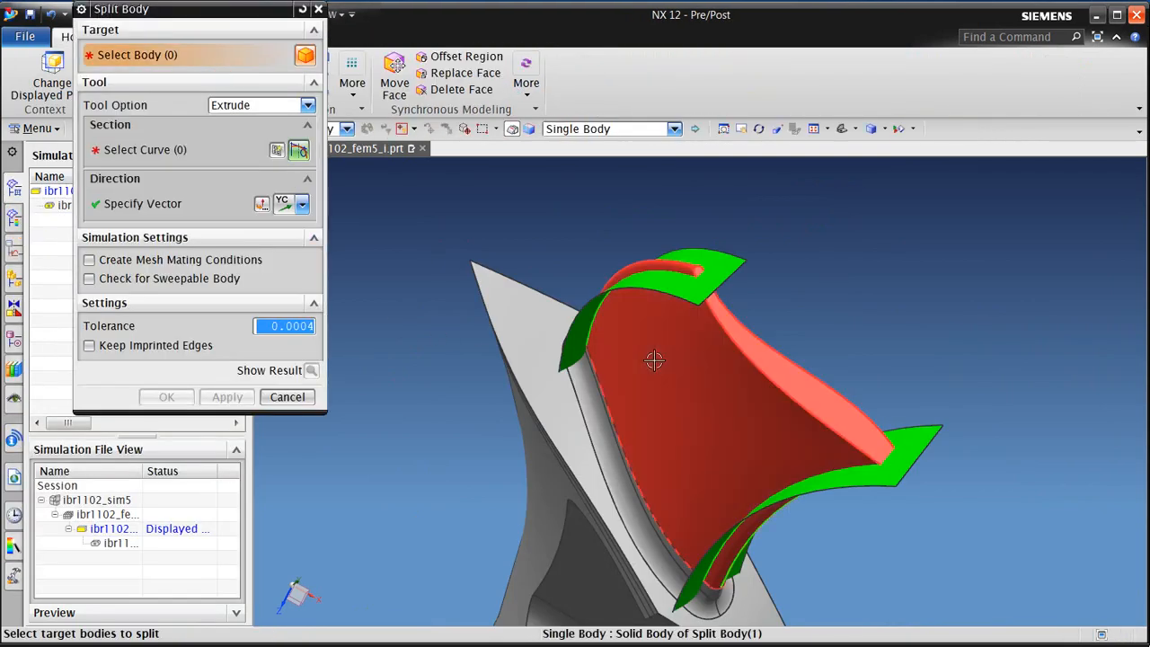
left_click(654, 360)
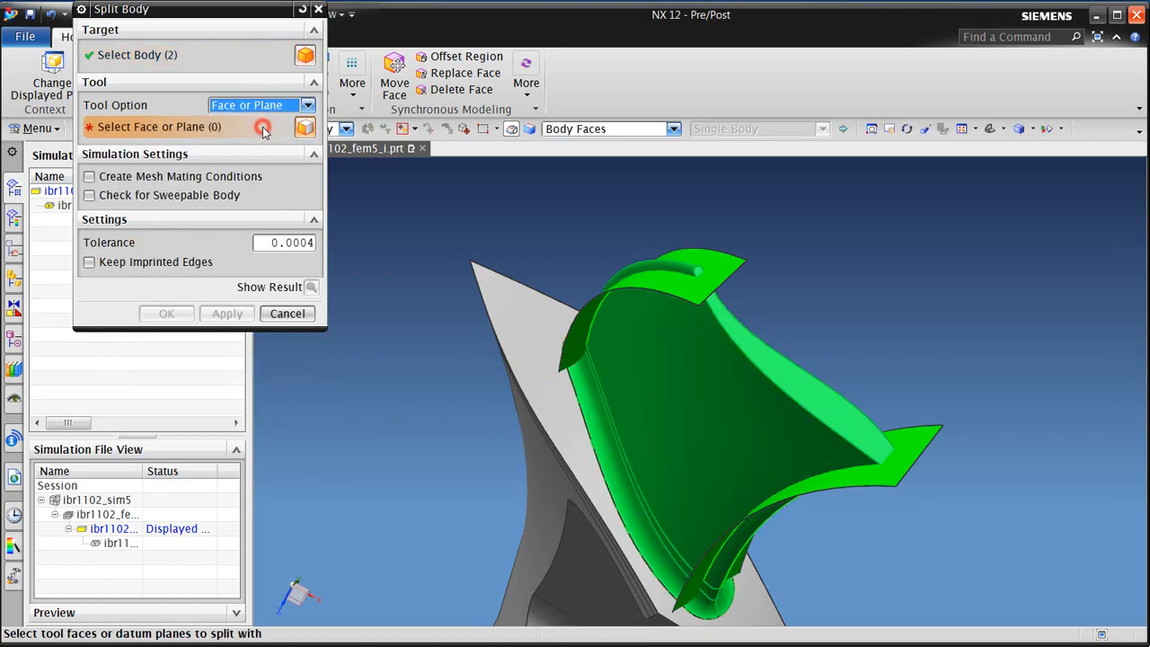
left_click(890, 452)
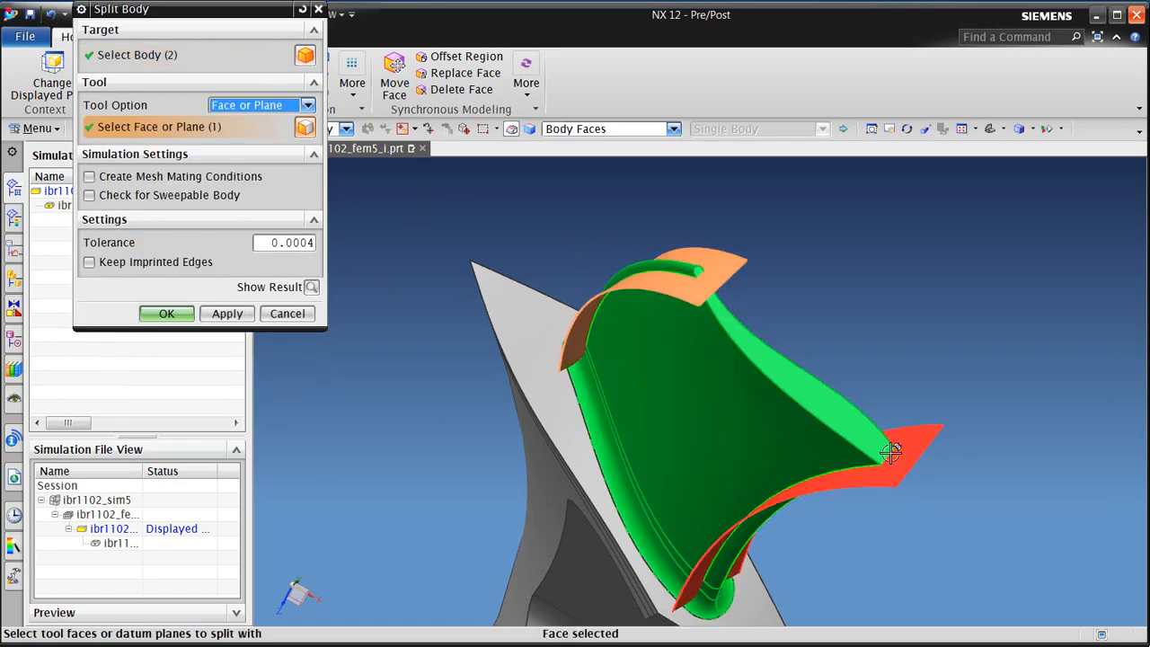
left_click(166, 314)
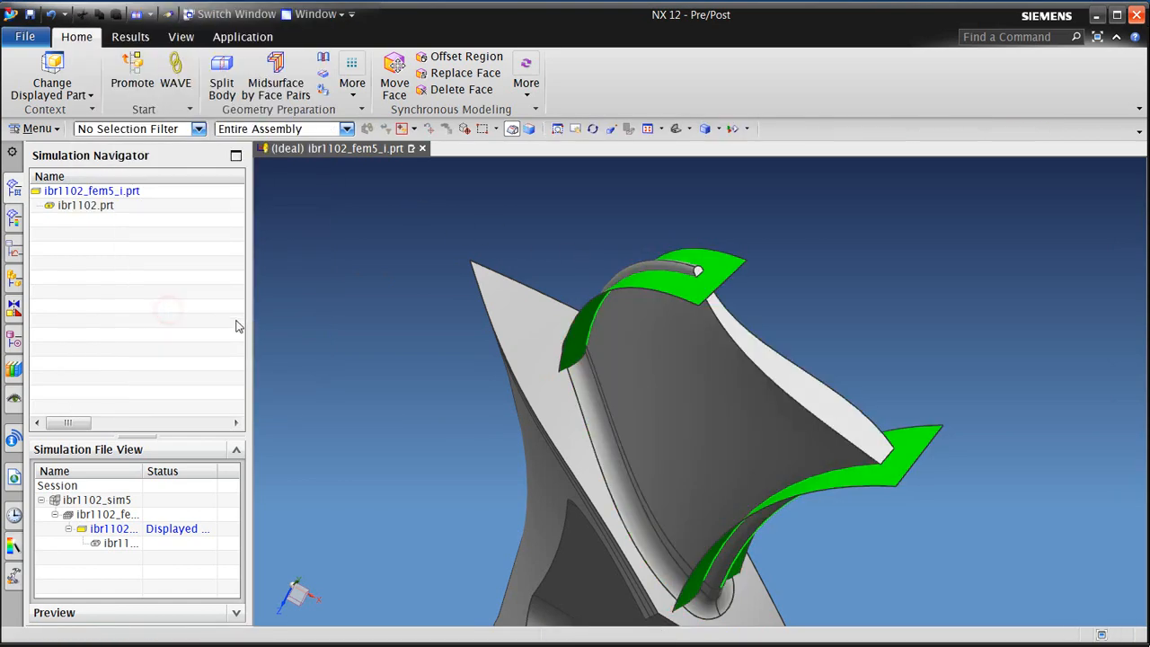
mouse_move(197, 511)
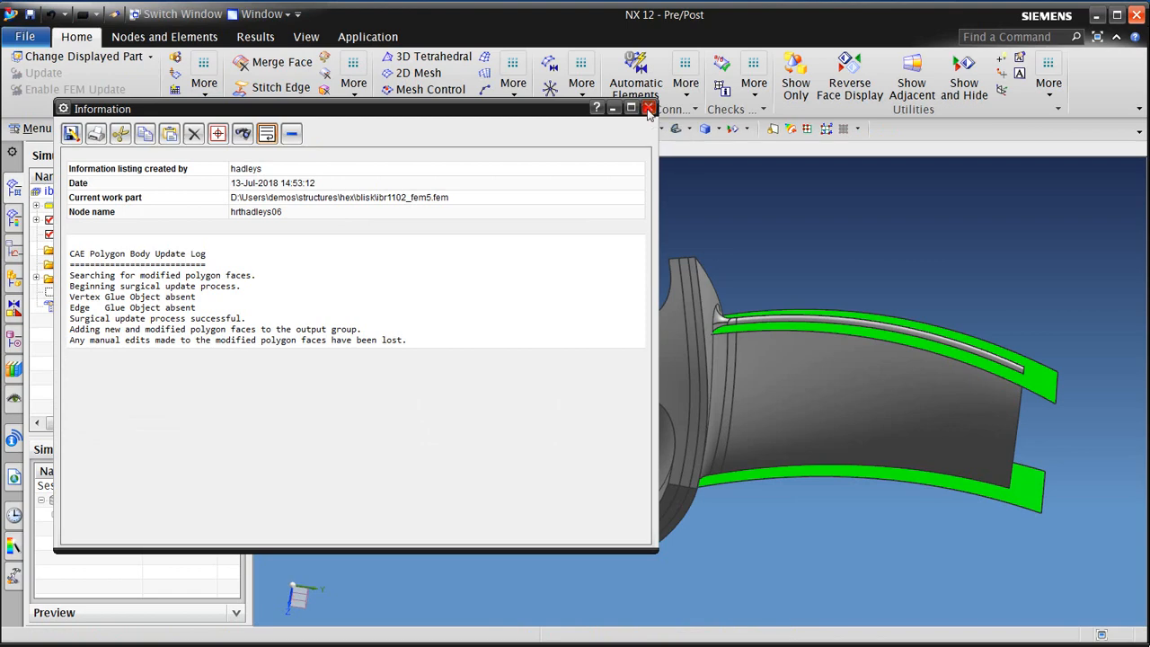
- Close the polygon body update log and expand Connection Collectors to show the MMC Collection
left_click(649, 109)
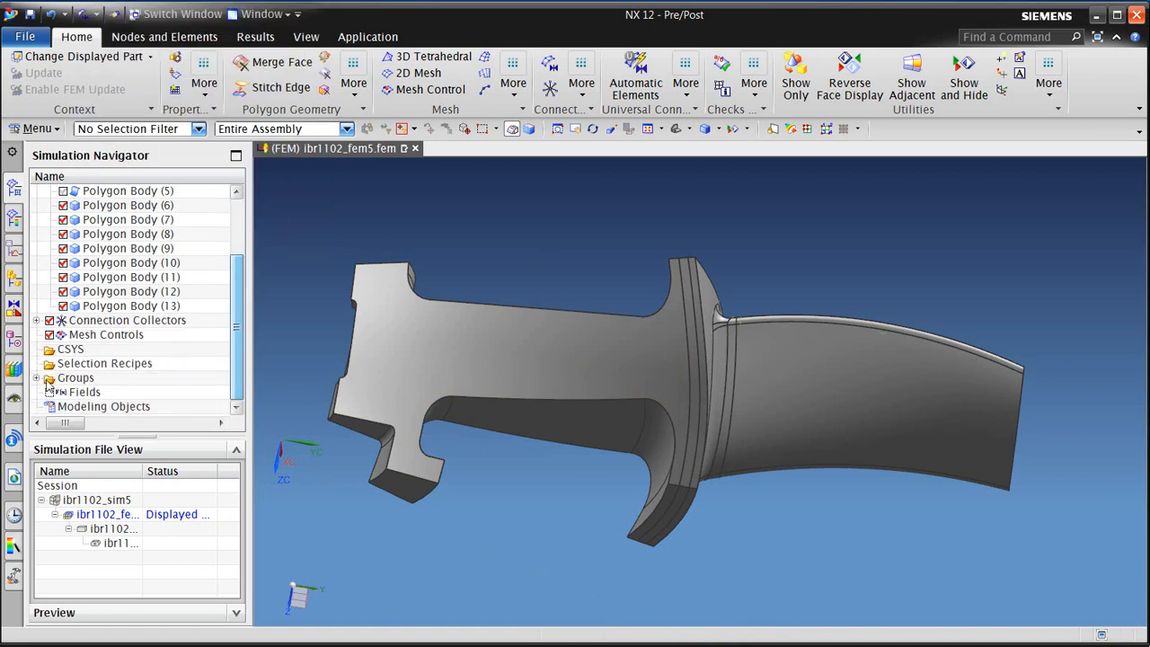
left_click(36, 320)
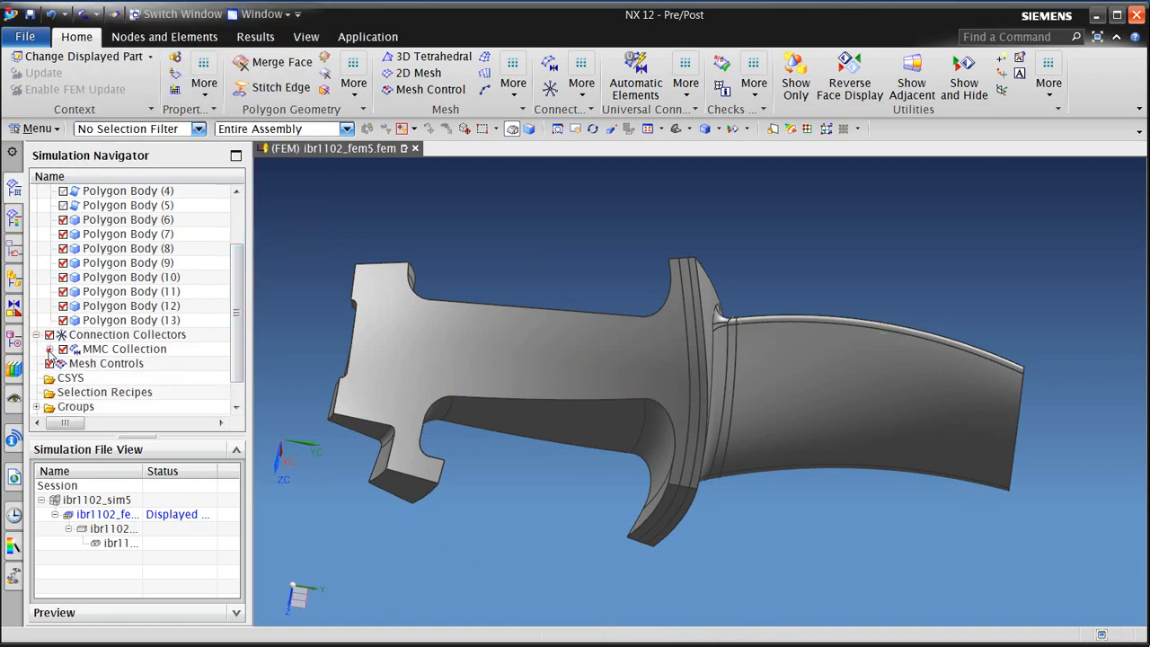
scroll("down", 3)
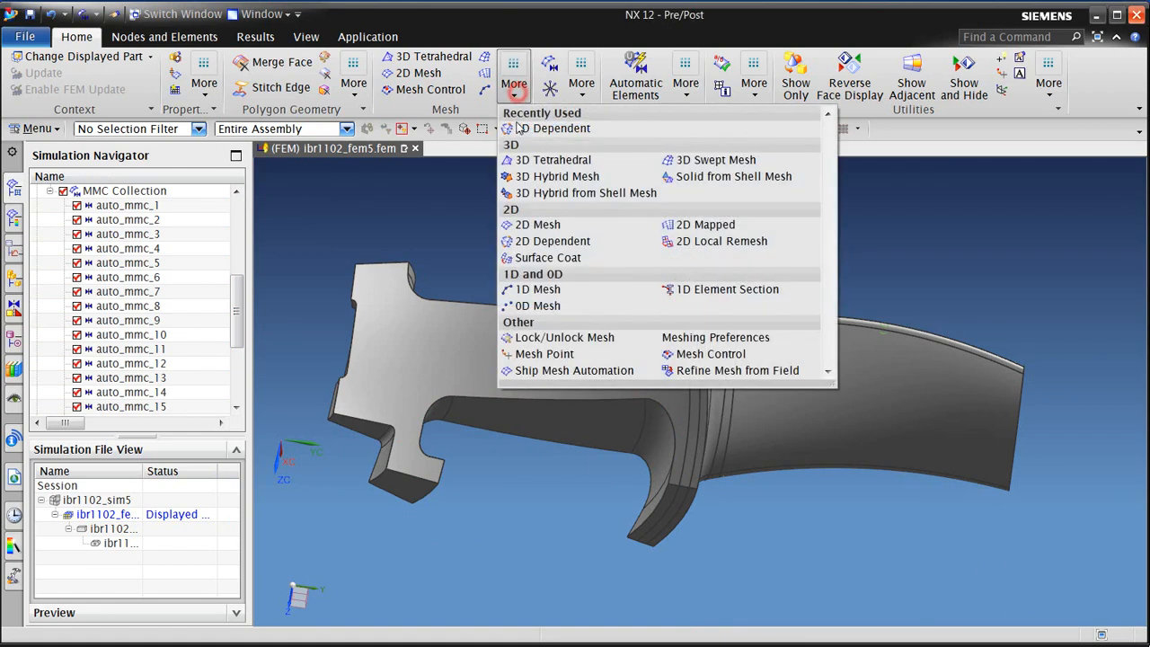
- Link the blade segment's two opposite side faces and edge loops in a symmetric 2D dependent mesh
left_click(553, 240)
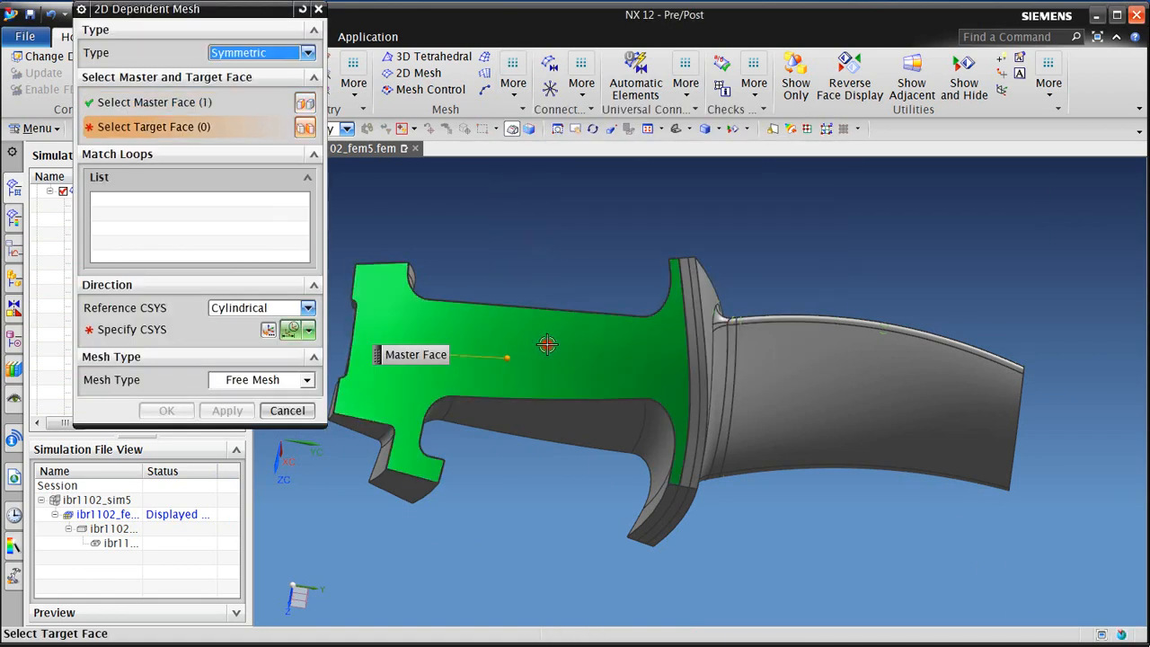
left_click_drag(547, 344, 549, 321)
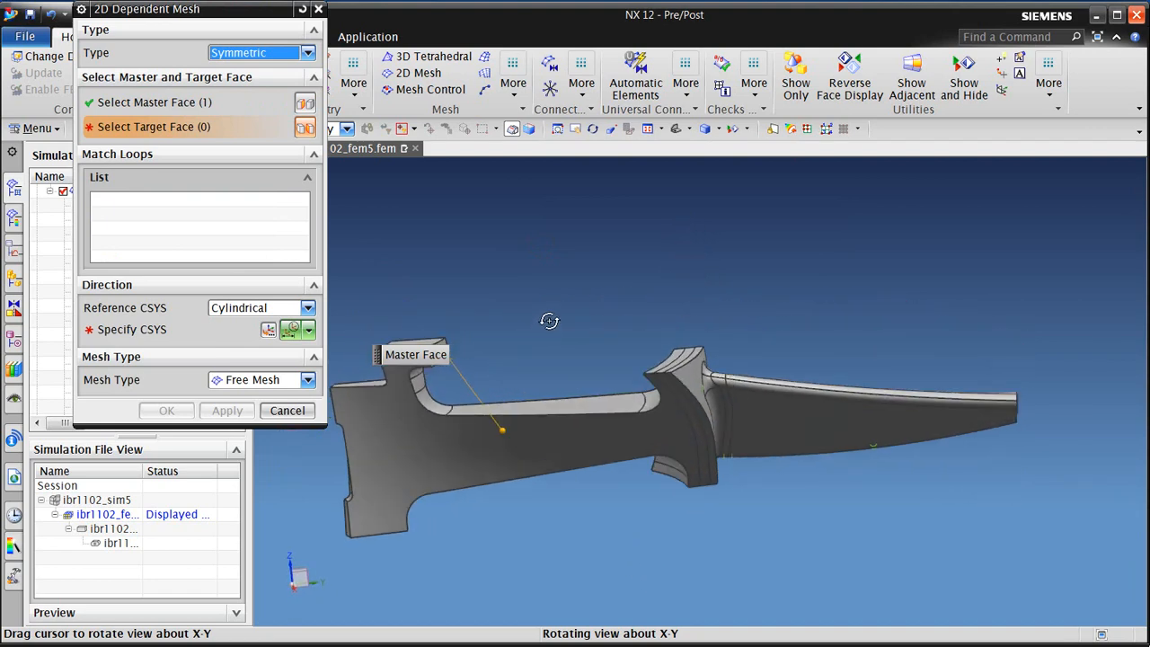
left_click_drag(549, 321, 412, 214)
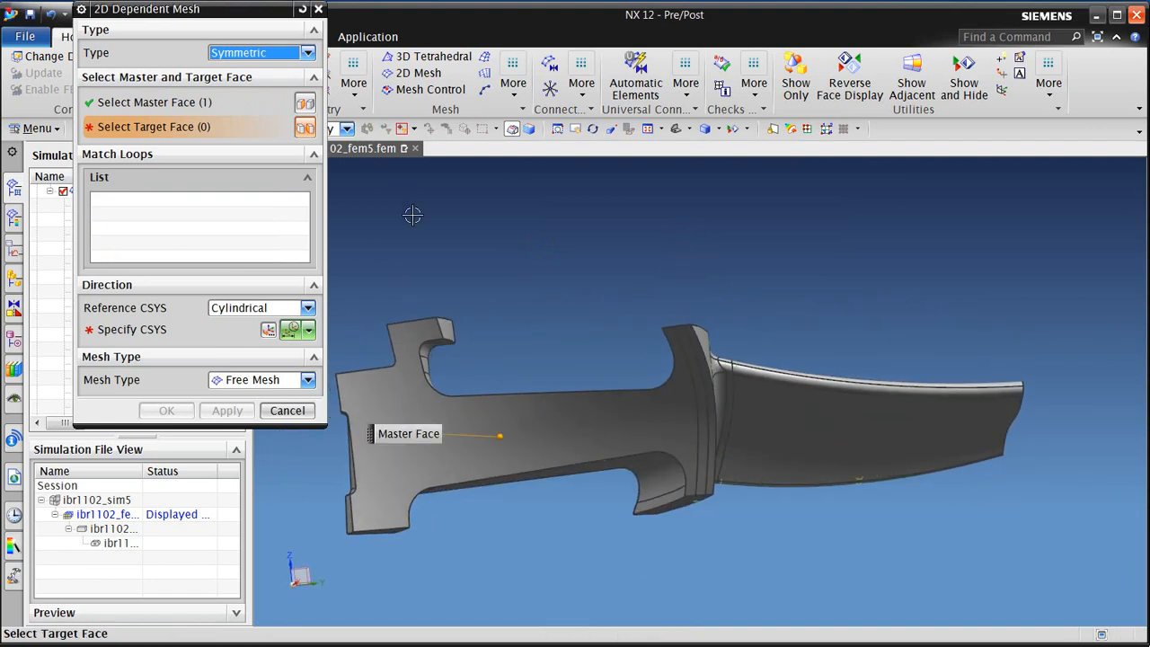
left_click(524, 423)
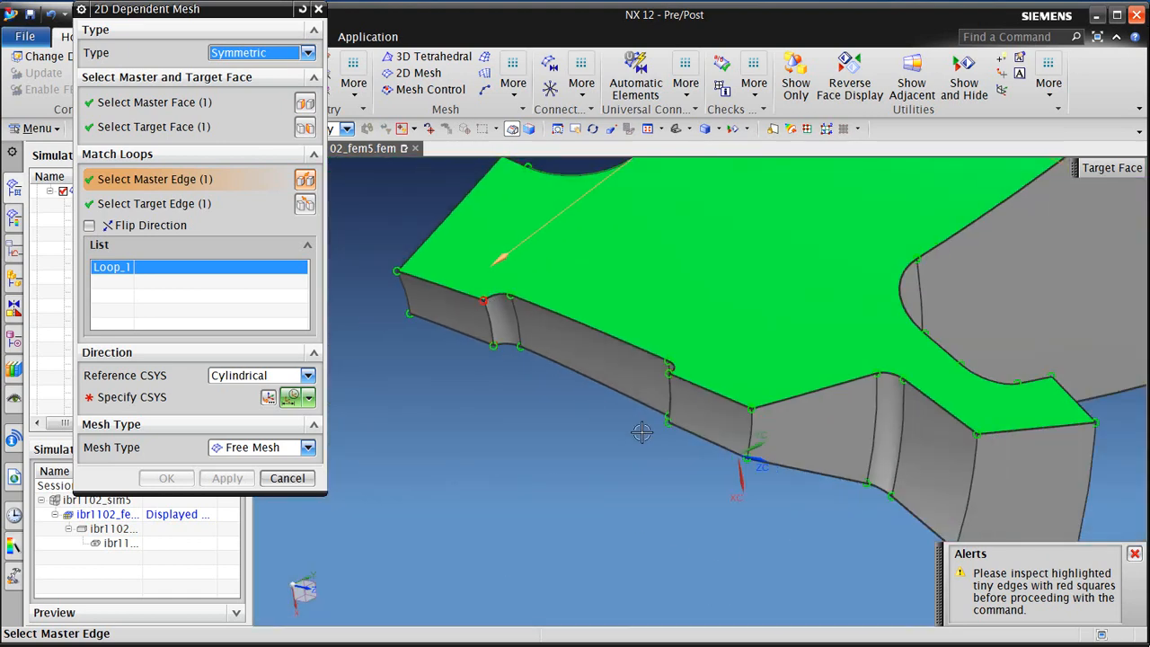
left_click_drag(643, 432, 731, 456)
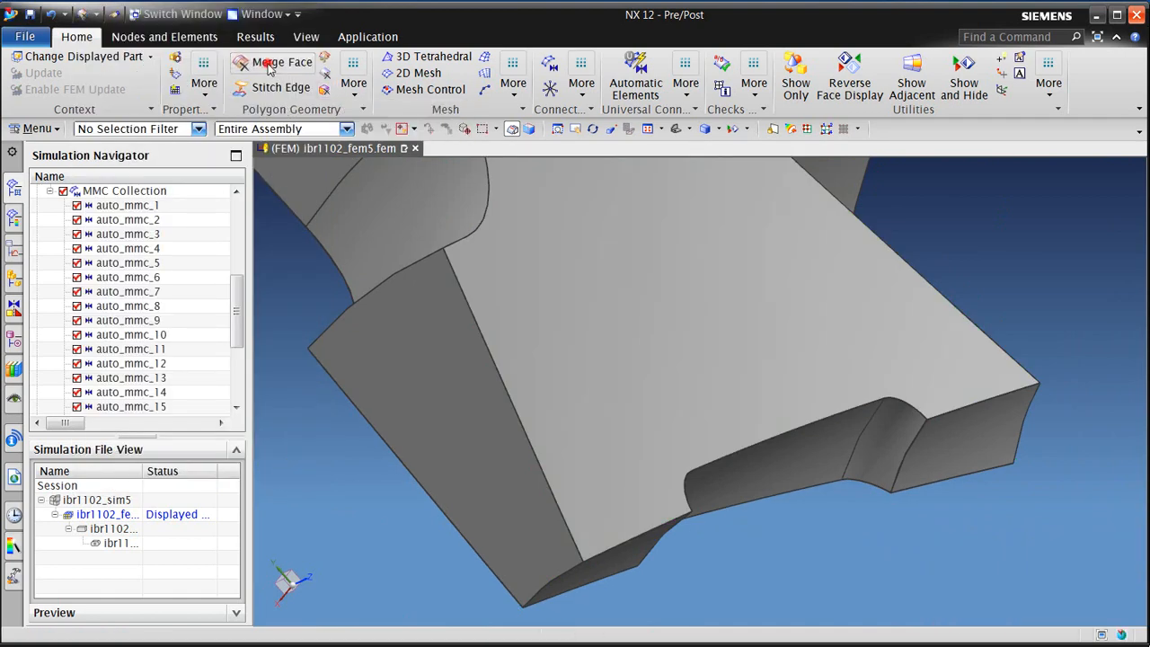
- Merge the small faces around the blade-root blend into a single polygon face
left_click(282, 62)
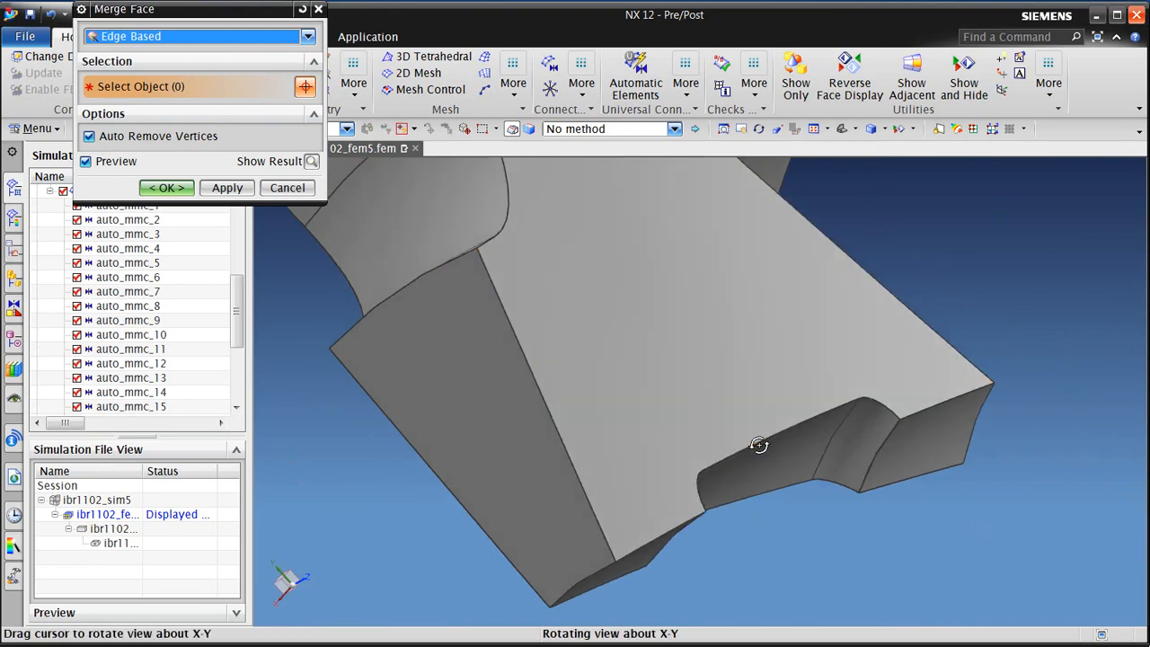
left_click_drag(759, 445, 870, 388)
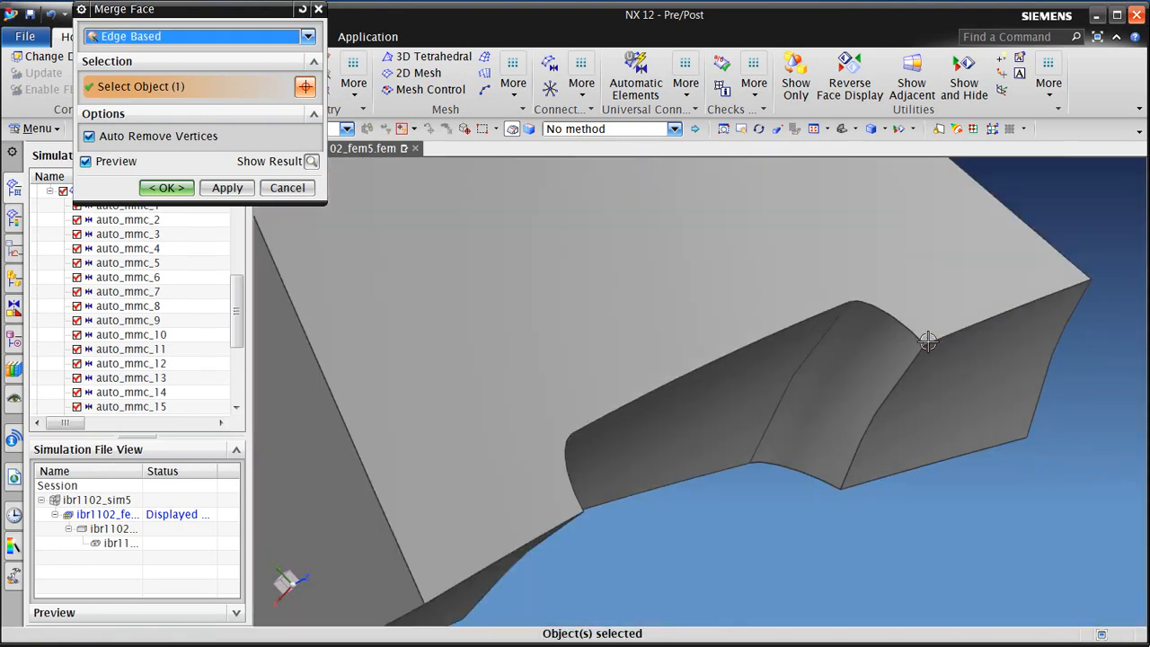
left_click_drag(927, 341, 709, 398)
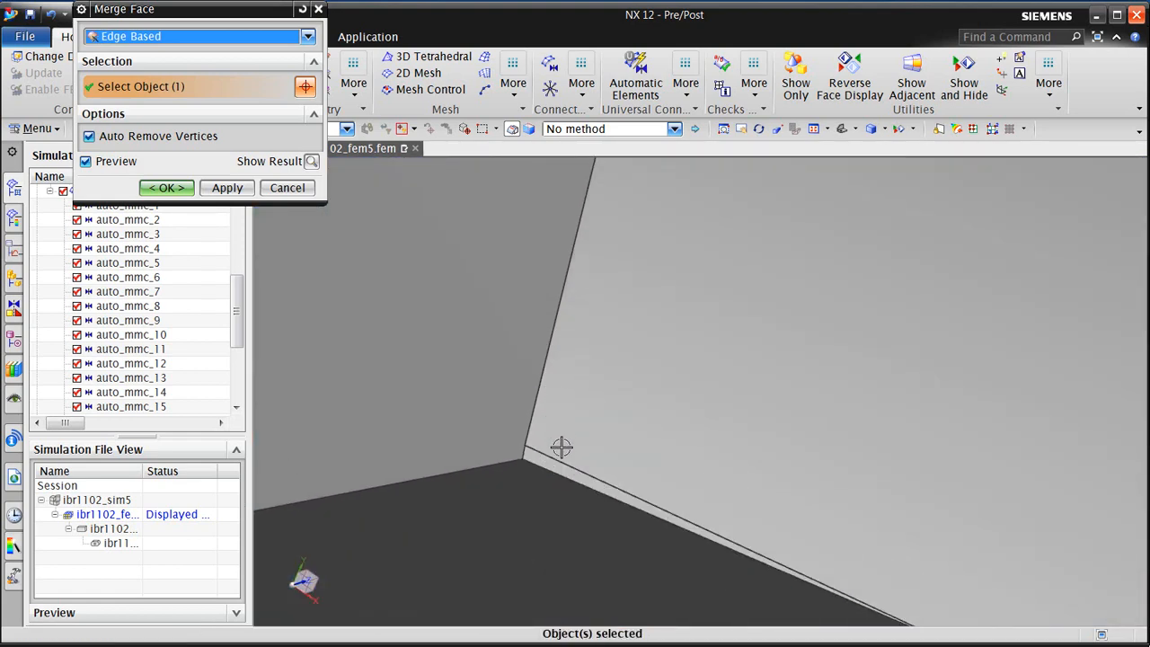
left_click(166, 187)
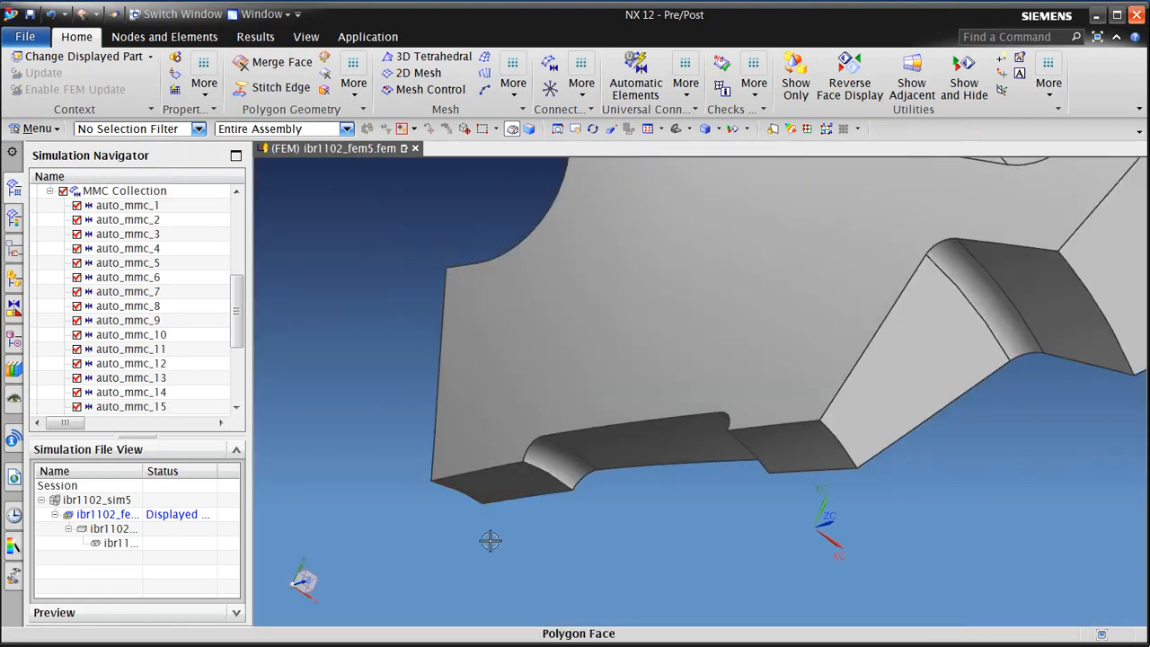
left_click(513, 84)
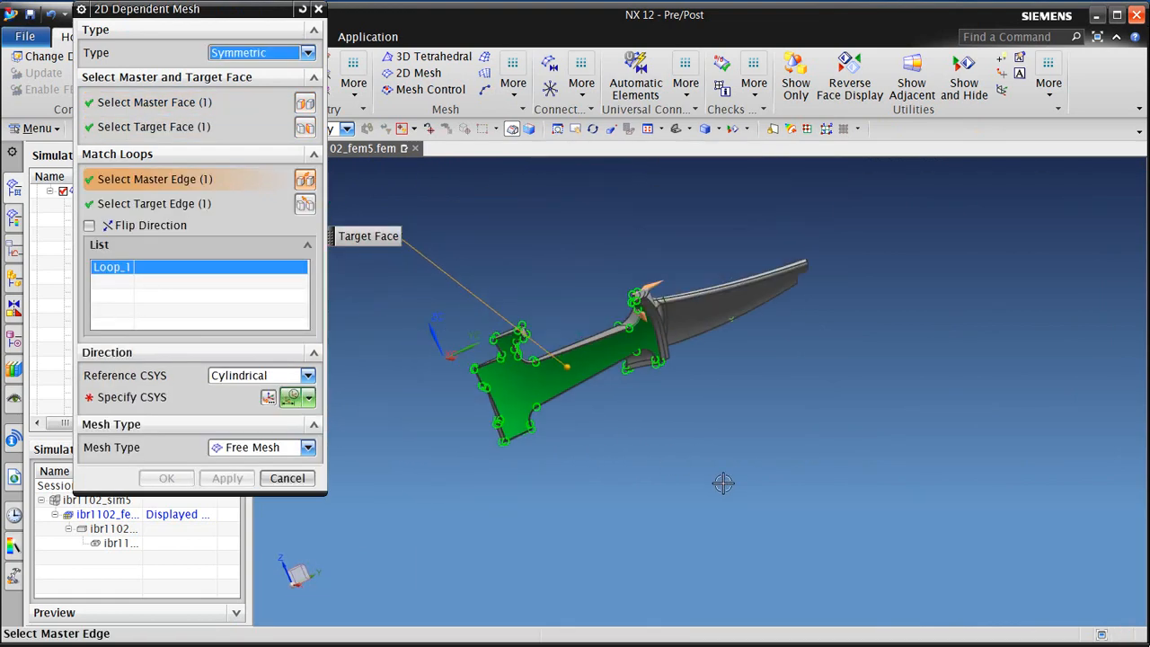
- Mesh the blade's side face with 1-in CQUAD4 paver elements, matched with reversed edge direction
left_click_drag(723, 483, 713, 255)
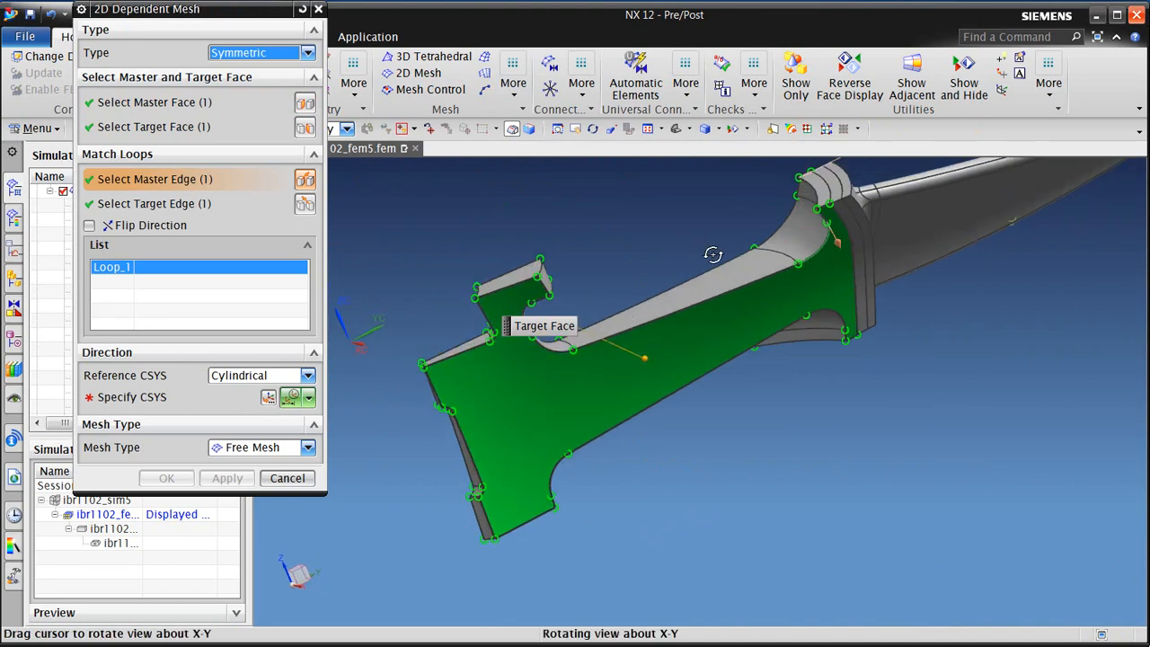
left_click_drag(713, 254, 728, 290)
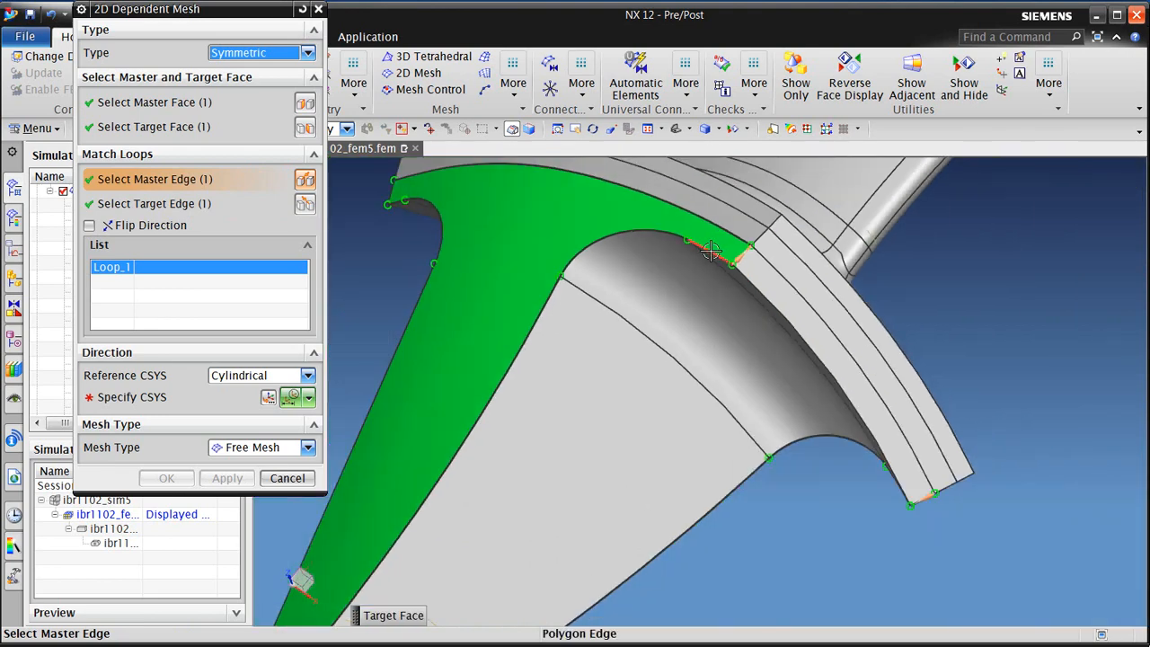
left_click(89, 226)
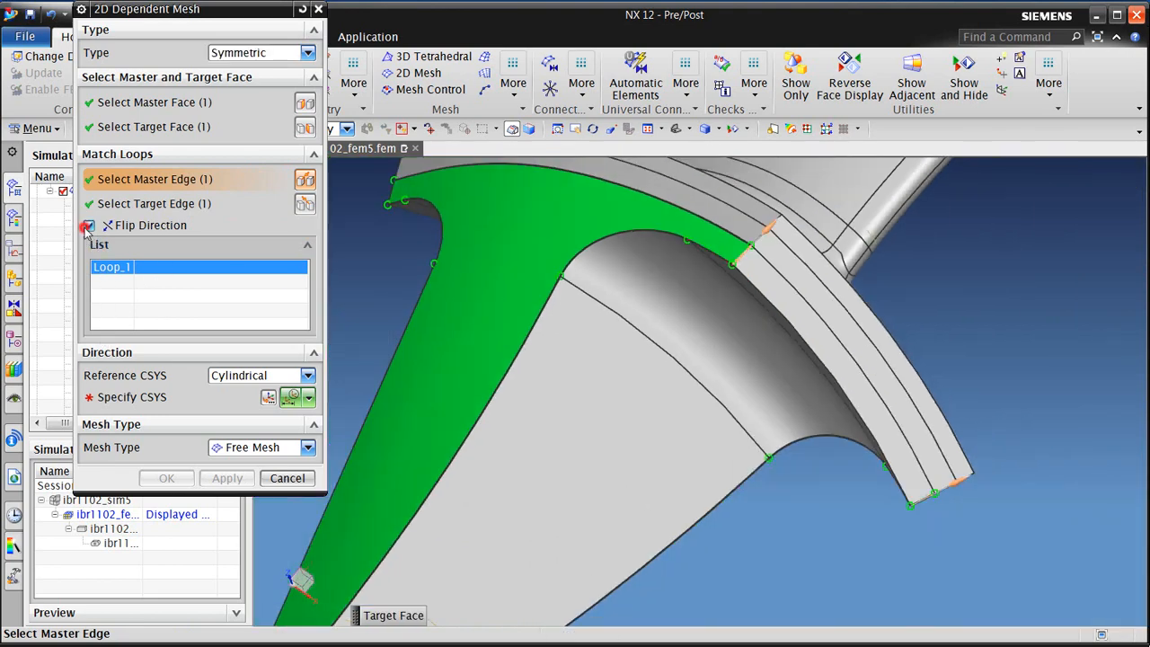
left_click(89, 226)
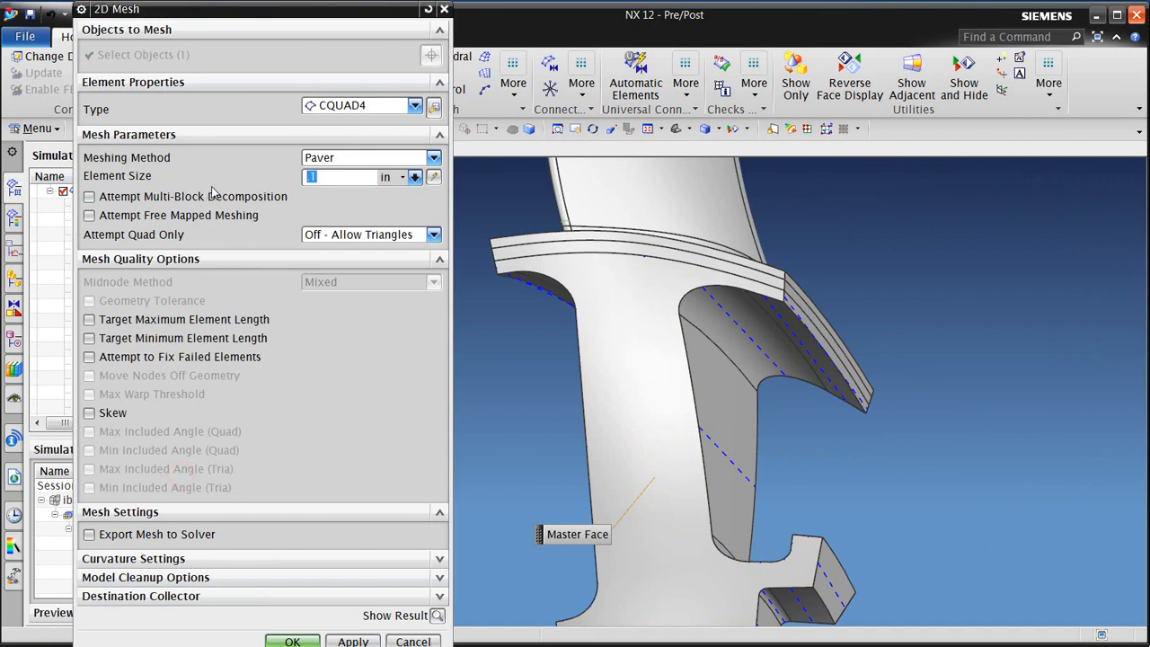
mouse_move(264, 227)
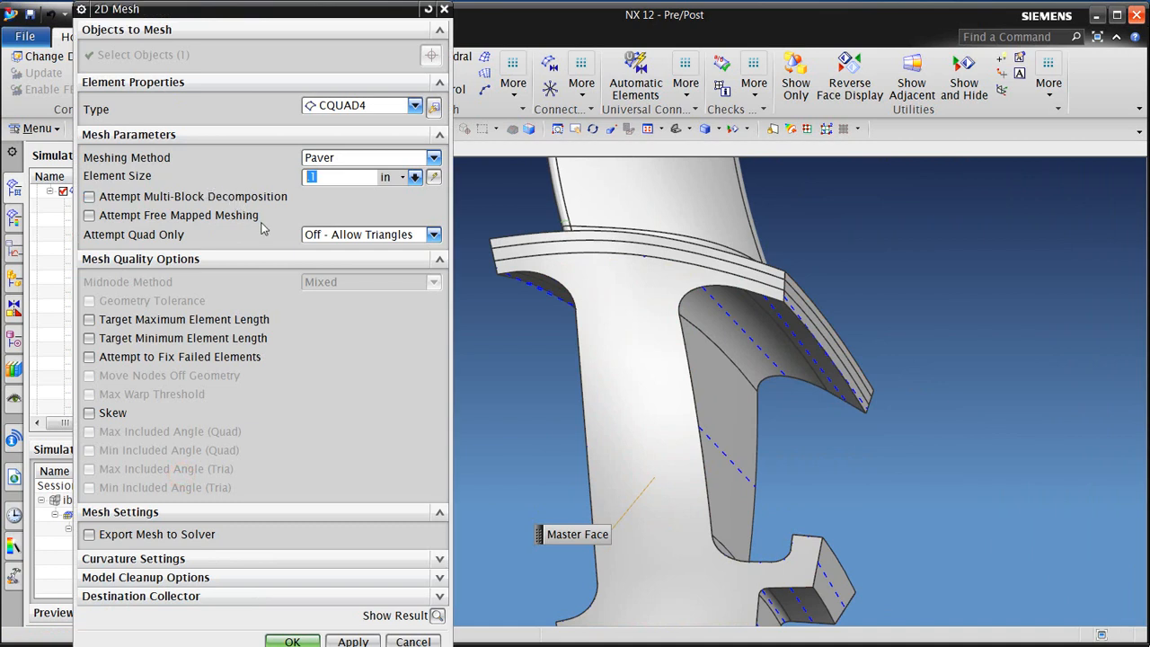
mouse_move(315, 244)
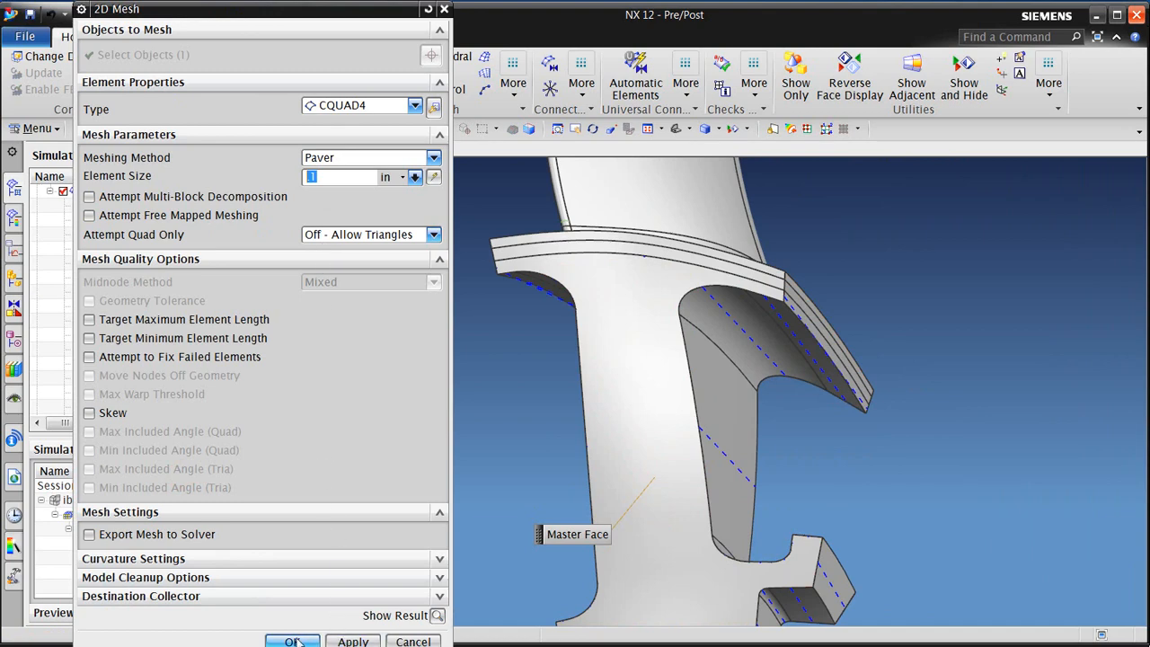
left_click(292, 641)
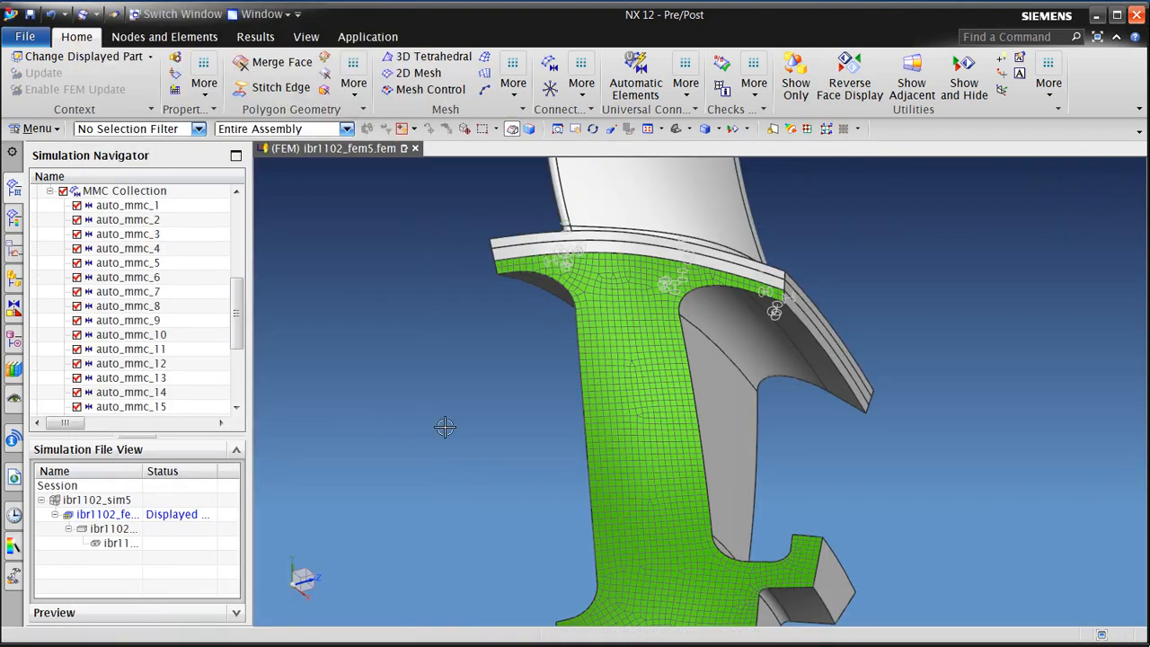
left_click_drag(445, 426, 434, 416)
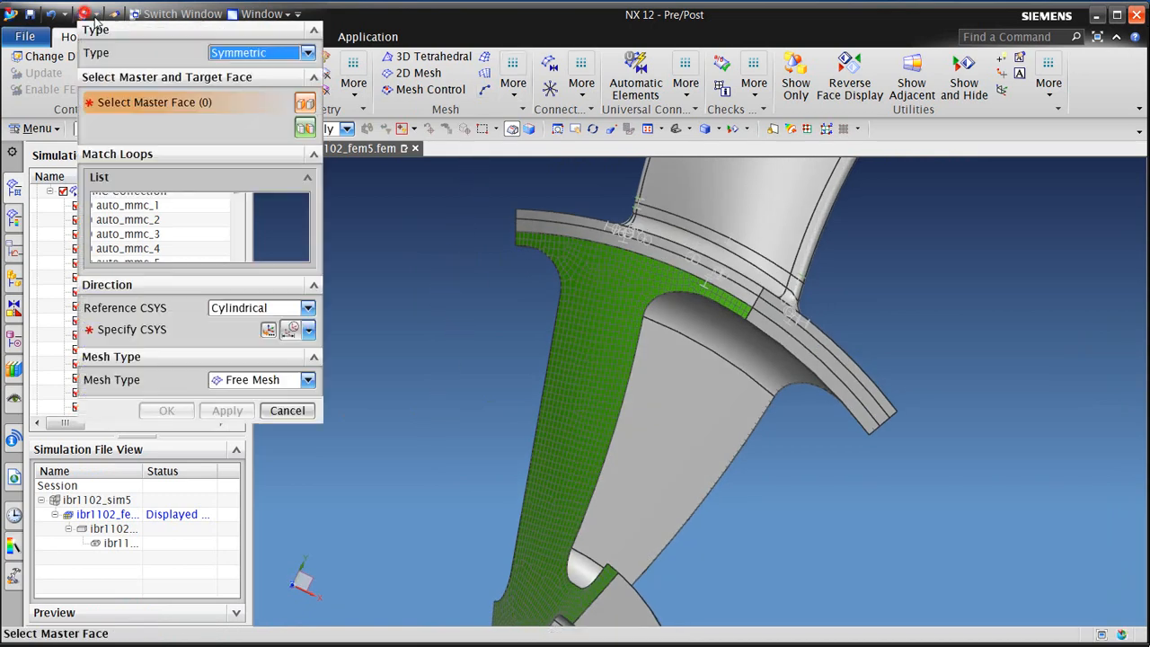
- Quad-mesh the next cut-face pair symmetrically, with flipped direction and the cylindrical CSYS
left_click(638, 238)
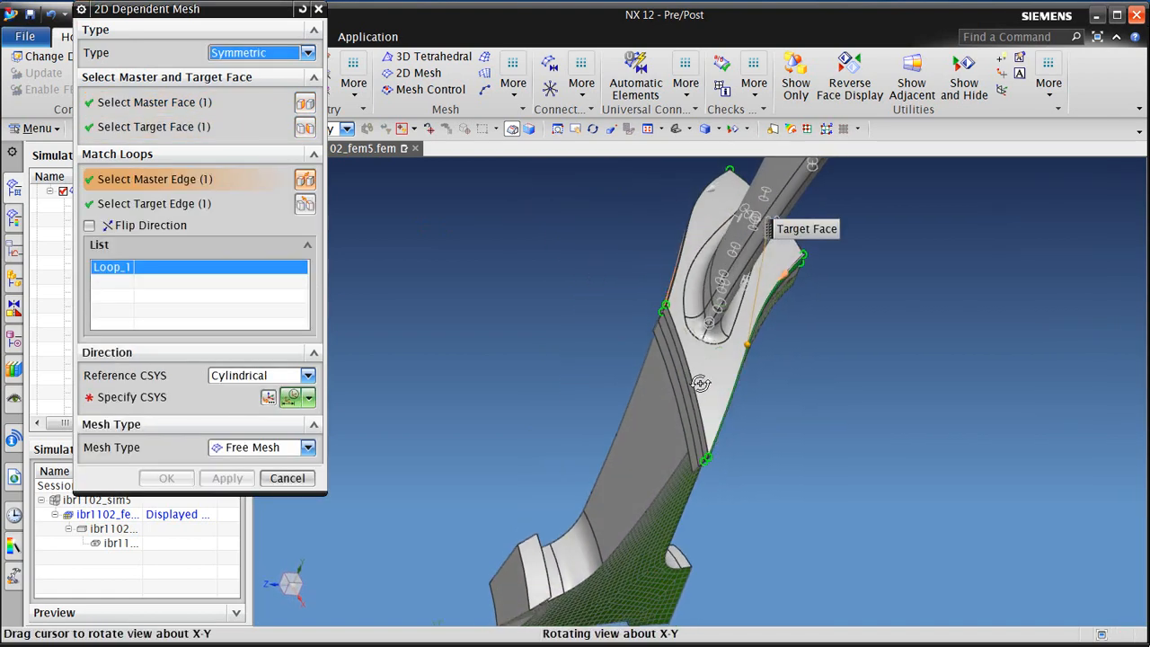
left_click_drag(701, 384, 638, 184)
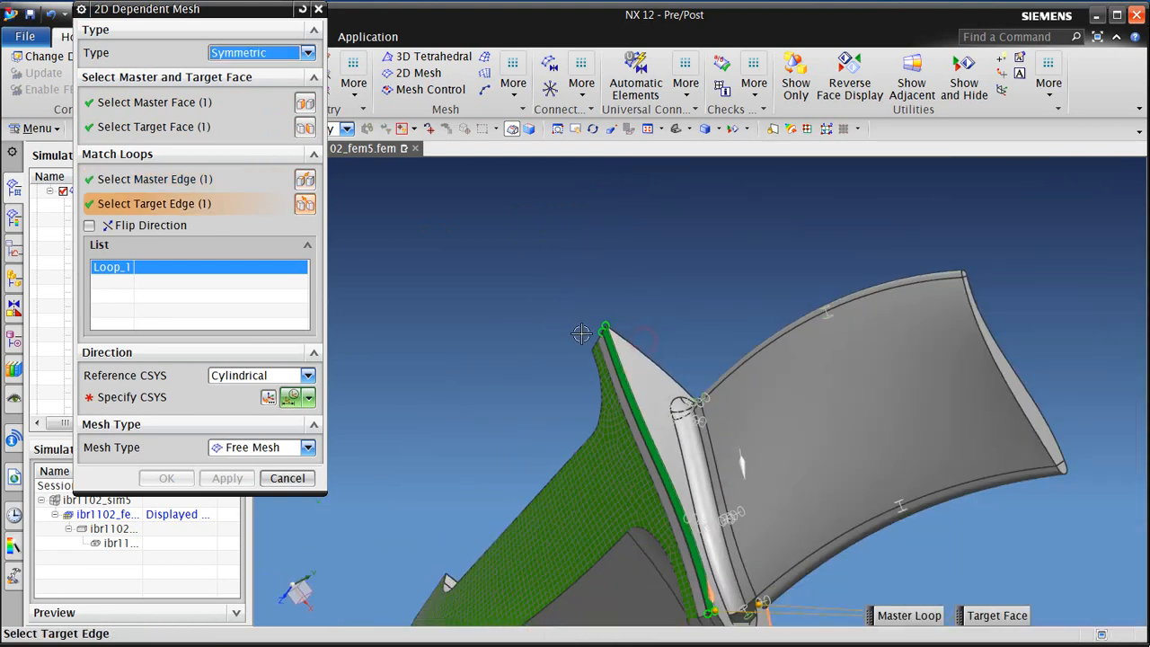
left_click_drag(582, 335, 556, 324)
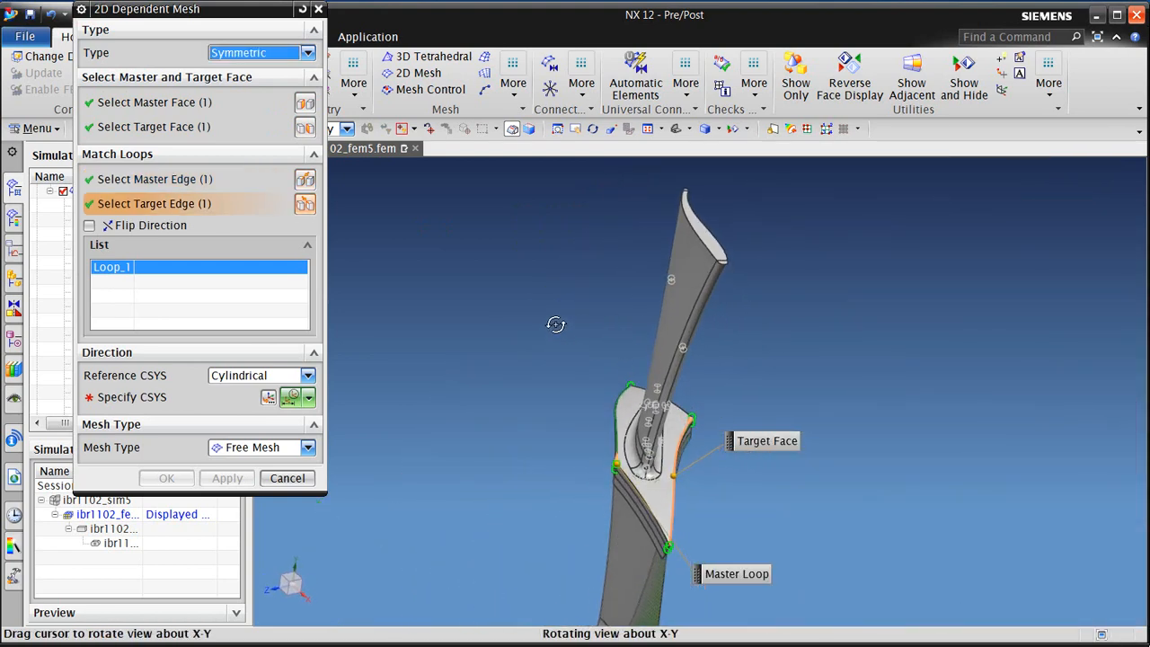
left_click(90, 226)
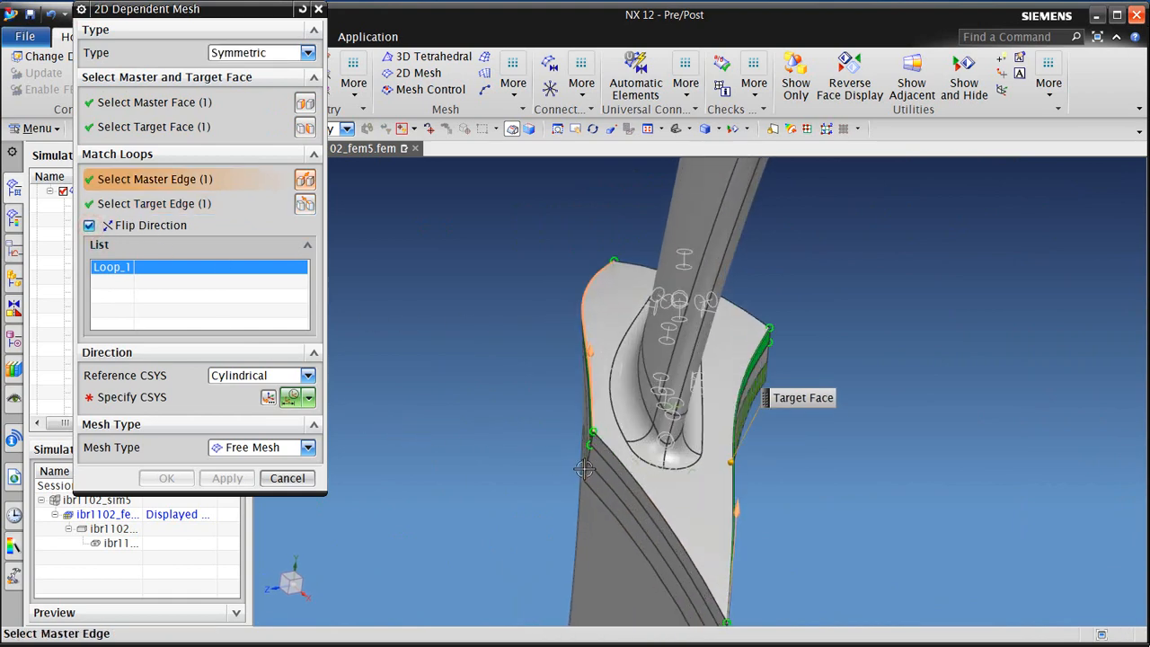
left_click_drag(584, 467, 553, 438)
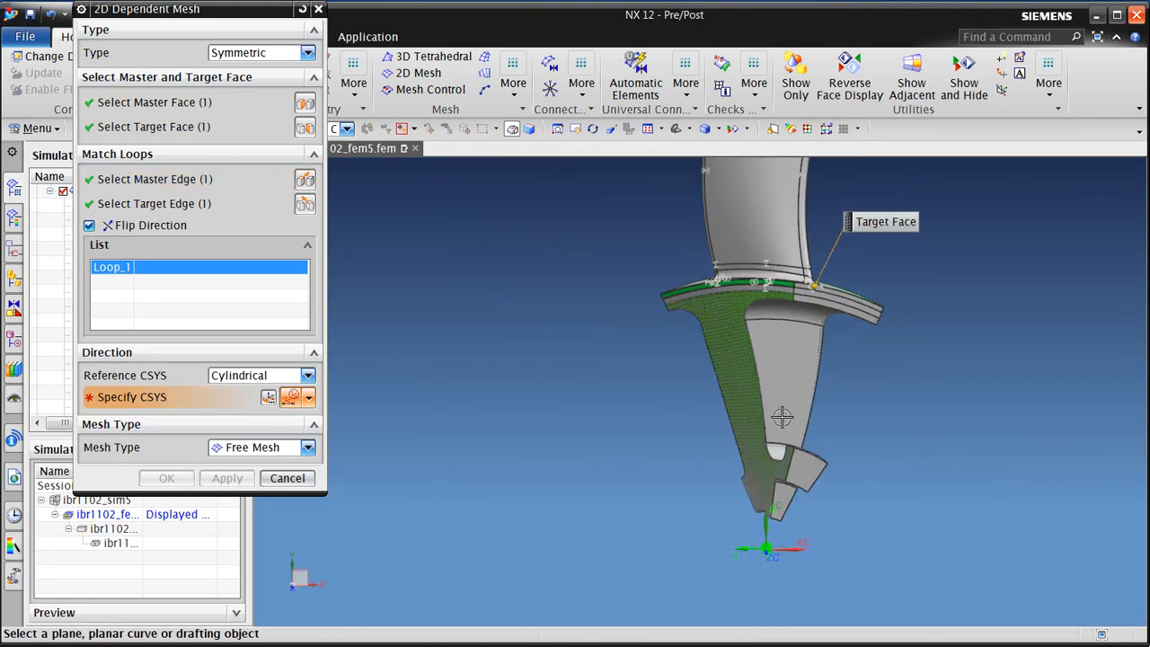
left_click_drag(781, 418, 737, 539)
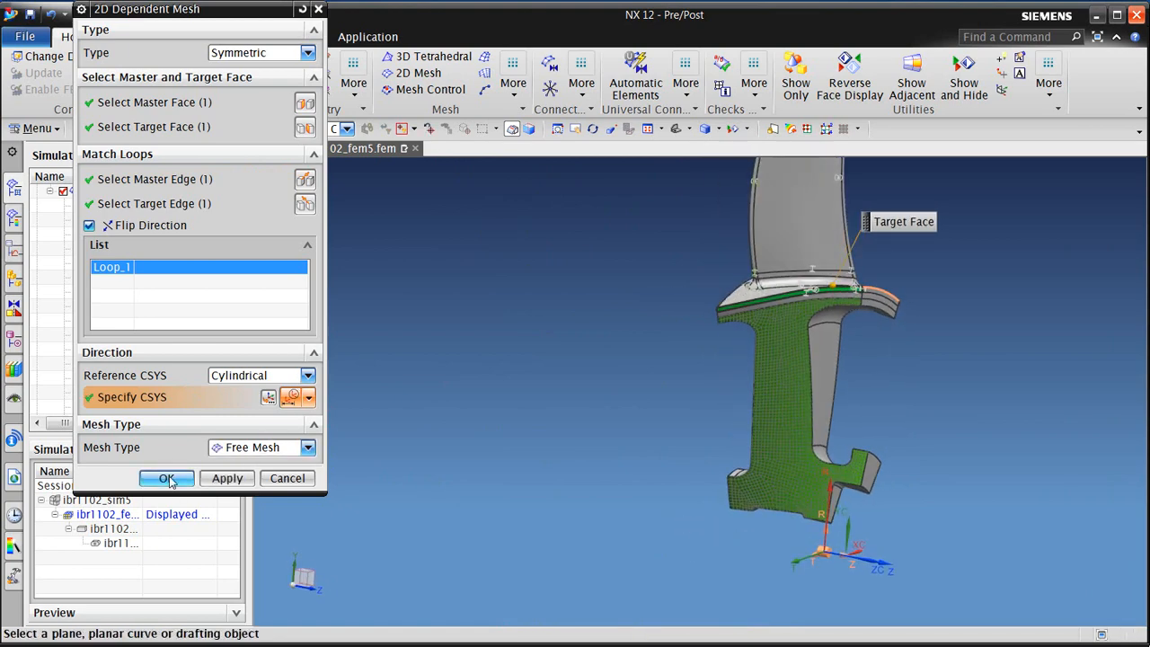
left_click(166, 478)
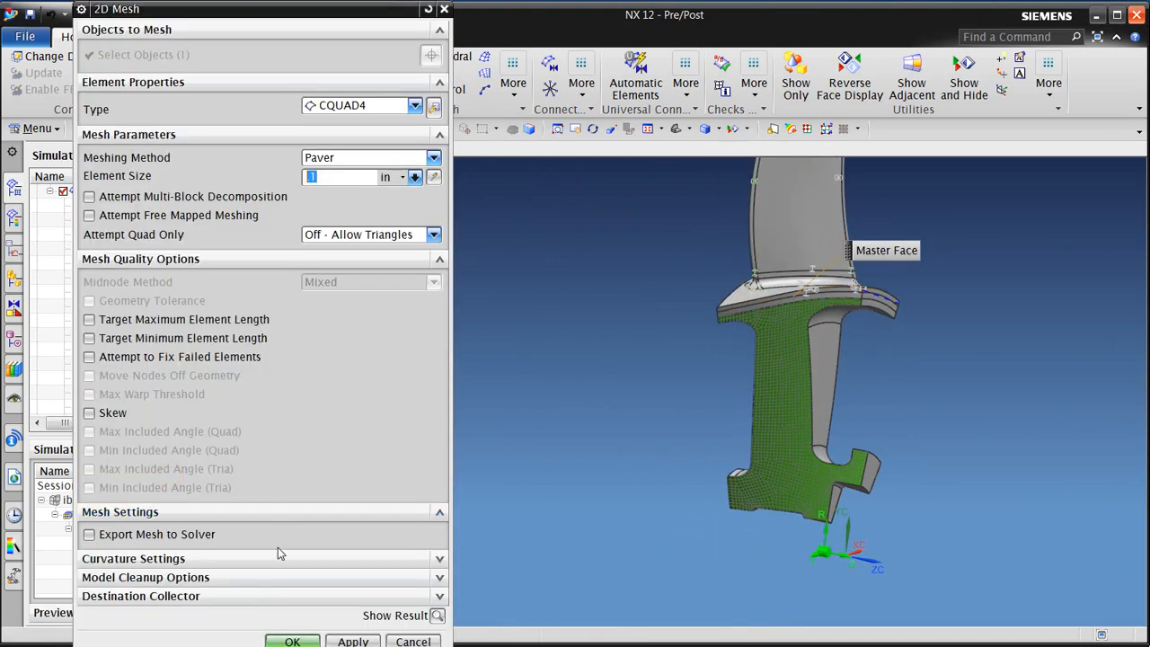
left_click(292, 641)
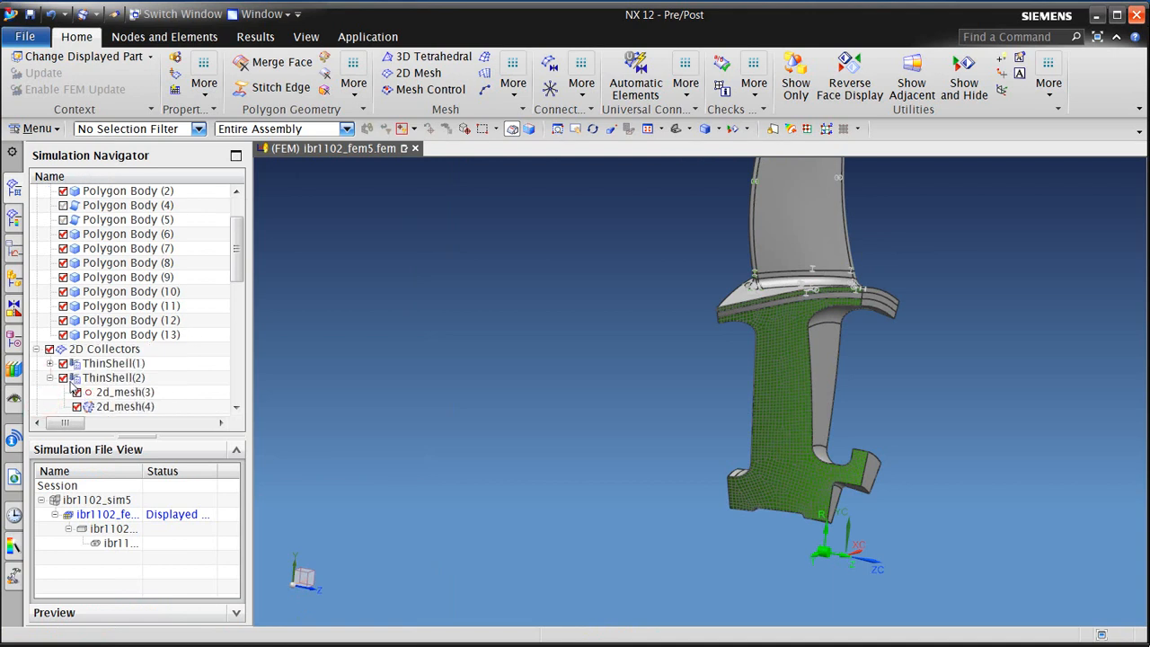
scroll("down", 3)
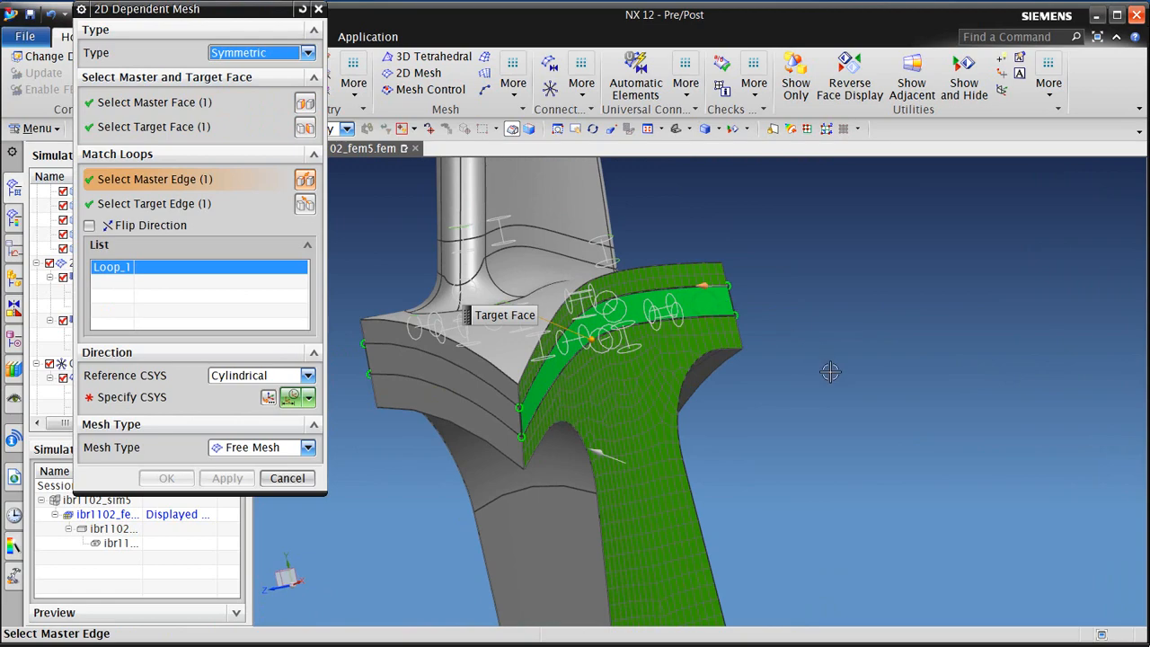
left_click_drag(827, 373, 928, 398)
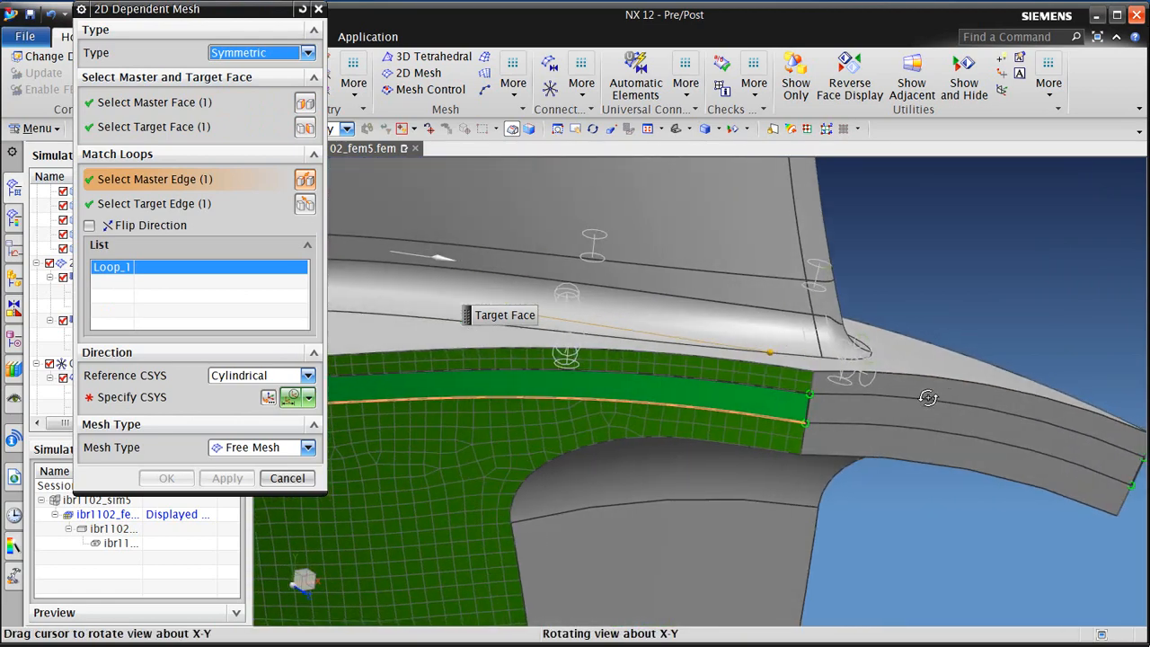
left_click_drag(928, 398, 1020, 429)
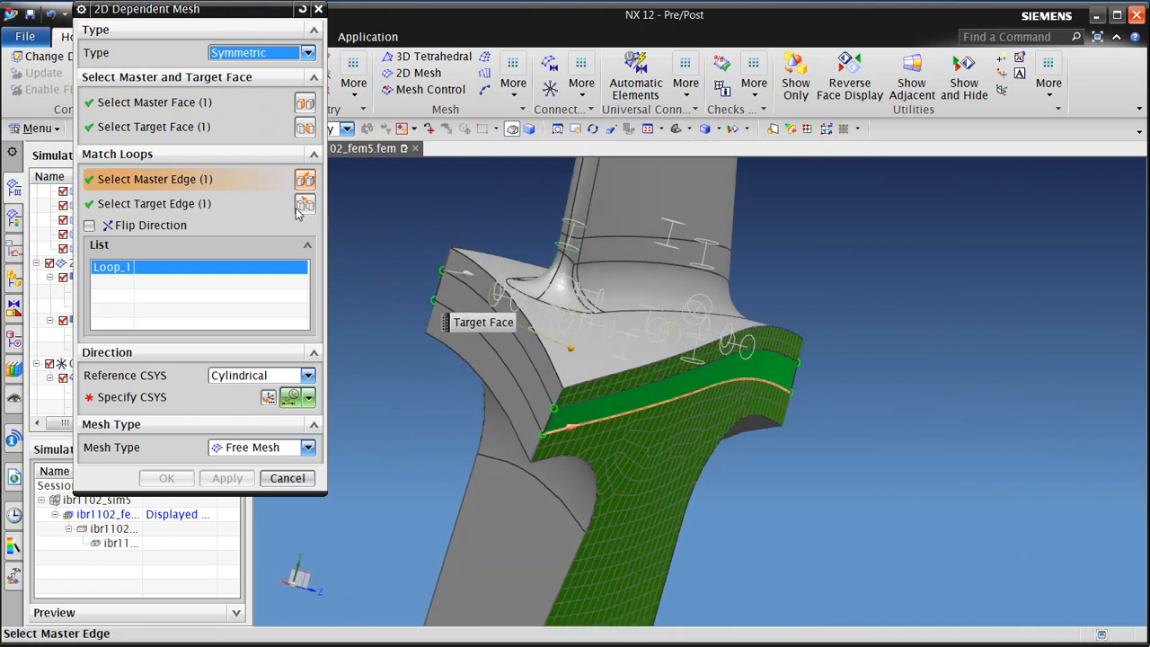
left_click(593, 404)
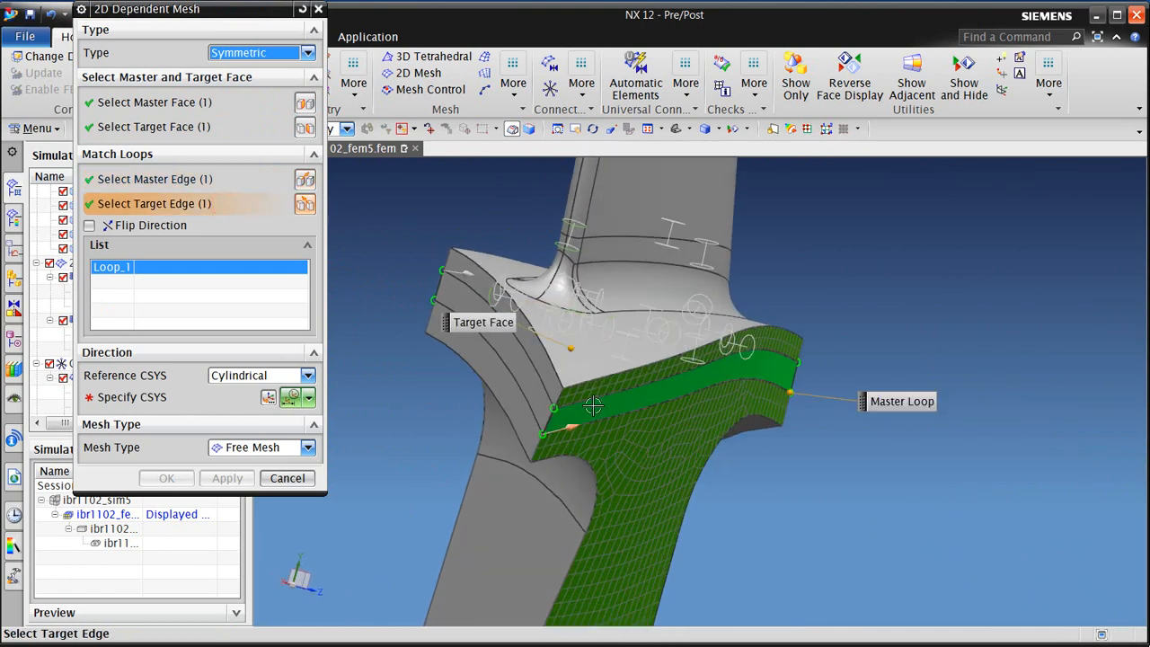
left_click(593, 406)
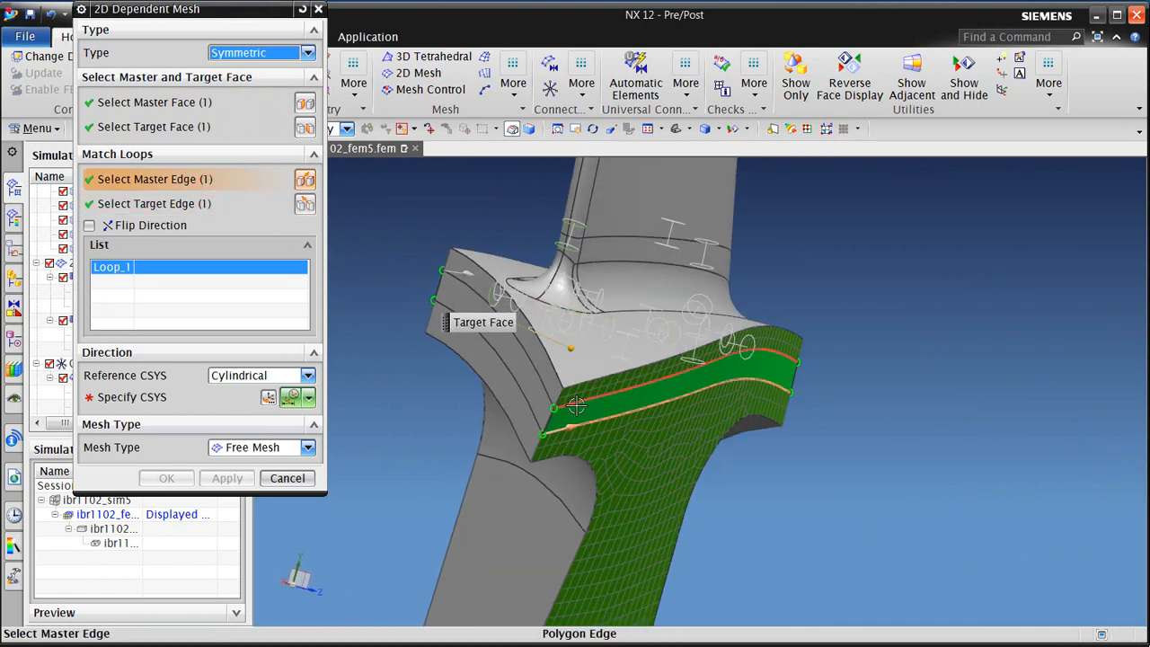
left_click(575, 406)
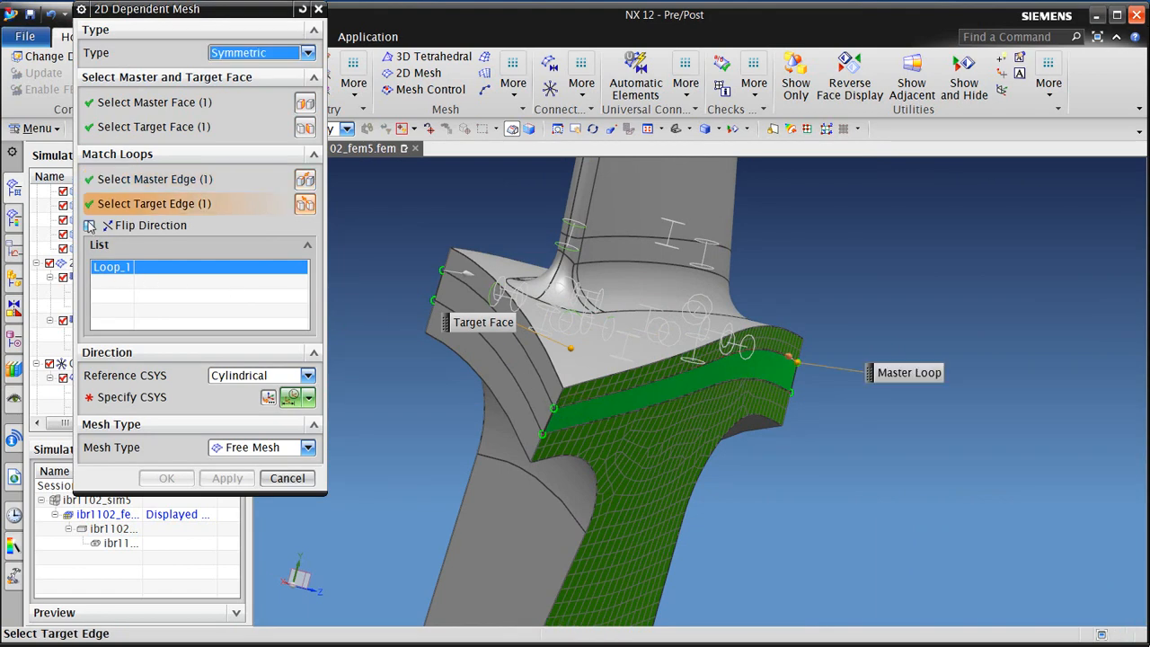
left_click(89, 226)
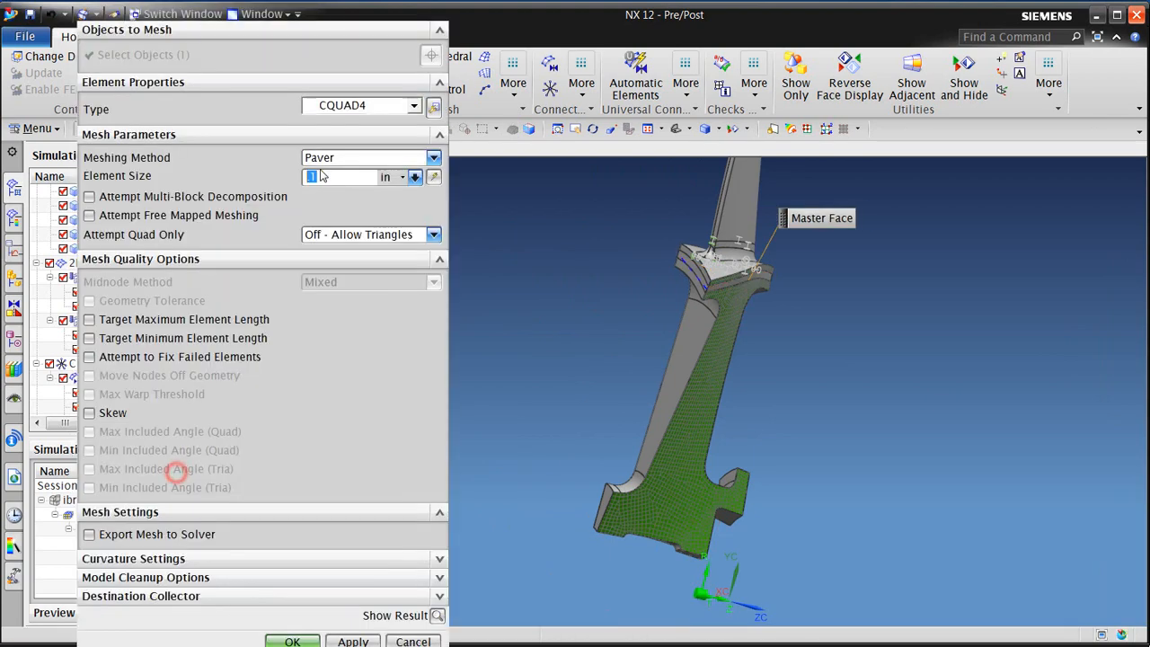
left_click(415, 105)
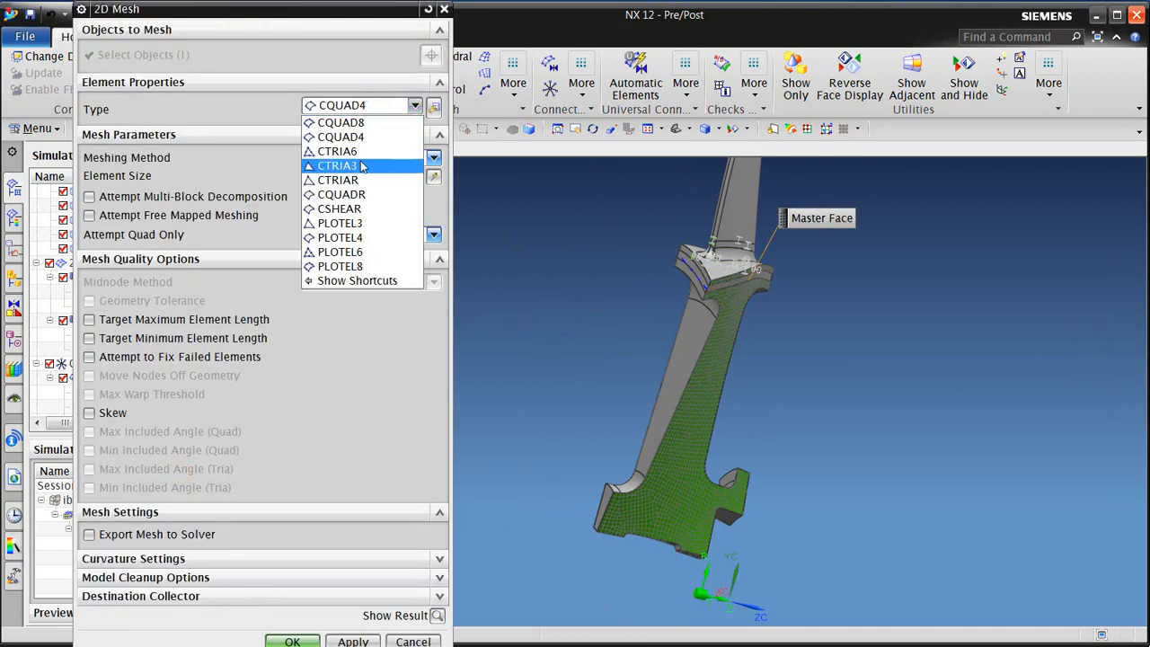
left_click(337, 166)
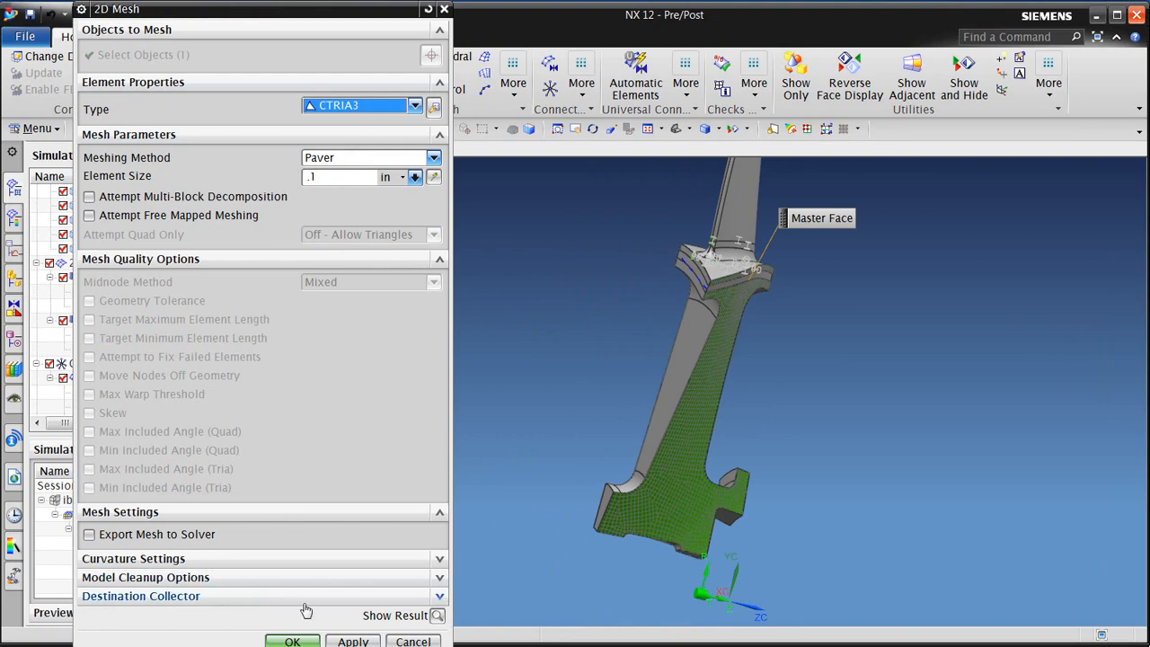
left_click(292, 641)
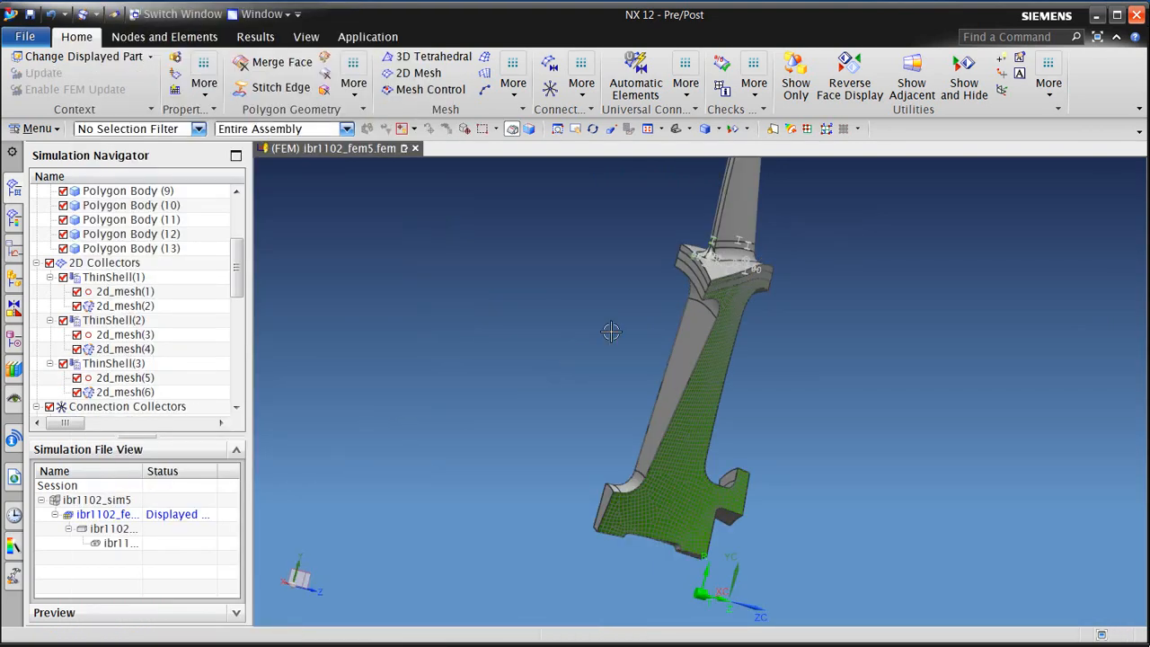
left_click_drag(611, 332, 773, 384)
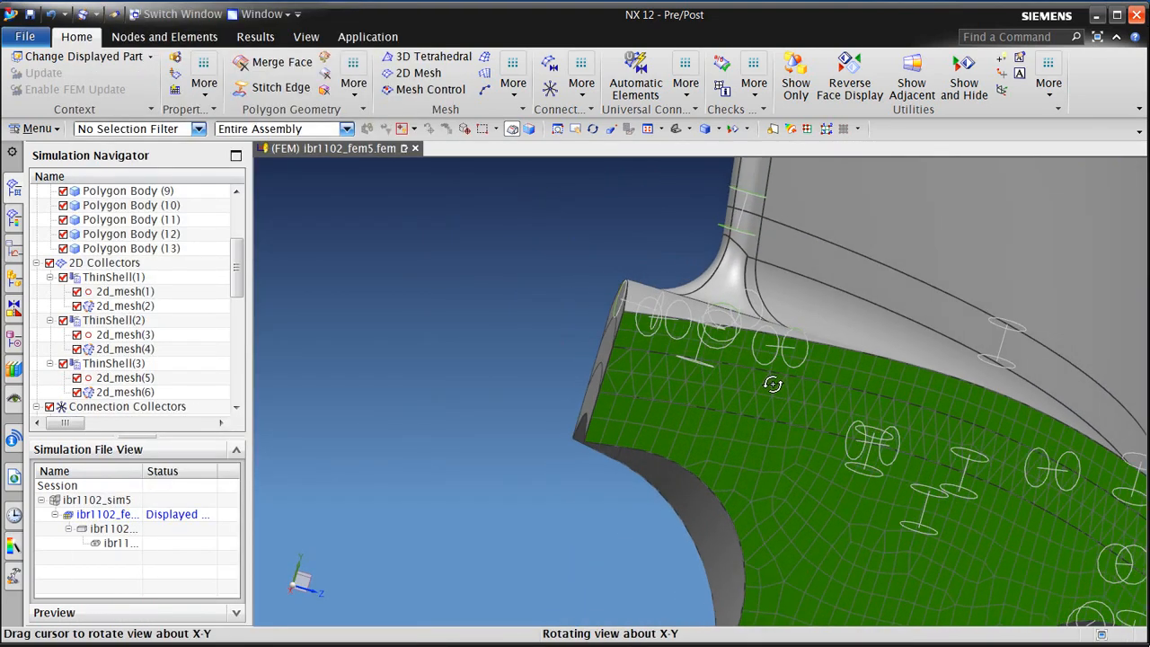
left_click_drag(773, 384, 719, 344)
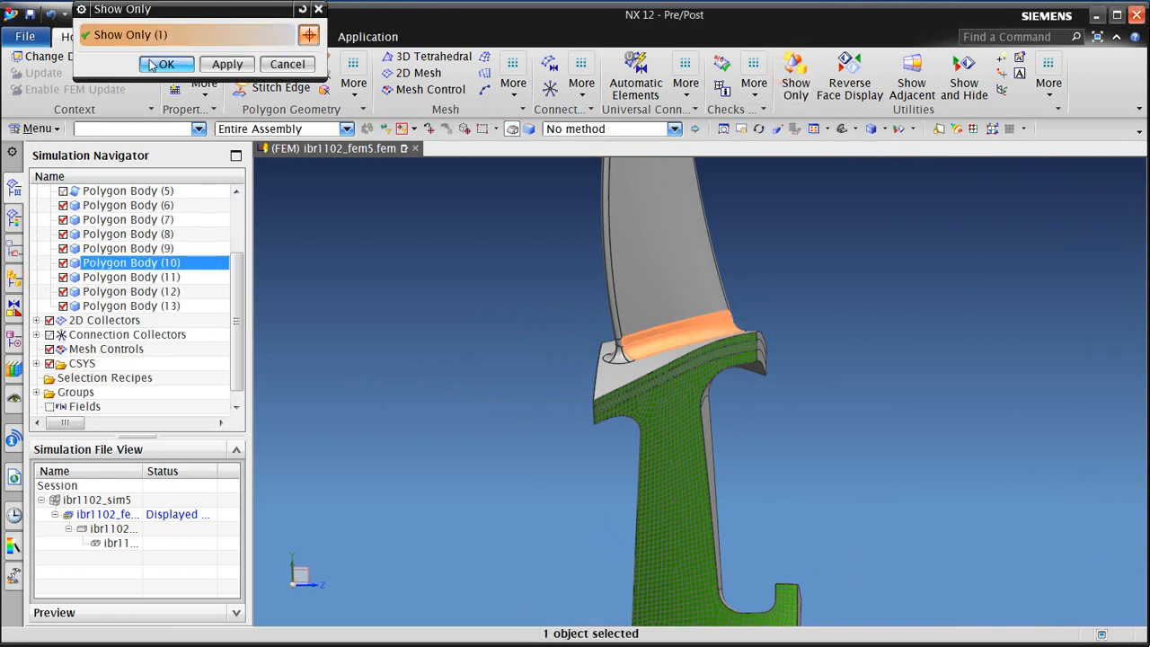
- Show only Polygon Body (10), the curved strip beneath the blade root
left_click(166, 64)
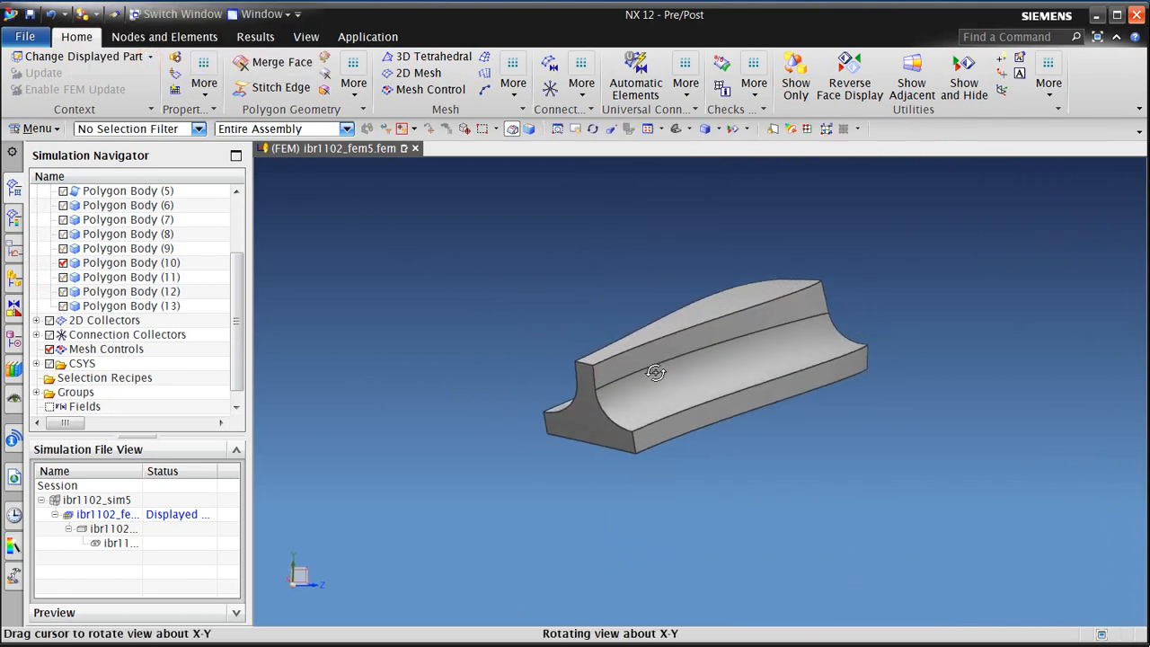
left_click_drag(656, 372, 797, 397)
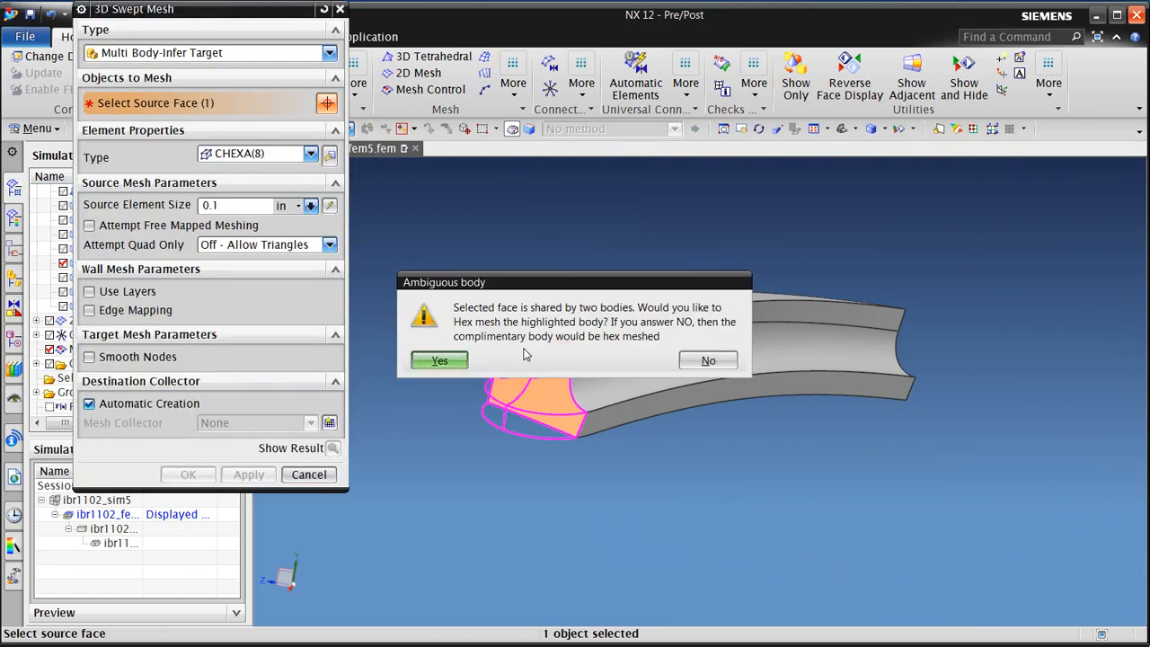
- Sweep a CHEXA(8) hex mesh through the isolated strip body from its end face
left_click(438, 360)
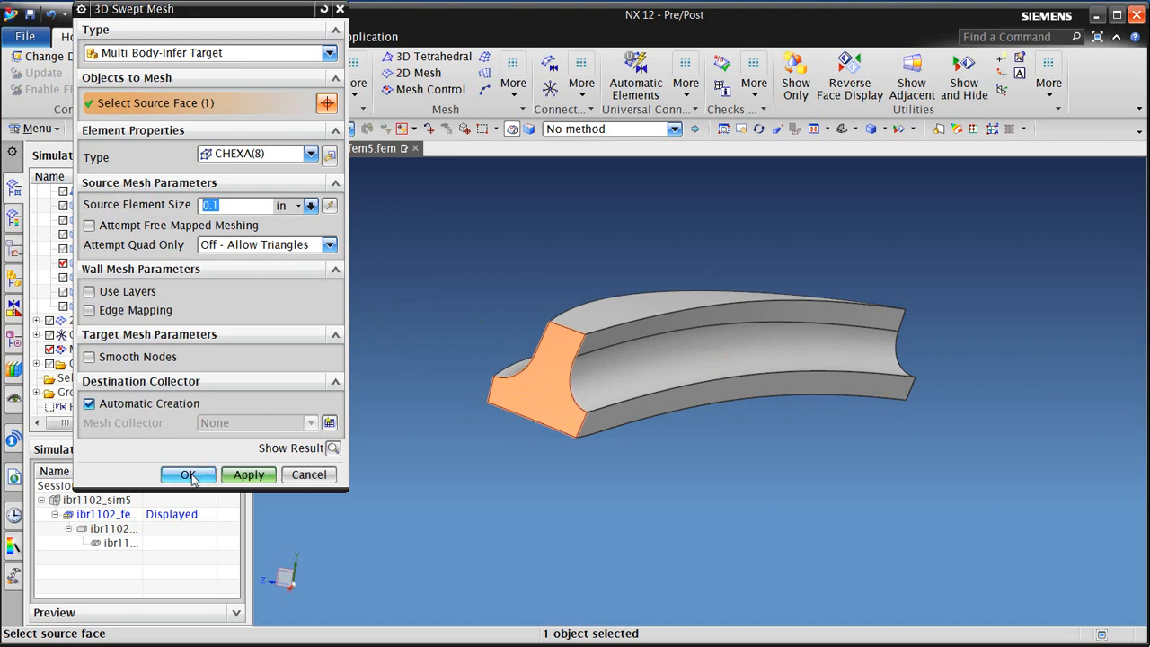
left_click(188, 475)
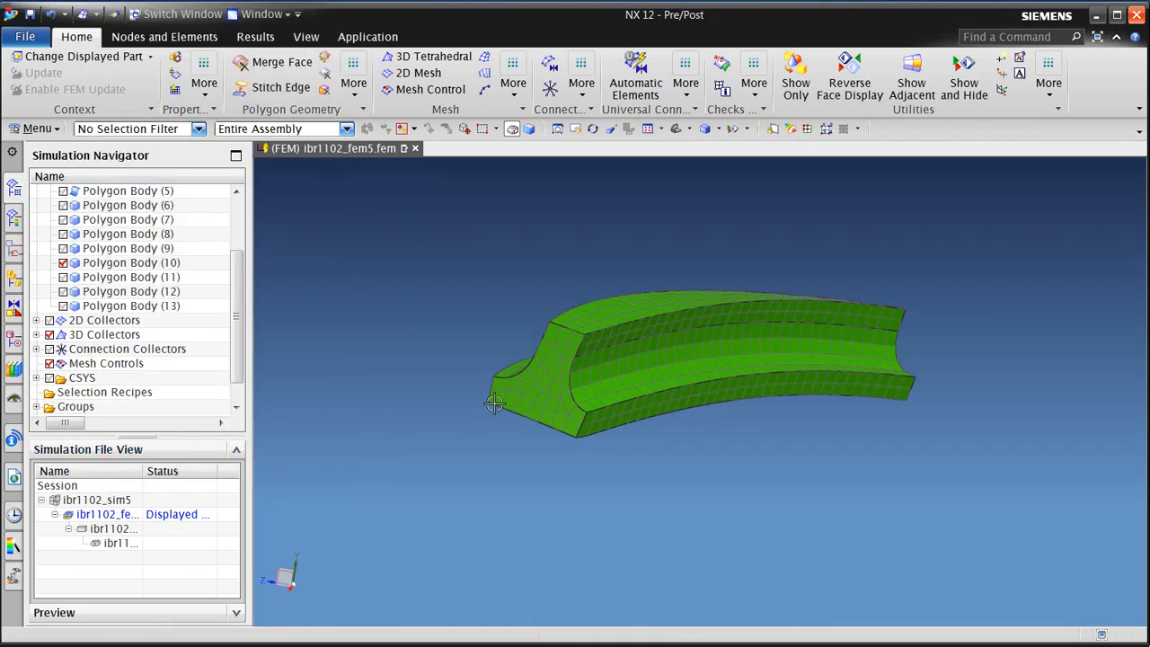
- Put a 4-element Number on Edge control on the strip's short top edge
left_click_drag(494, 402, 544, 403)
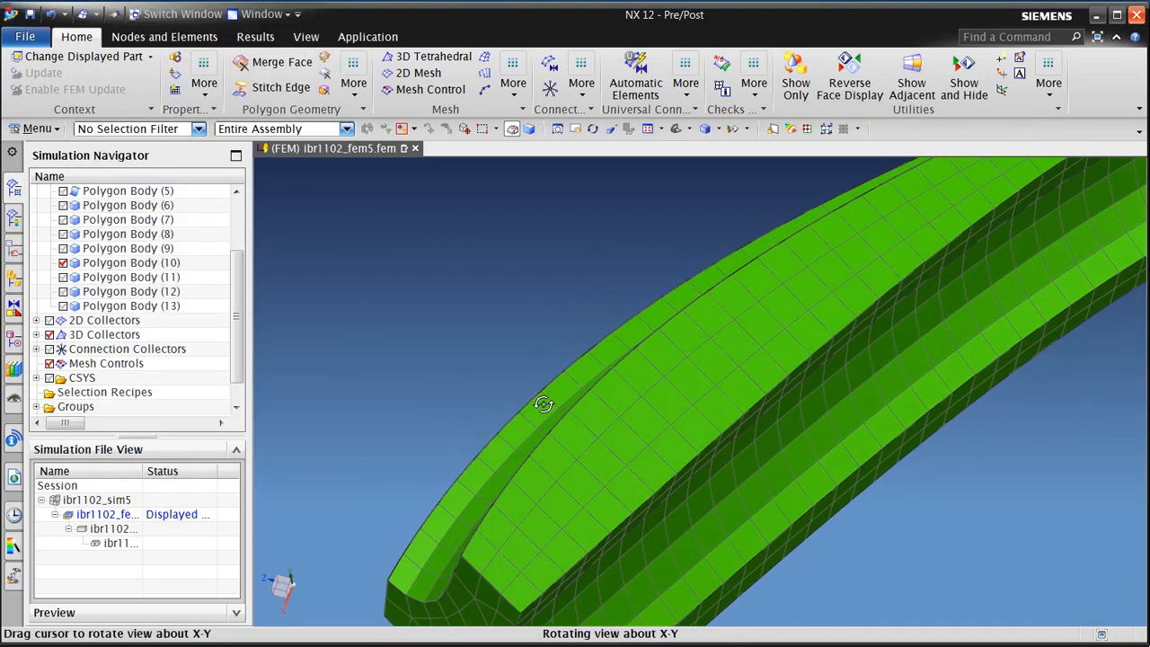
left_click_drag(544, 405, 563, 353)
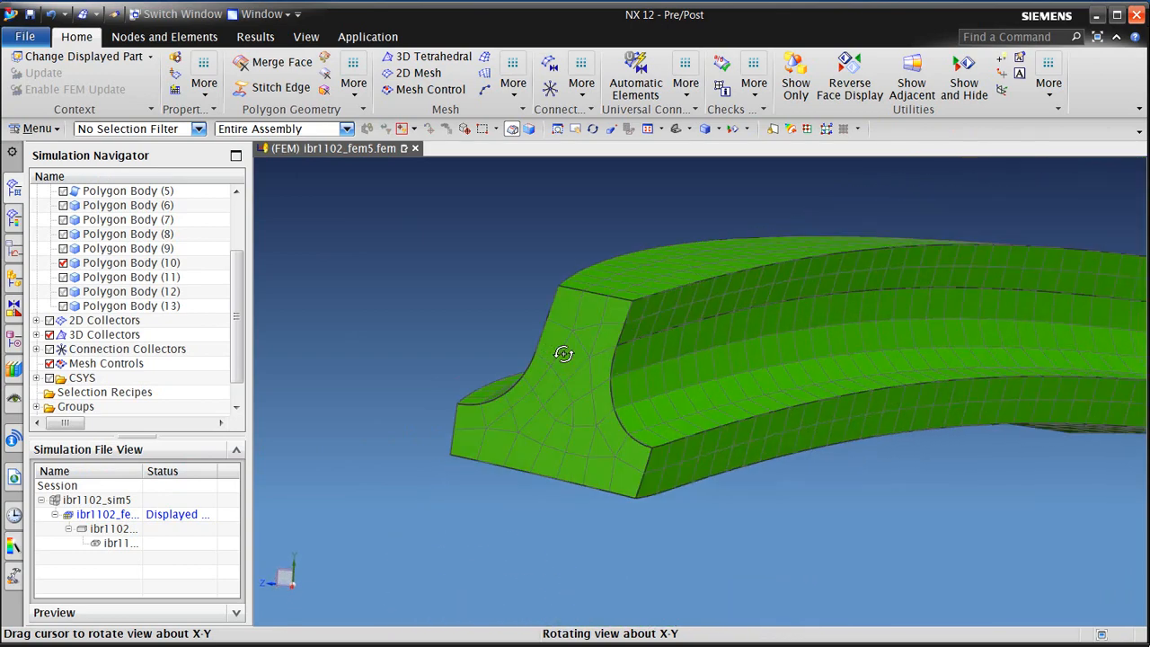
left_click(429, 88)
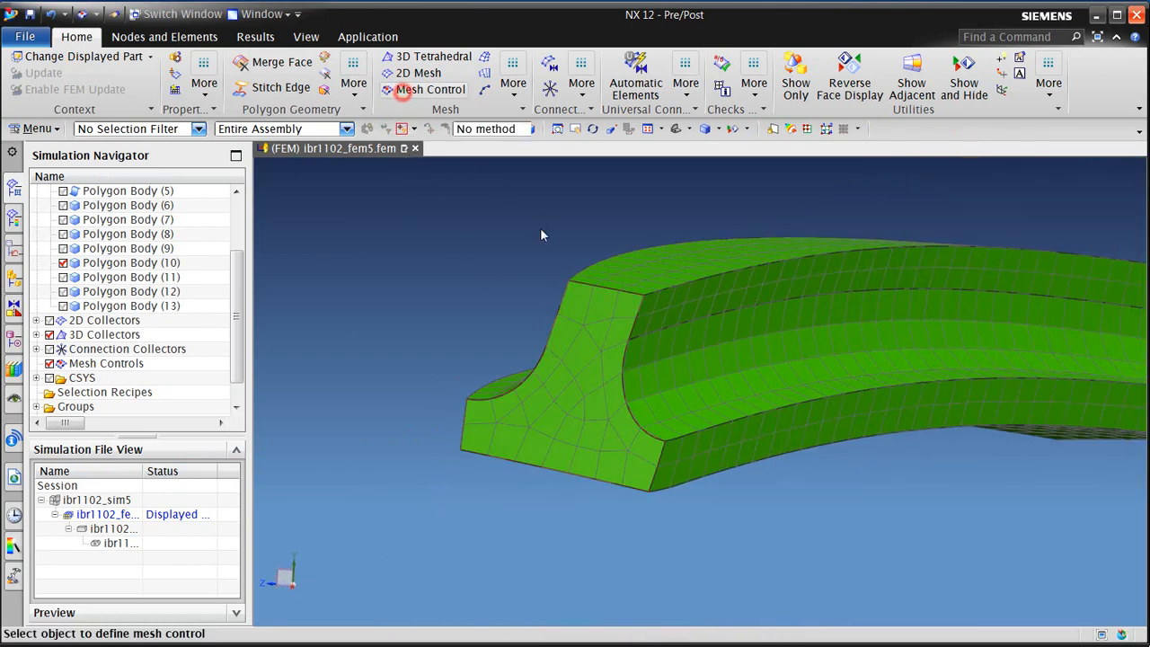
left_click(430, 89)
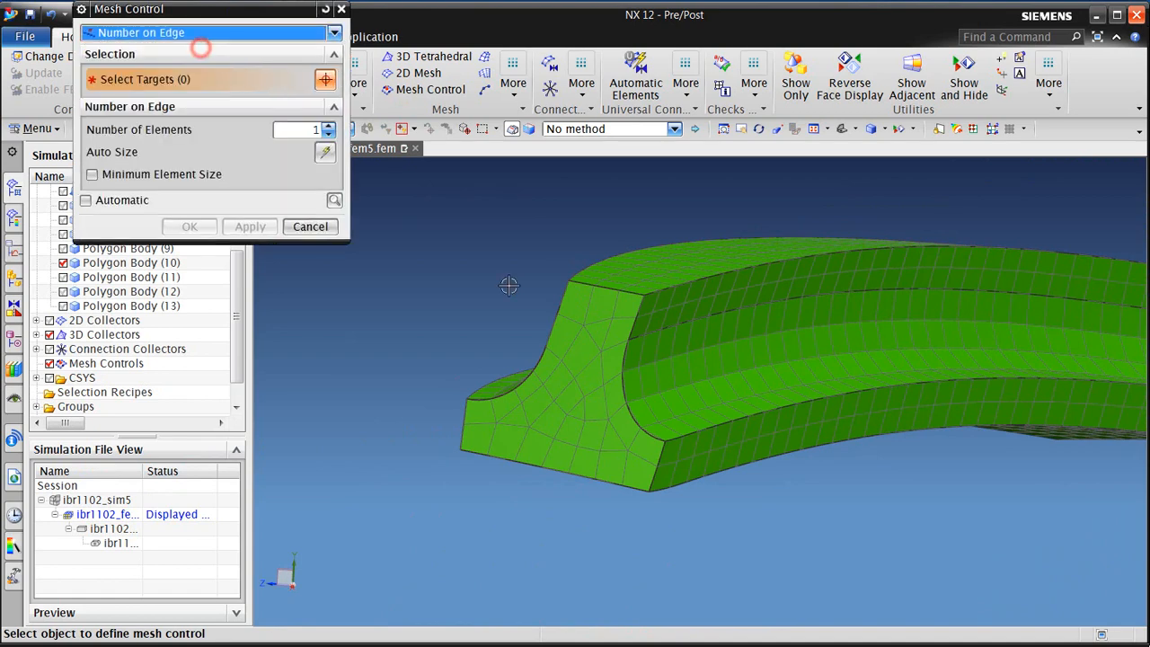
left_click(602, 288)
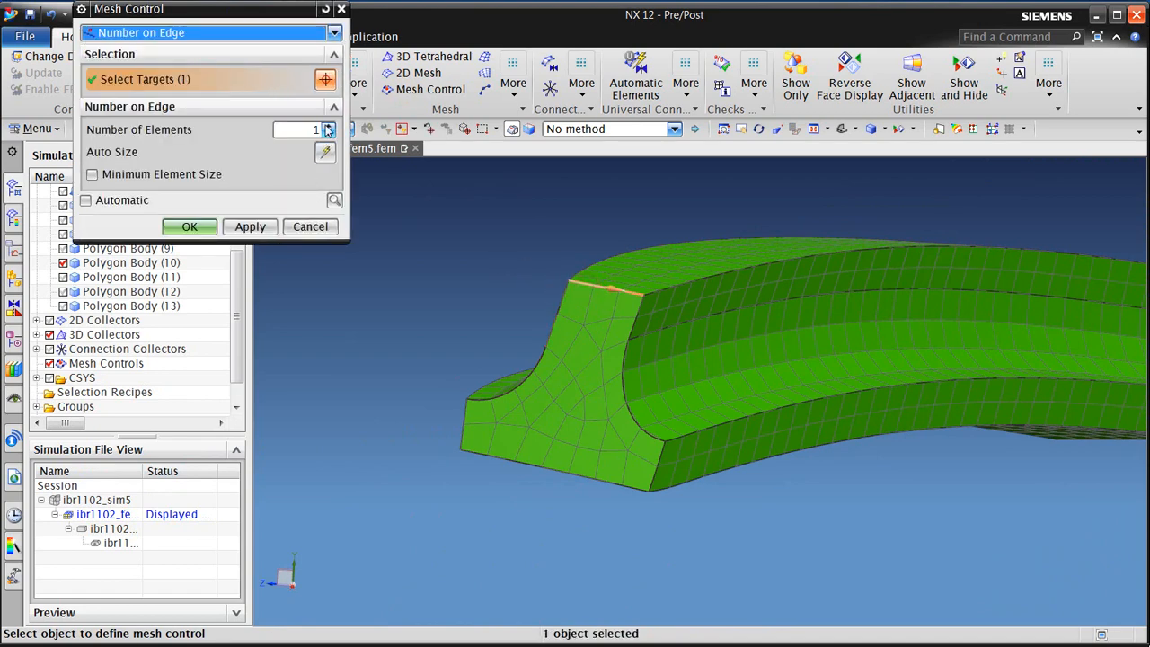
left_click(329, 125)
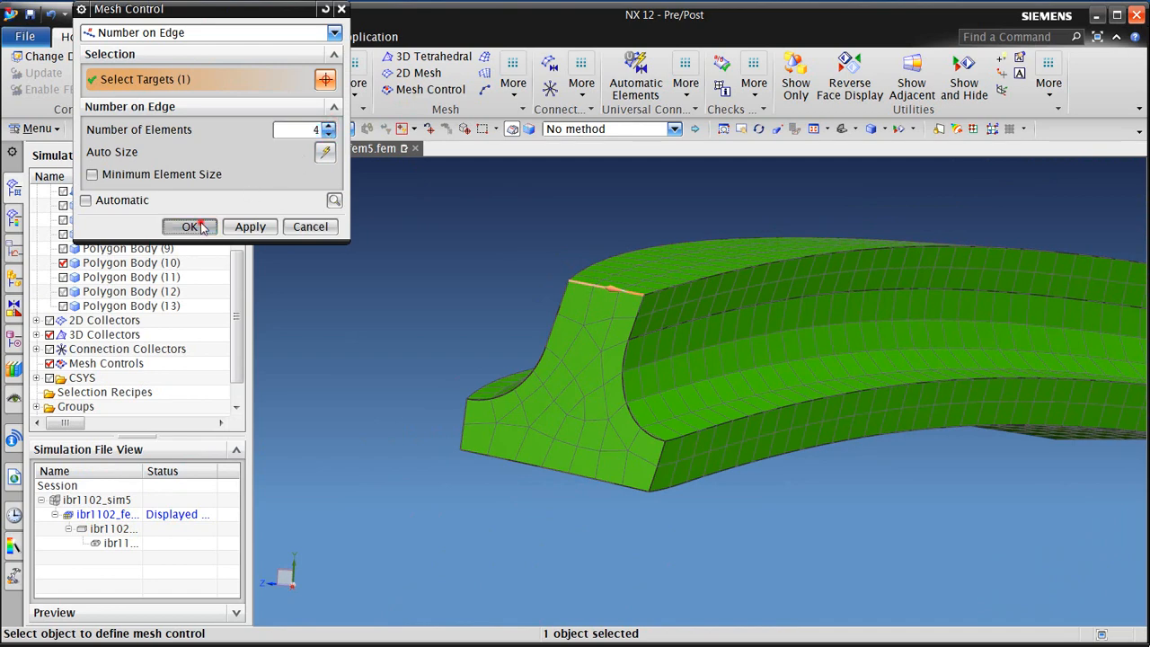
left_click(190, 227)
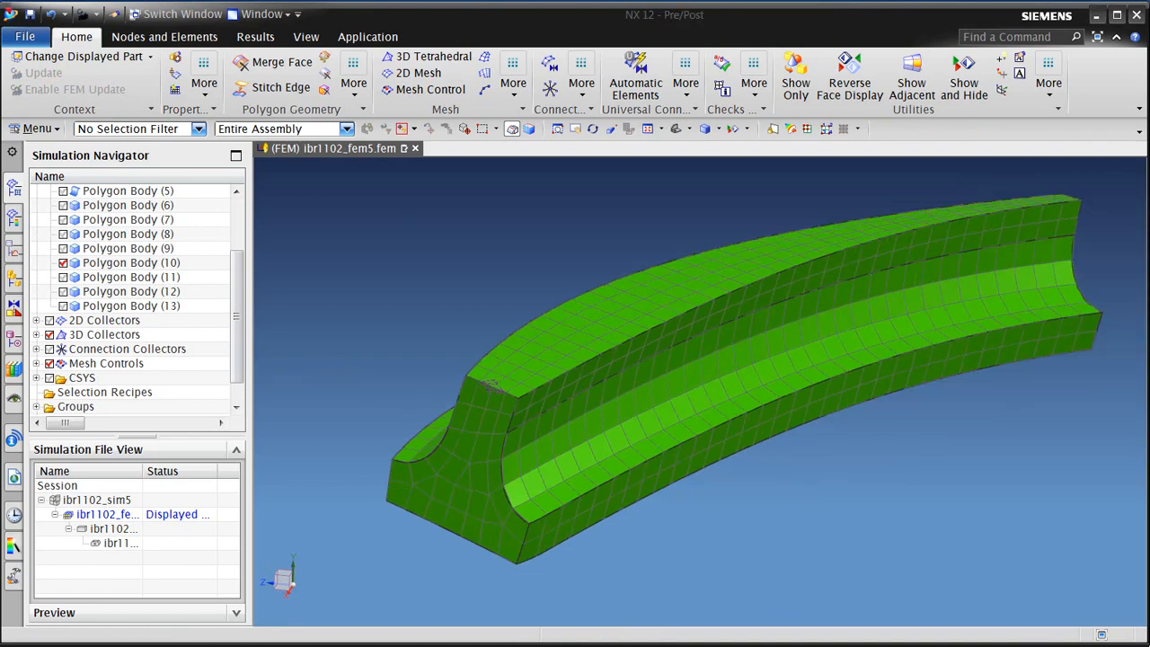
left_click(36, 128)
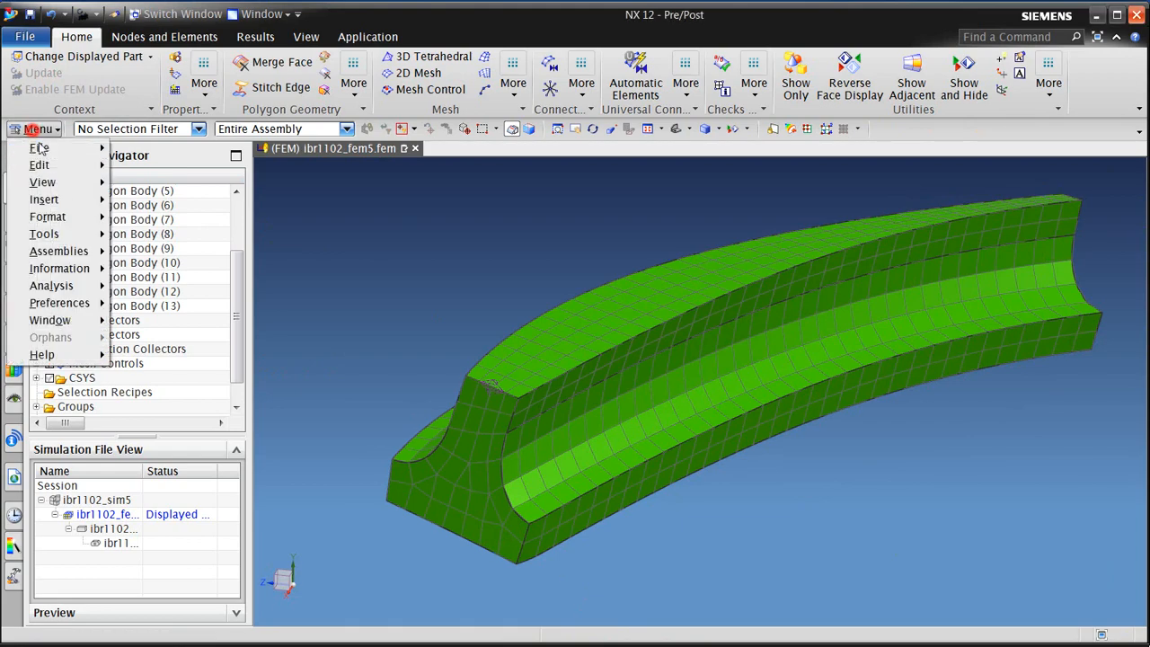
- Show all bodies and sweep CHEXA(8) hex elements through the blade into Solid(1)
left_click(39, 164)
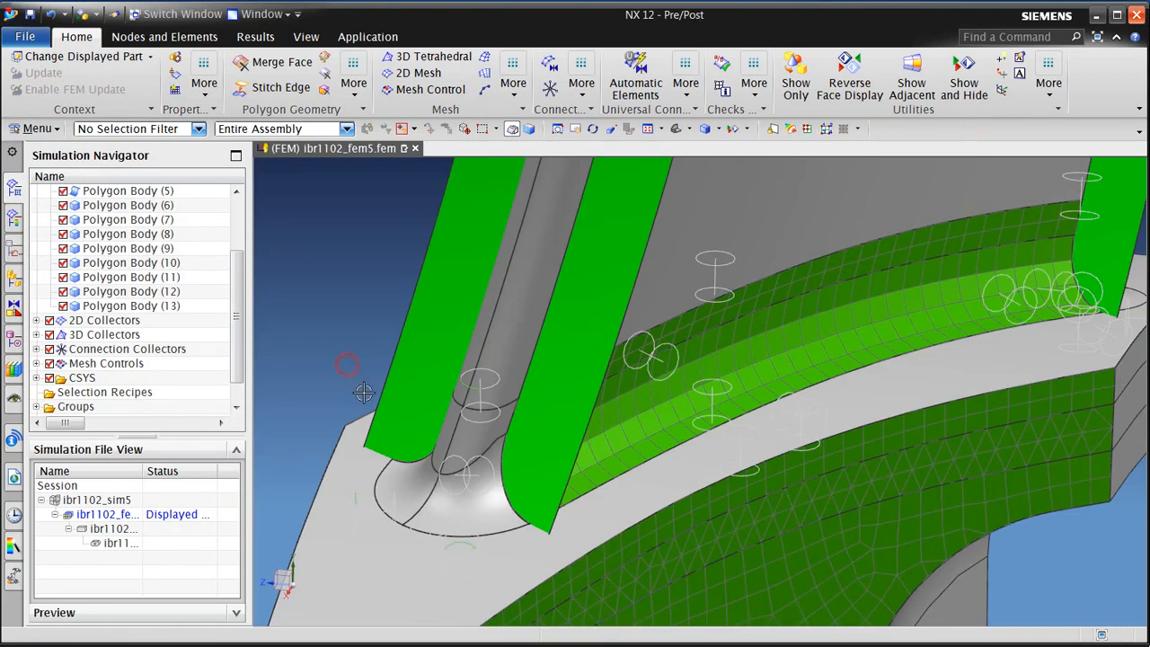
left_click_drag(364, 393, 500, 399)
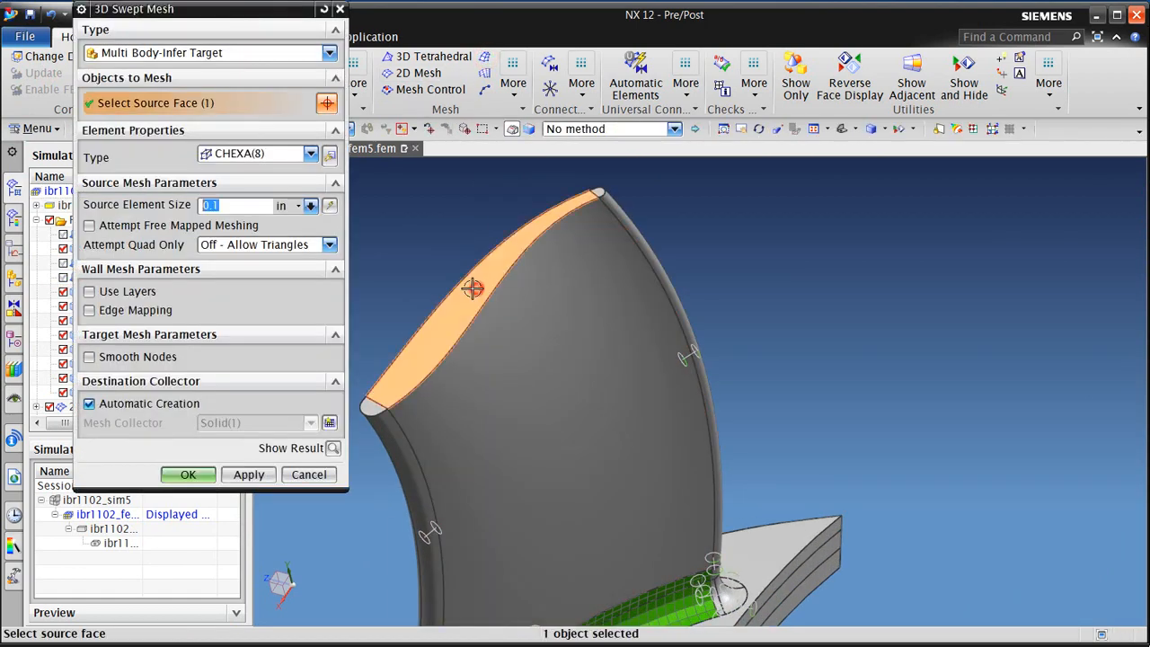
left_click(89, 403)
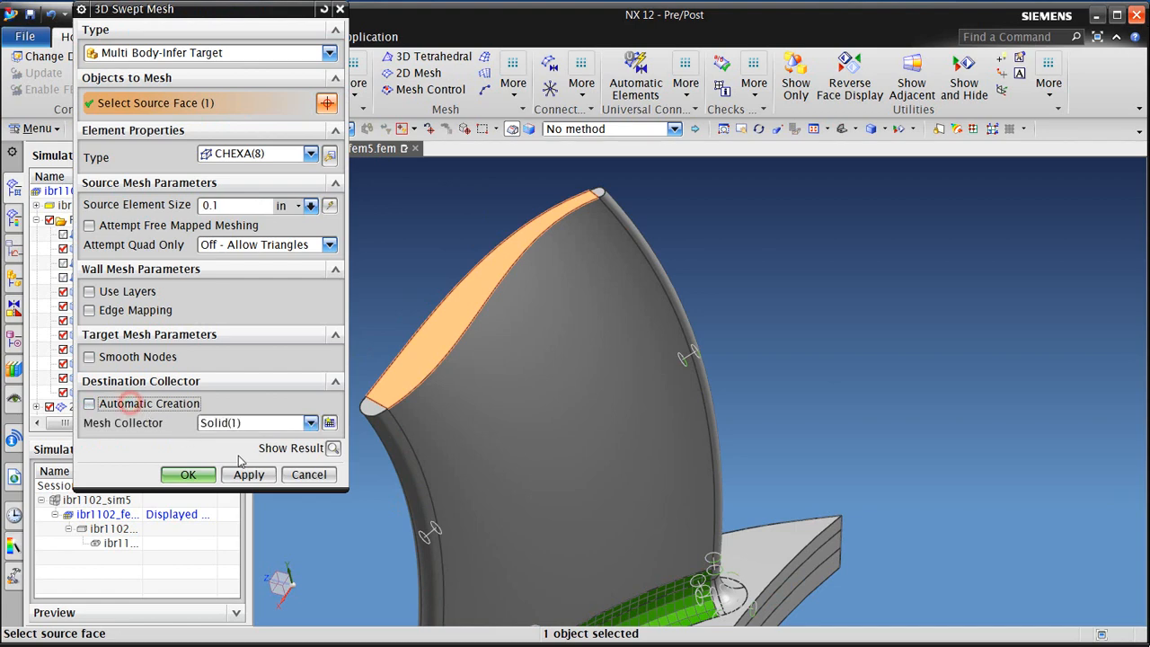
left_click(249, 475)
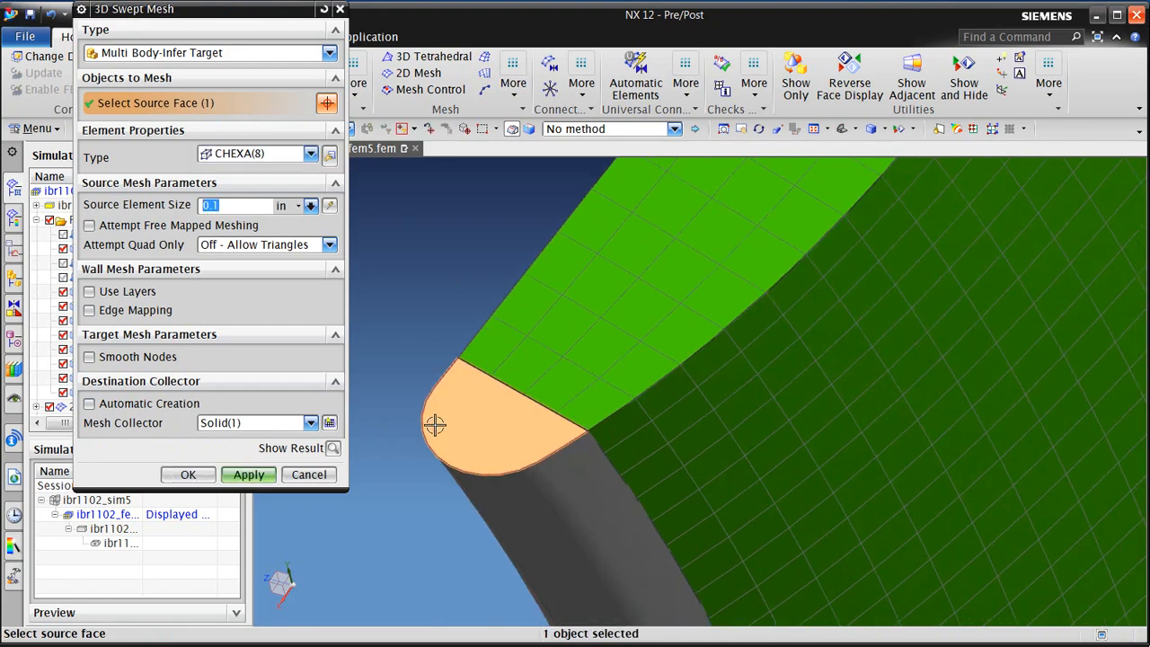
left_click(467, 414)
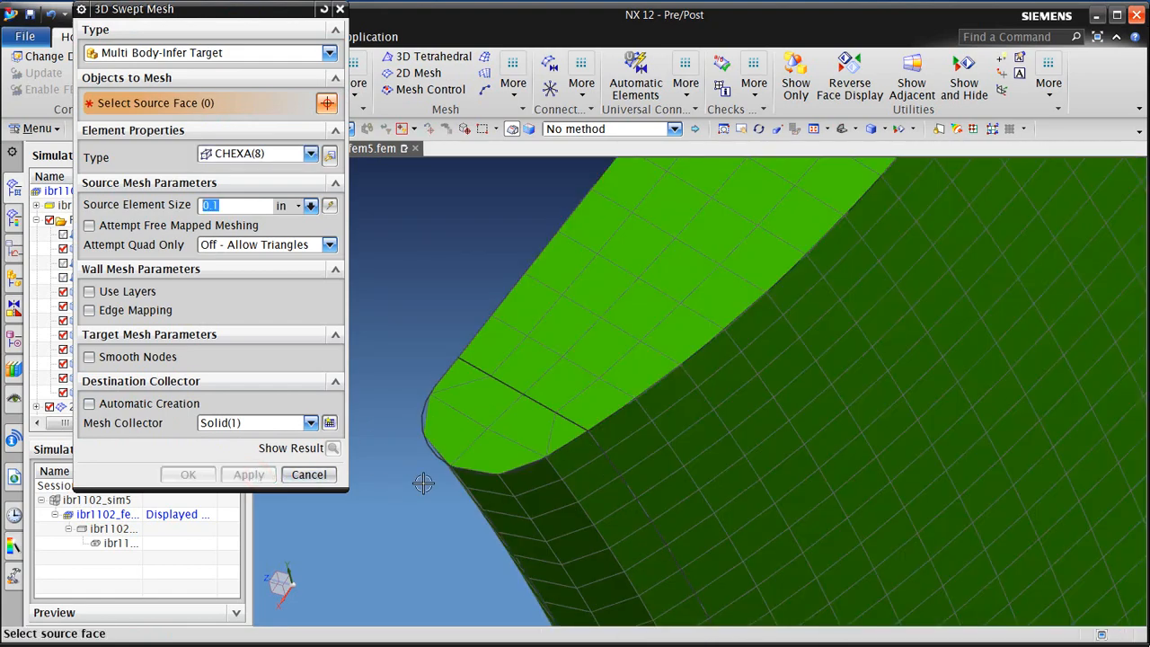
left_click(308, 474)
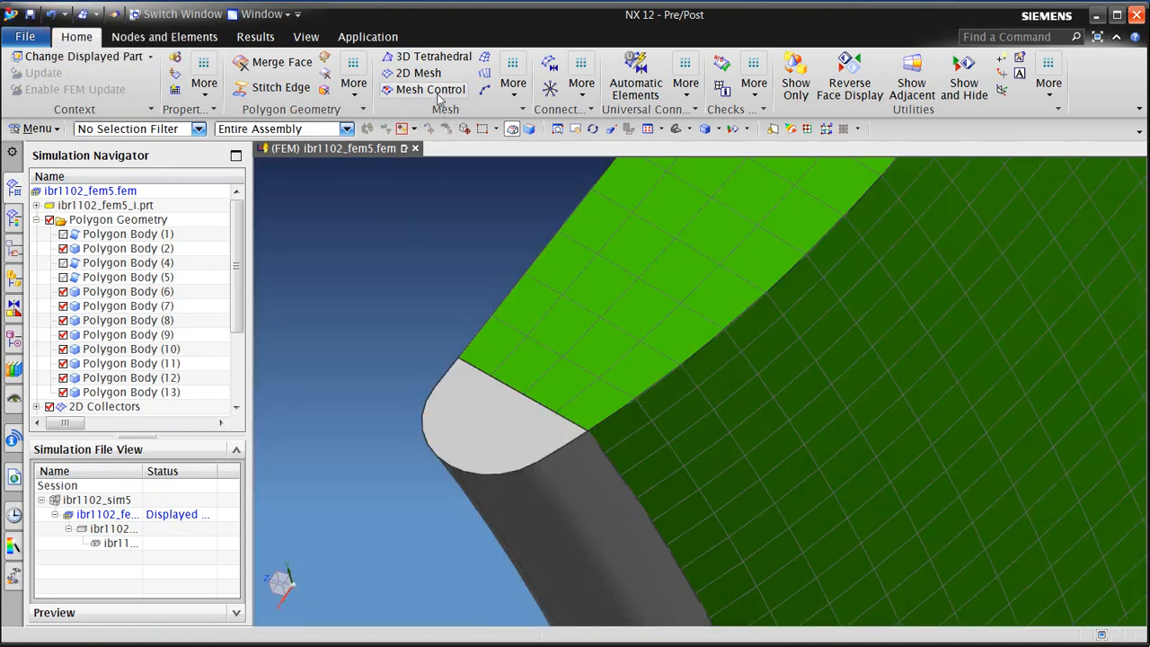
- Shell-mesh the rounded end face with CQUAD4 elements, quad only with zero triangles
left_click(419, 72)
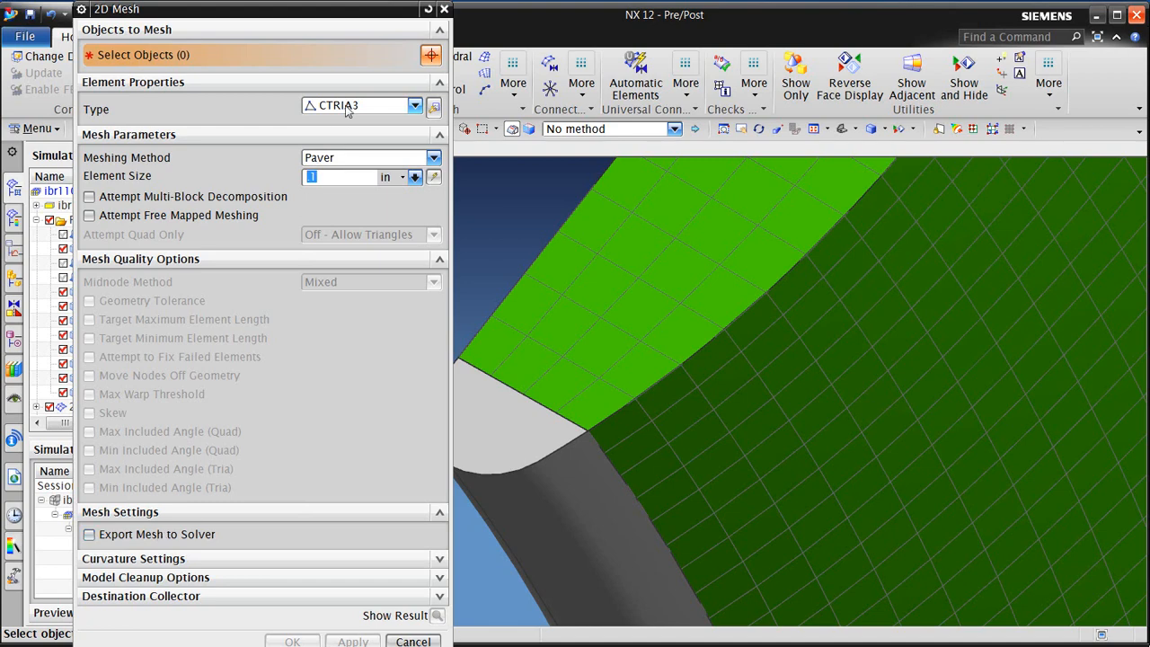
left_click(362, 105)
type(".1")
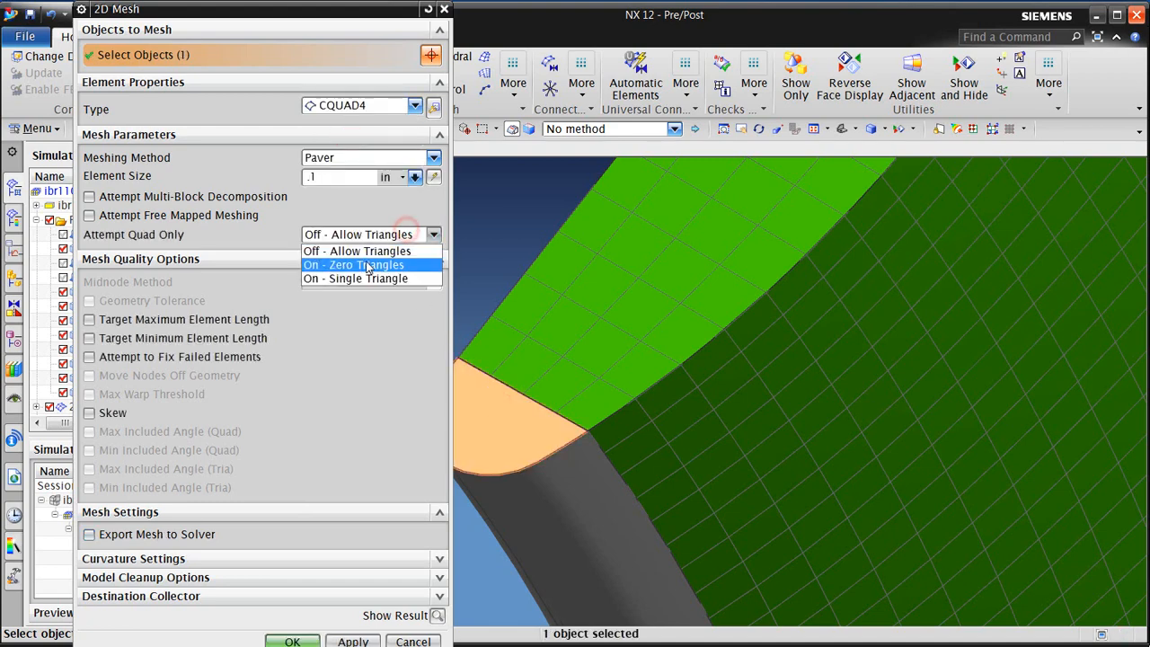
left_click(353, 264)
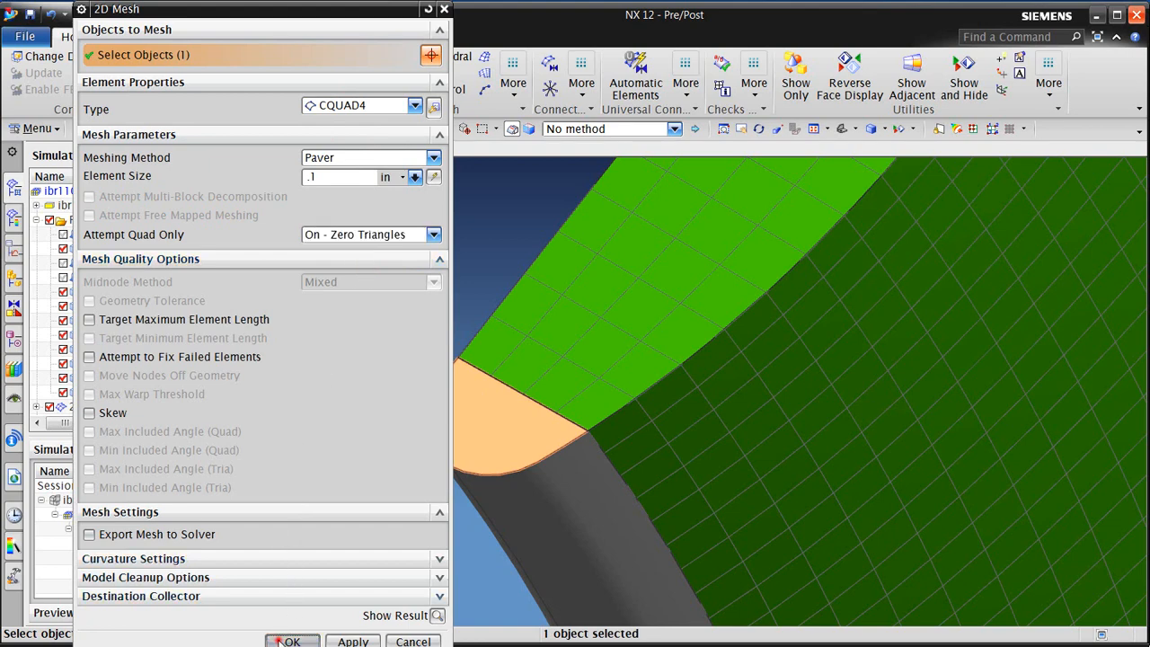
left_click(290, 641)
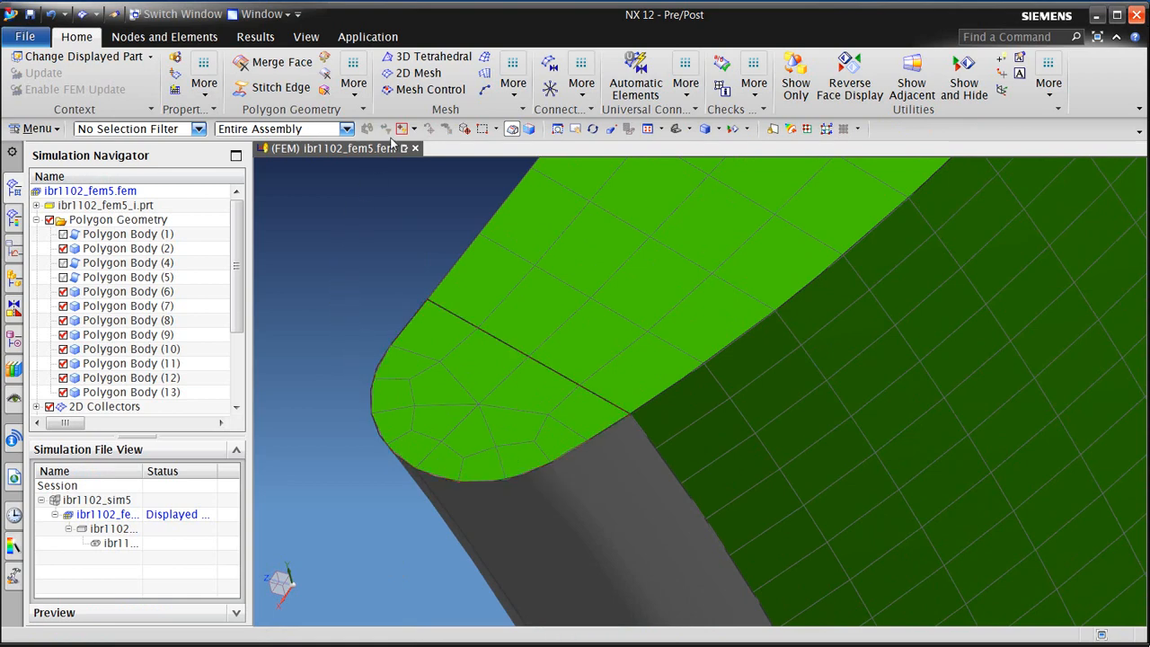
- Set 4 elements on the rounded face's curved edge and update the mesh
left_click(429, 89)
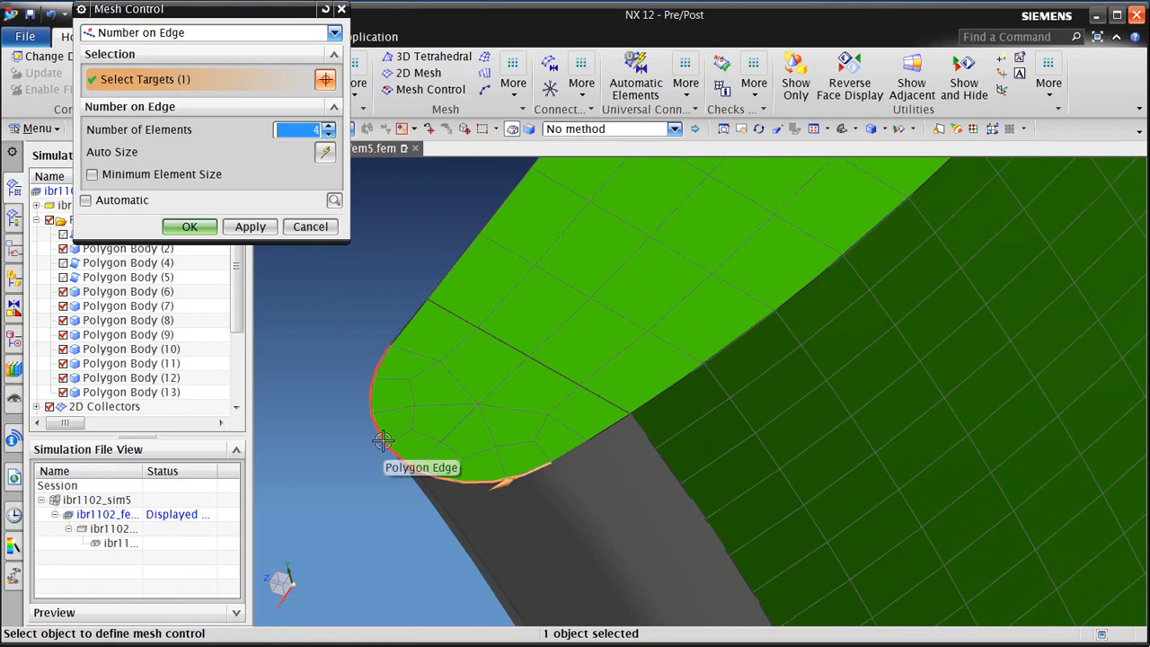
left_click(384, 440)
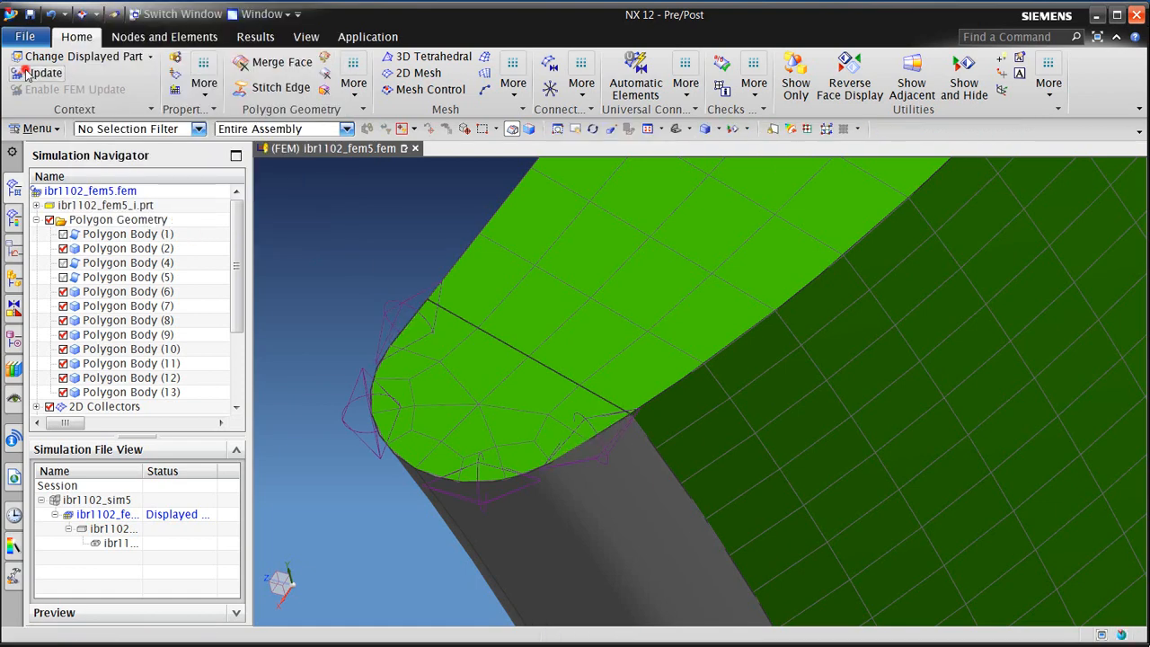
left_click(40, 73)
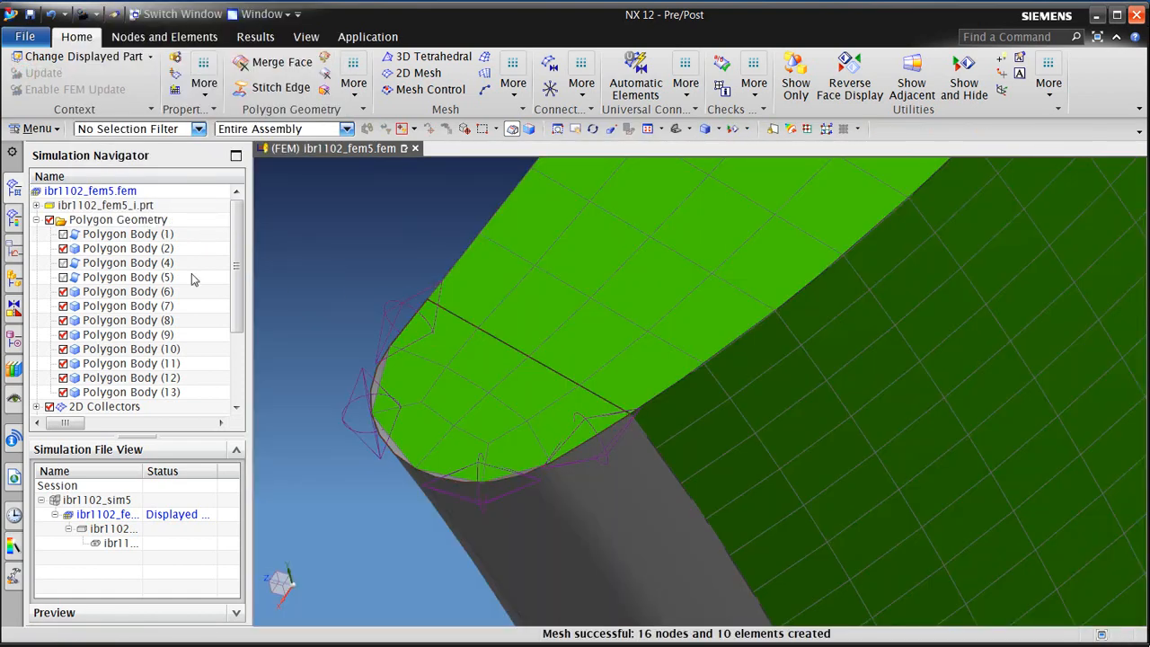
left_click(36, 220)
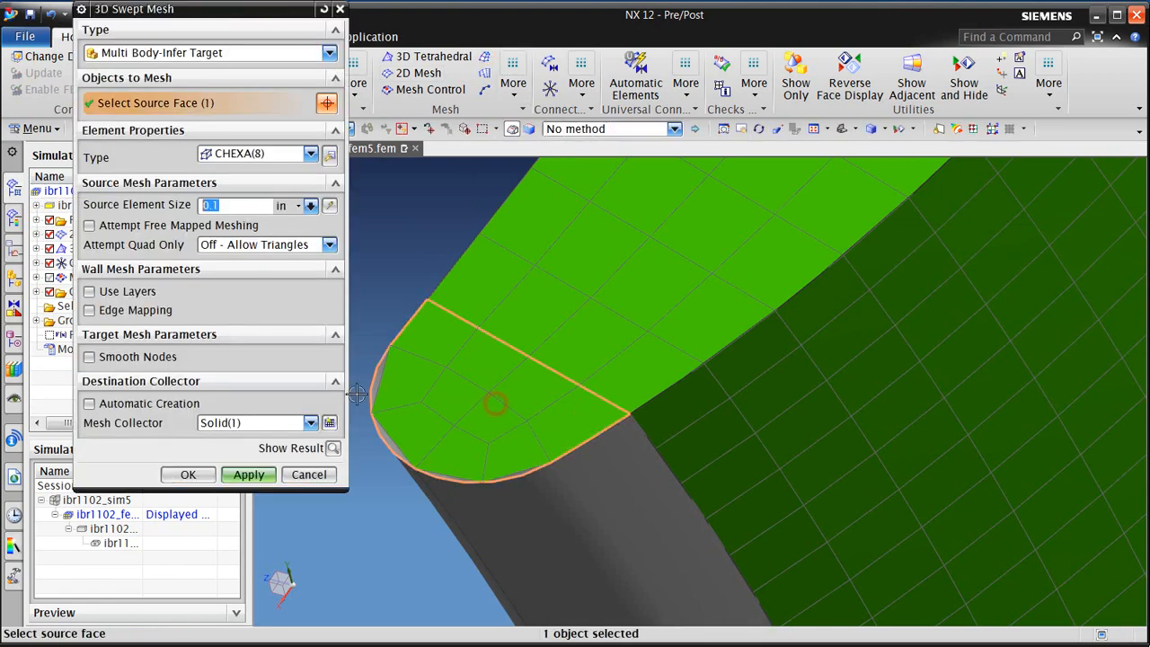
- Pick the rounded face as sweep source, then undo the last meshing action
left_click(495, 404)
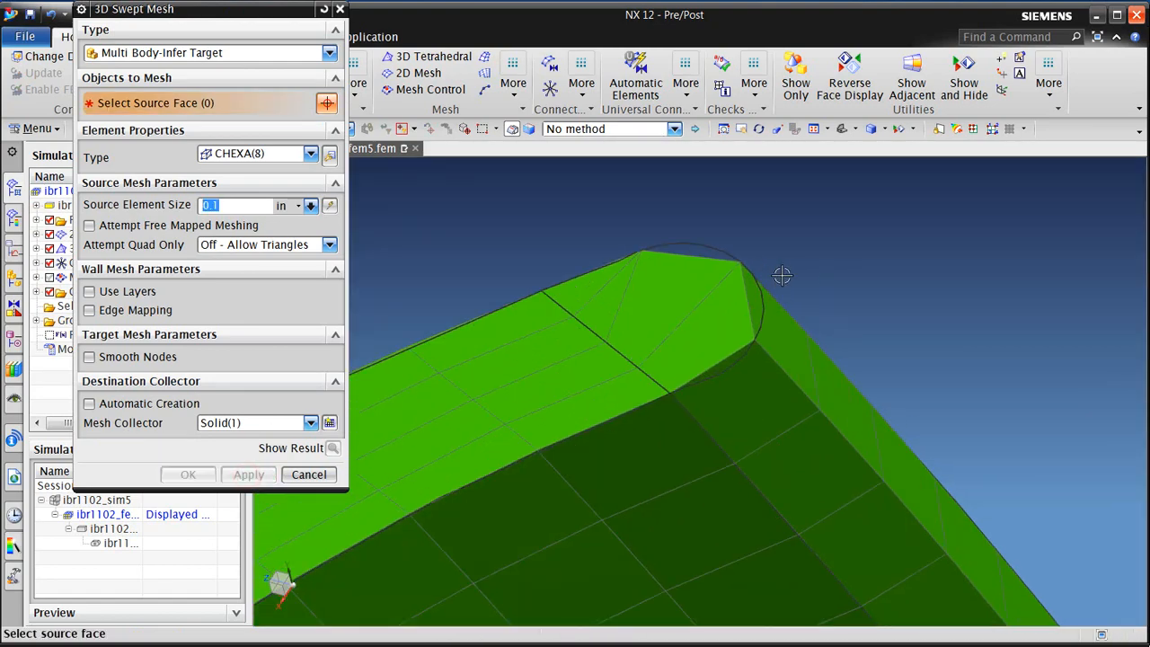
left_click(309, 474)
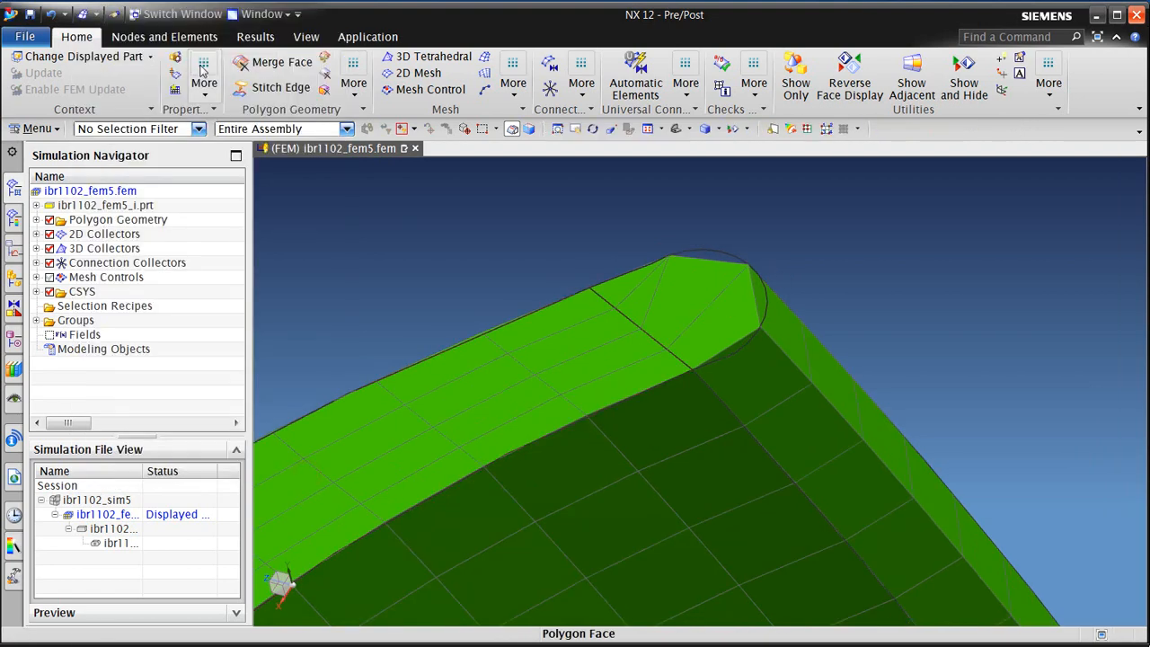
mouse_move(56, 13)
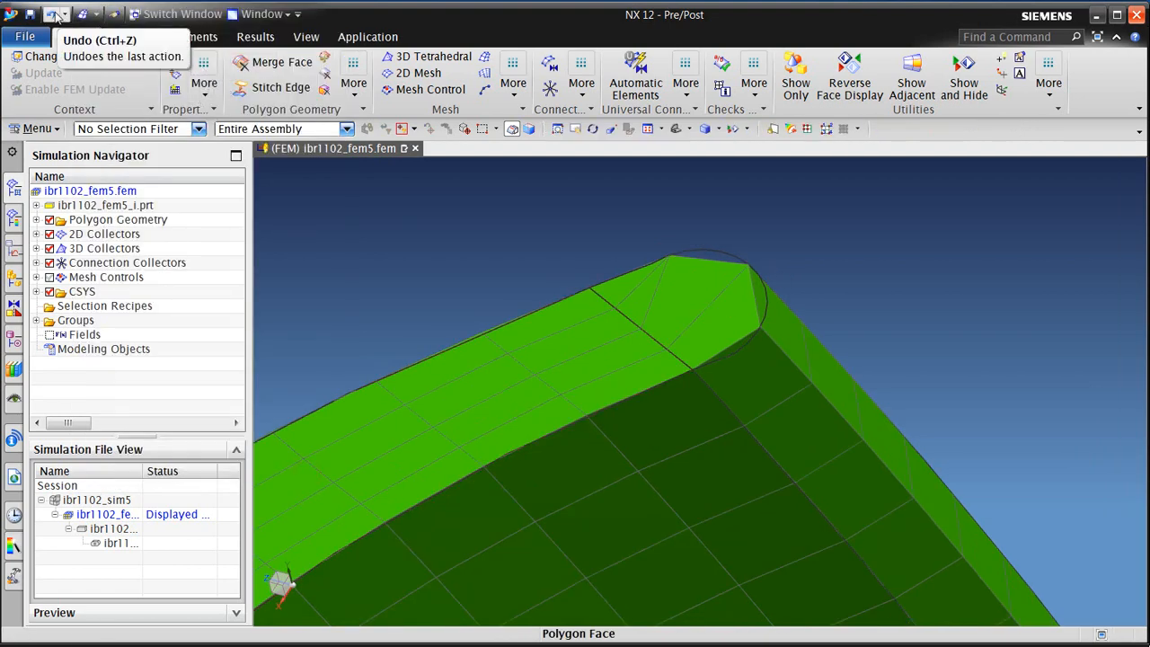
left_click(419, 73)
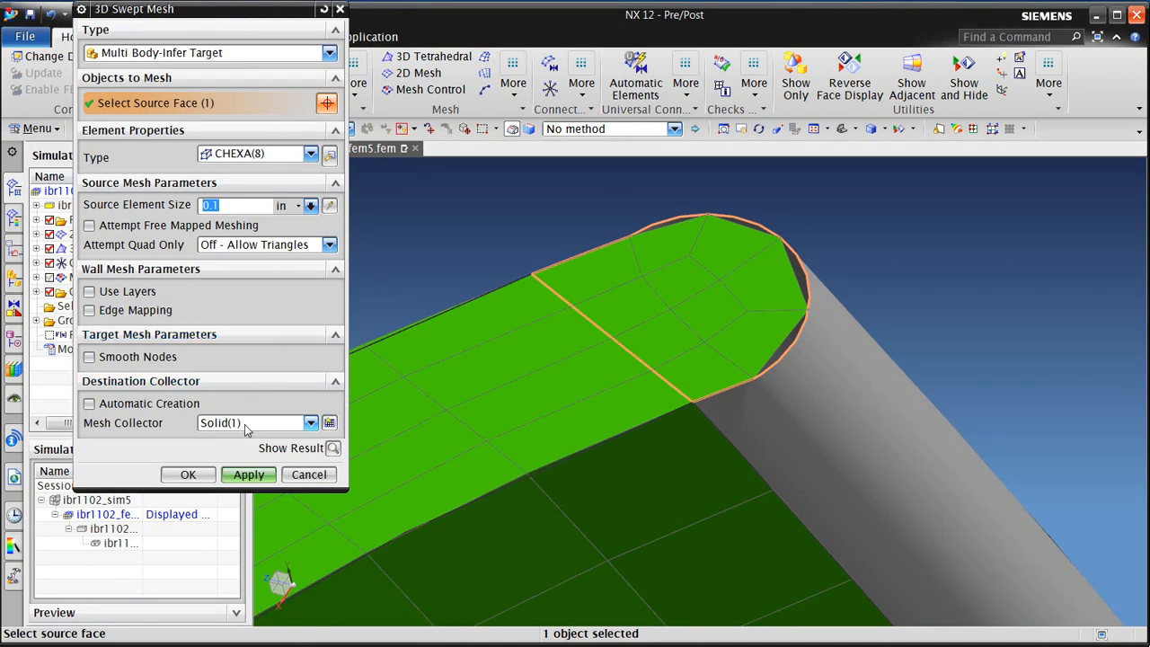
mouse_move(250, 430)
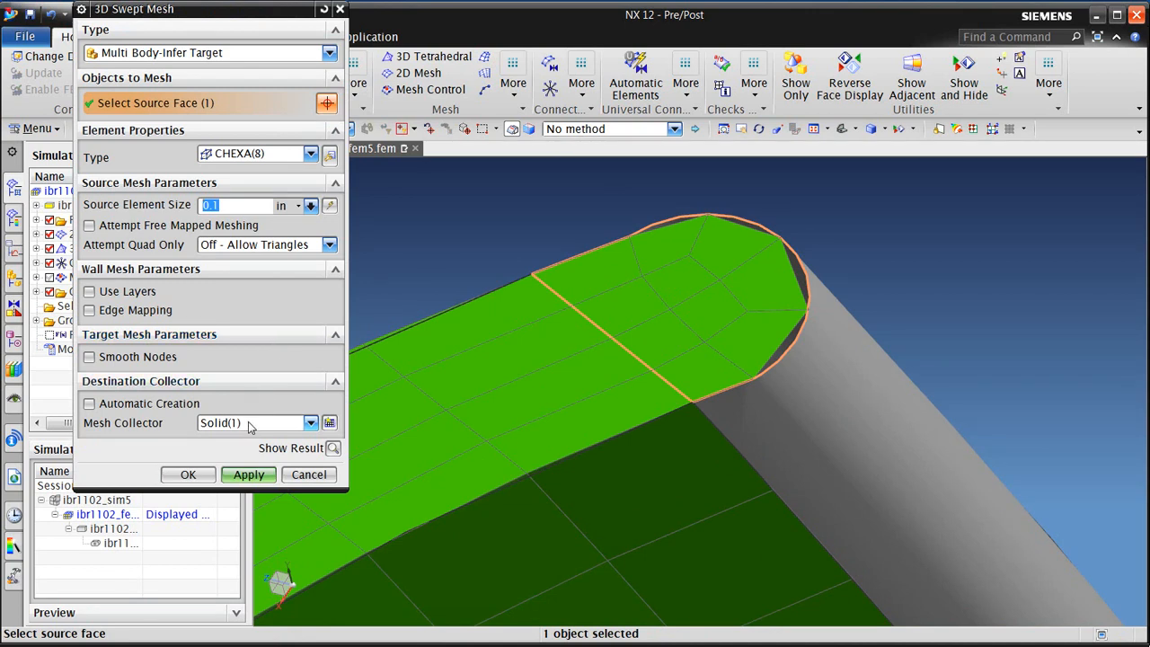
- Set the swept hex mesh's Attempt Quad Only to On - Zero Triangles
left_click(329, 245)
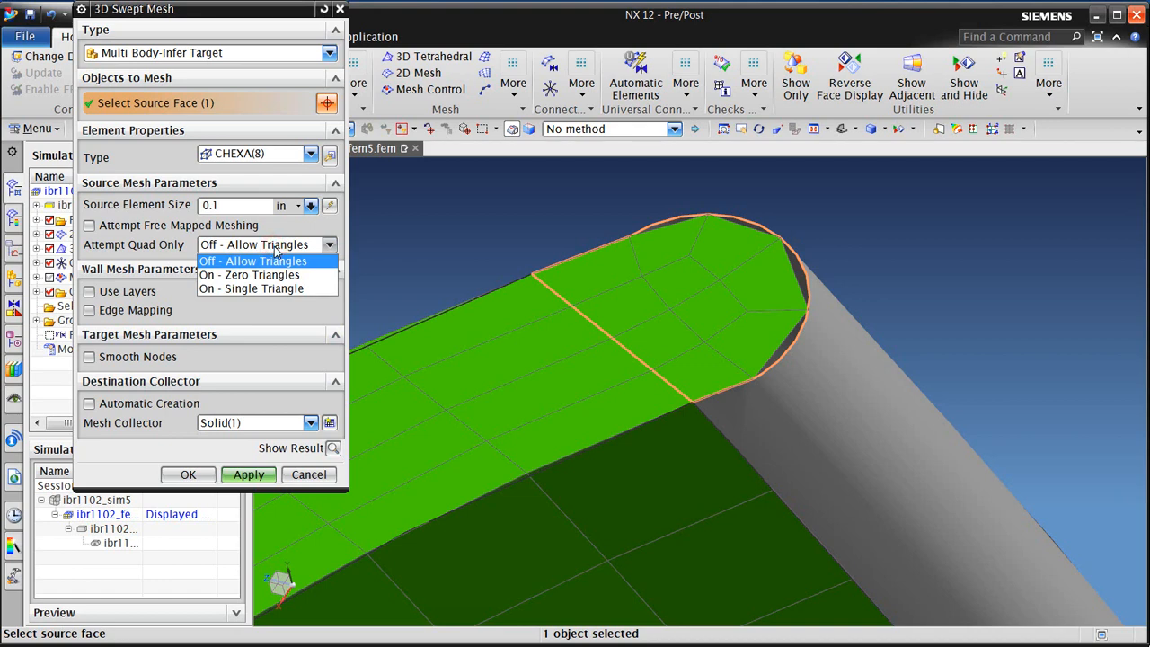
left_click(261, 260)
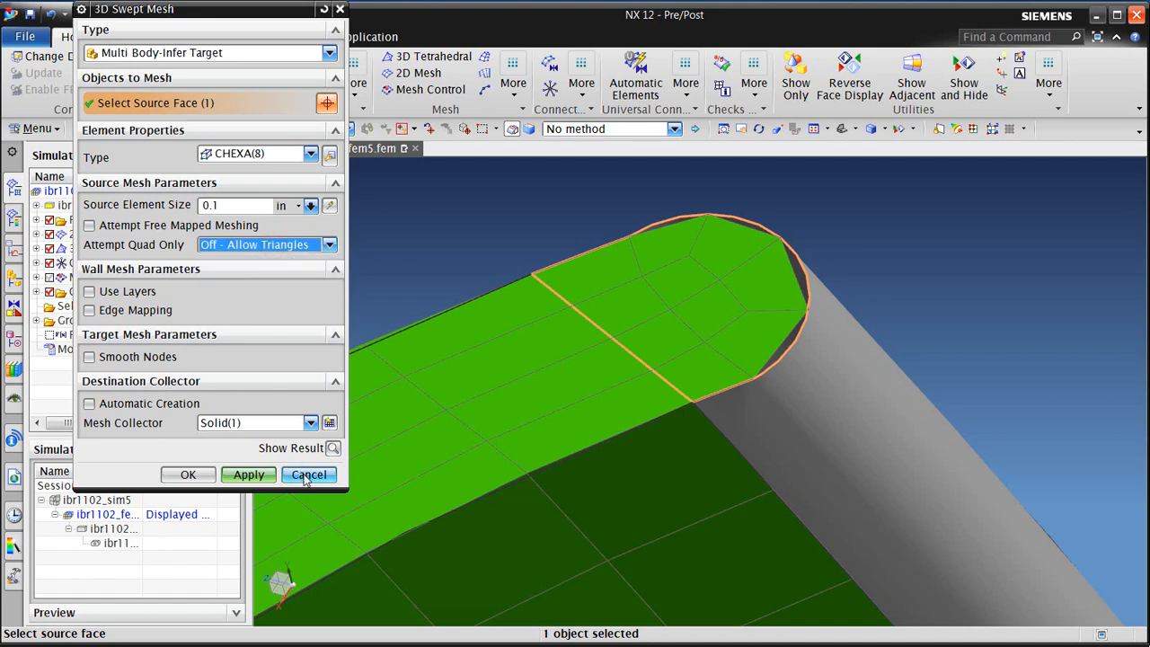
left_click(308, 475)
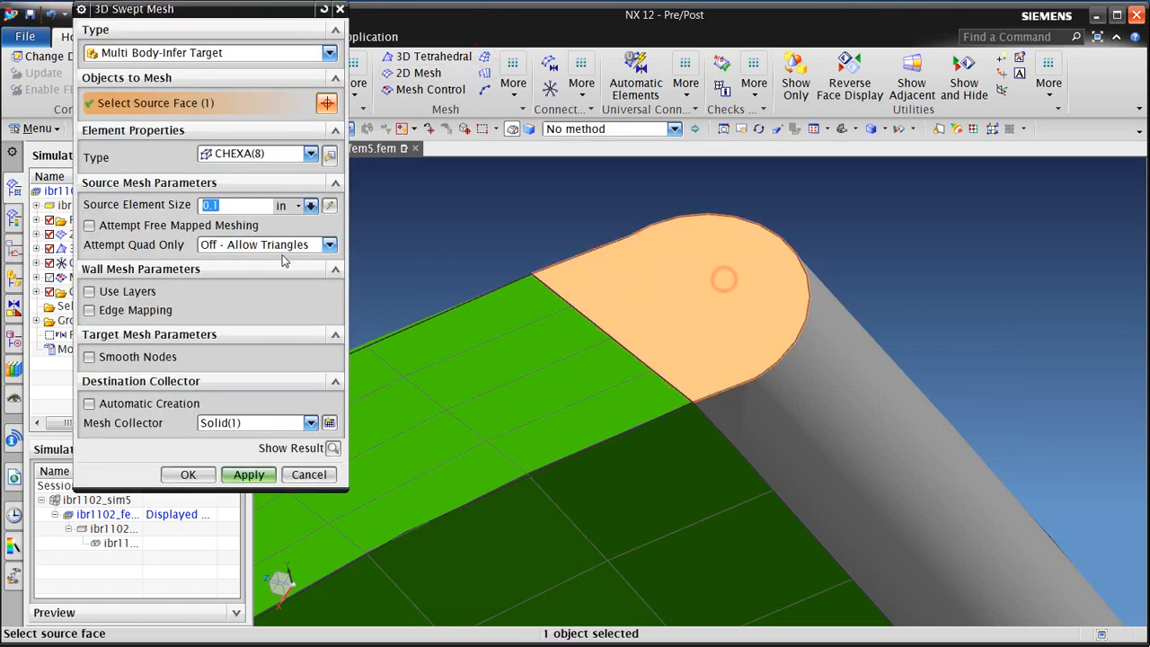
left_click(261, 244)
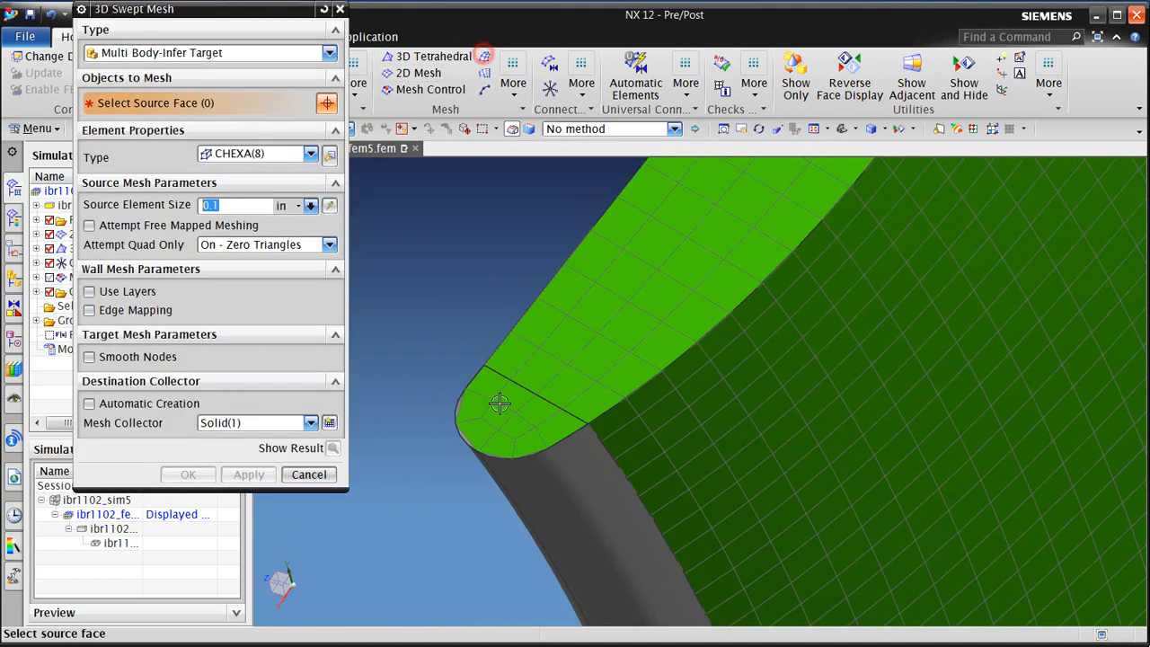
- Accept a swept mesh from the blade tip face, then quad-mesh that tip face with 2D Mesh
left_click(500, 403)
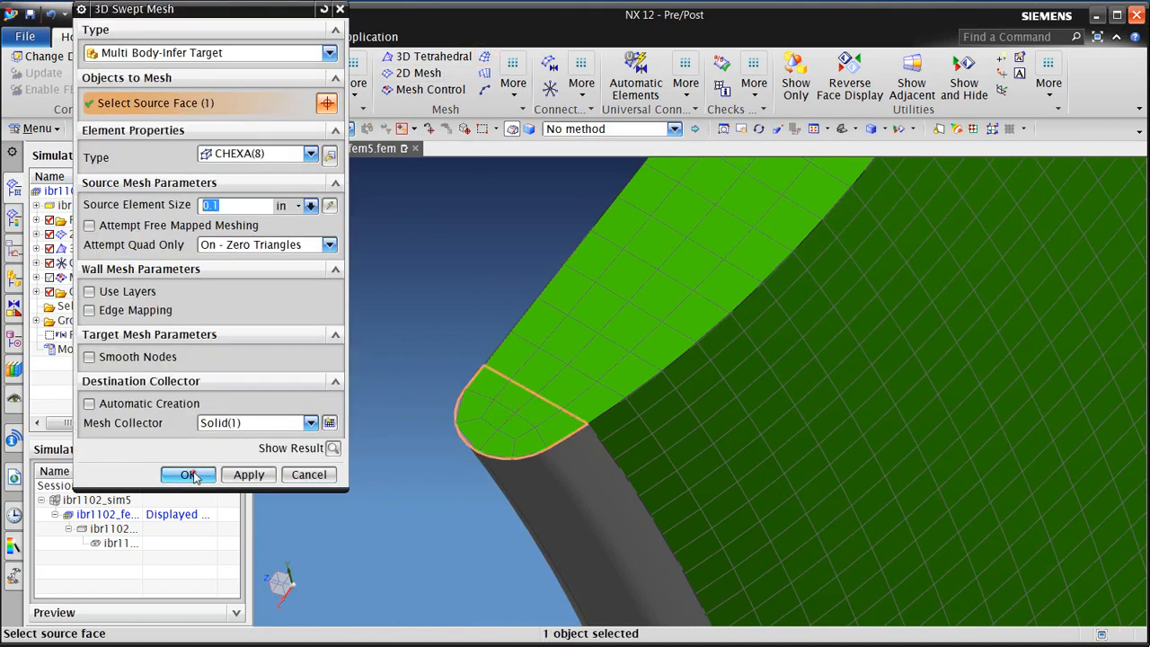
left_click(189, 474)
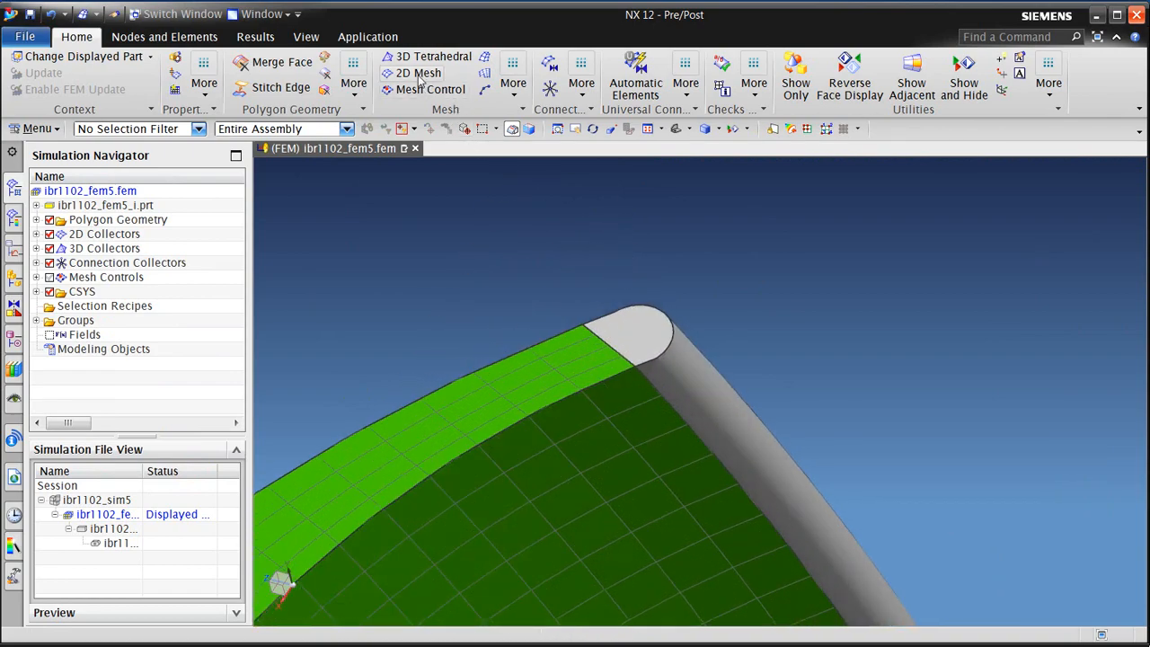
left_click(423, 72)
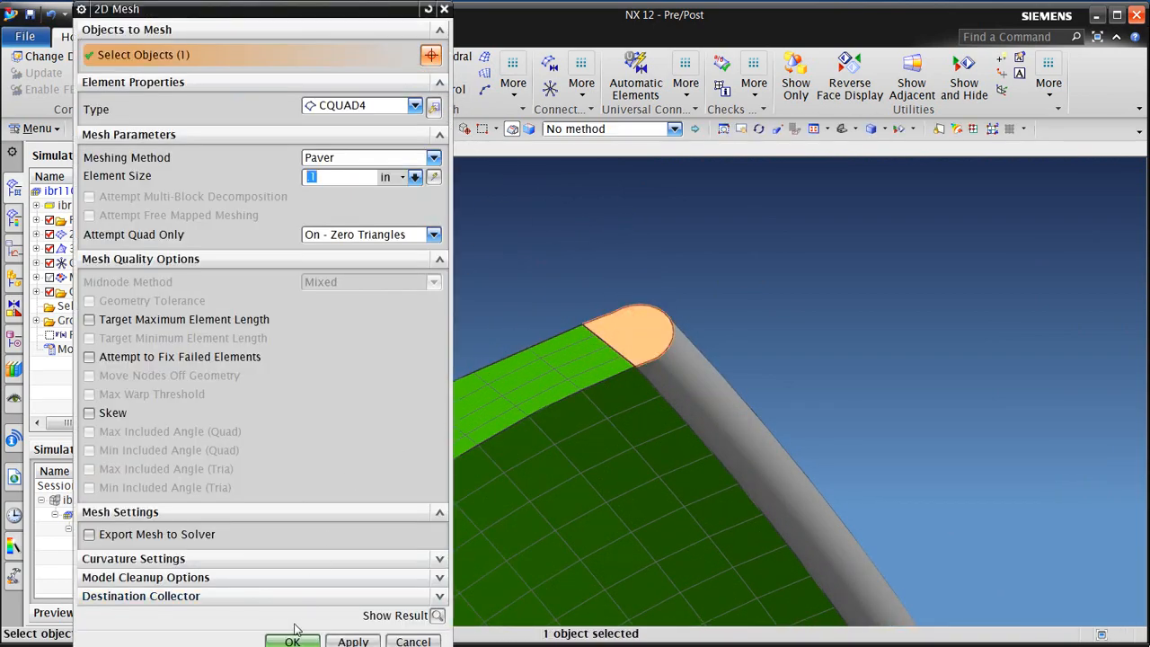
left_click(292, 641)
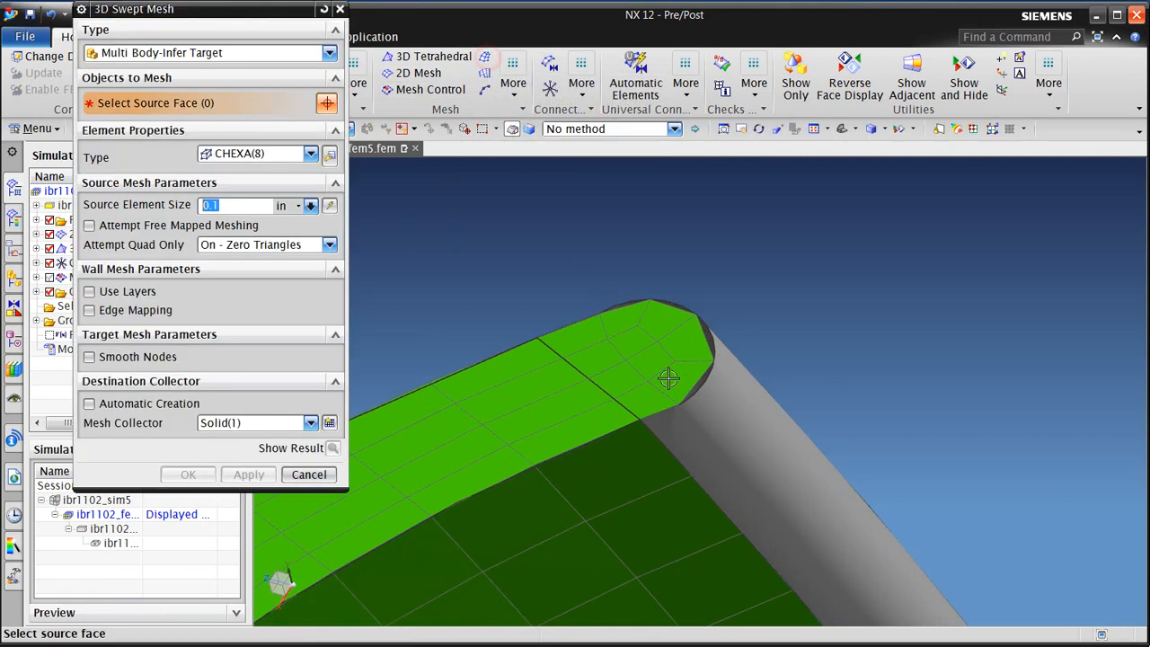
- Sweep hexahedral elements from the meshed tip face through the blade bodies
left_click(670, 378)
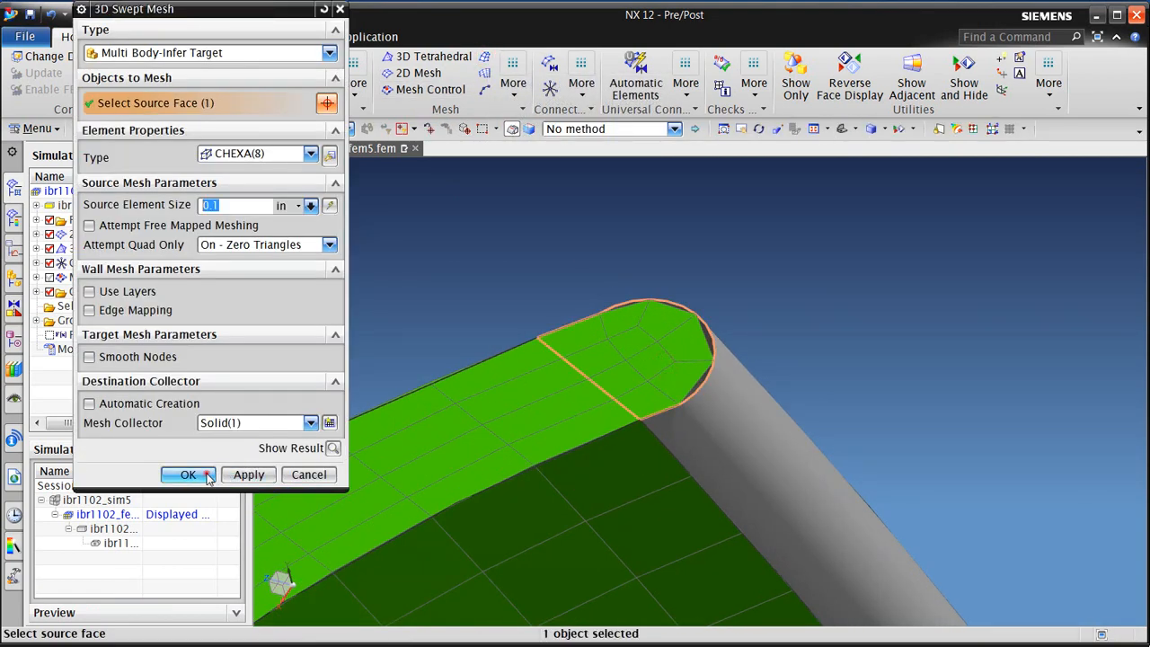
left_click(187, 474)
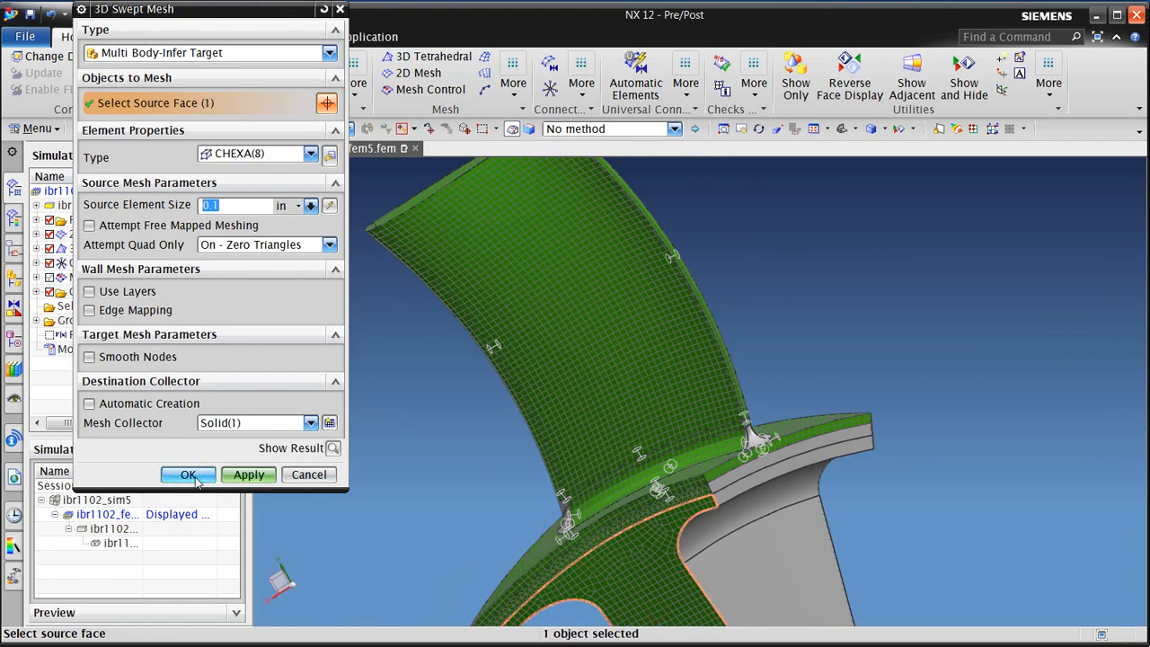
left_click(188, 475)
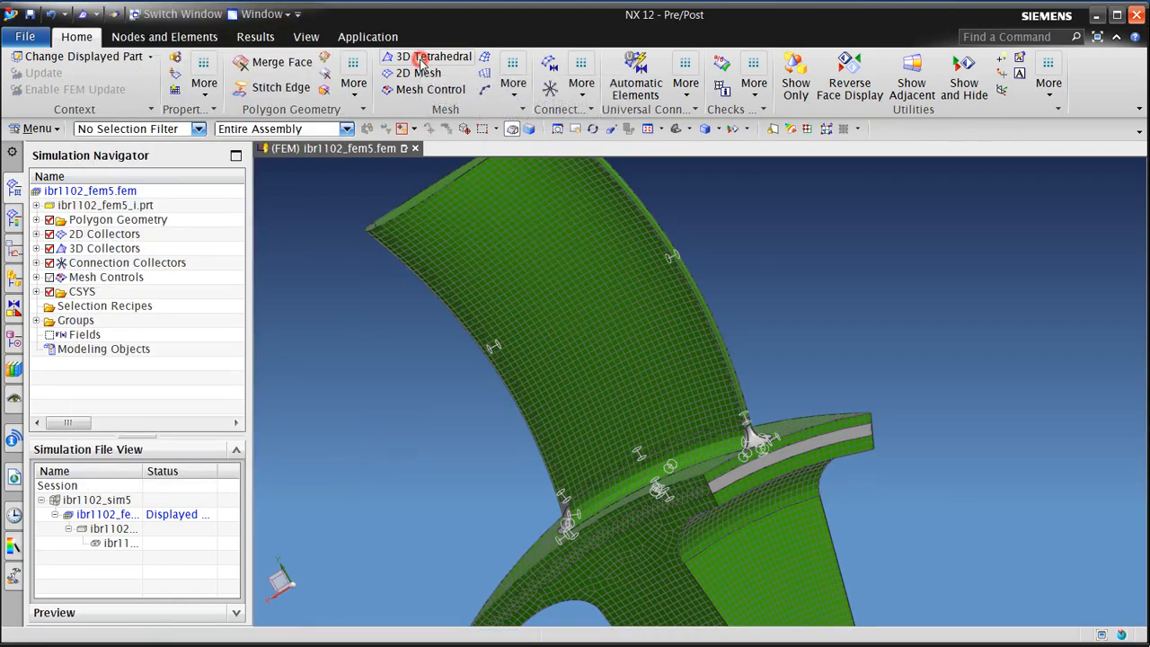
- Tet-mesh the three remaining bodies at 0.1 element size with pyramid transition elements
left_click(440, 56)
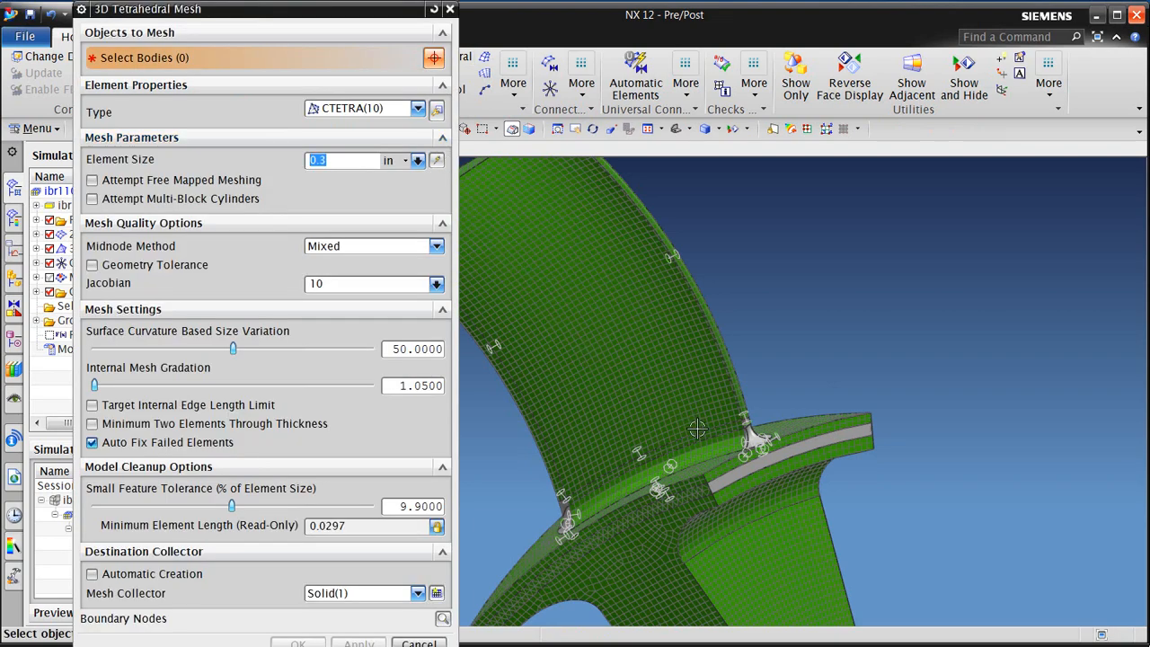
left_click(754, 440)
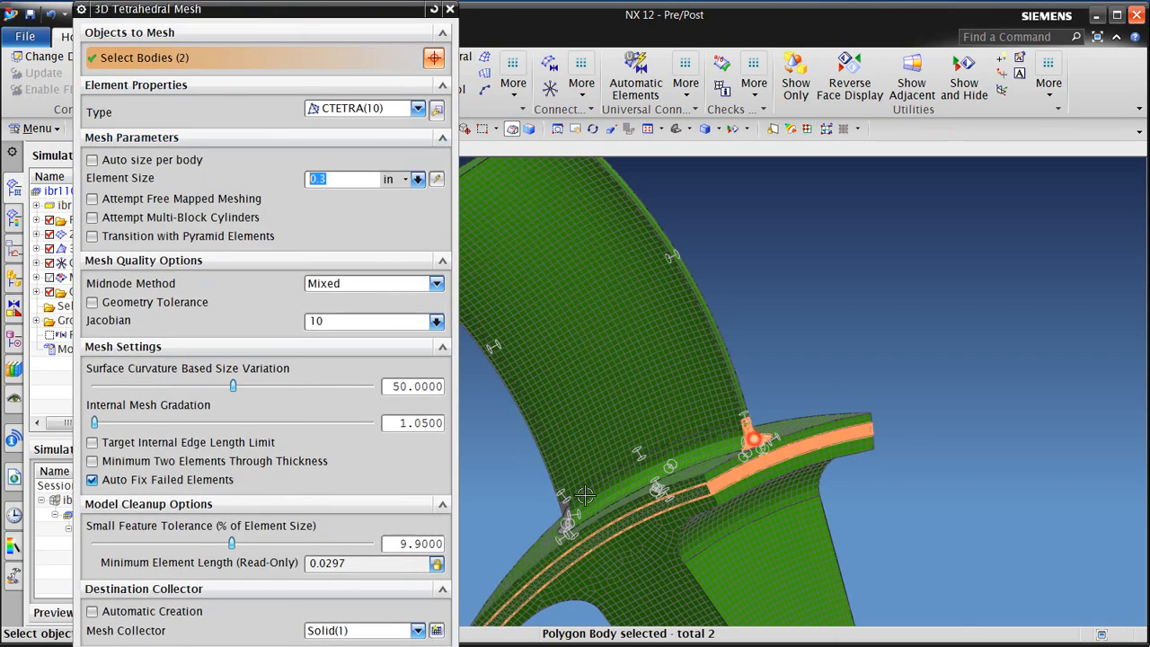
left_click(584, 497)
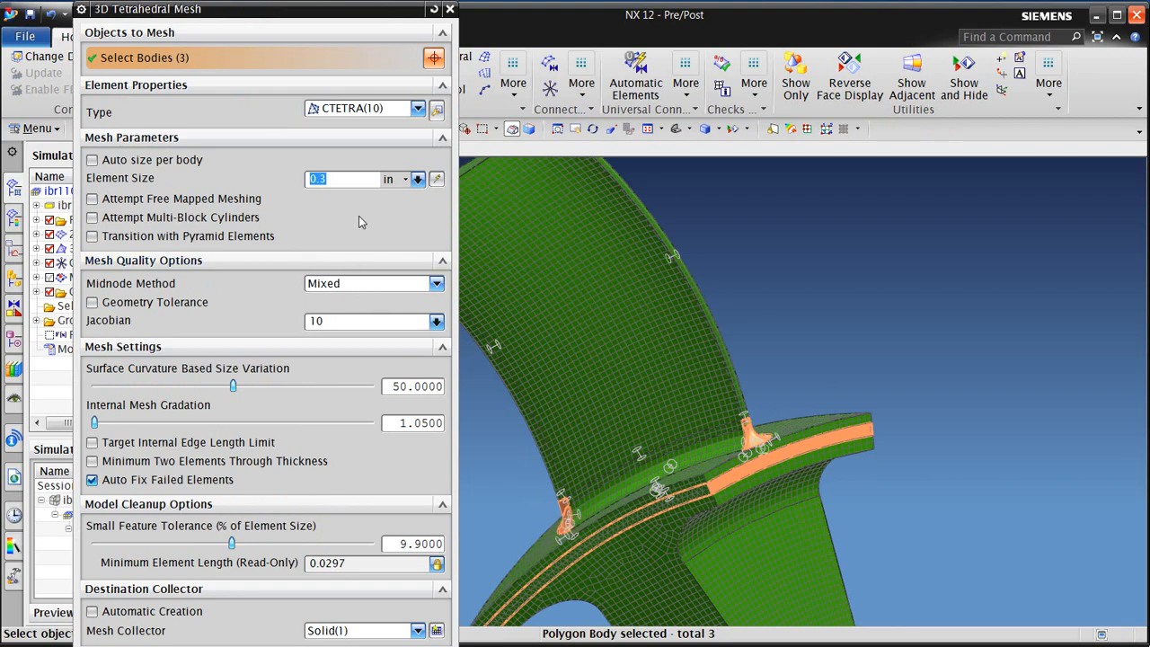
type(".1")
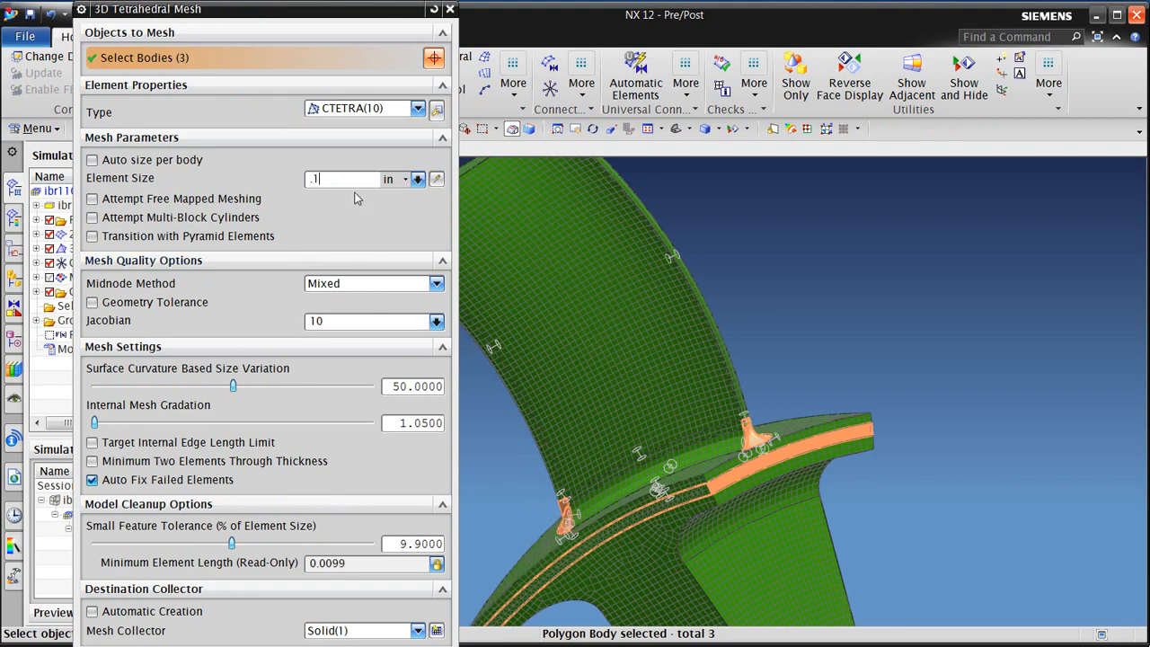
left_click(92, 235)
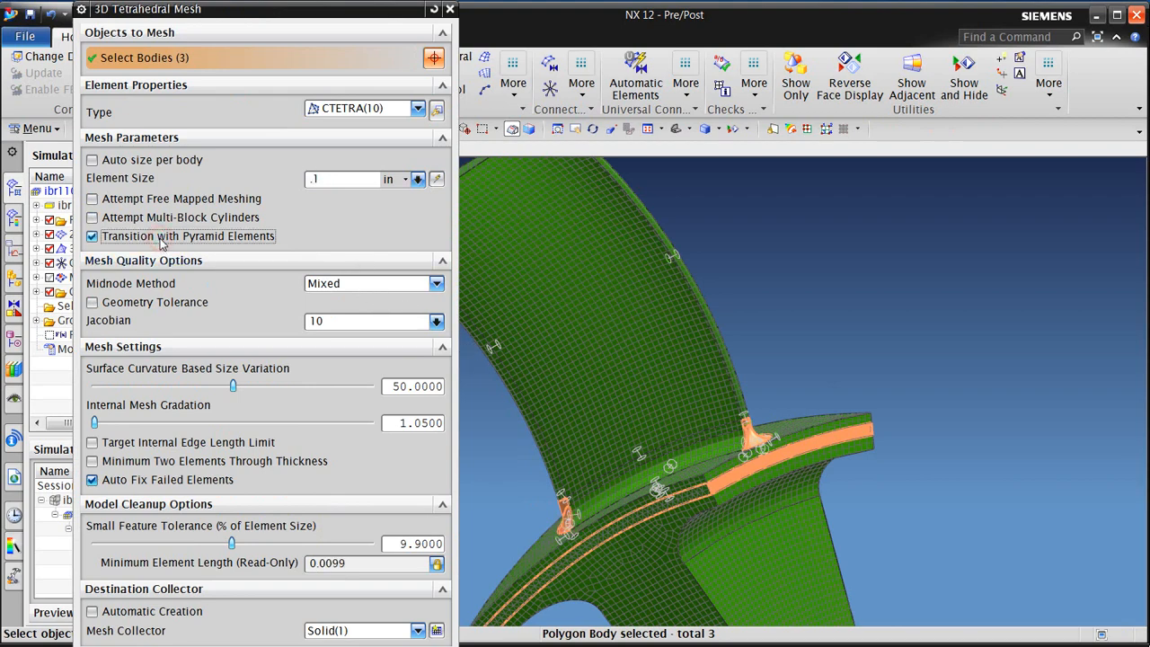
mouse_move(320, 397)
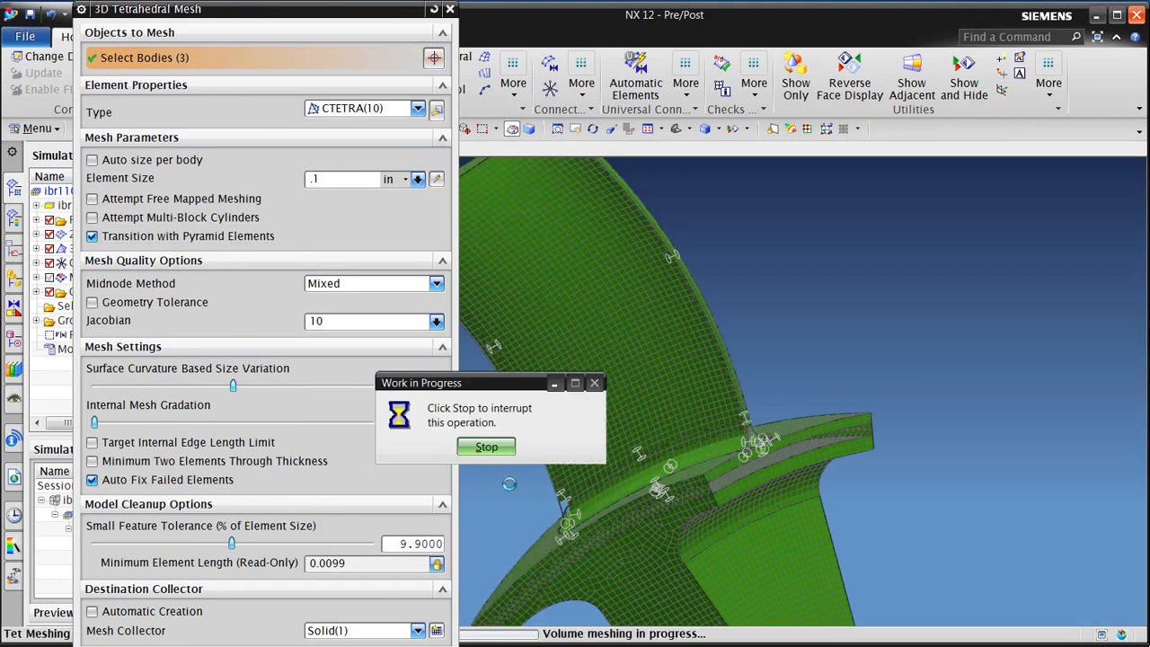
left_click(486, 447)
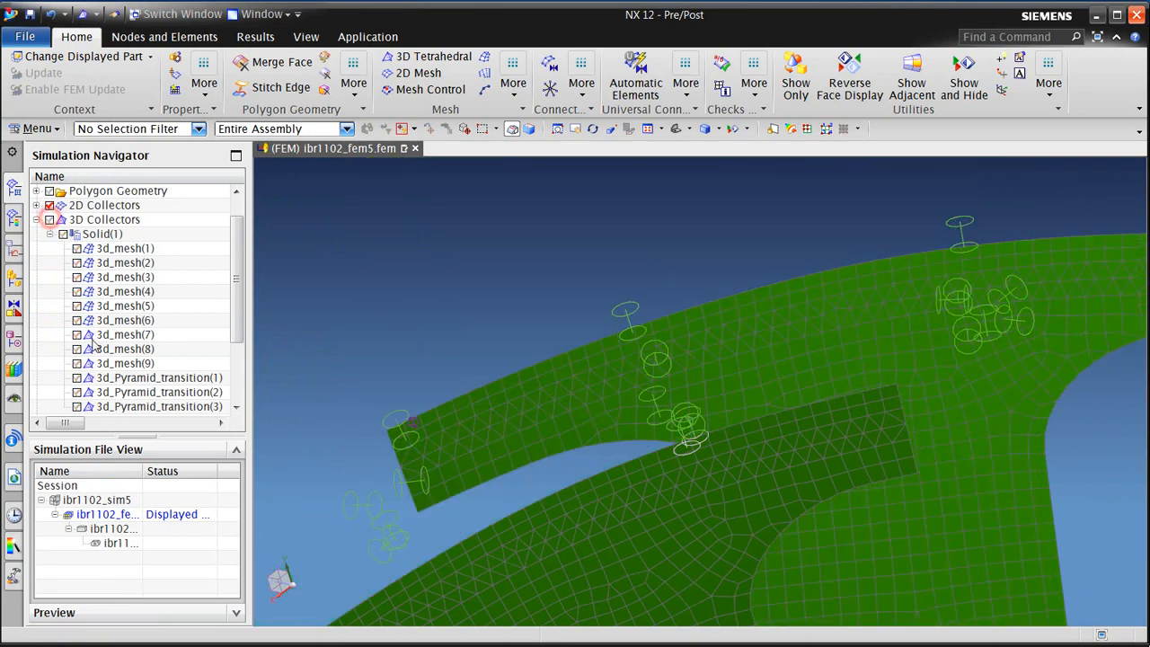
- Display only the 3d_Pyramid_transition collectors and orbit around them, then re-show all 3d_mesh collectors
left_click(77, 391)
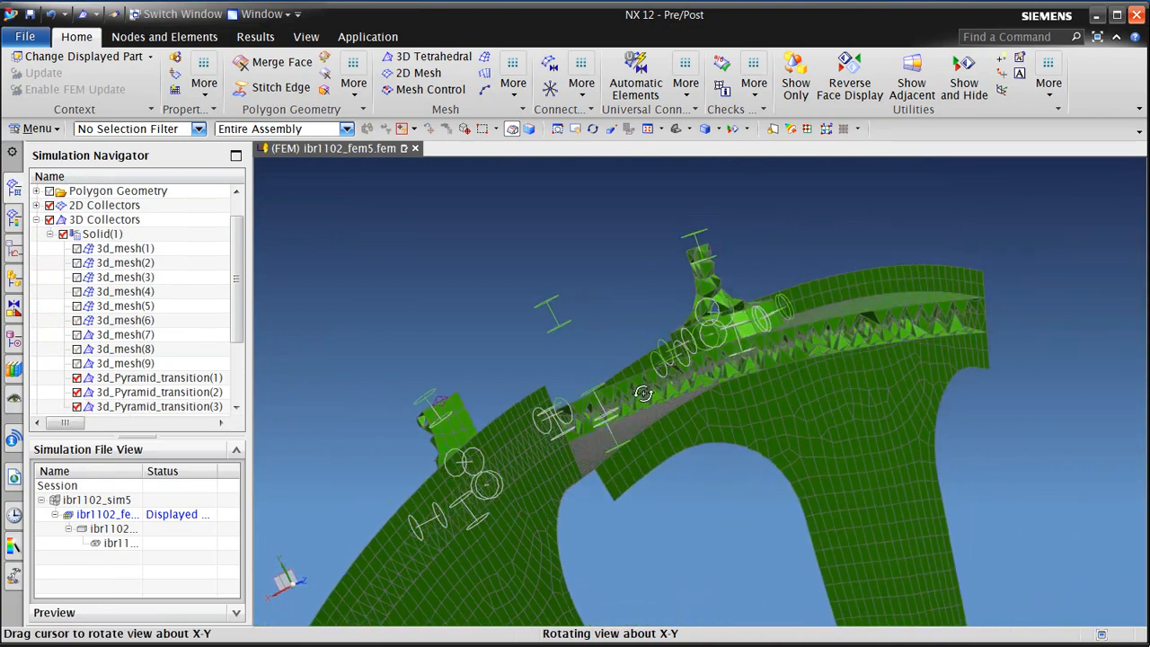
left_click_drag(642, 392, 612, 355)
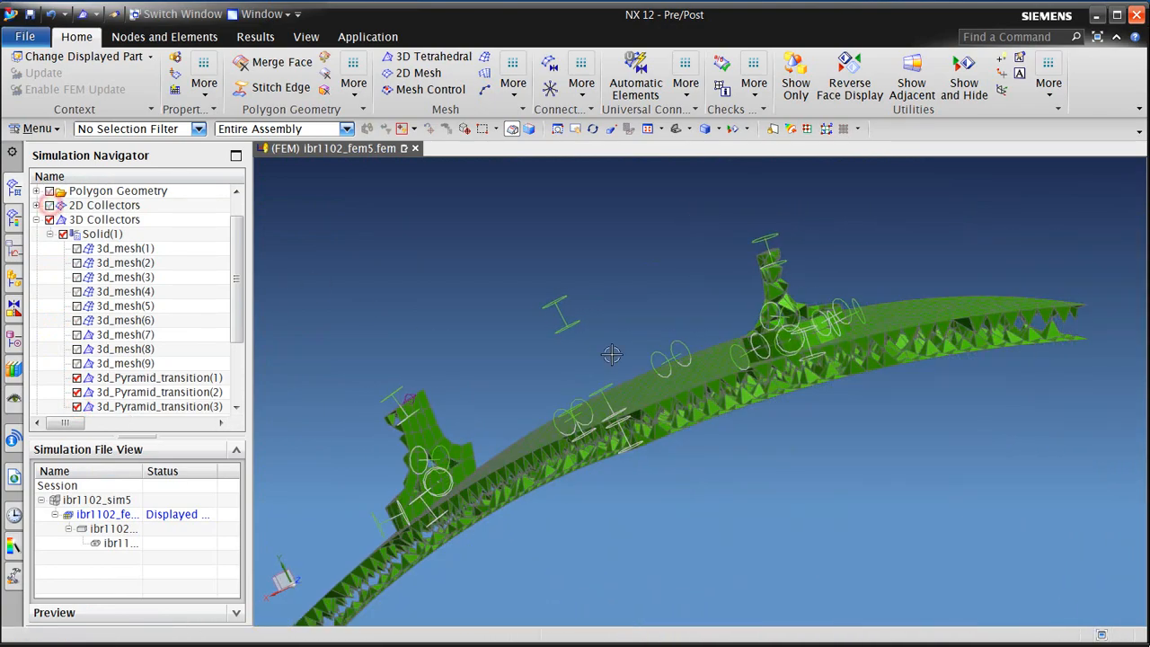
left_click_drag(611, 355, 647, 373)
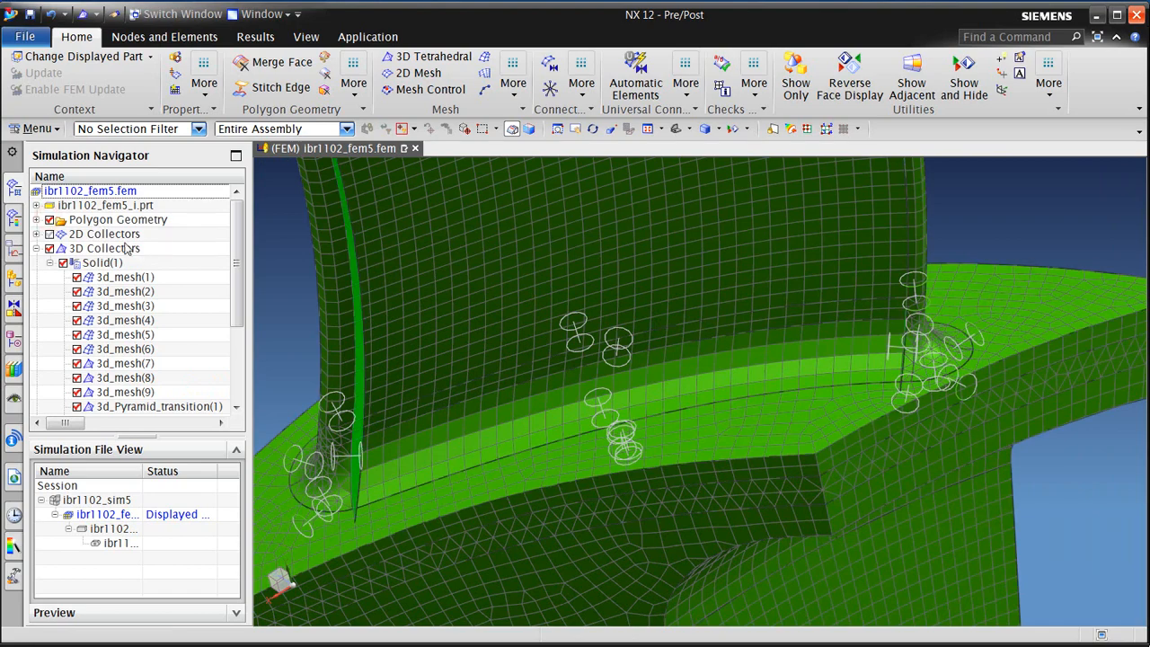
left_click(48, 219)
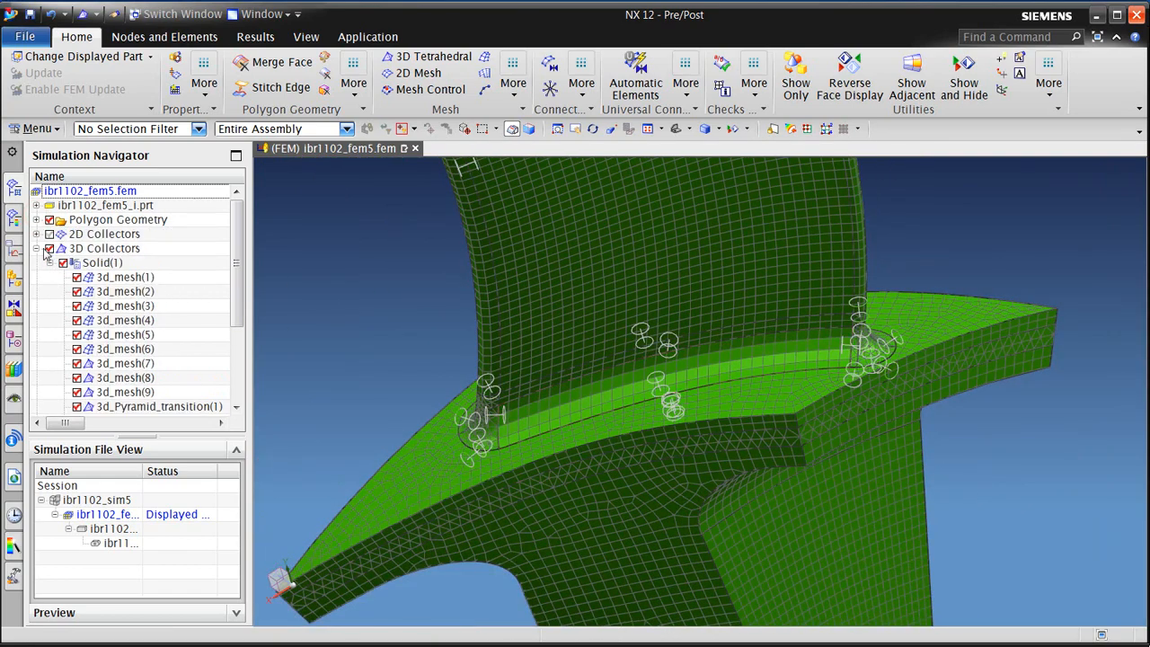
- Make ibr1102_sim5 the displayed part from the Simulation File View
left_click(48, 248)
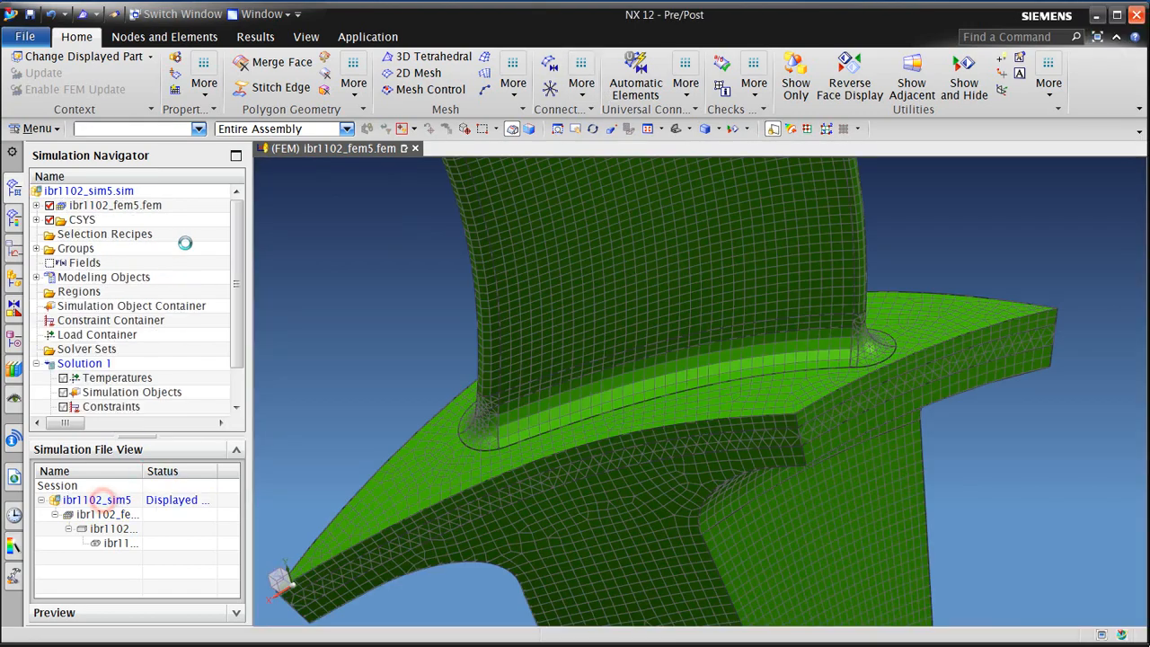
- Add a cylindrical automatic coupling on the cut faces with DOF1–3 on, entering .001
left_click(476, 57)
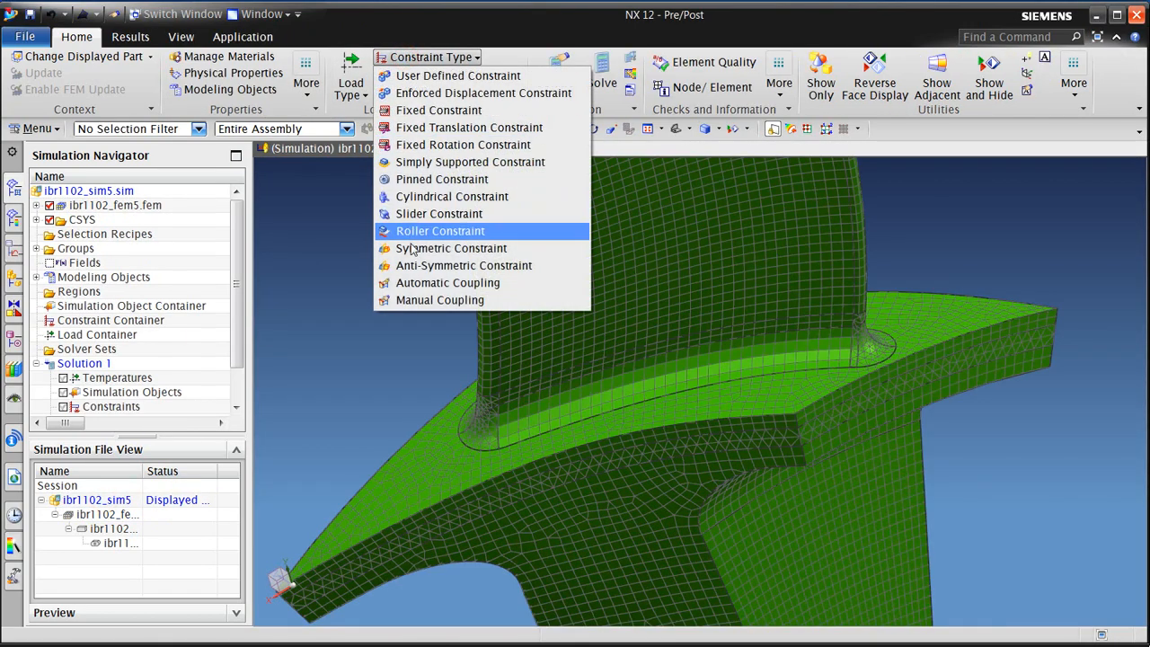
left_click(448, 283)
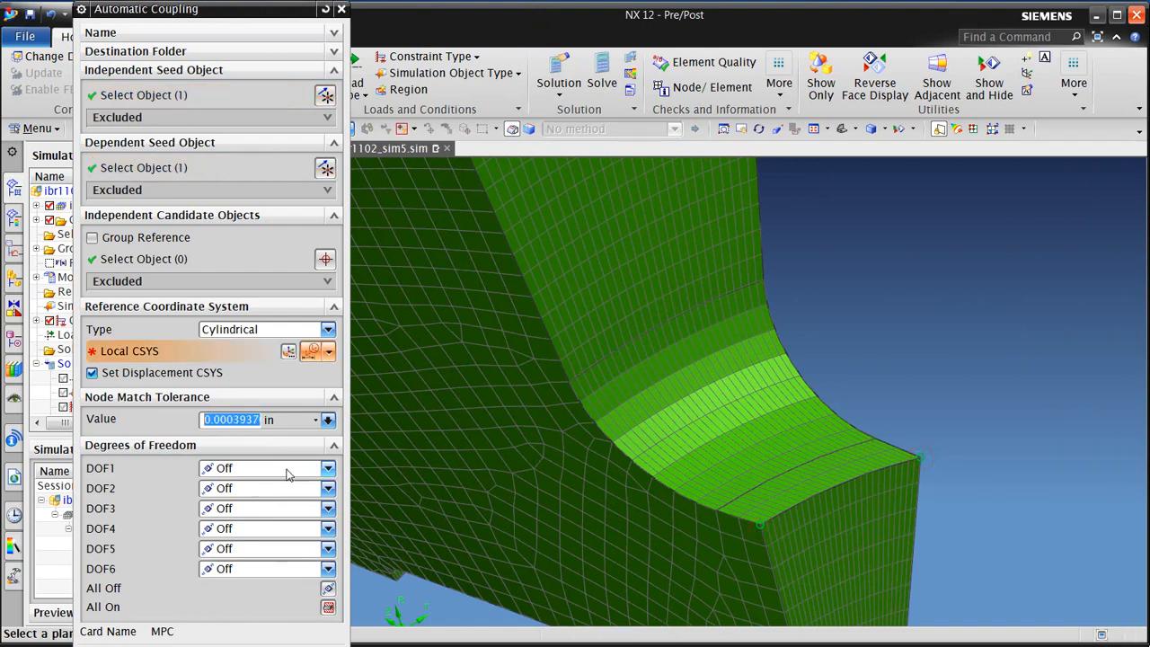
left_click(328, 488)
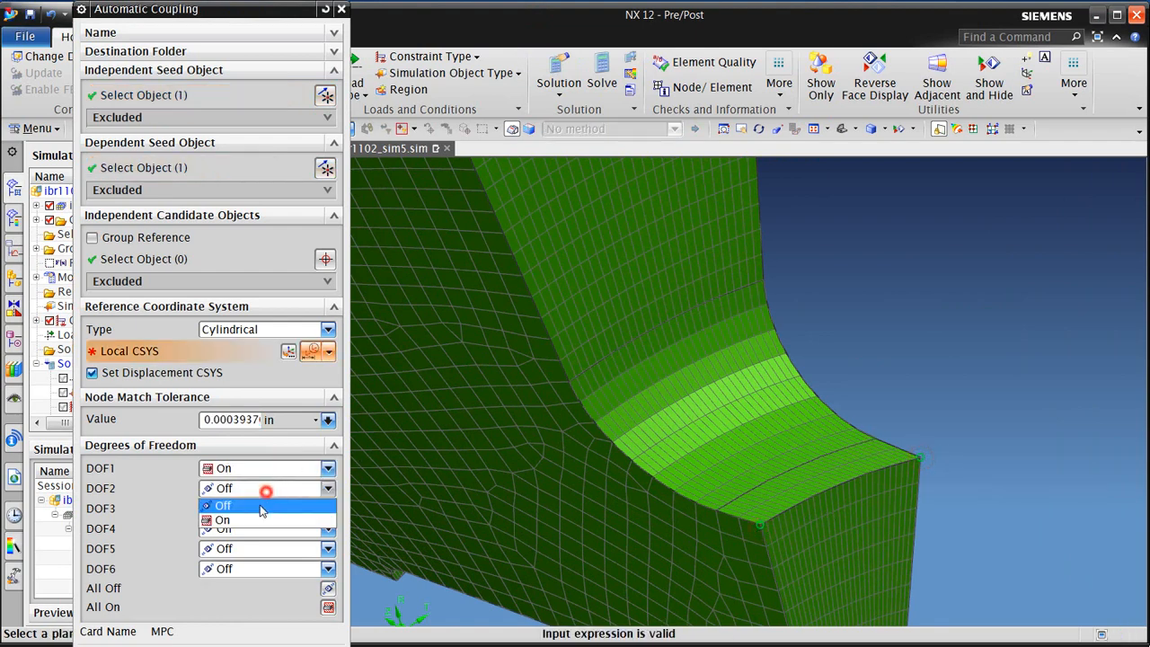
left_click(222, 508)
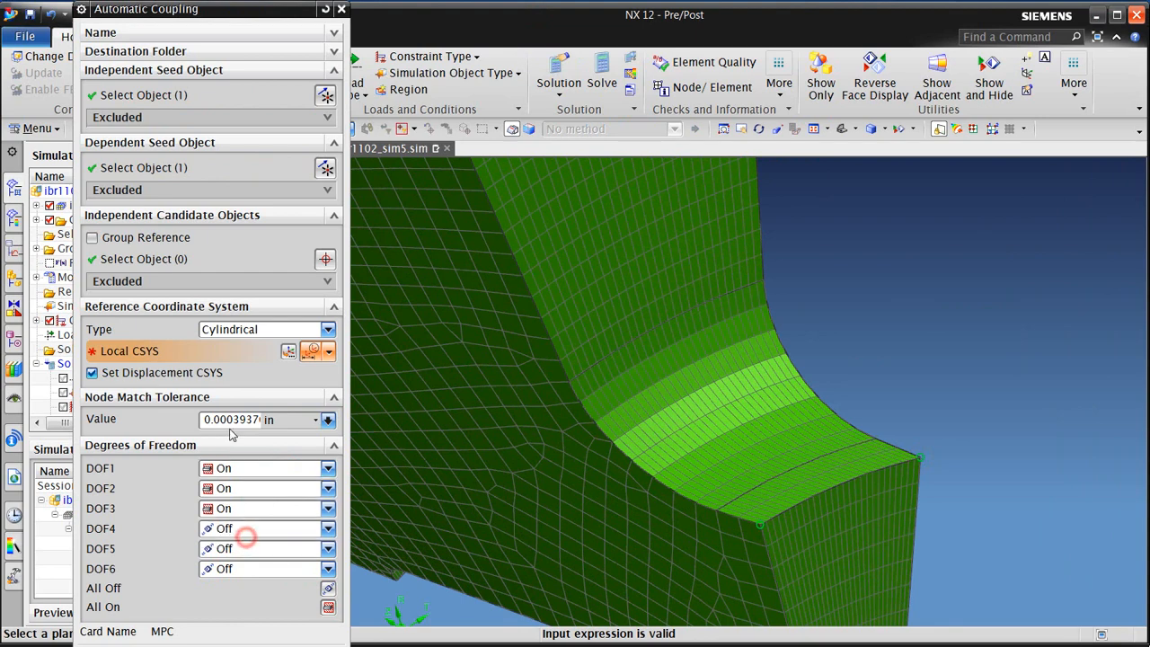
type(".001")
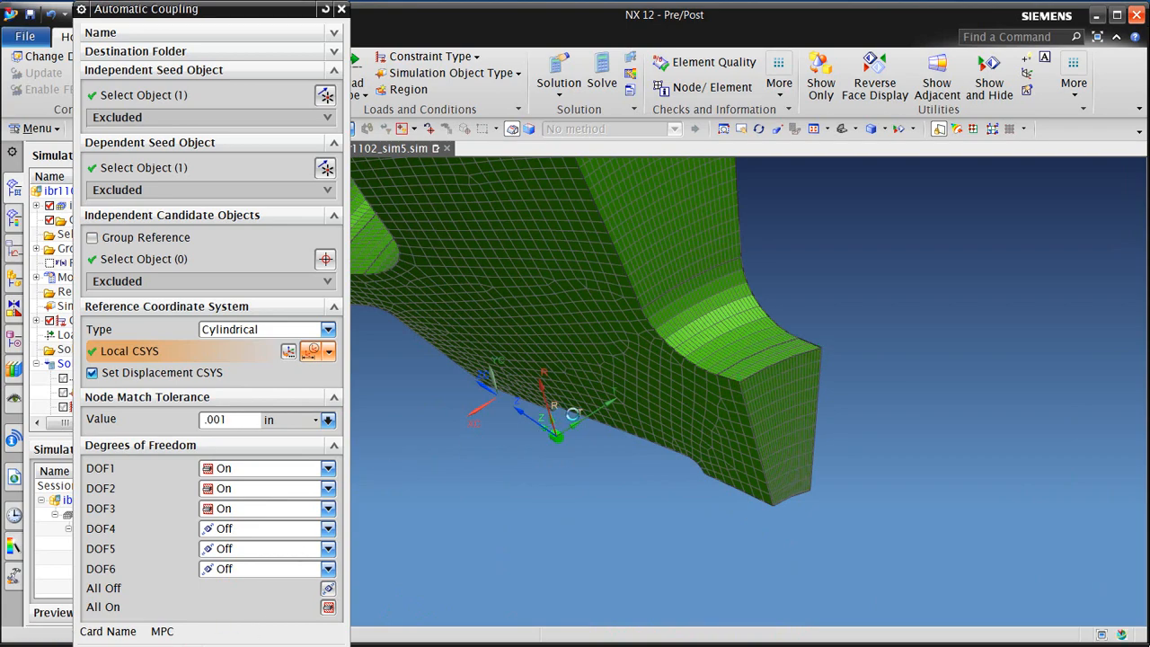
left_click(341, 9)
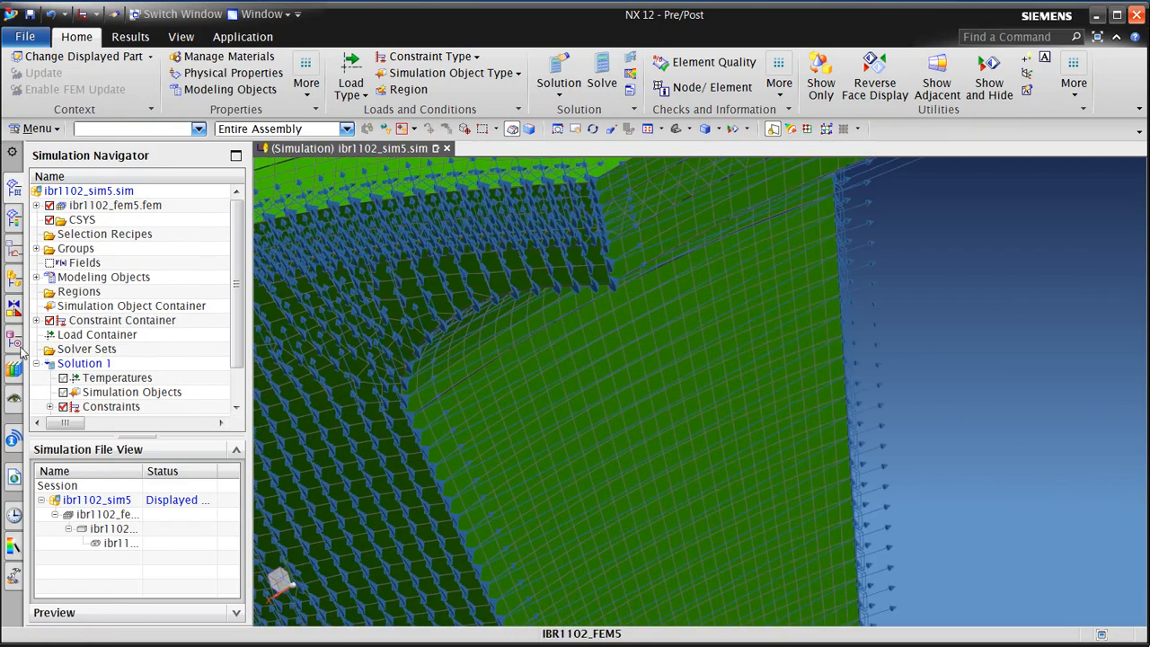
- Adjust the coupling's boundary condition symbol display, then zoom out to the whole segment
left_click(51, 320)
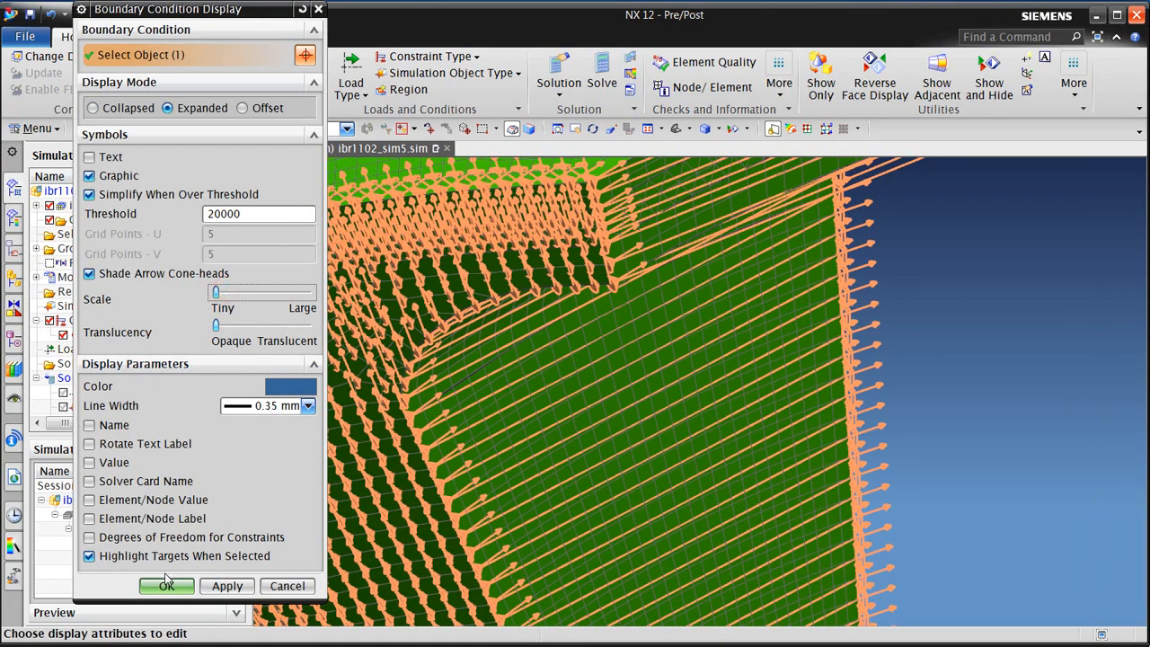
left_click(166, 586)
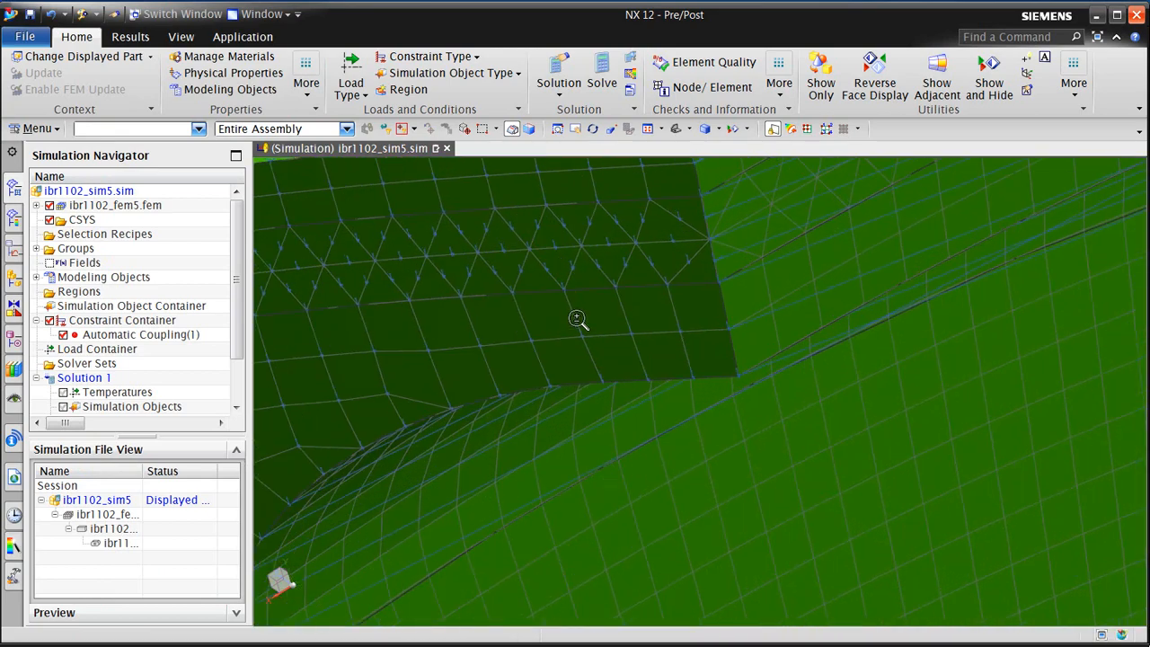
left_click_drag(577, 319, 590, 319)
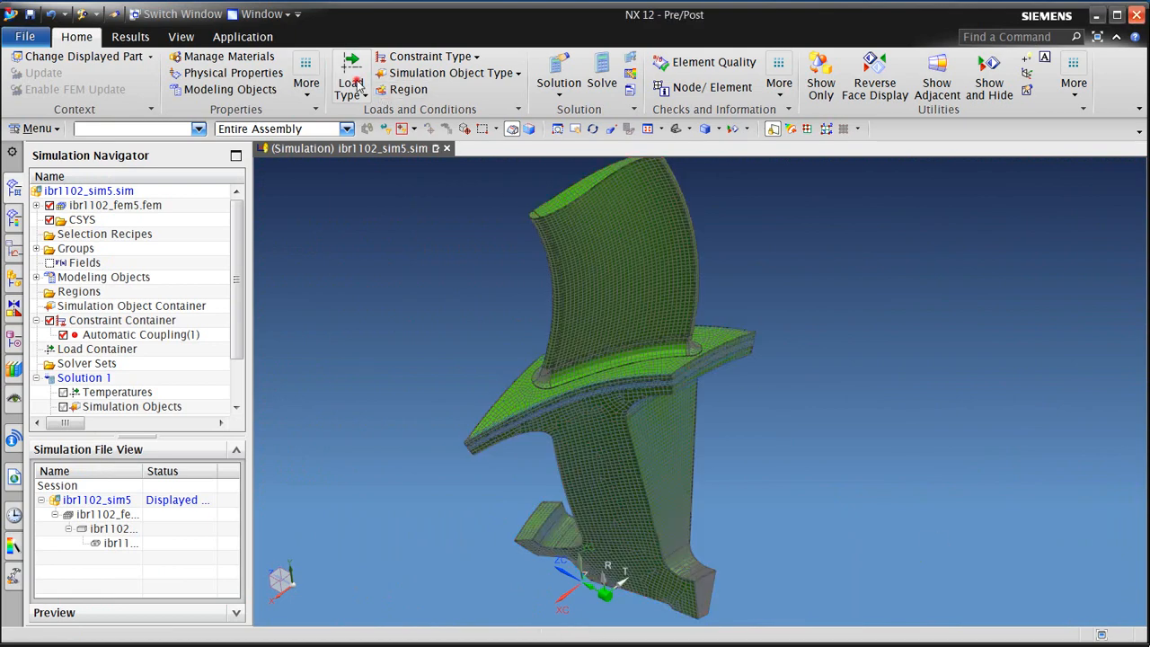
- Add a whole-model rotation load with angular velocity 4000 rev/min
left_click(350, 76)
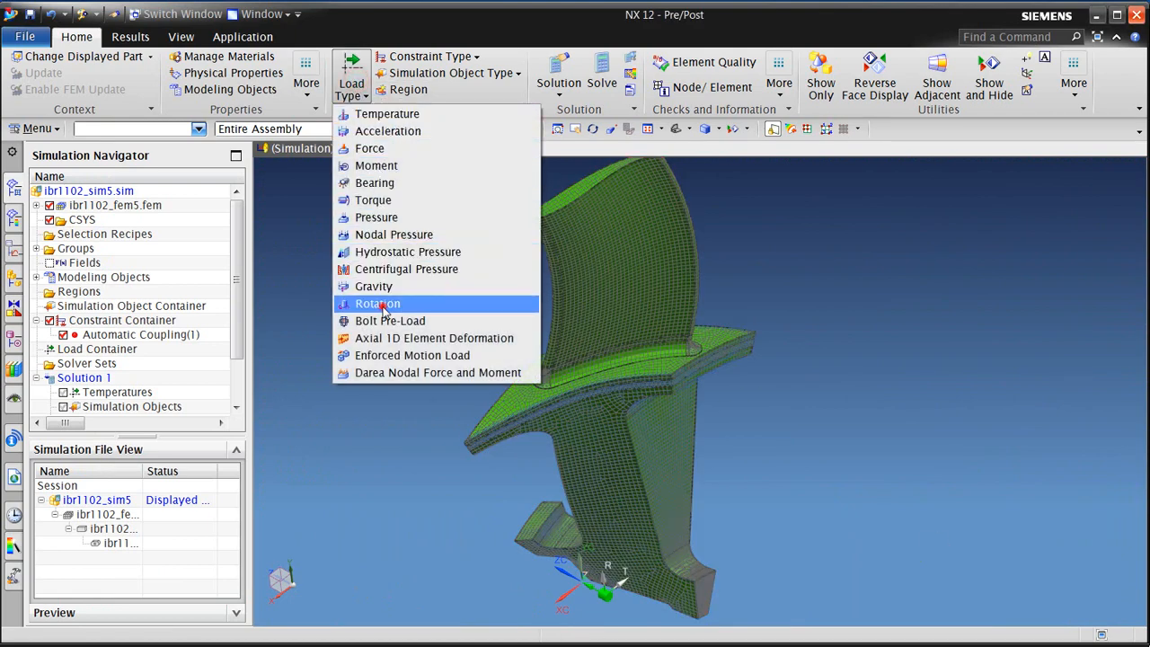
left_click(378, 303)
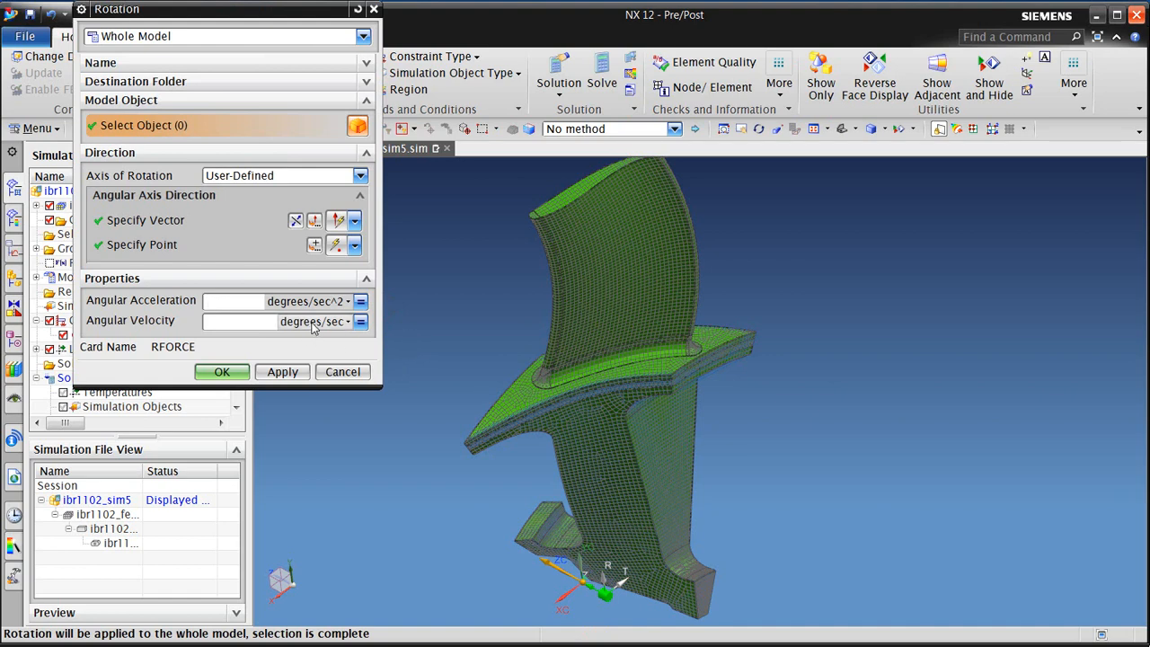
left_click(349, 322)
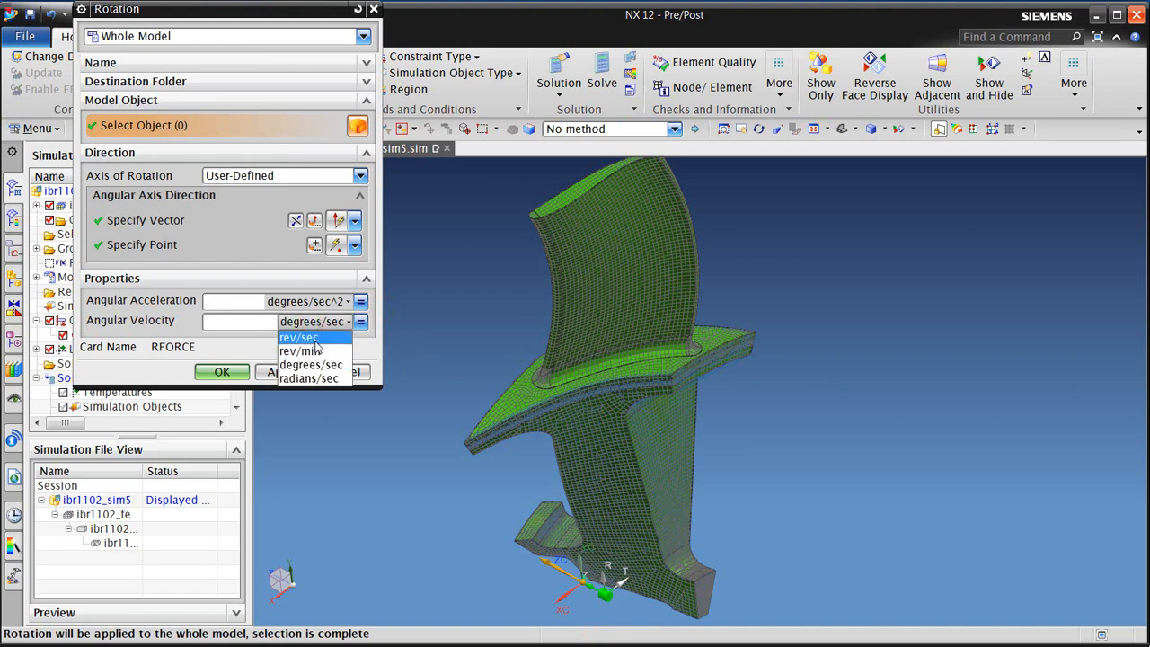
left_click(301, 351)
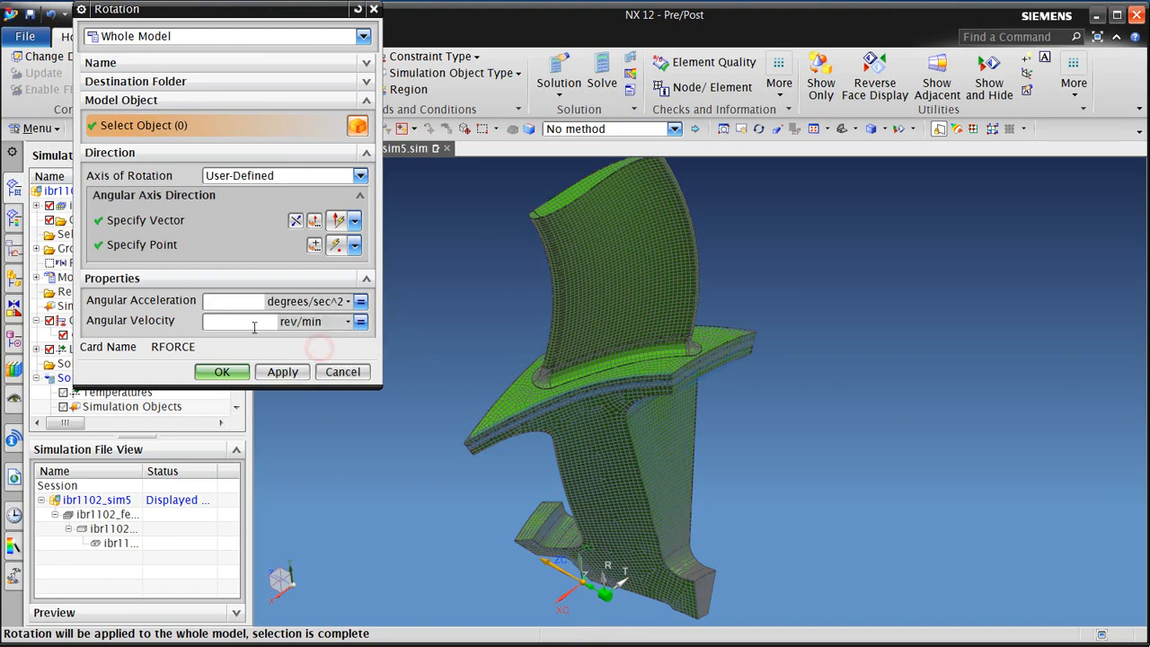
type("4000")
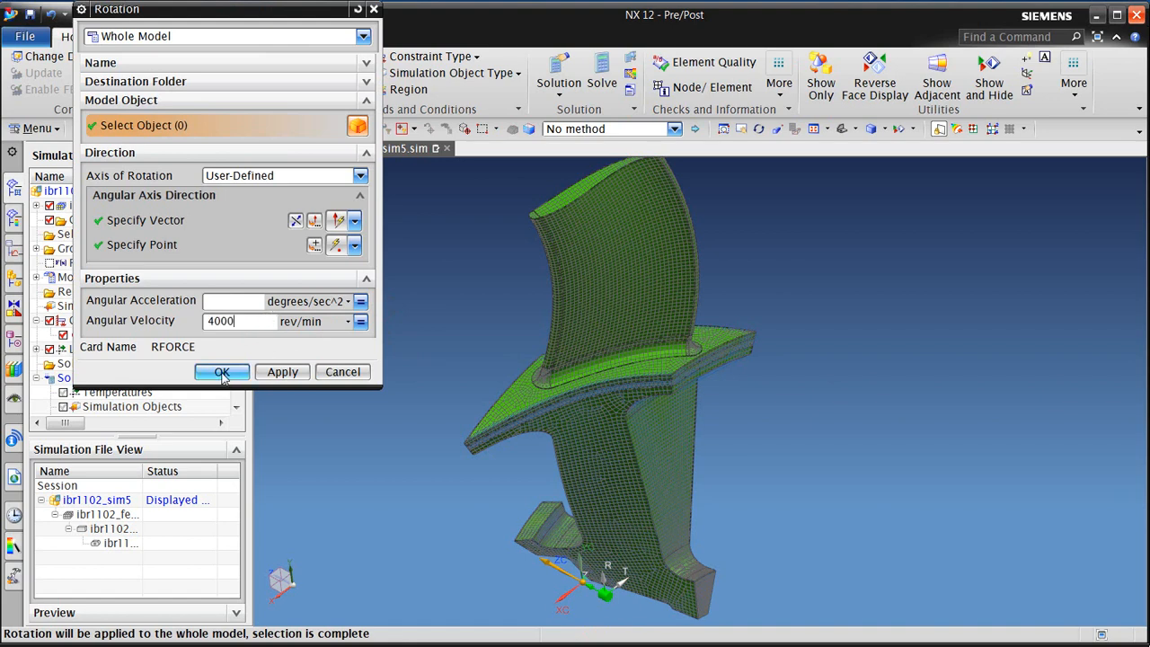
left_click(221, 371)
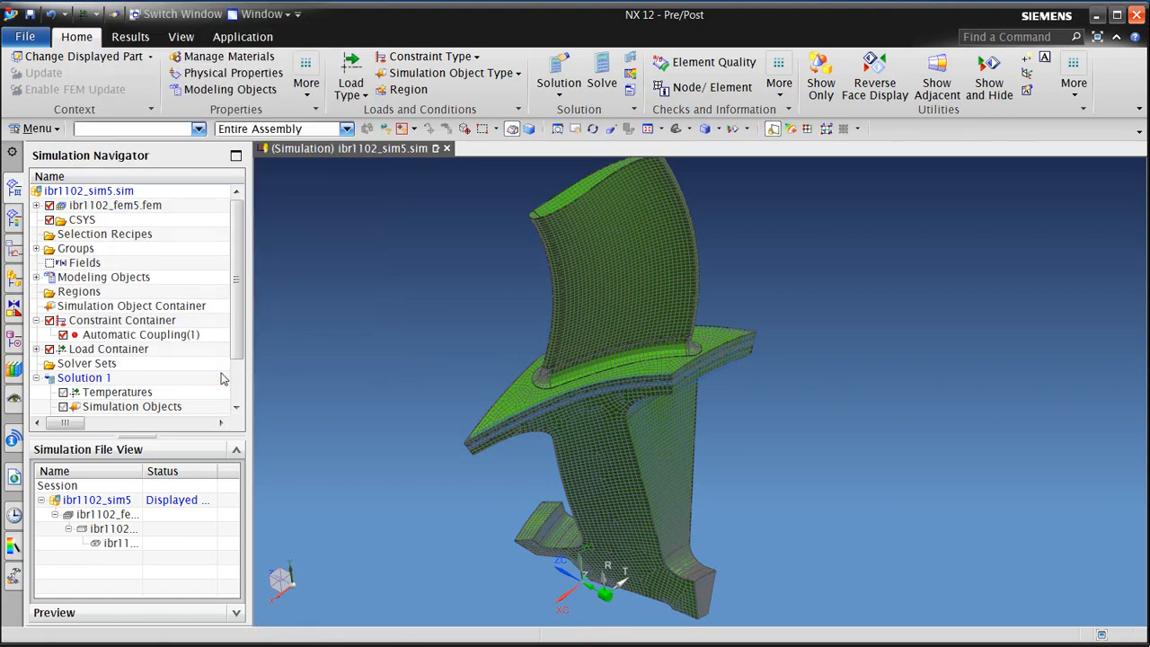
mouse_move(201, 372)
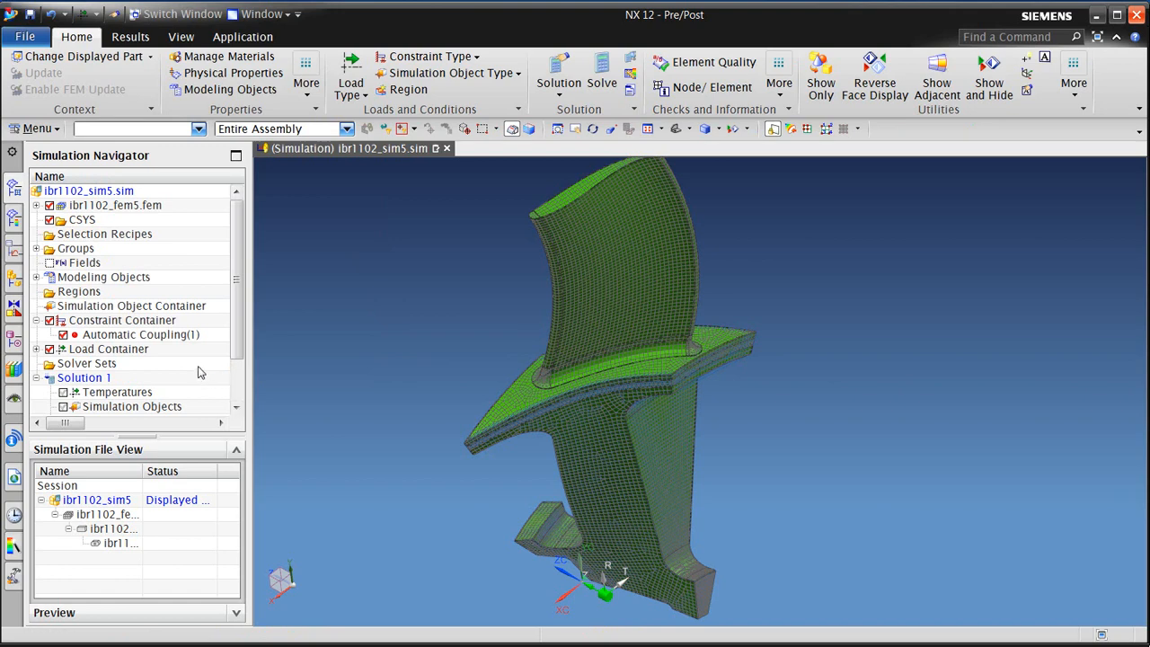
- Start a pressure load and pick the 20 airfoil and root fillet faces with Tangent Faces intent
left_click(351, 76)
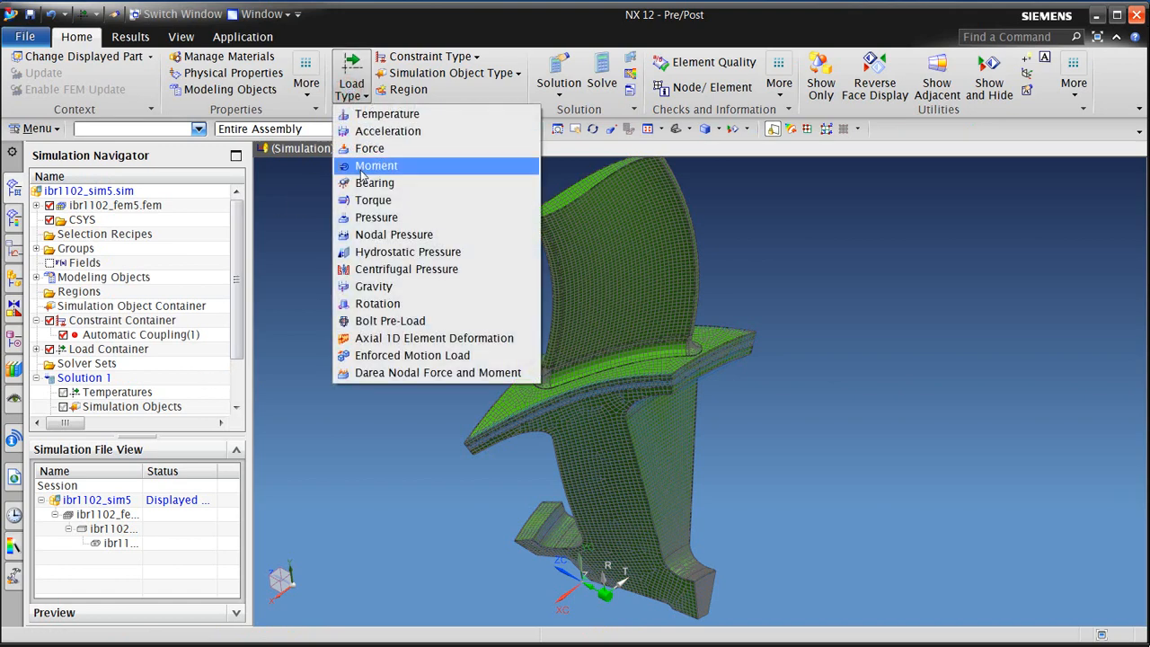
left_click(376, 218)
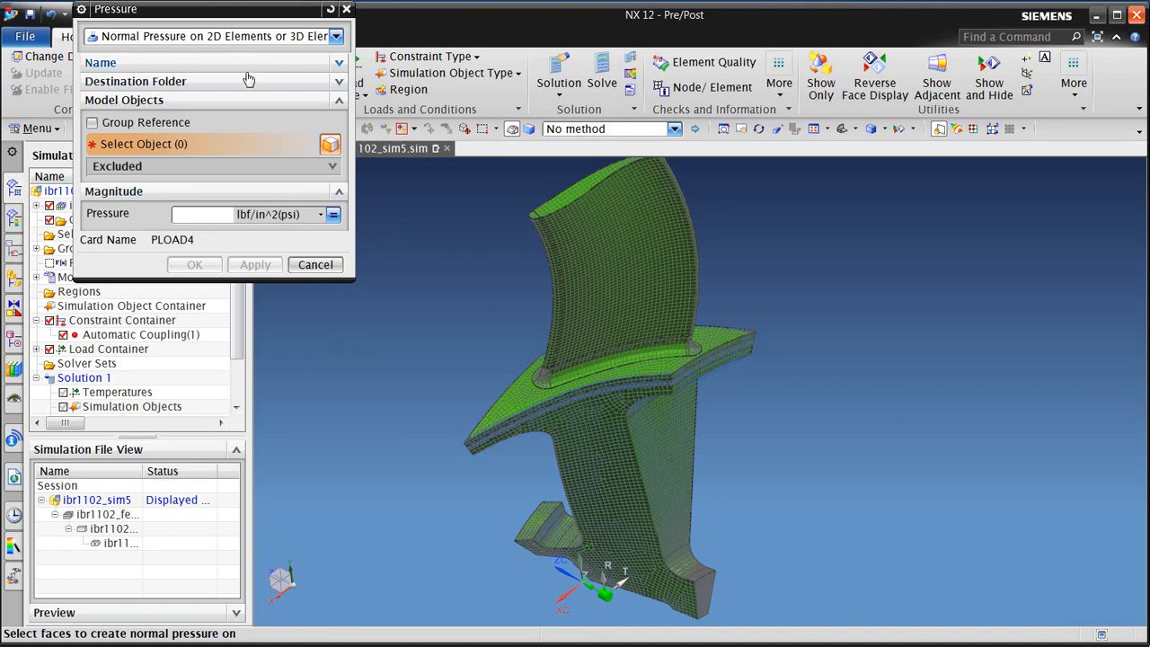
left_click(611, 128)
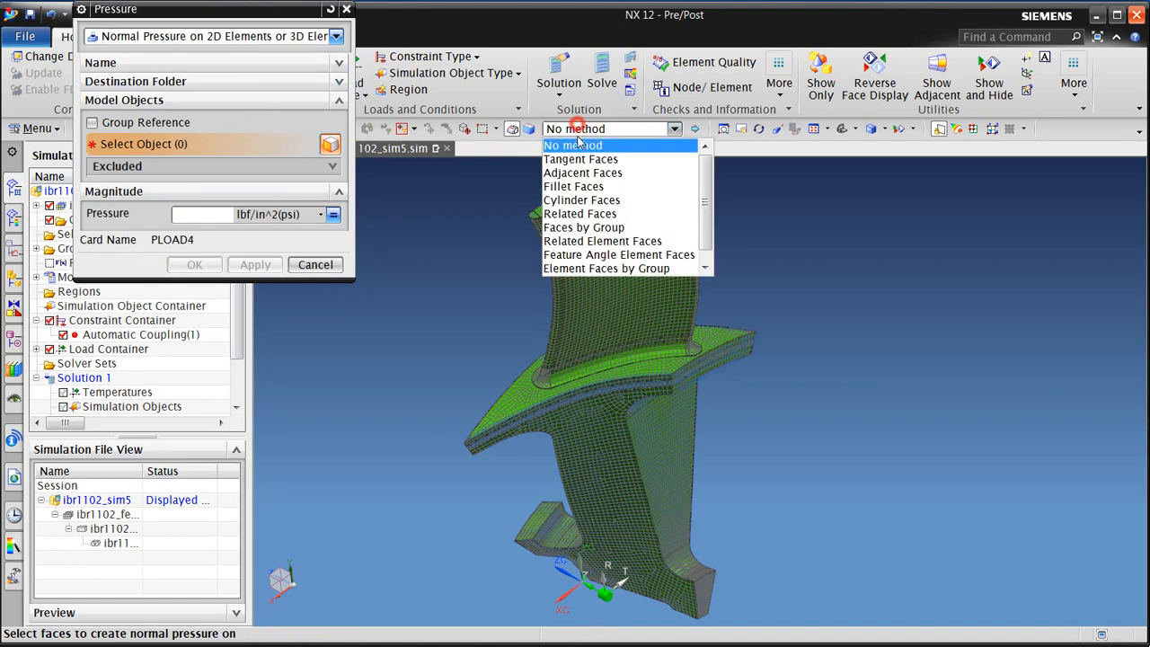
left_click(580, 159)
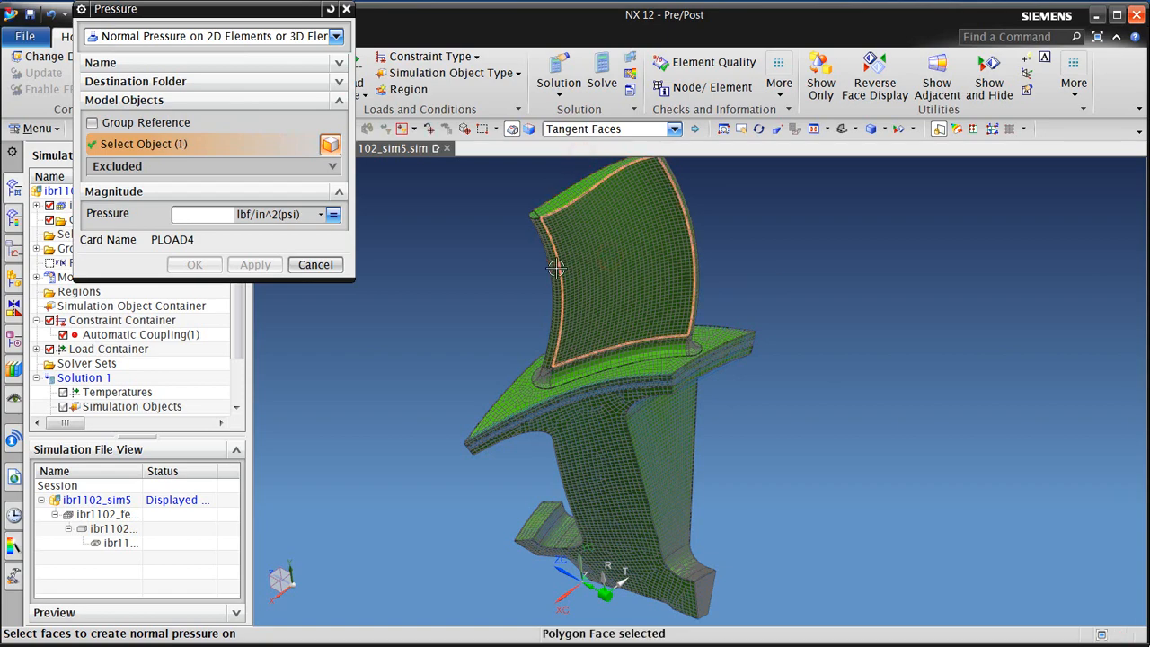
left_click_drag(558, 270, 571, 303)
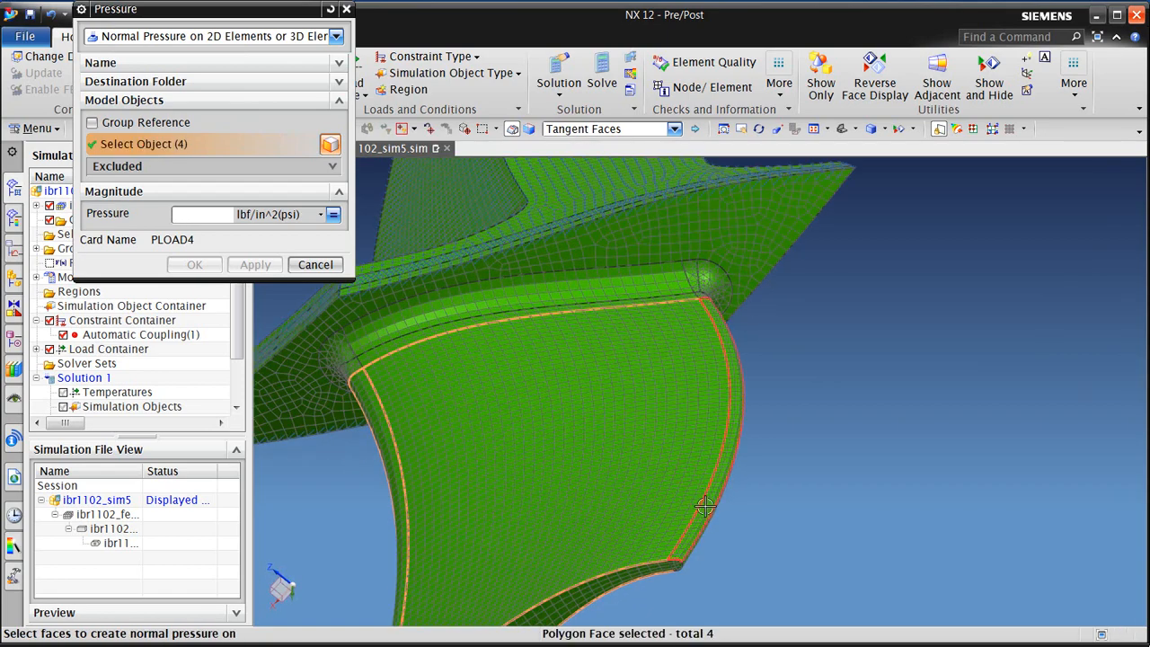
left_click(602, 294)
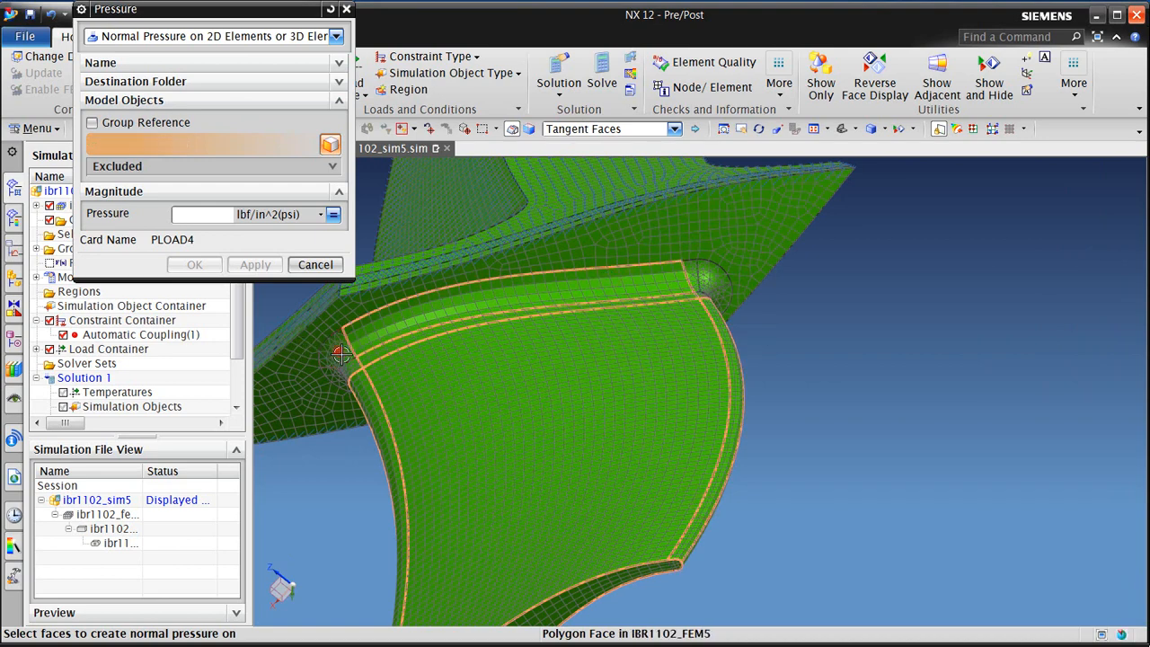
left_click(701, 287)
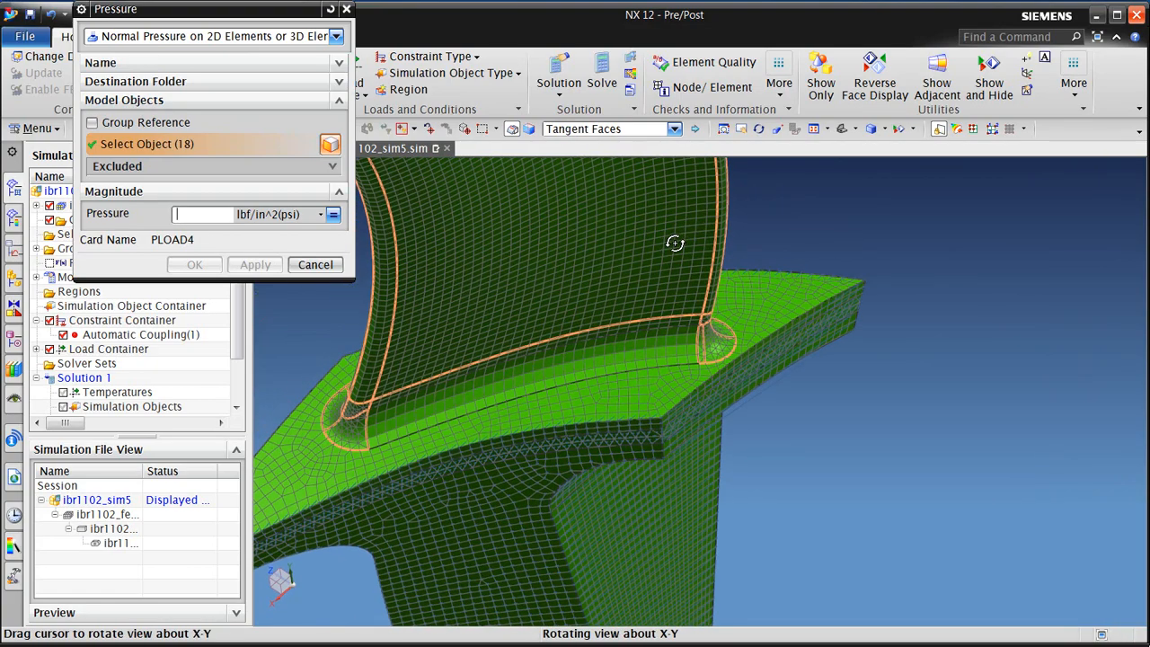
left_click(424, 389)
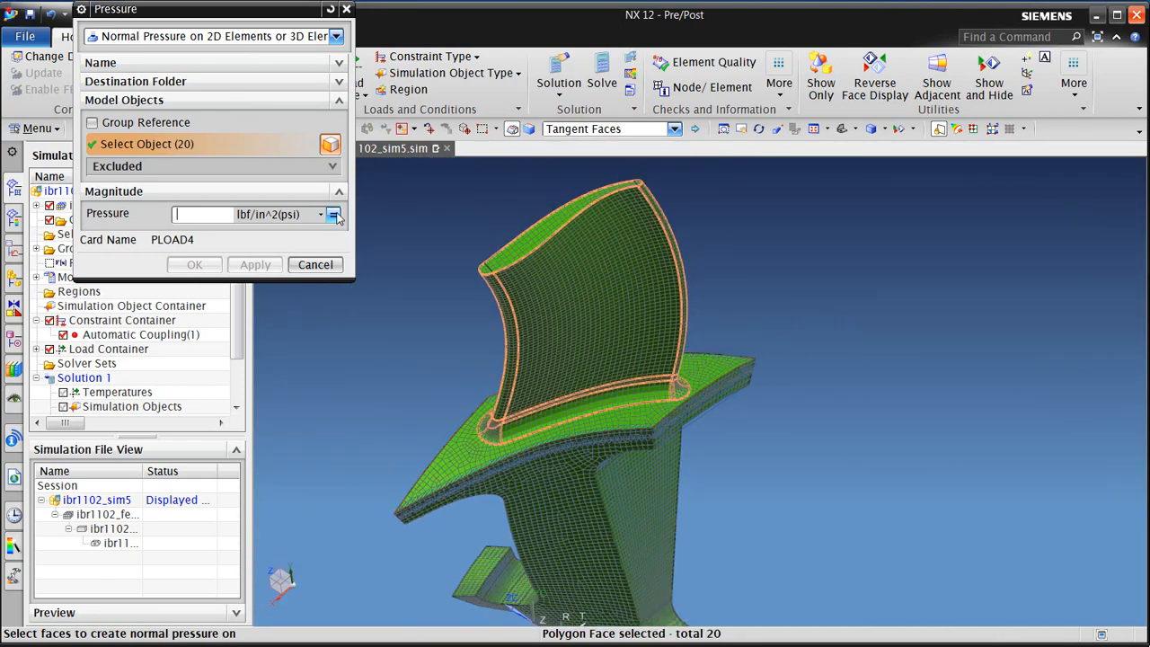
left_click(333, 214)
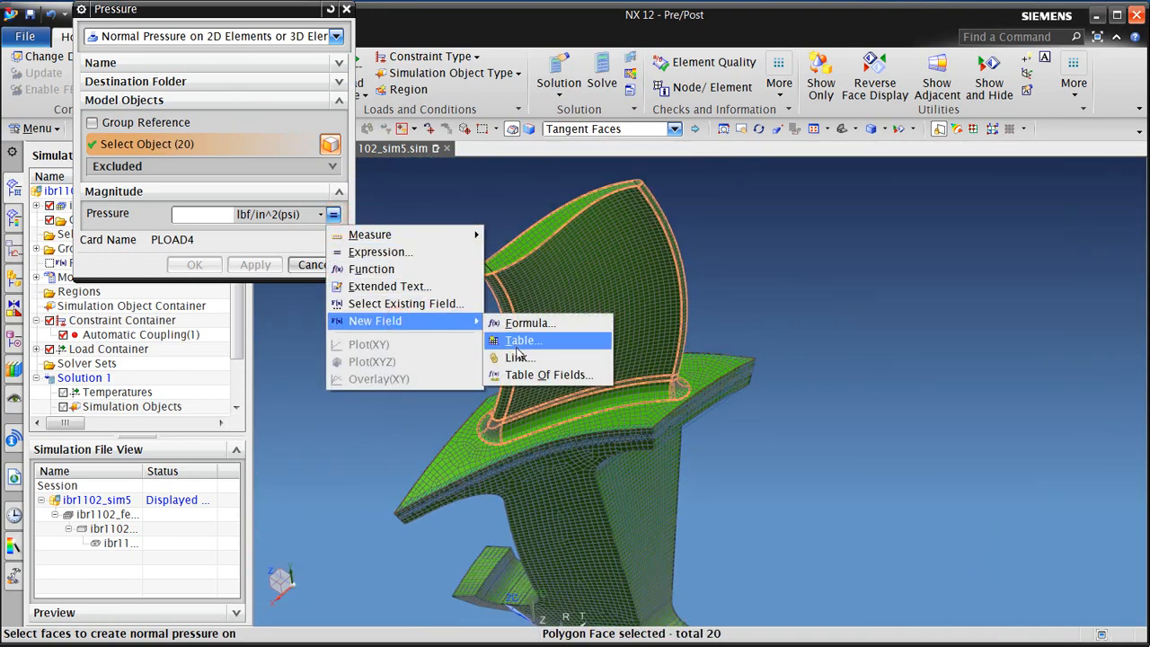
- Set the pressure magnitude to a new Pressure table field imported from aeroloads.csv
left_click(522, 339)
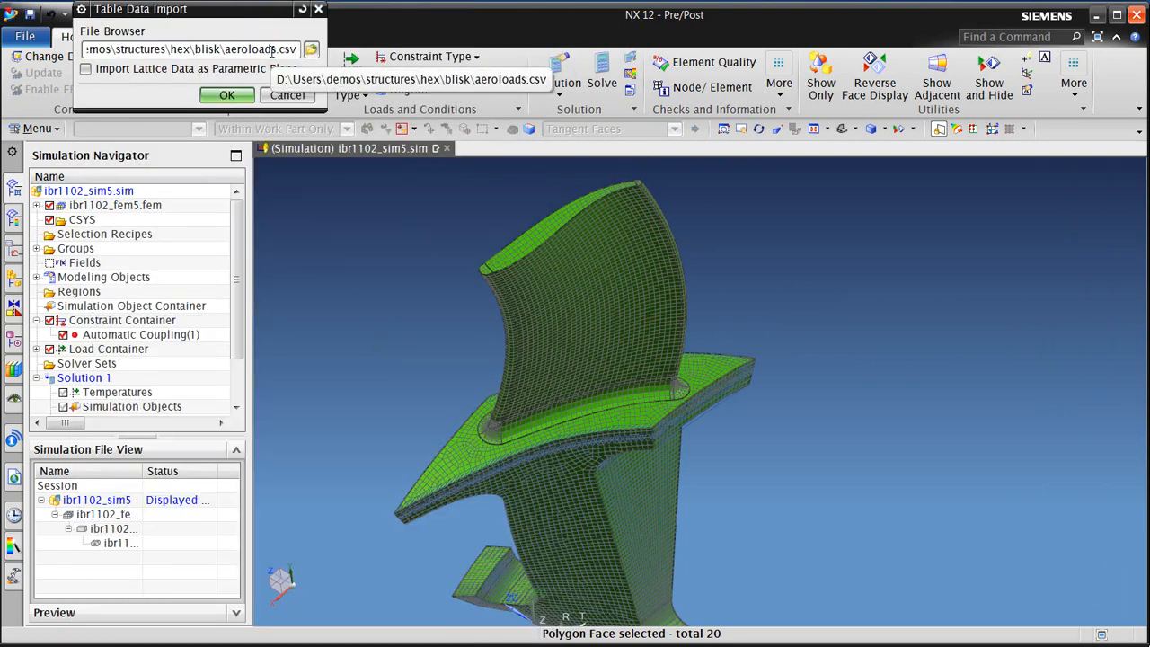
left_click(312, 49)
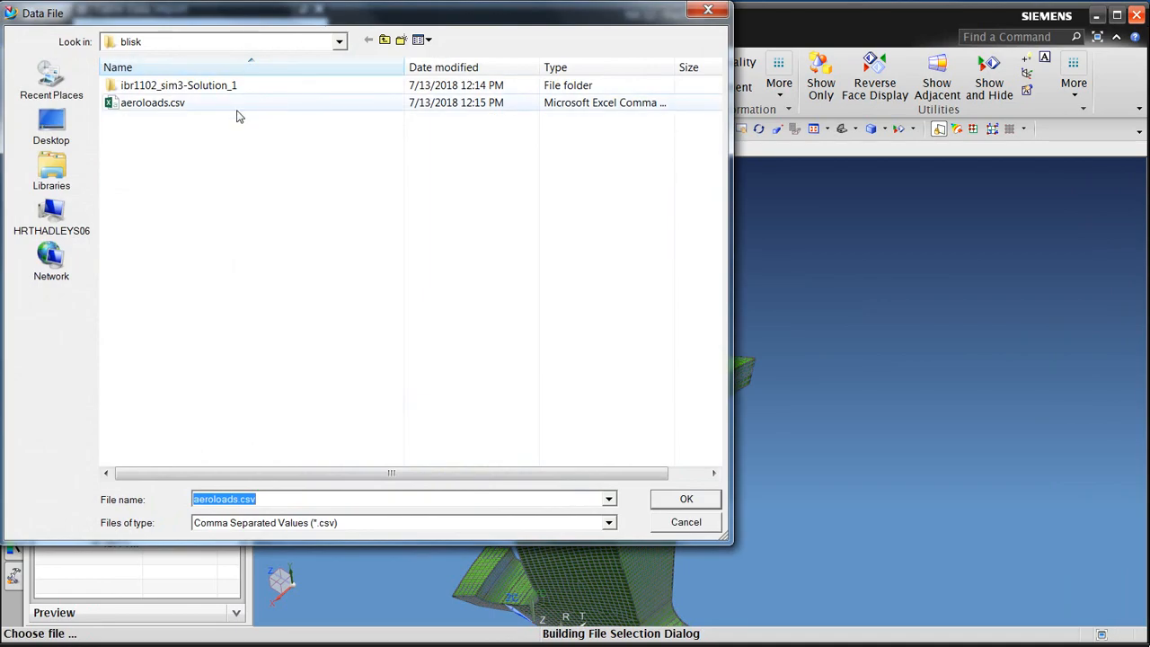
left_click(686, 499)
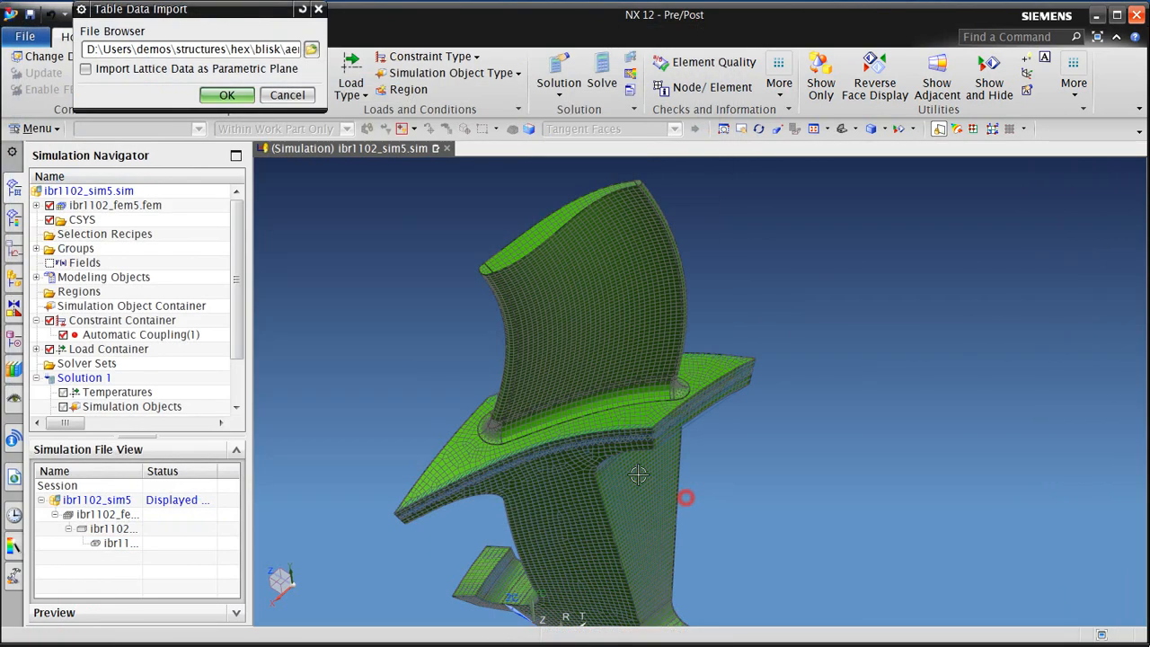
left_click(226, 95)
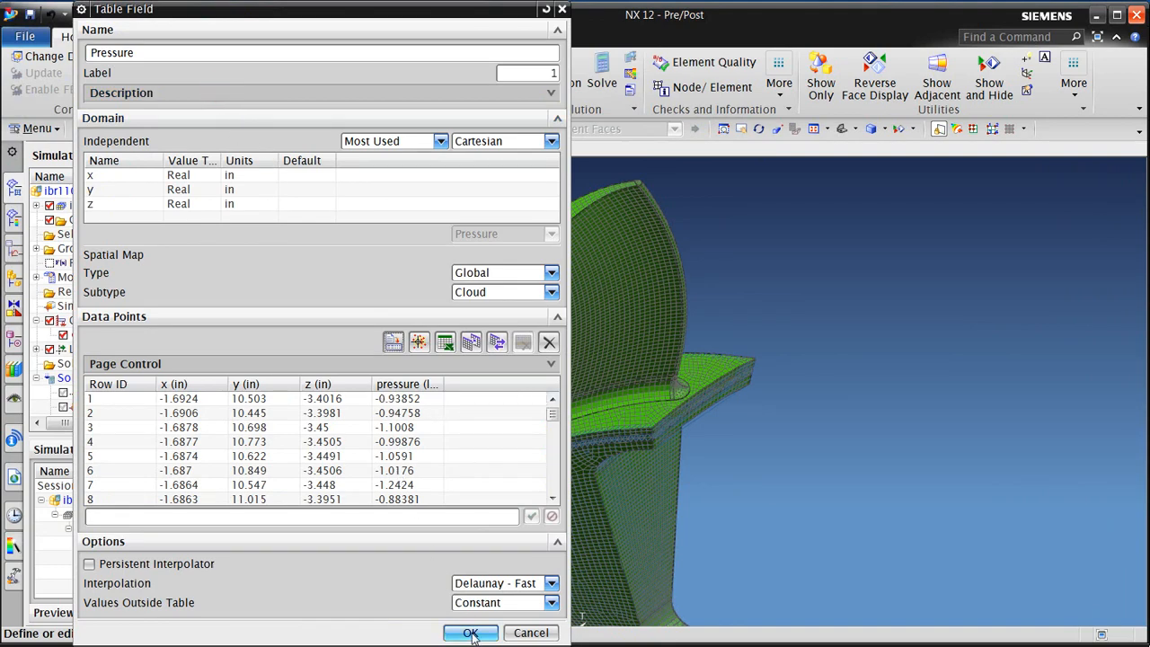
left_click(551, 583)
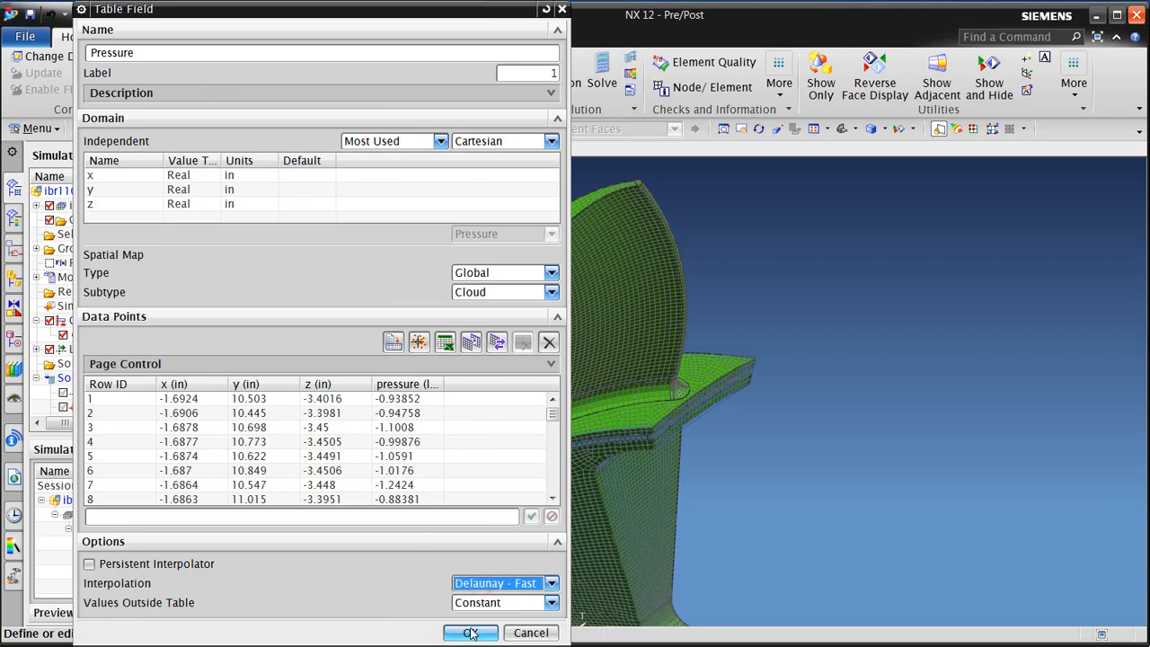
left_click(471, 632)
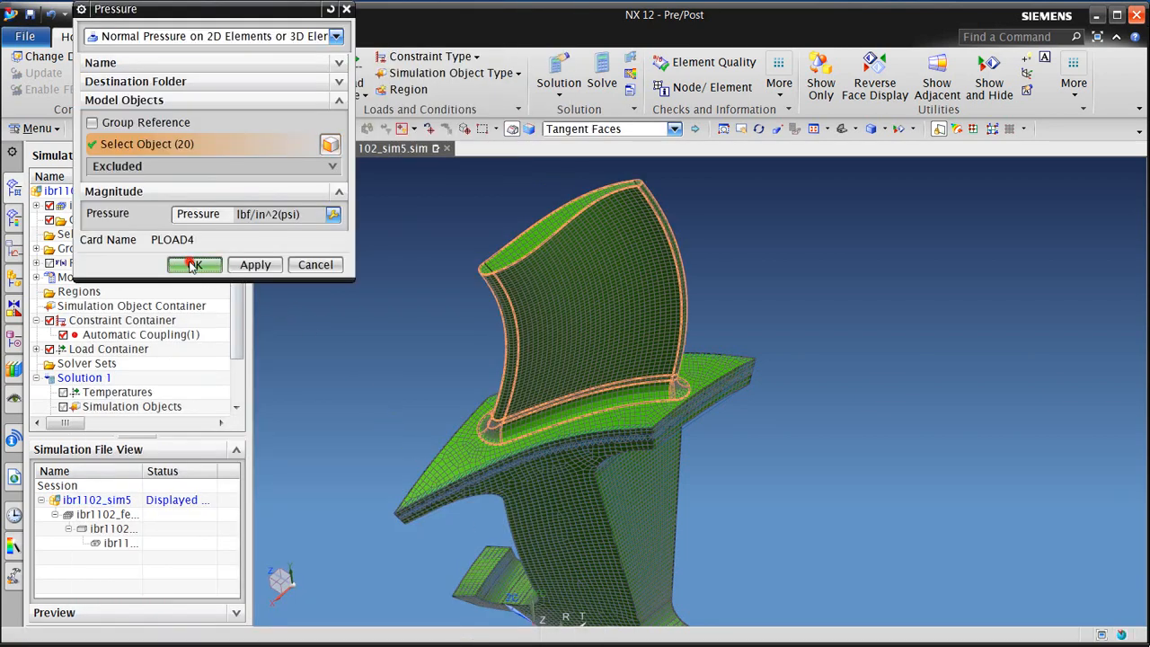
left_click(194, 264)
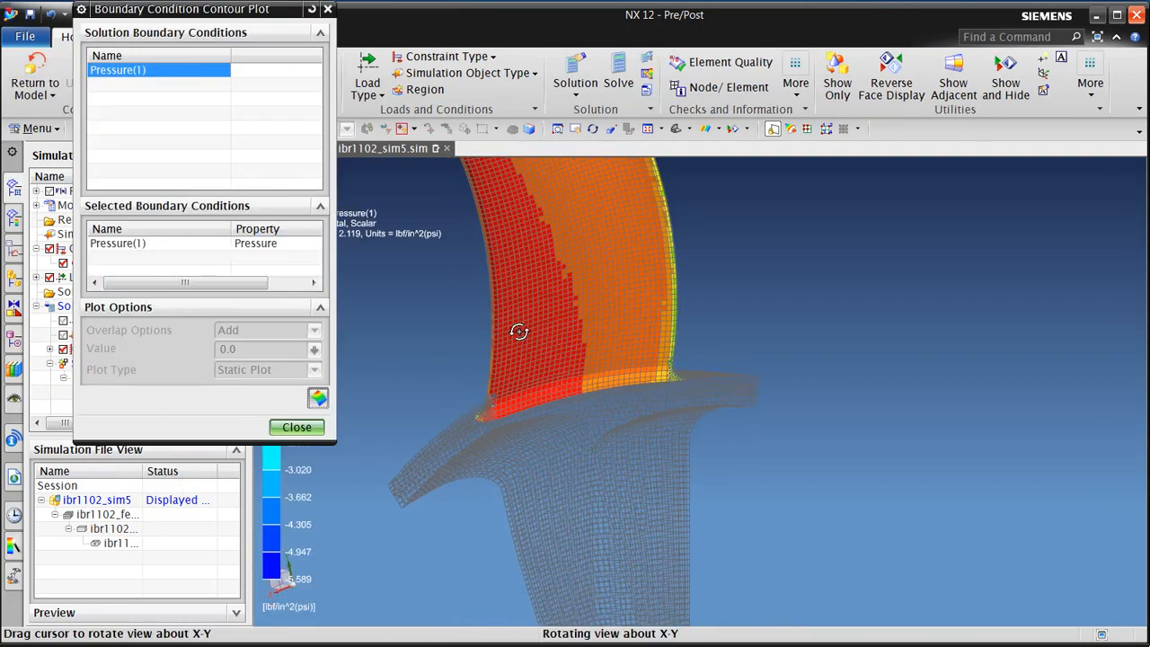
left_click_drag(518, 331, 584, 384)
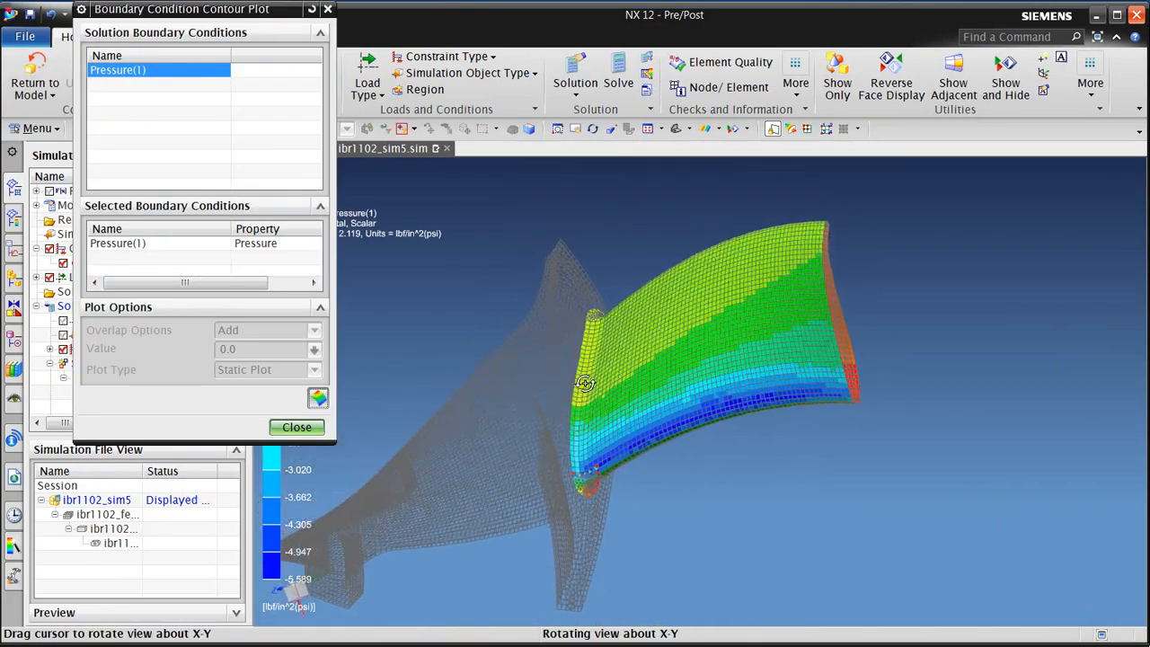
left_click_drag(584, 383, 526, 359)
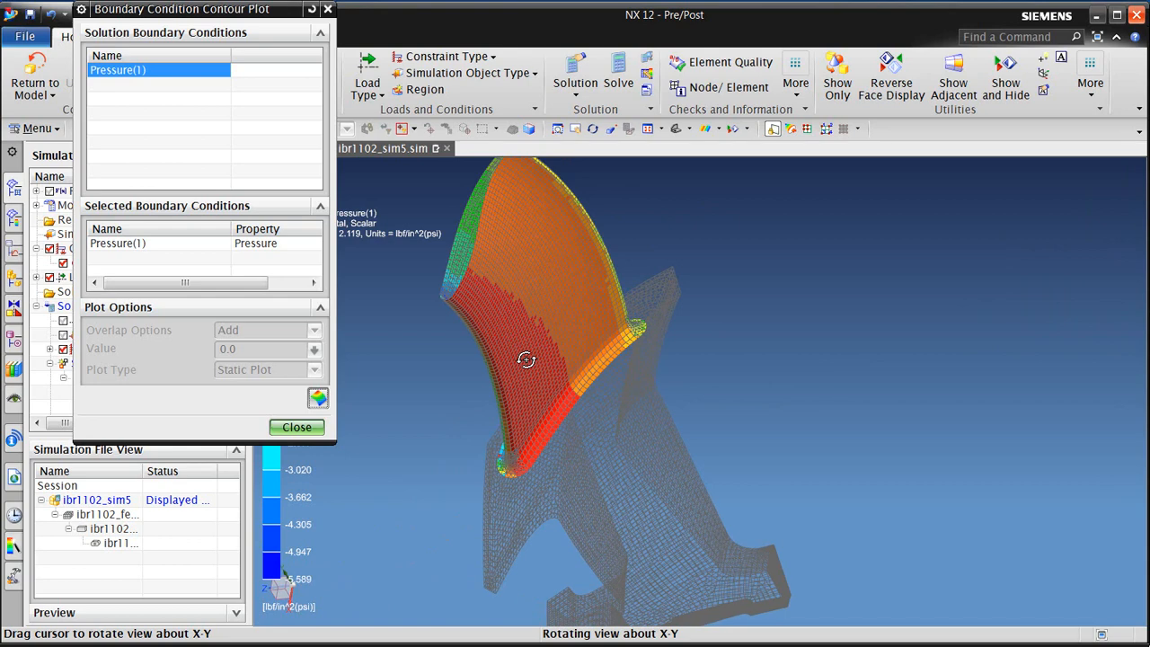
left_click(297, 427)
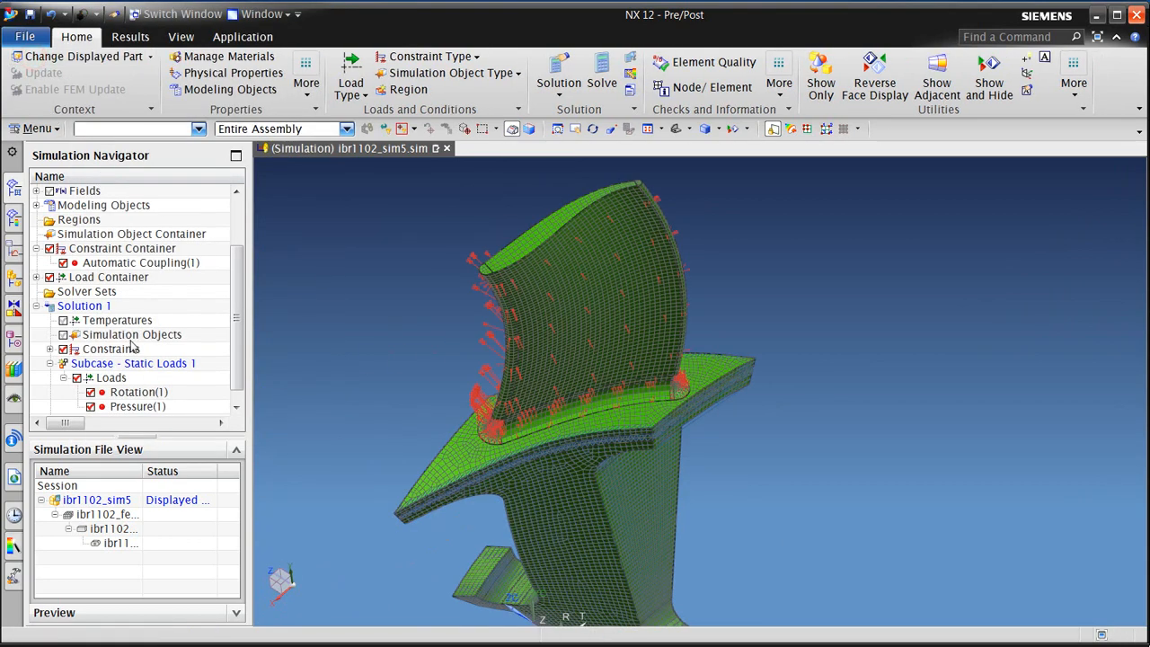
- Fix DOF2 and DOF3 on the blade root face in a cylindrical CSYS, excluding its two side edges
left_click(427, 57)
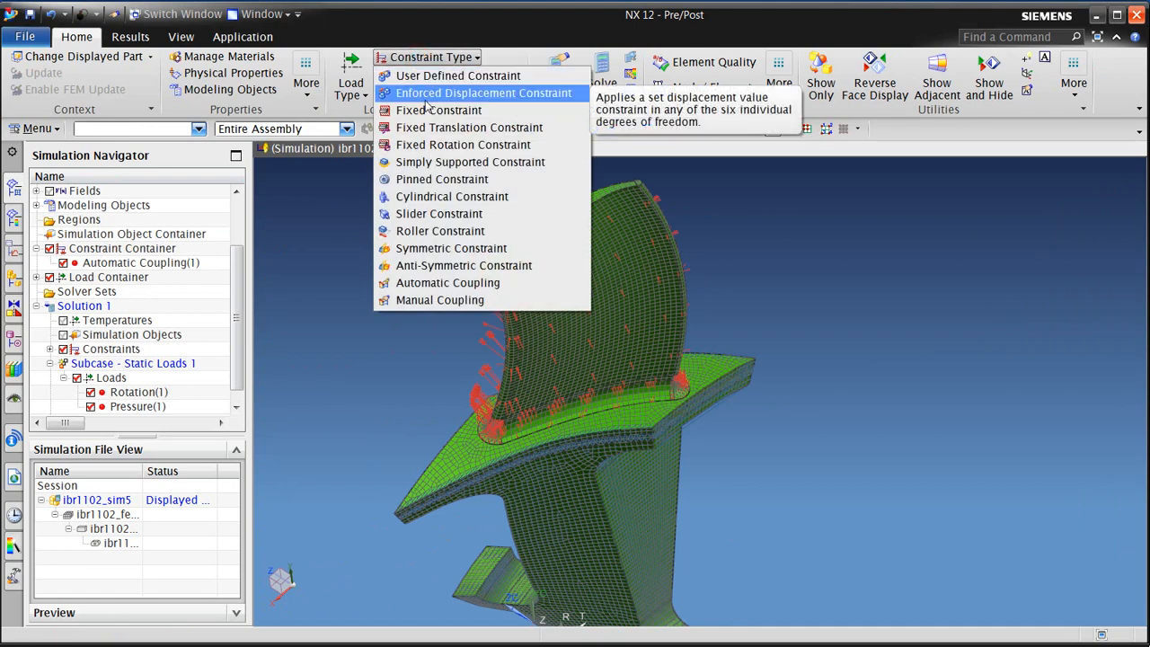
left_click(458, 75)
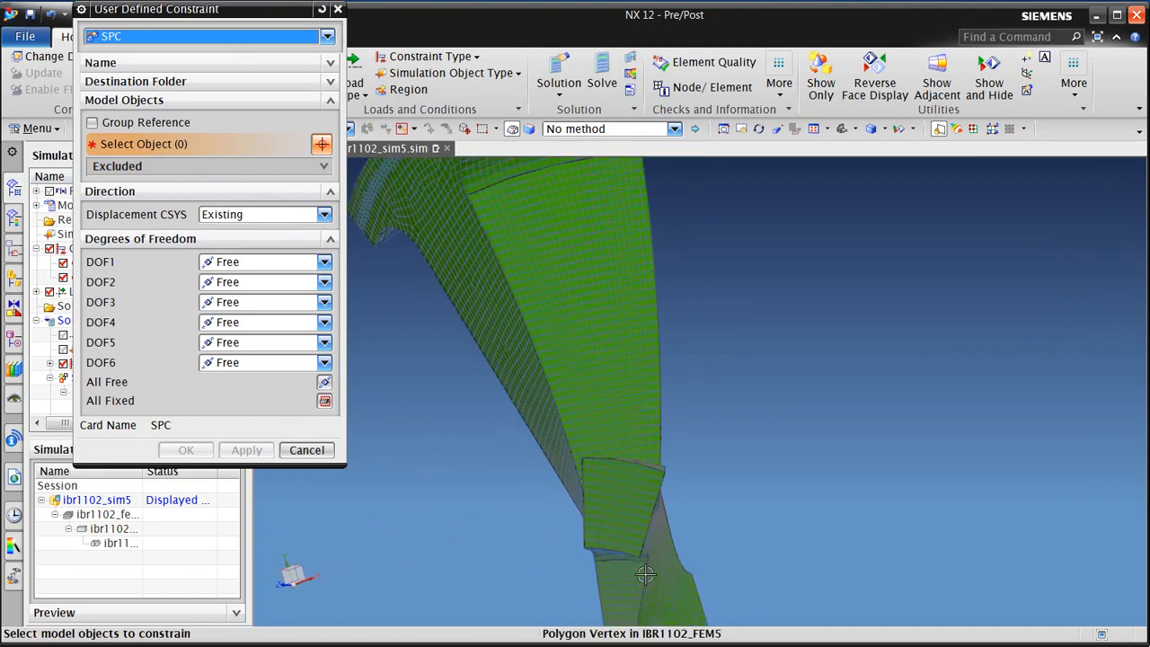
left_click(588, 456)
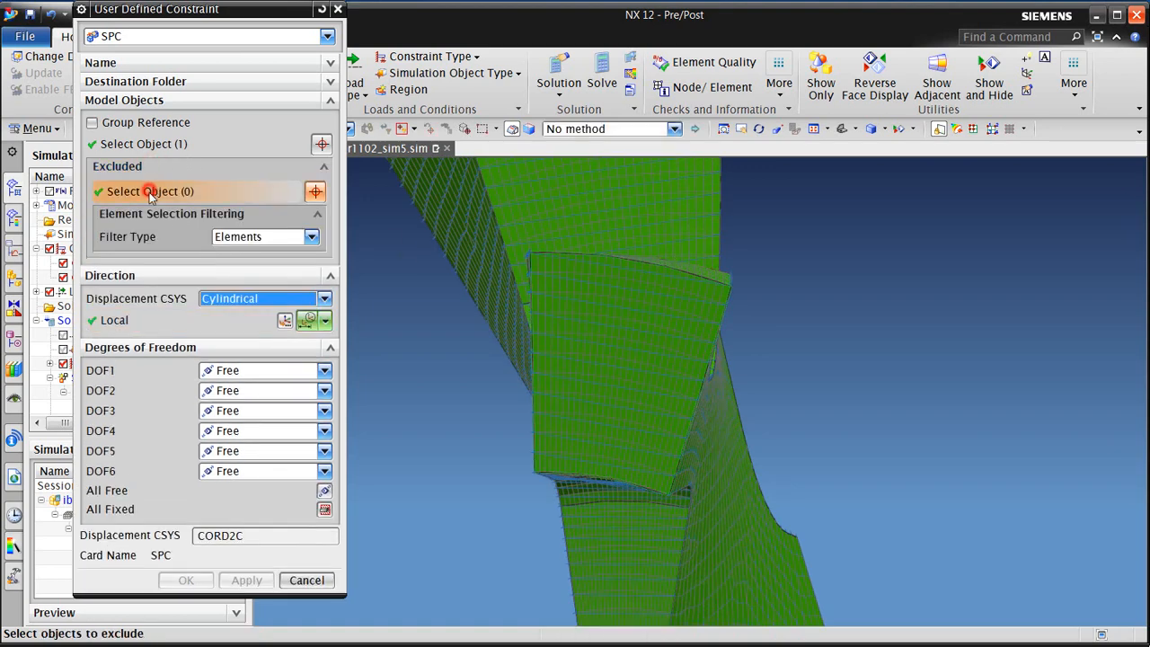
left_click(532, 423)
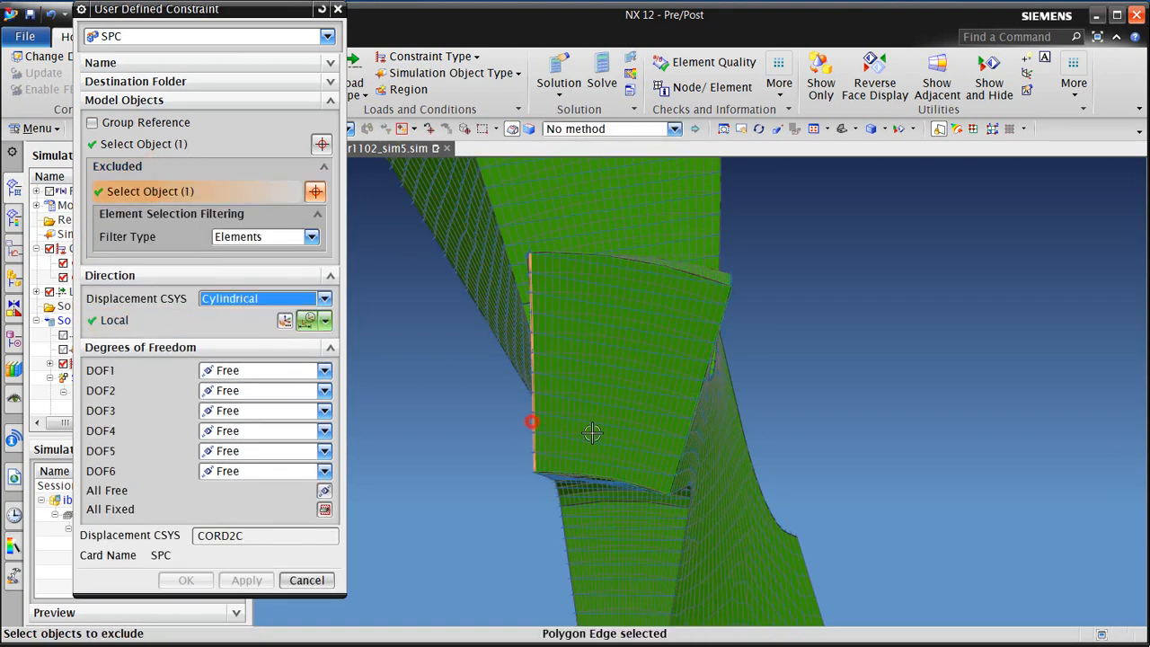
left_click(719, 328)
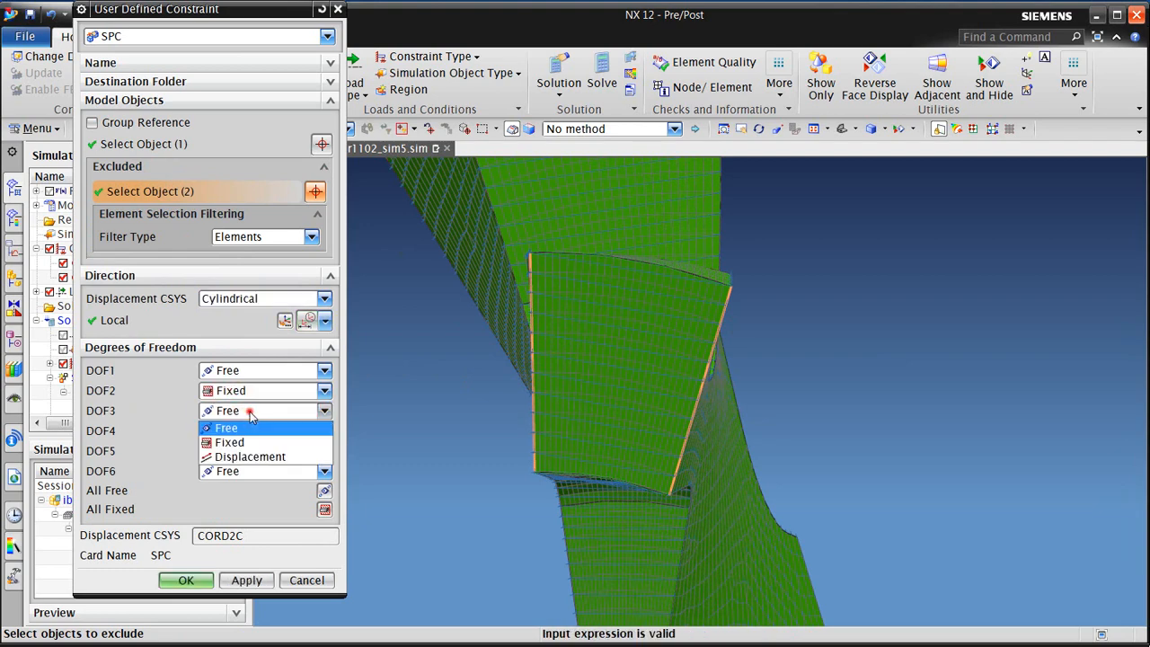
left_click(229, 442)
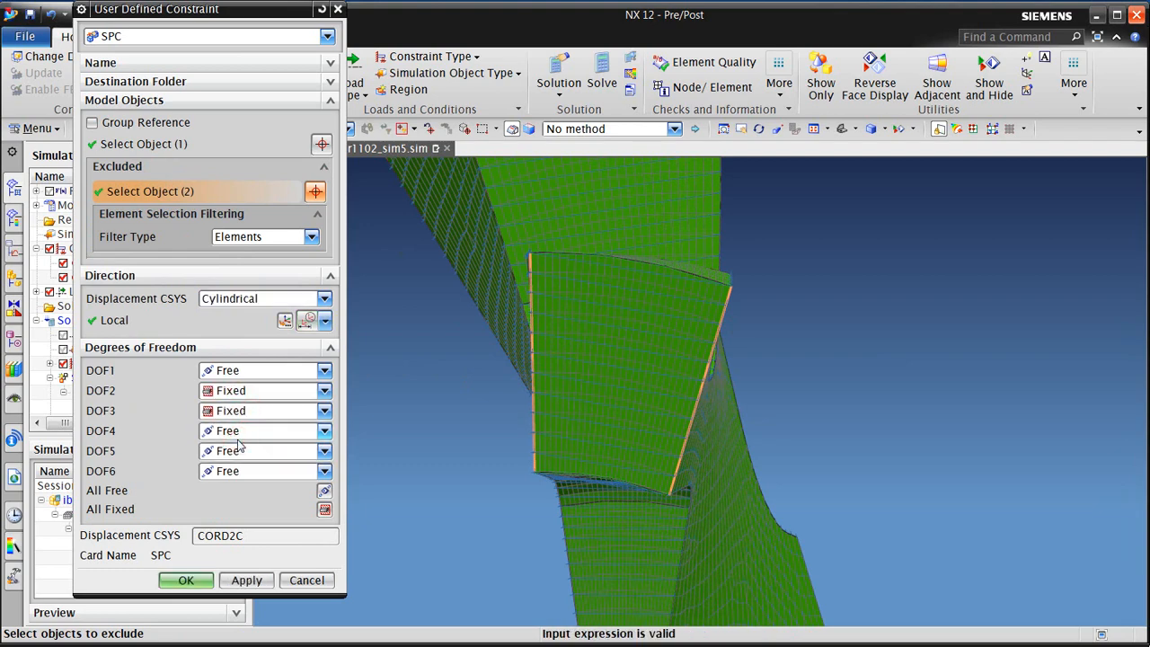
left_click(186, 580)
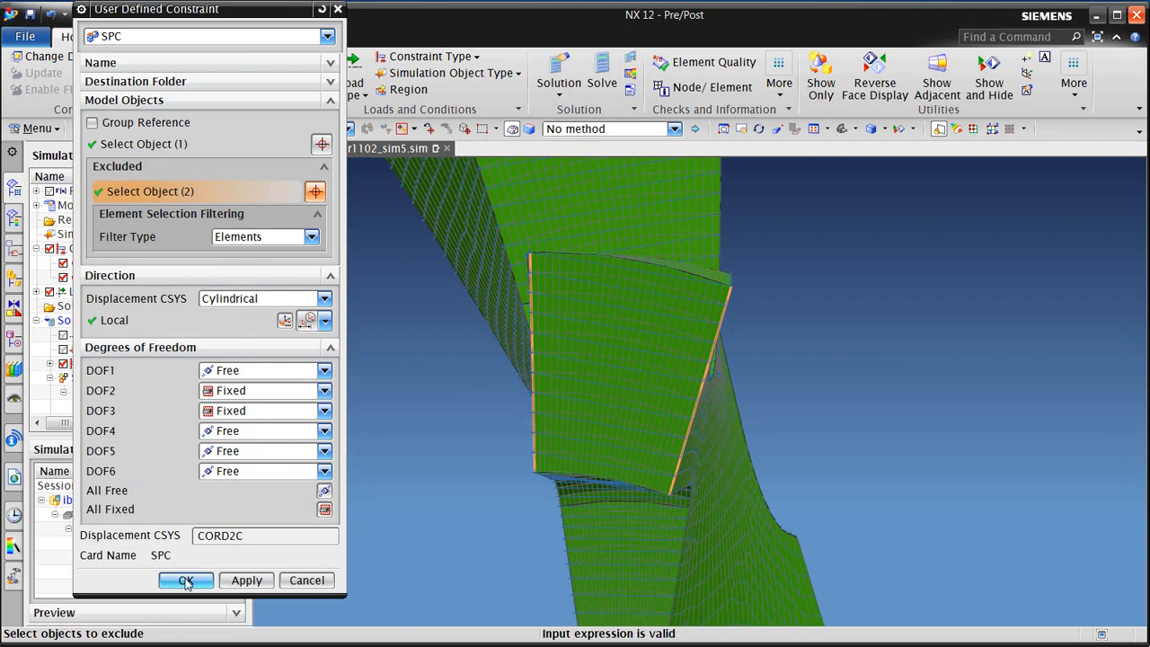
left_click(185, 580)
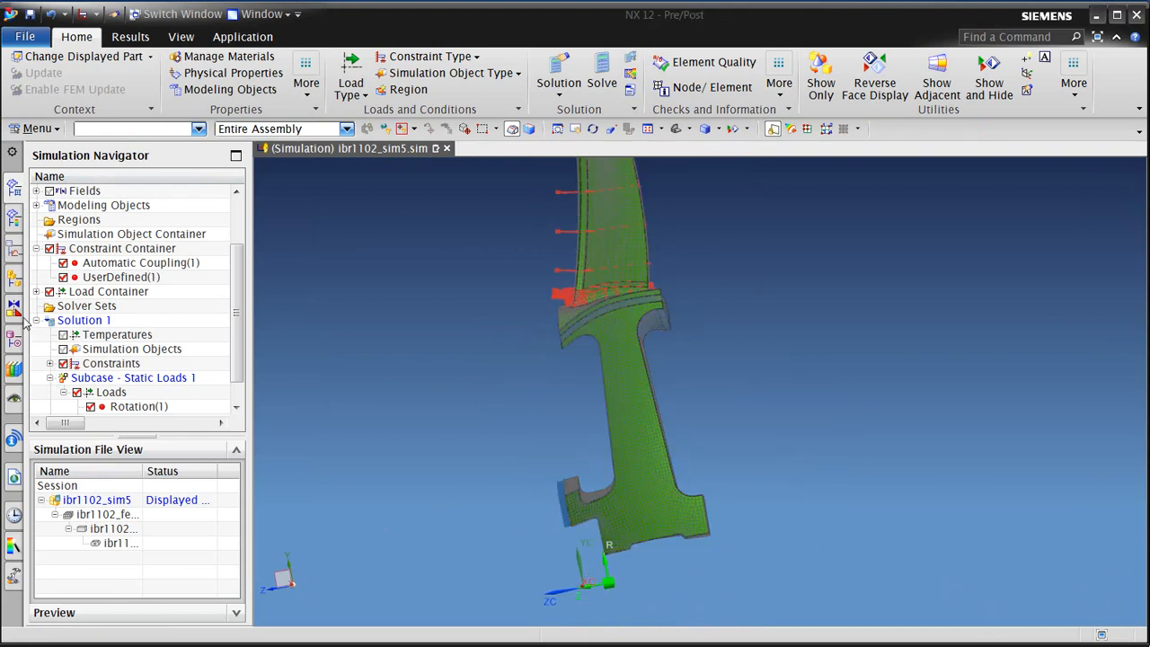
- Attempt to solve Solution 1 and dismiss the failure from missing mesh material
right_click(83, 320)
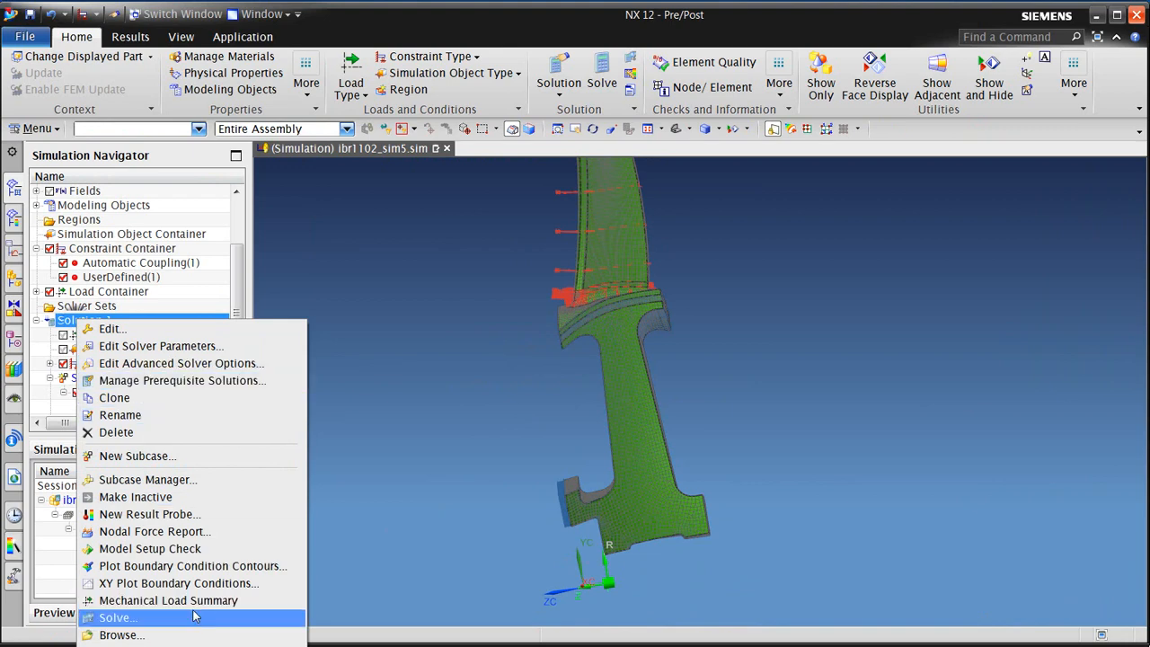
left_click(115, 617)
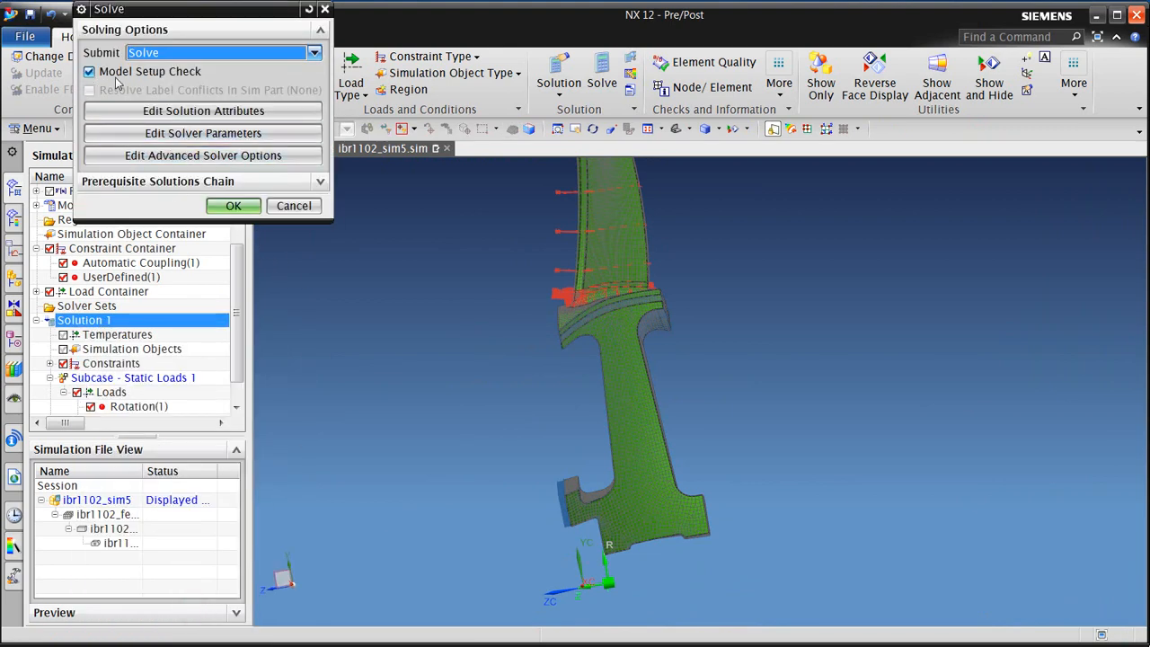
left_click(233, 205)
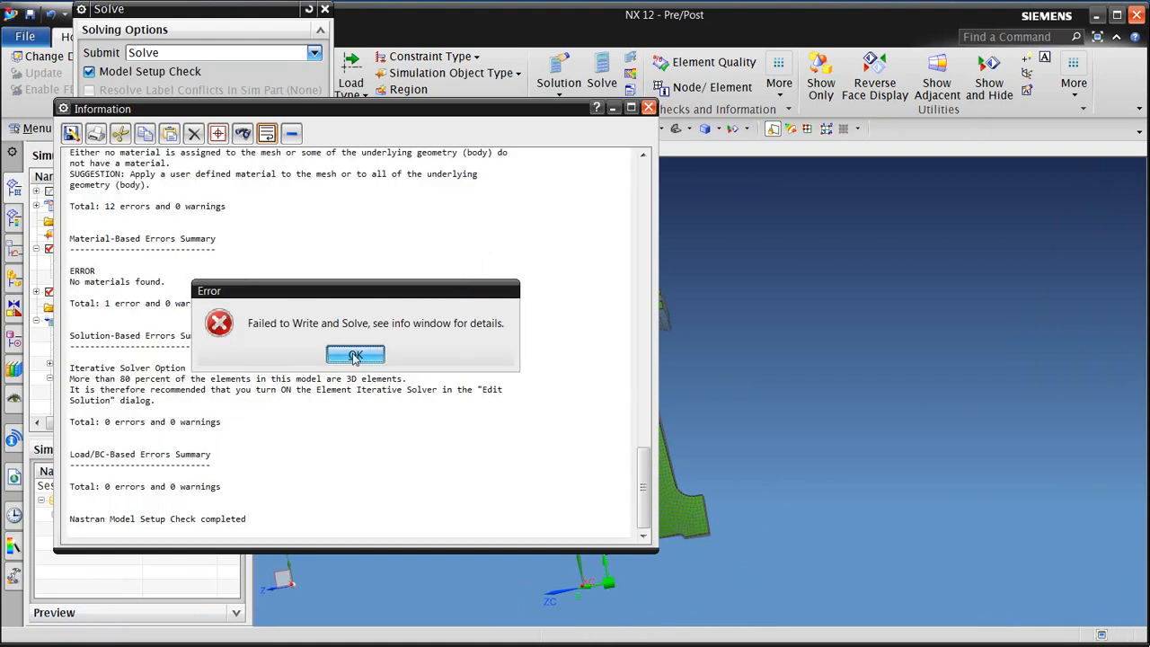
left_click(354, 353)
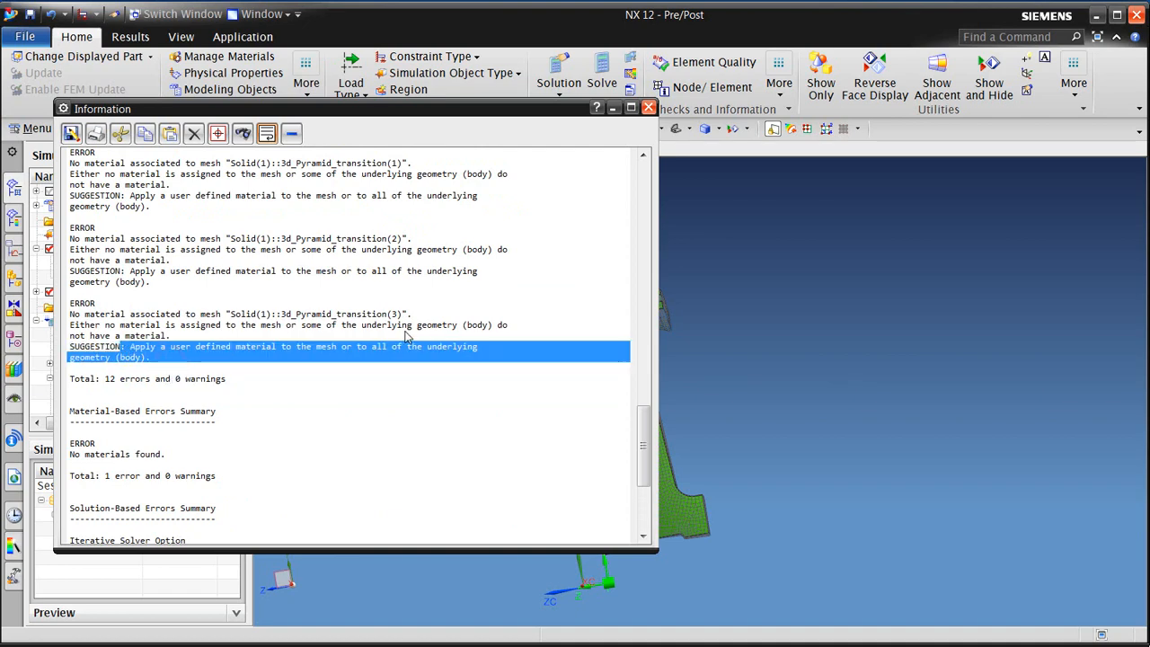
- Assign Waspaloy as the material of the Solid(1) physical property PSOLID1 in the FEM
left_click(649, 108)
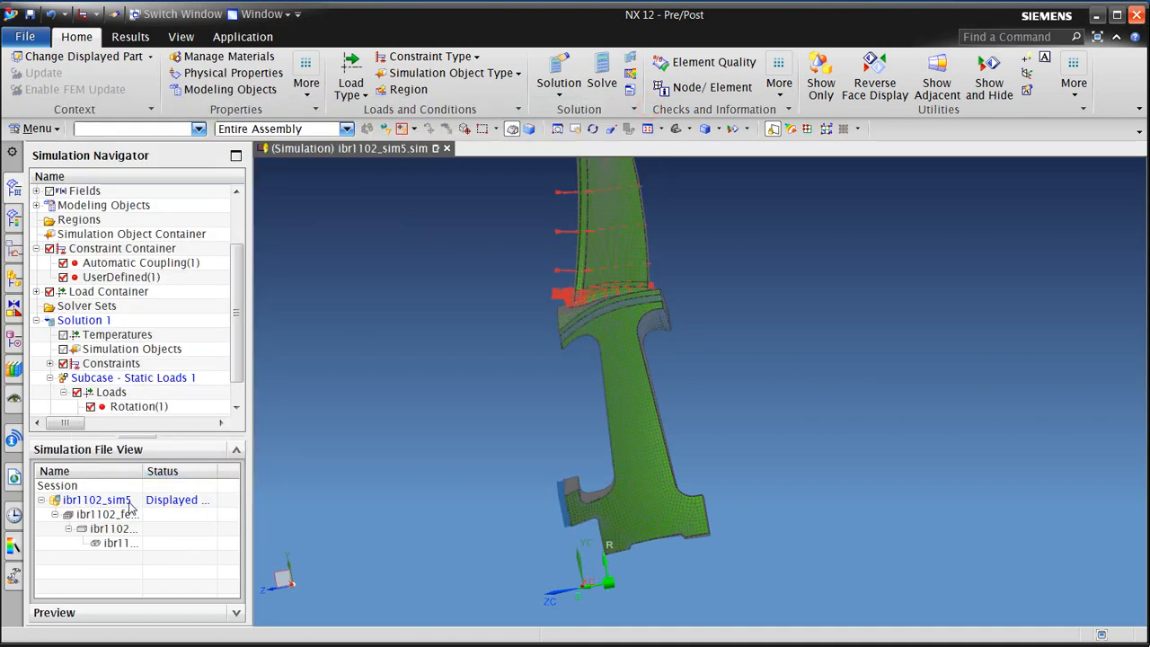
double_click(108, 514)
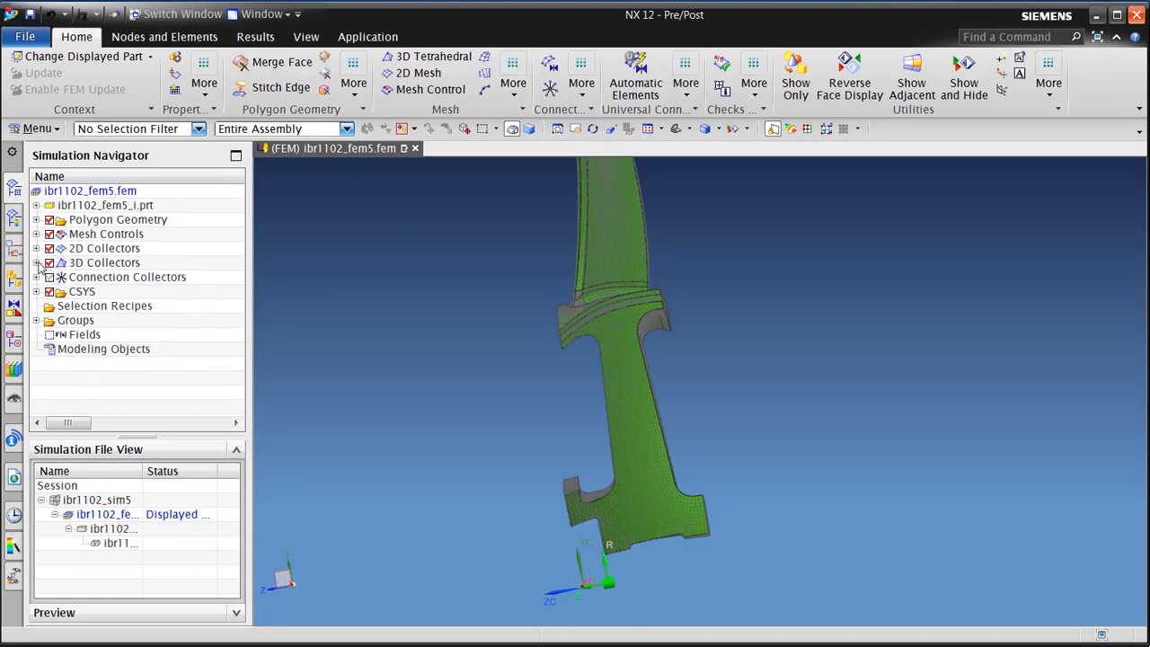
right_click(99, 277)
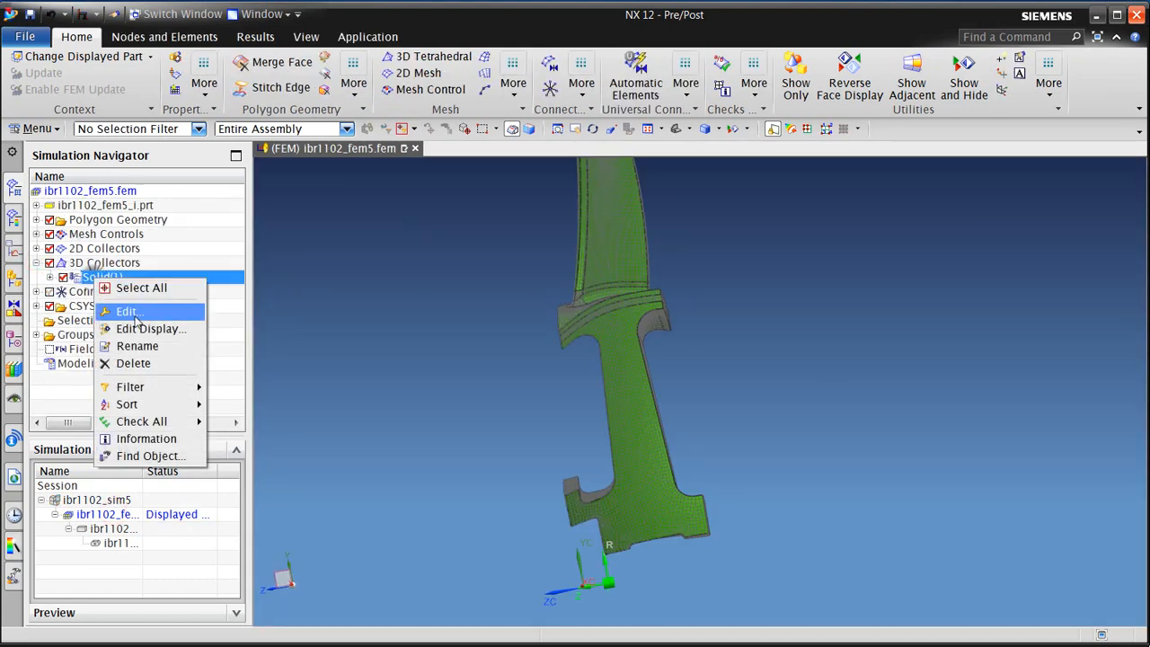
left_click(128, 311)
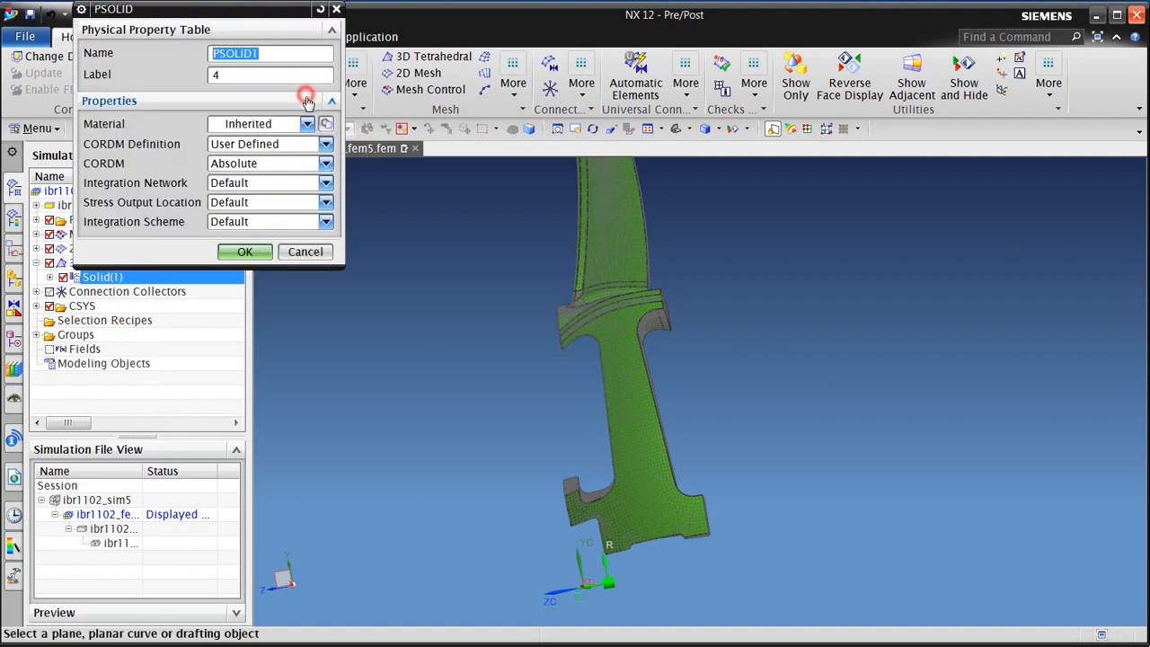
left_click(326, 123)
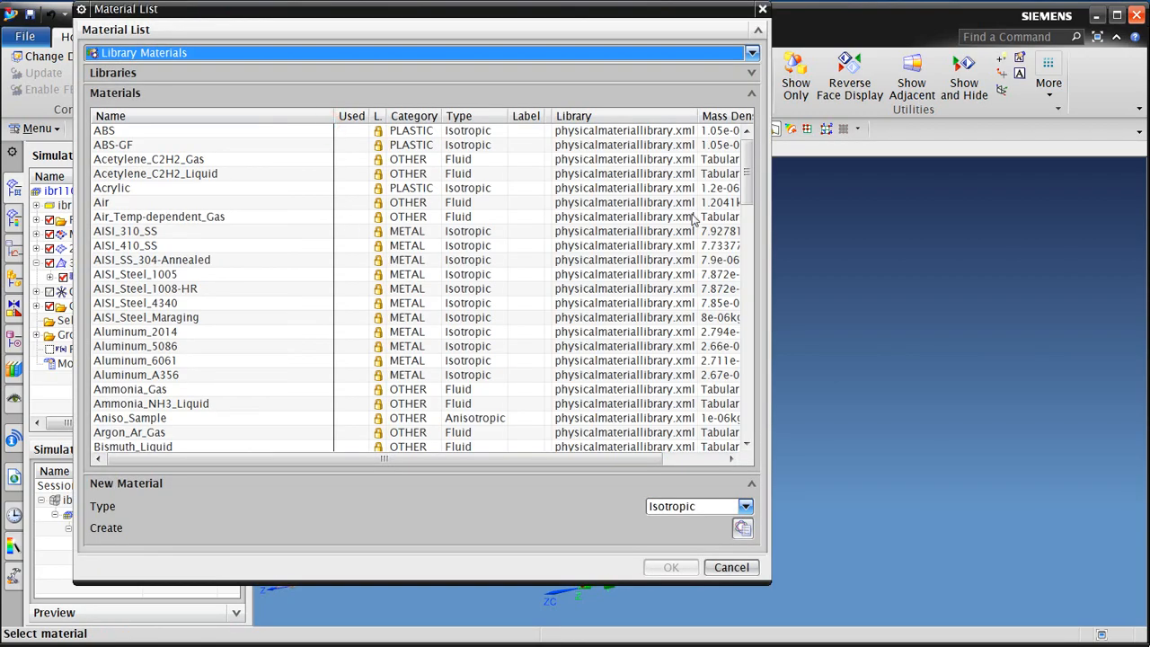
scroll("down", 3)
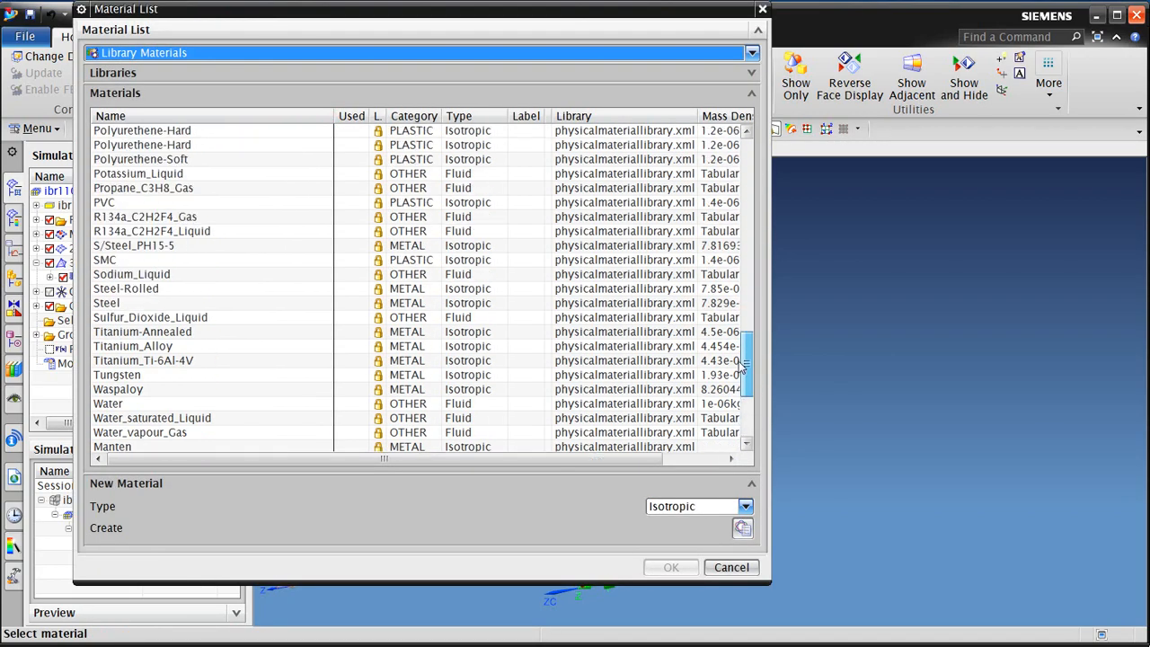
left_click(118, 418)
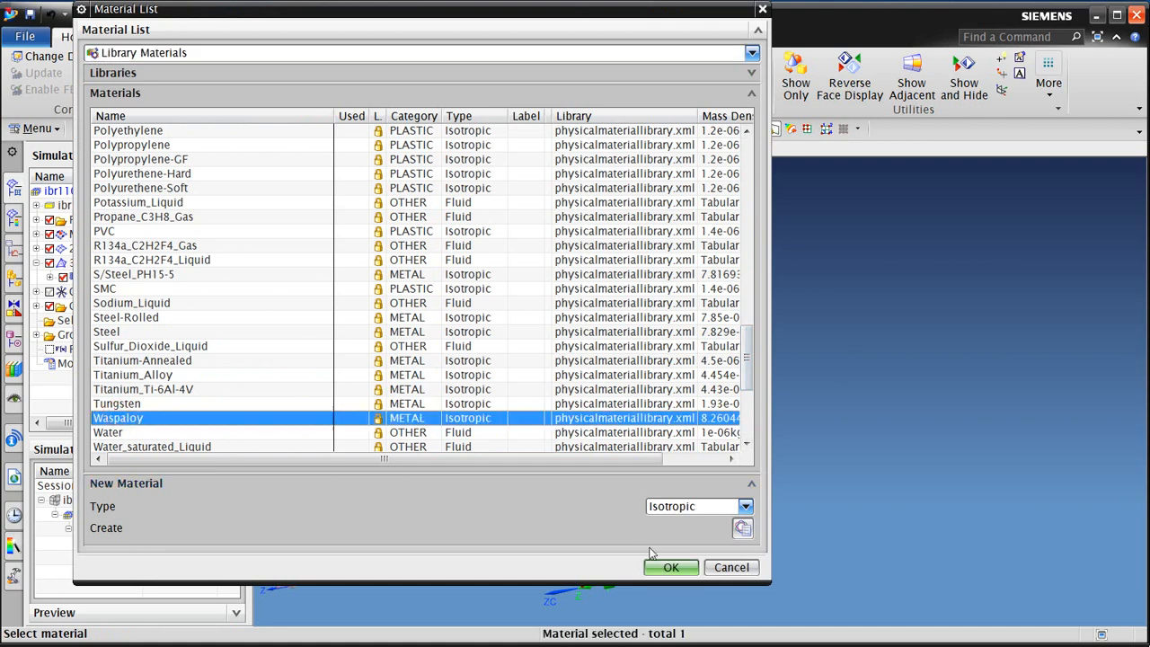
left_click(670, 567)
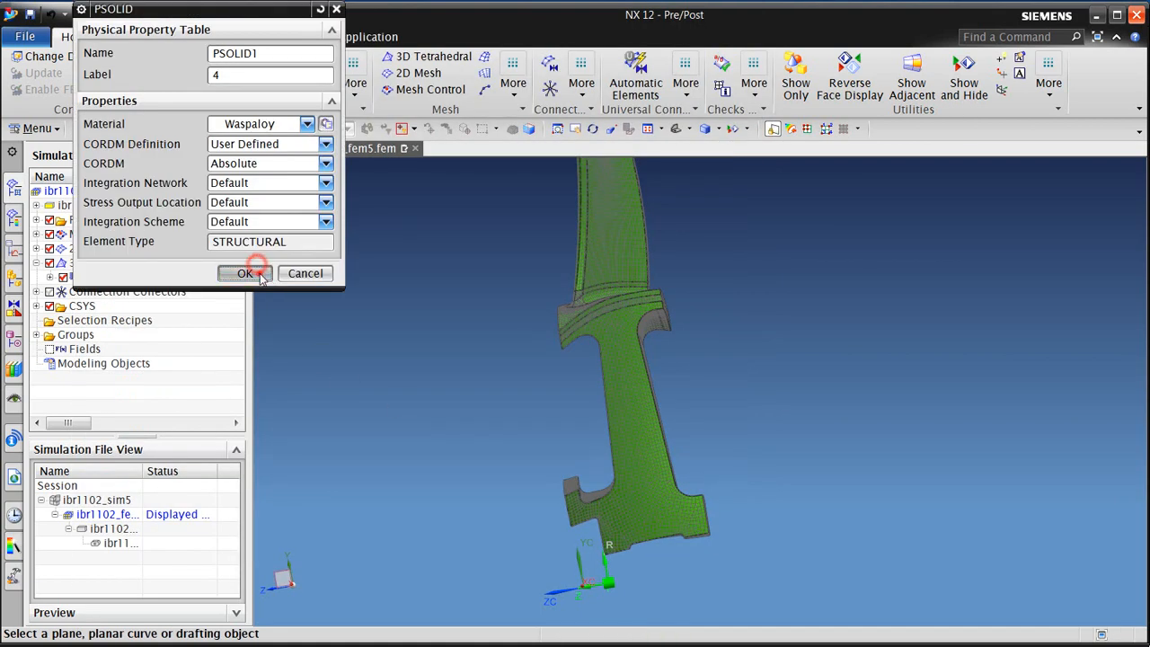
left_click(244, 273)
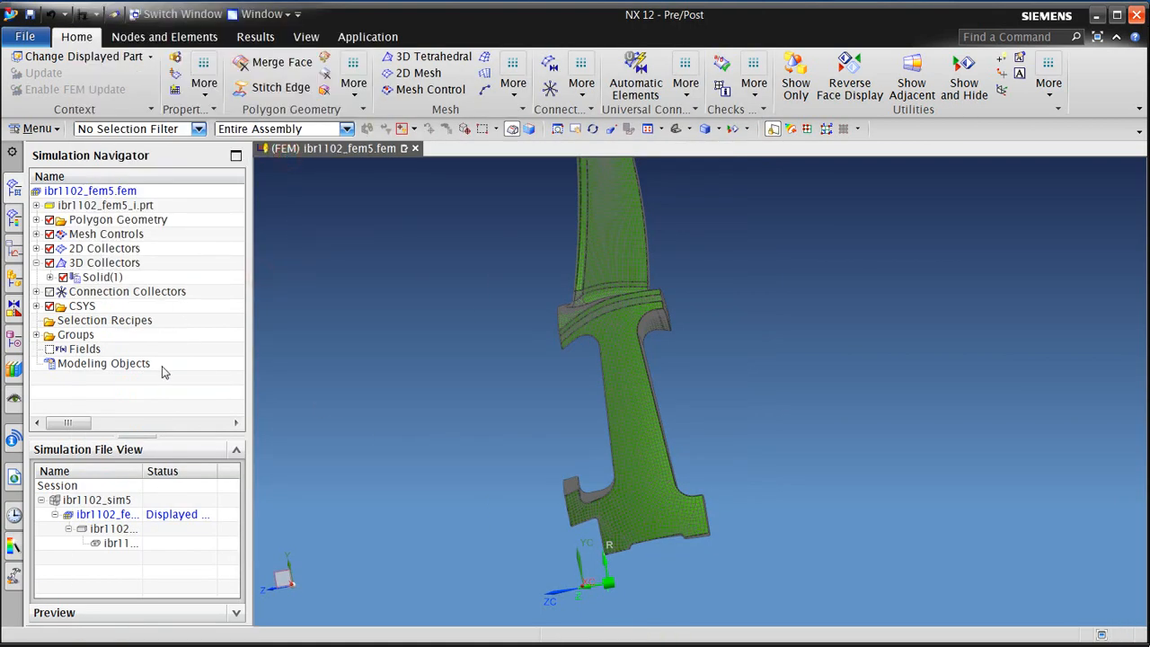
- Return to the sim file, solve Solution 1, and close the Solution Monitor and Information windows
left_click(96, 500)
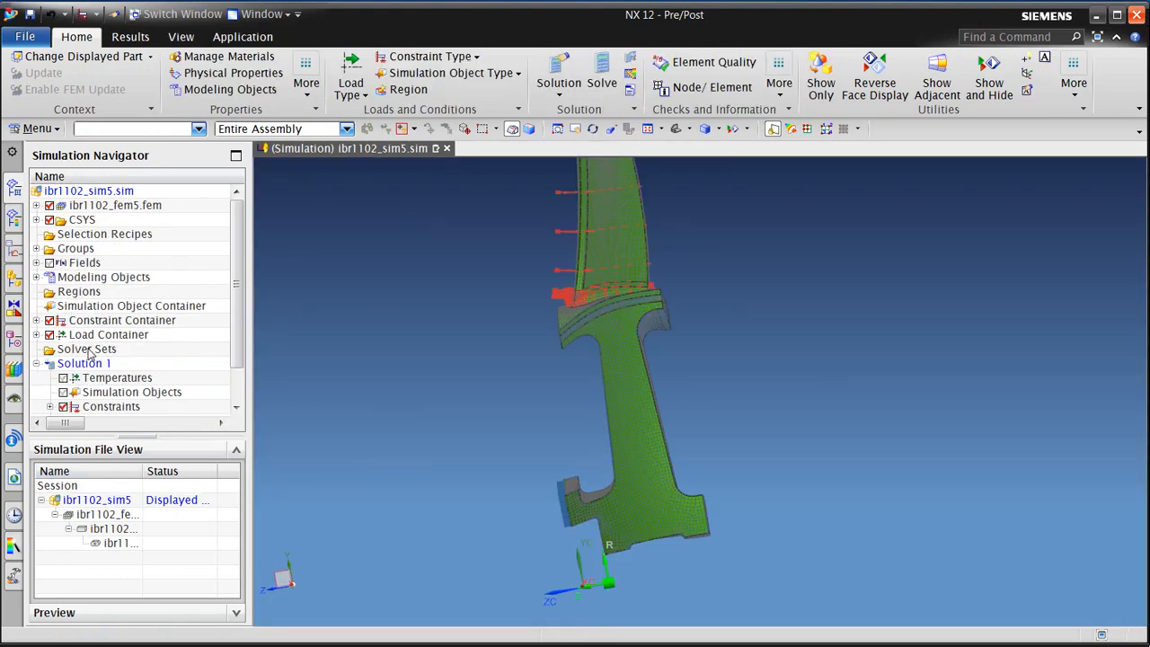
right_click(85, 363)
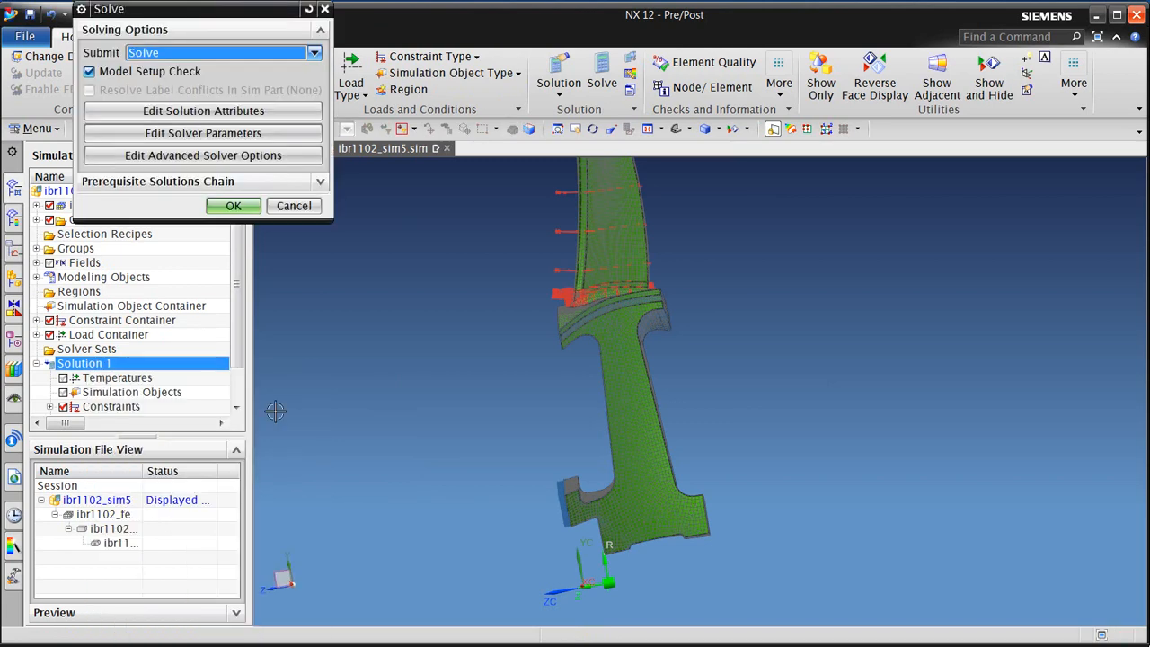
left_click(233, 206)
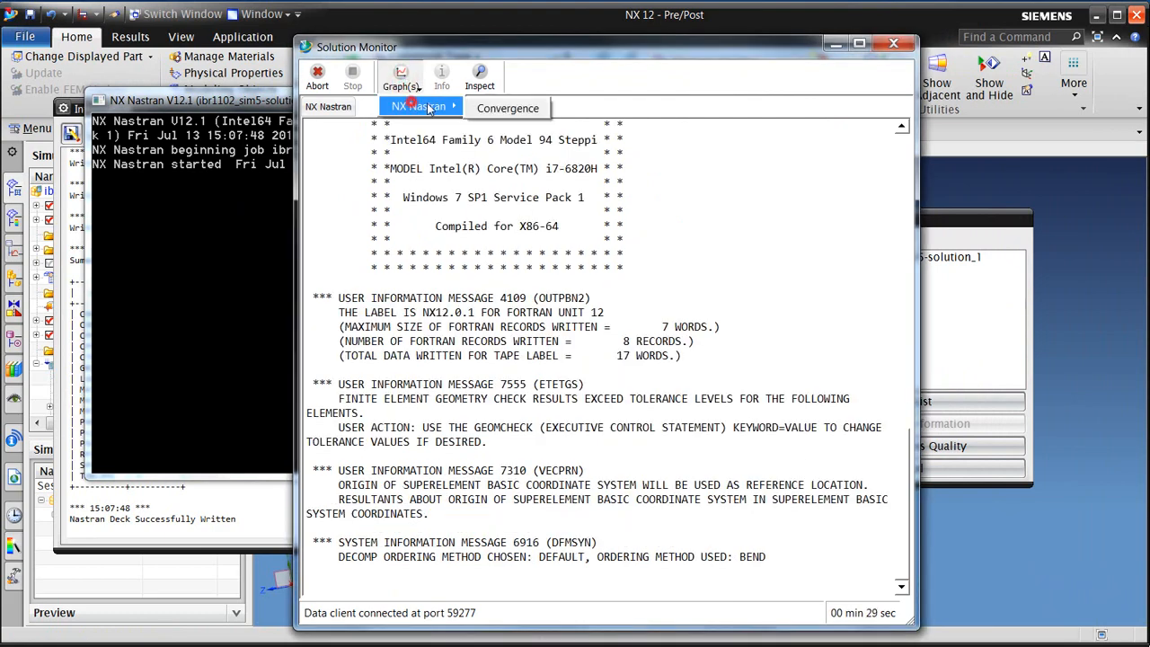
left_click(508, 107)
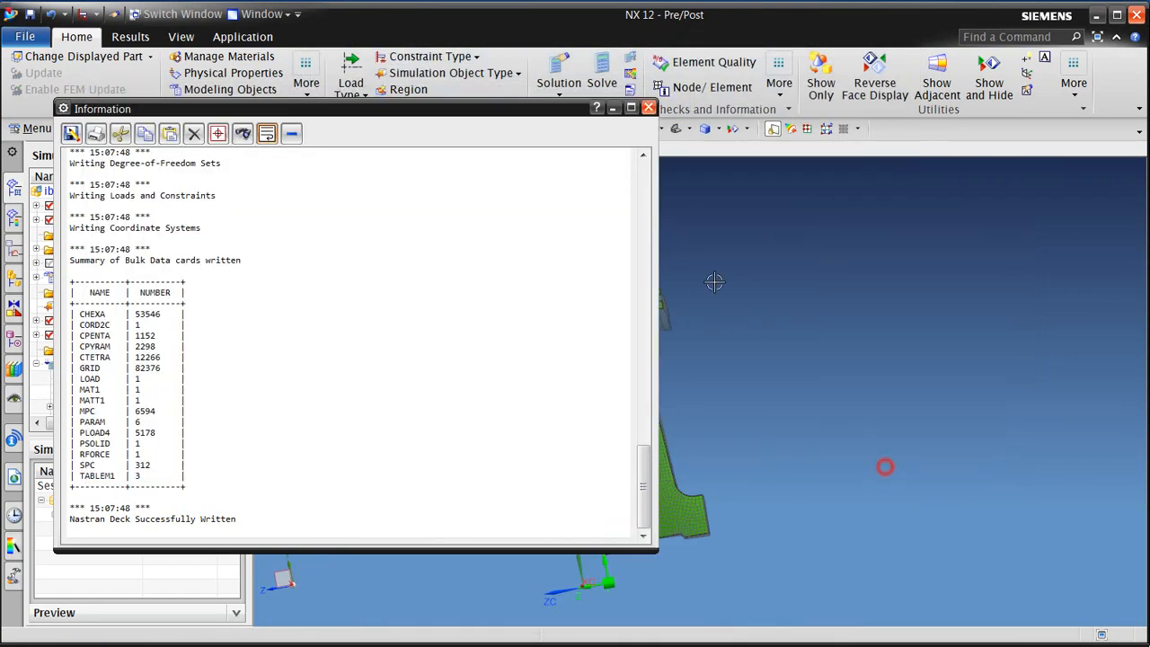
left_click(648, 107)
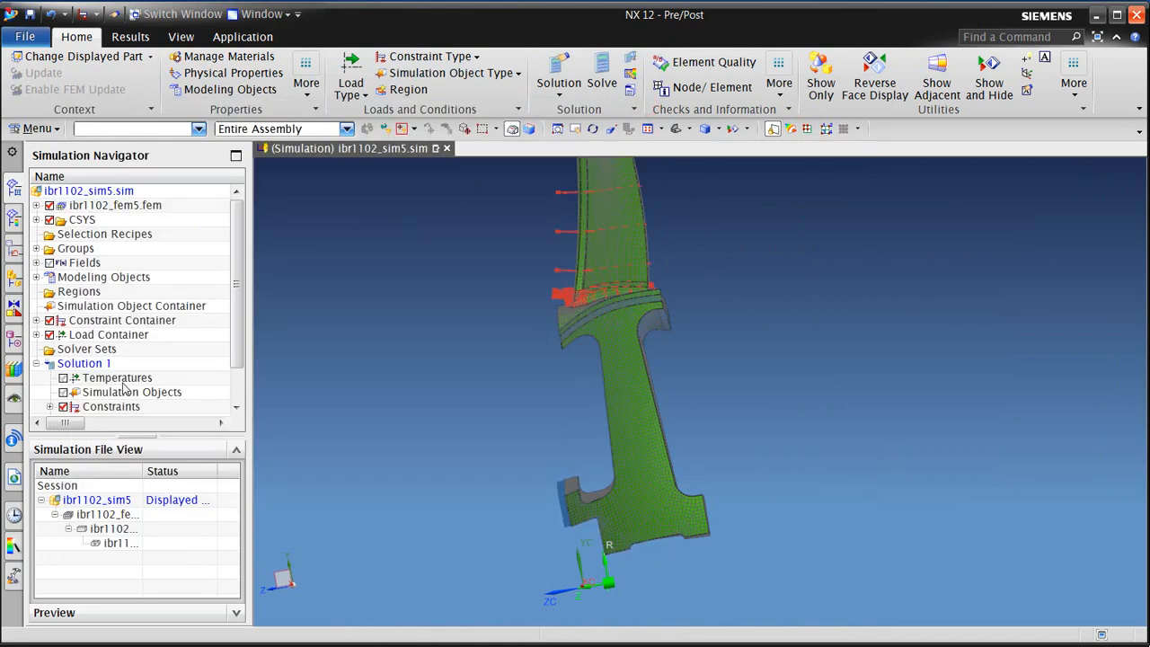
- Plot Solution 1 displacement and averaged von Mises stress, orbiting to inspect the blade root
left_click(113, 406)
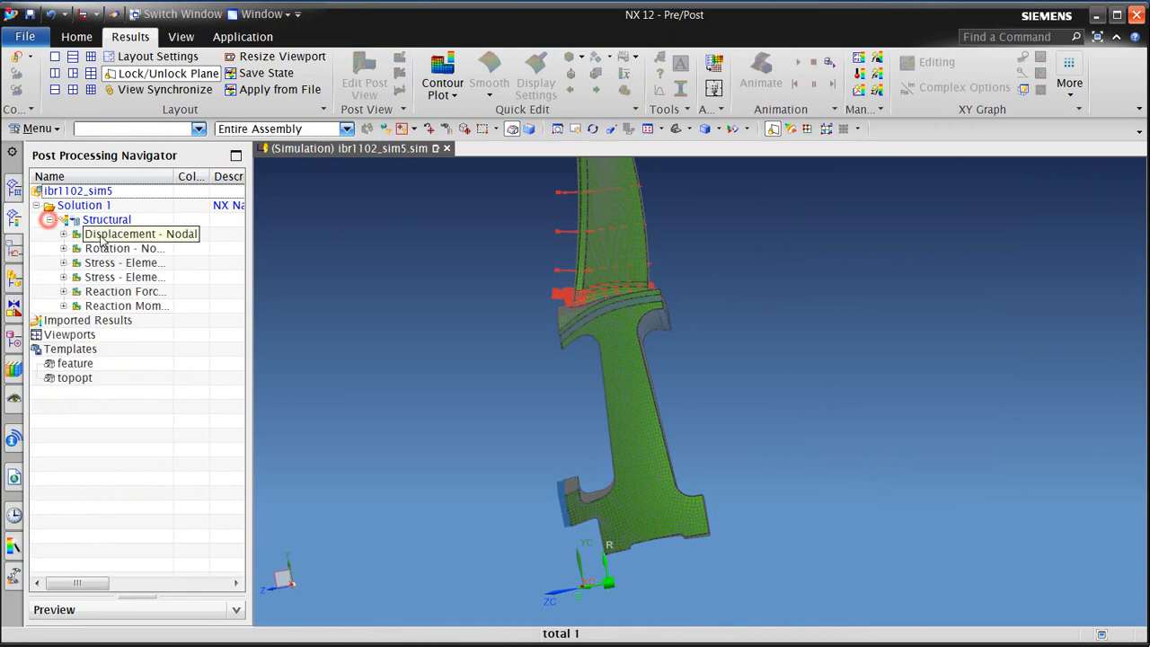
left_click(140, 233)
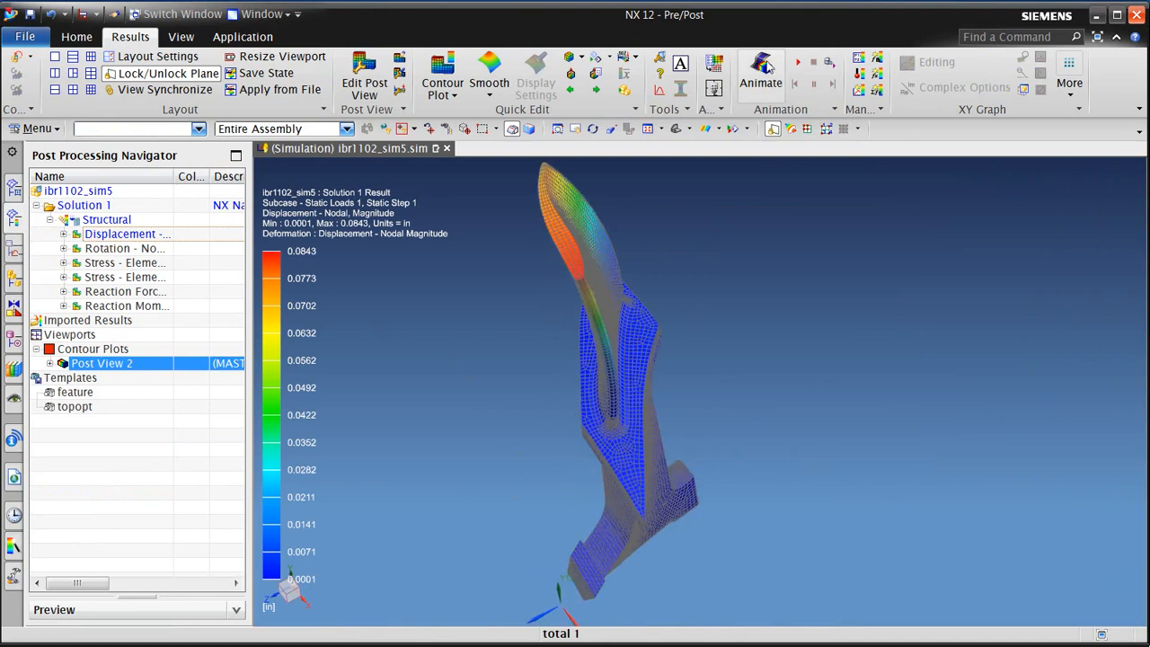
left_click(797, 62)
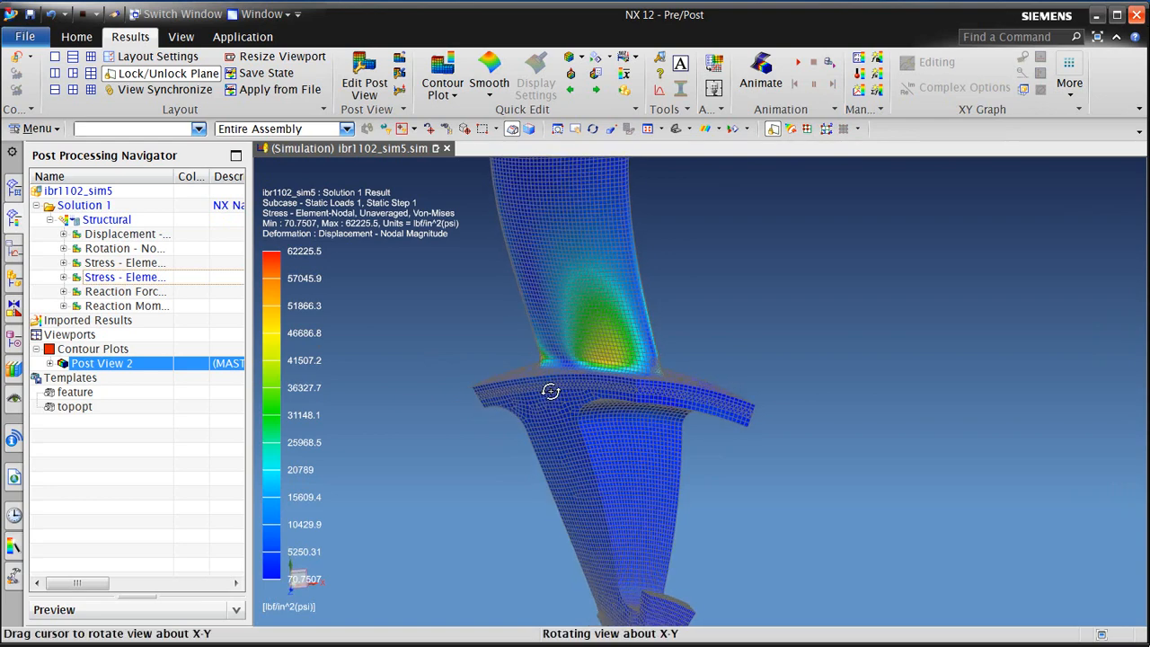
left_click_drag(550, 392, 459, 416)
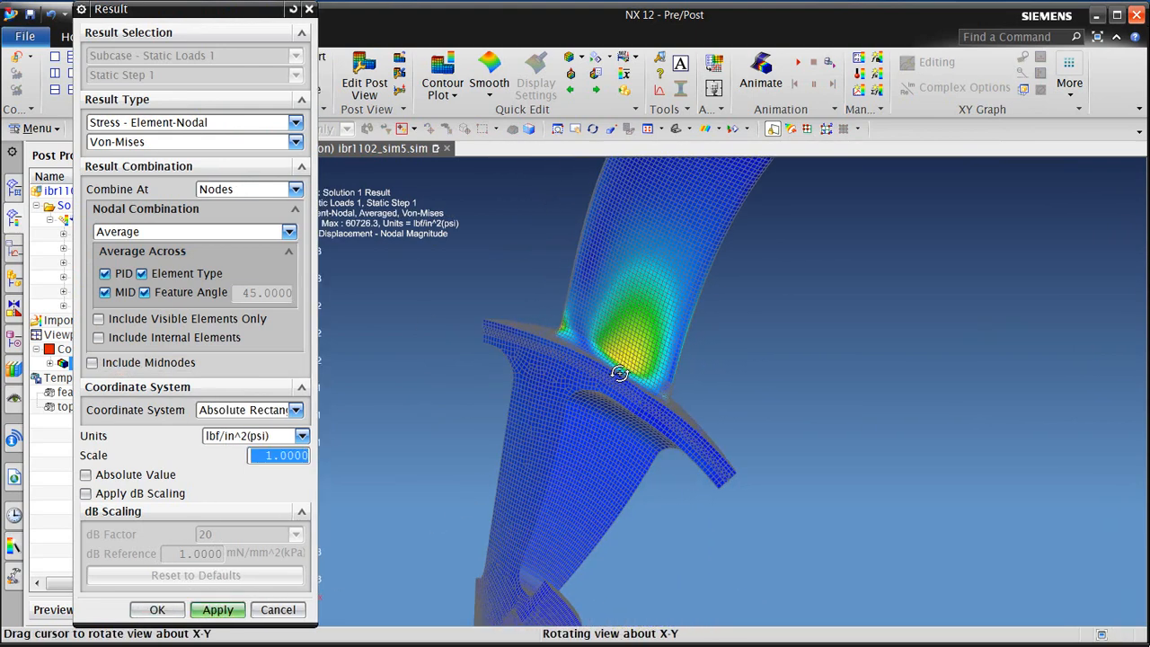
left_click_drag(620, 373, 672, 362)
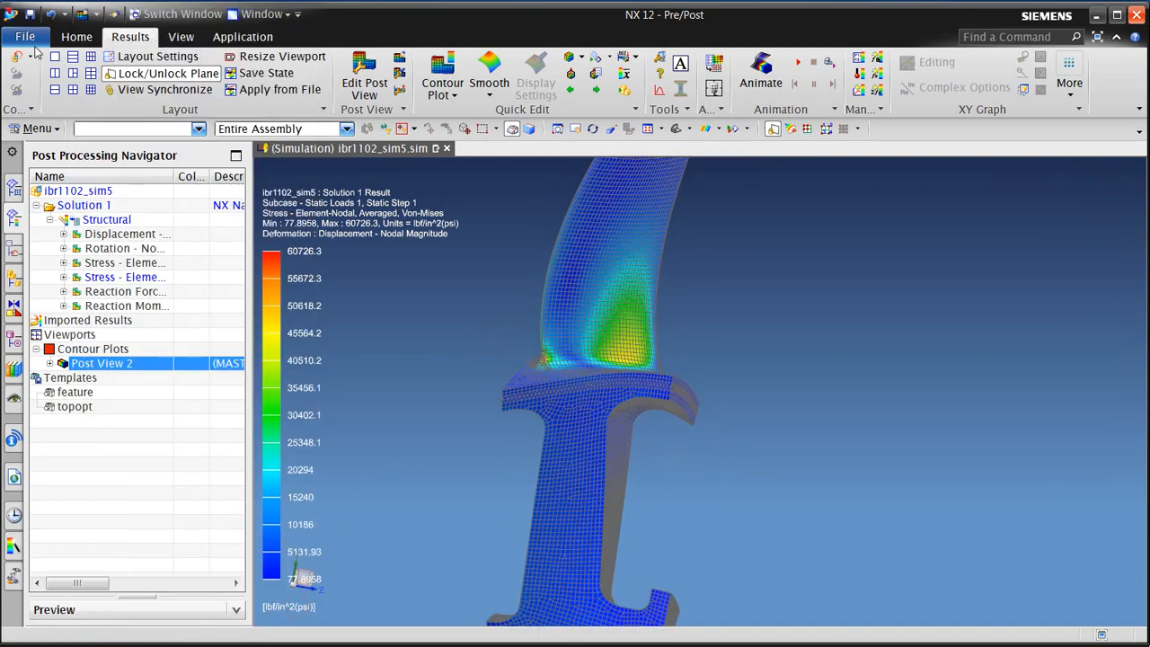
left_click(76, 36)
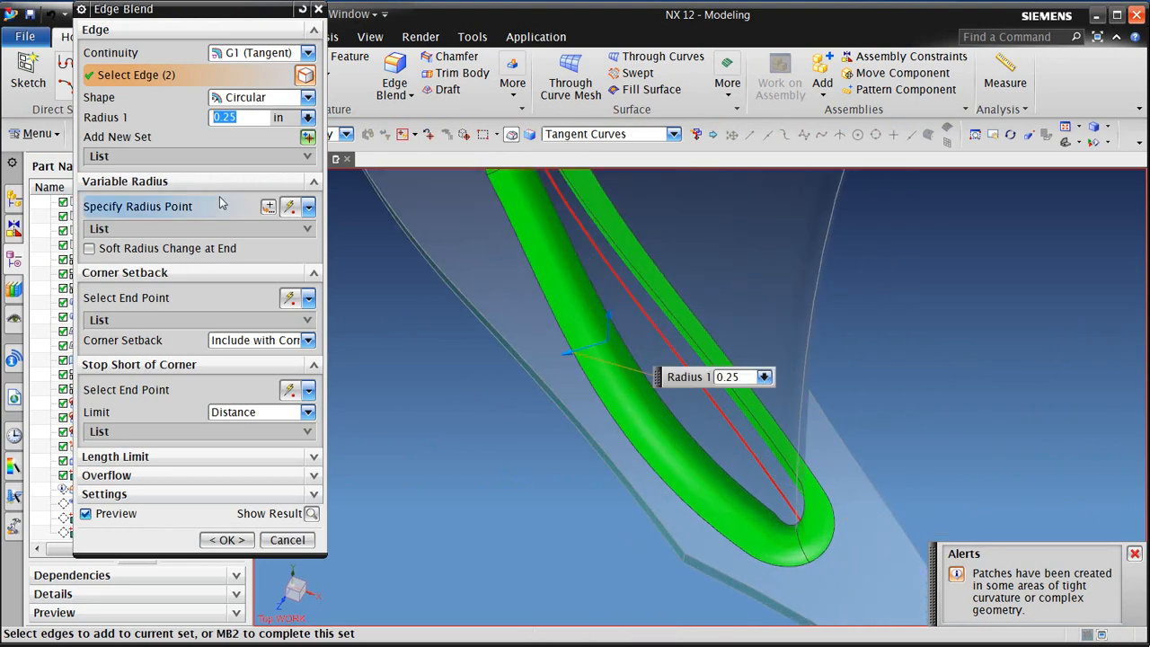
- Set the blade-root Edge Blend Radius 1 to 0.3 in
type(".3")
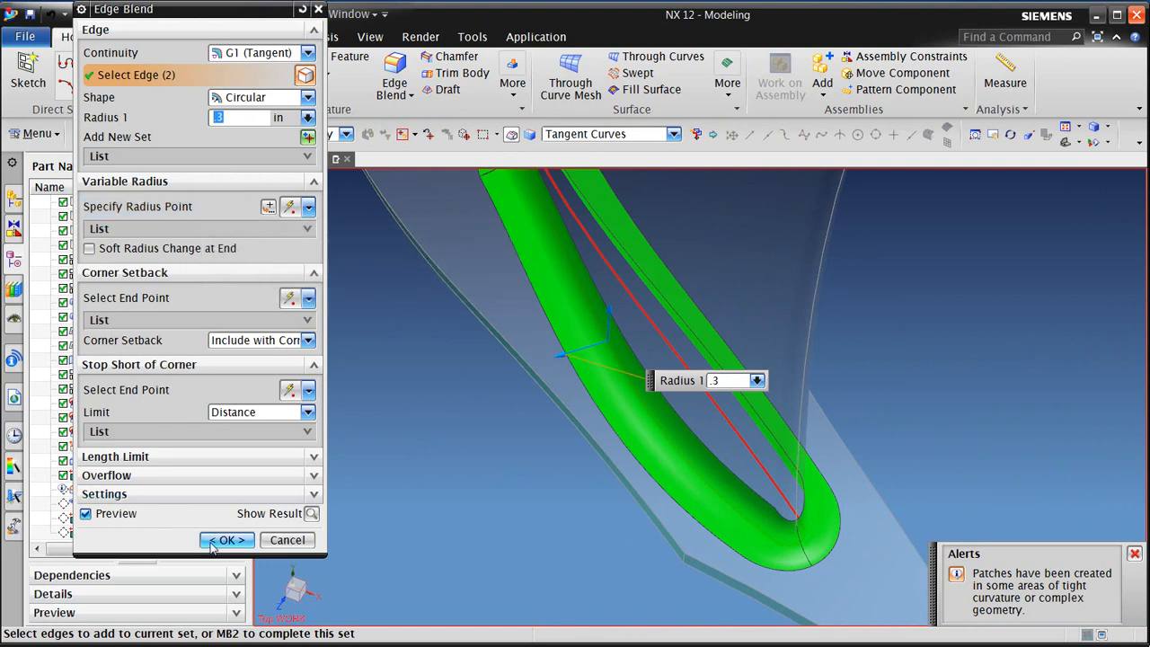
left_click(227, 540)
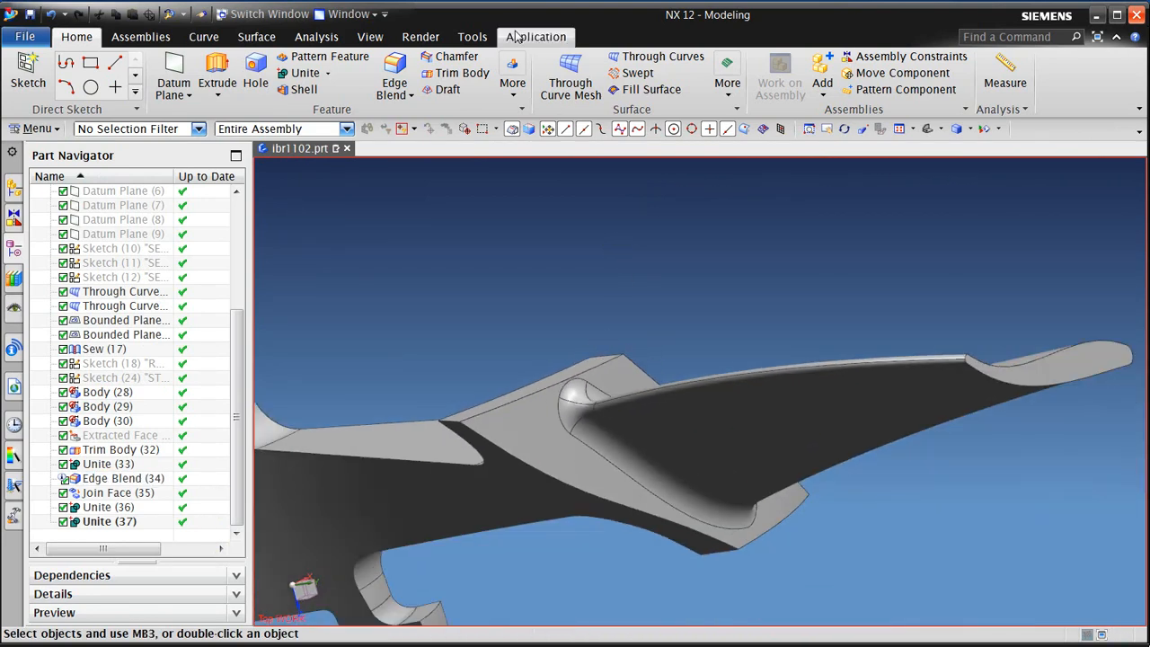
- Switch to Pre/Post, display the blisk FEM, and update its mesh to the new blend
left_click(536, 37)
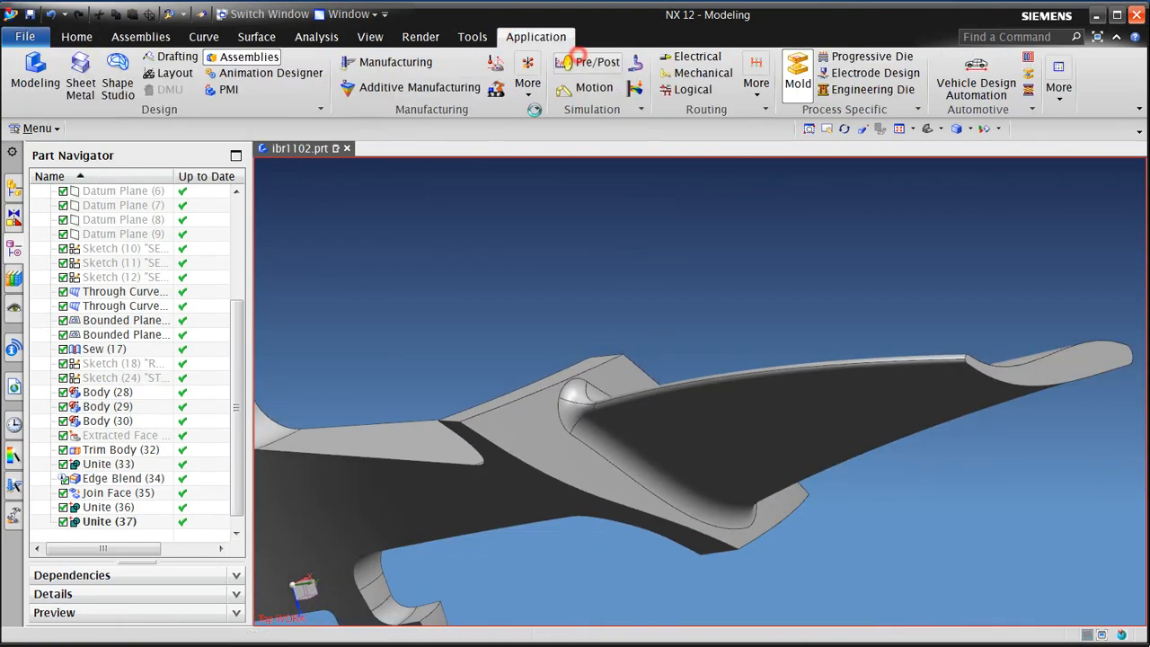
left_click(596, 61)
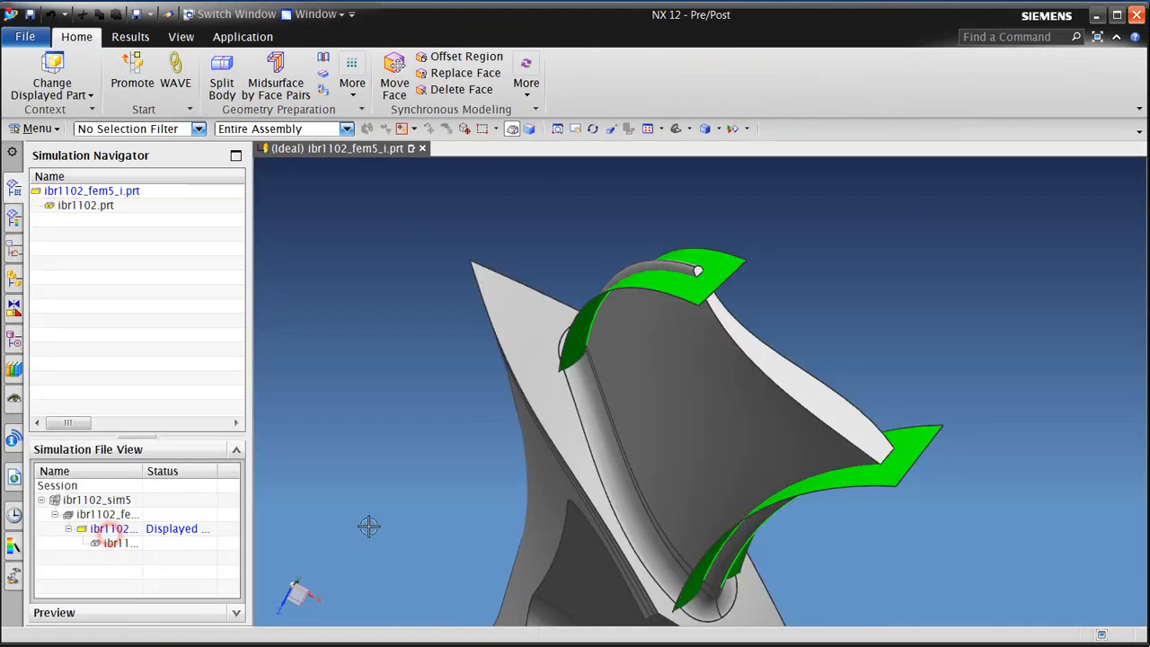
left_click_drag(369, 526, 656, 437)
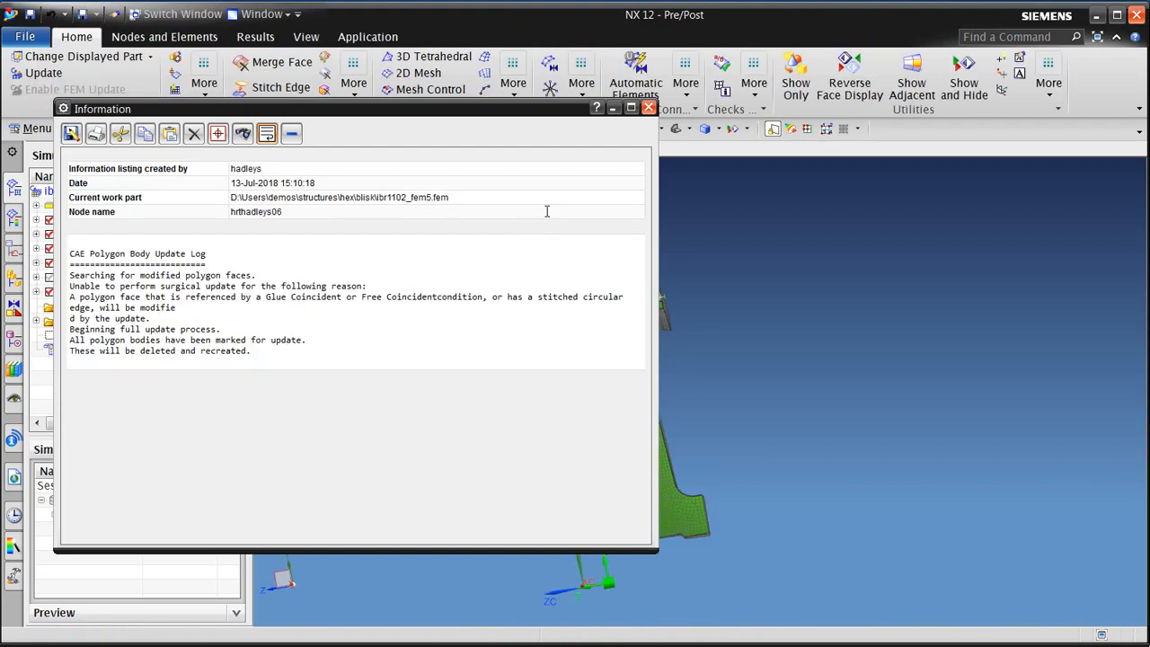
left_click(648, 108)
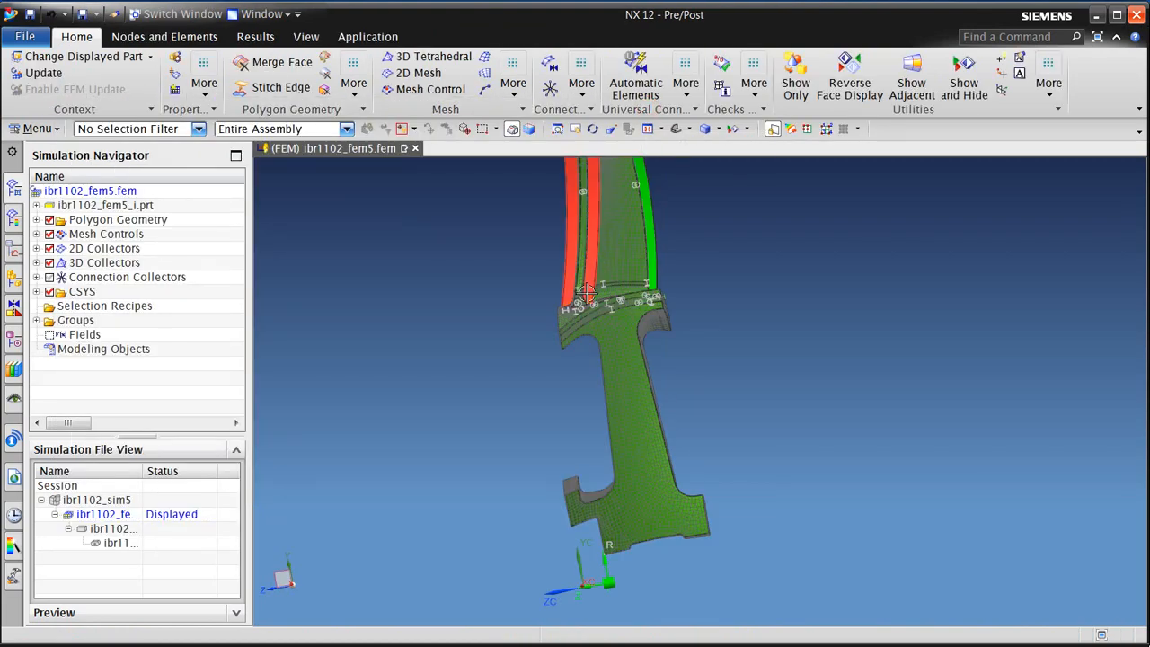
left_click_drag(584, 297, 593, 319)
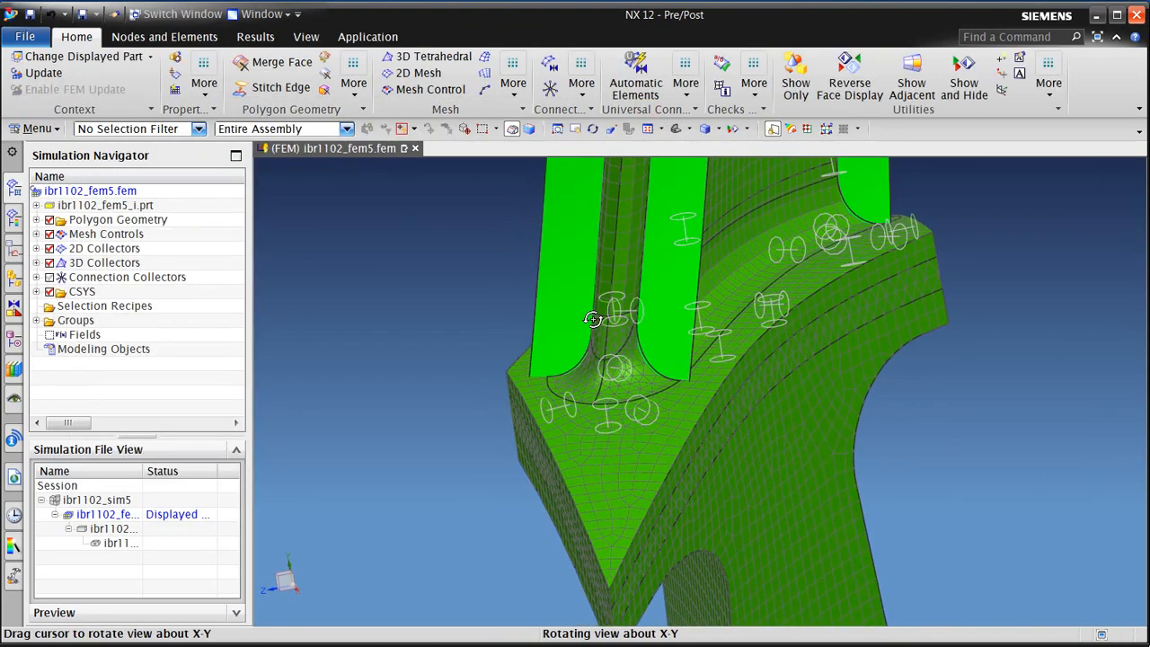
left_click_drag(593, 319, 656, 398)
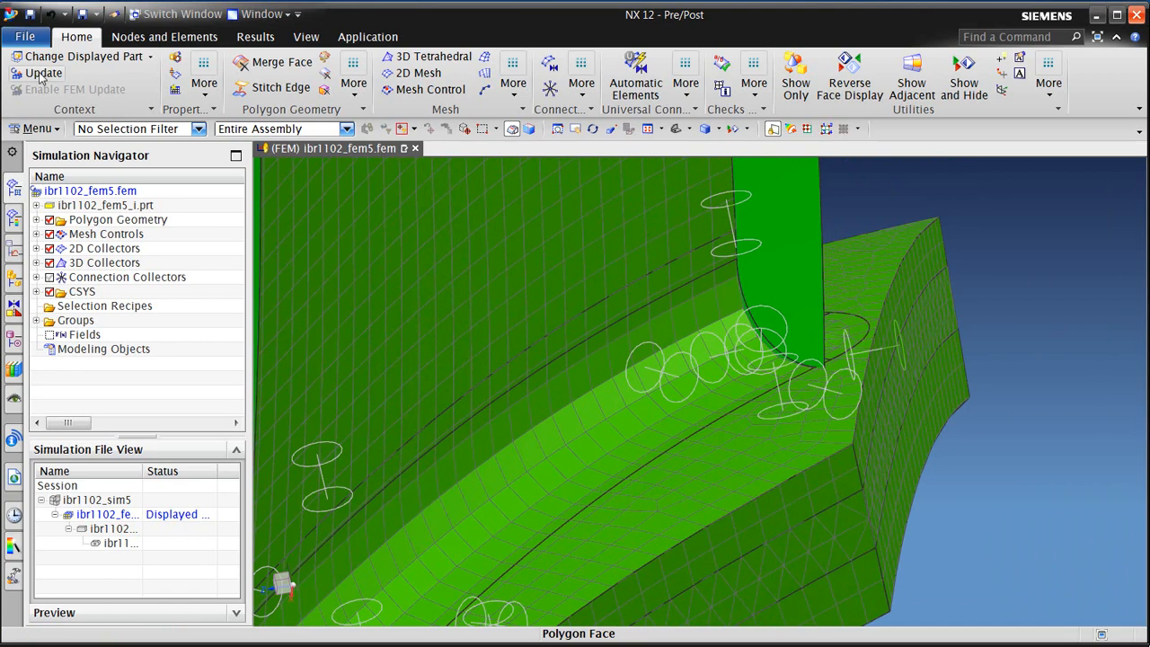
left_click(44, 72)
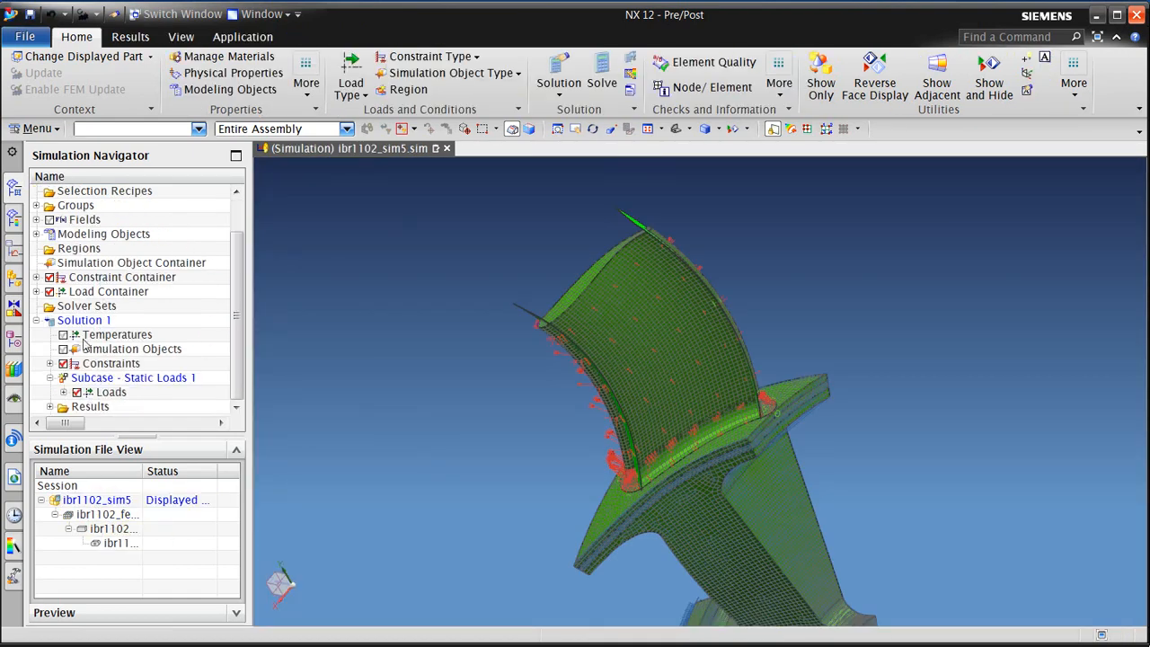
- Clone Solution 1 and rename the copy to s2
right_click(84, 319)
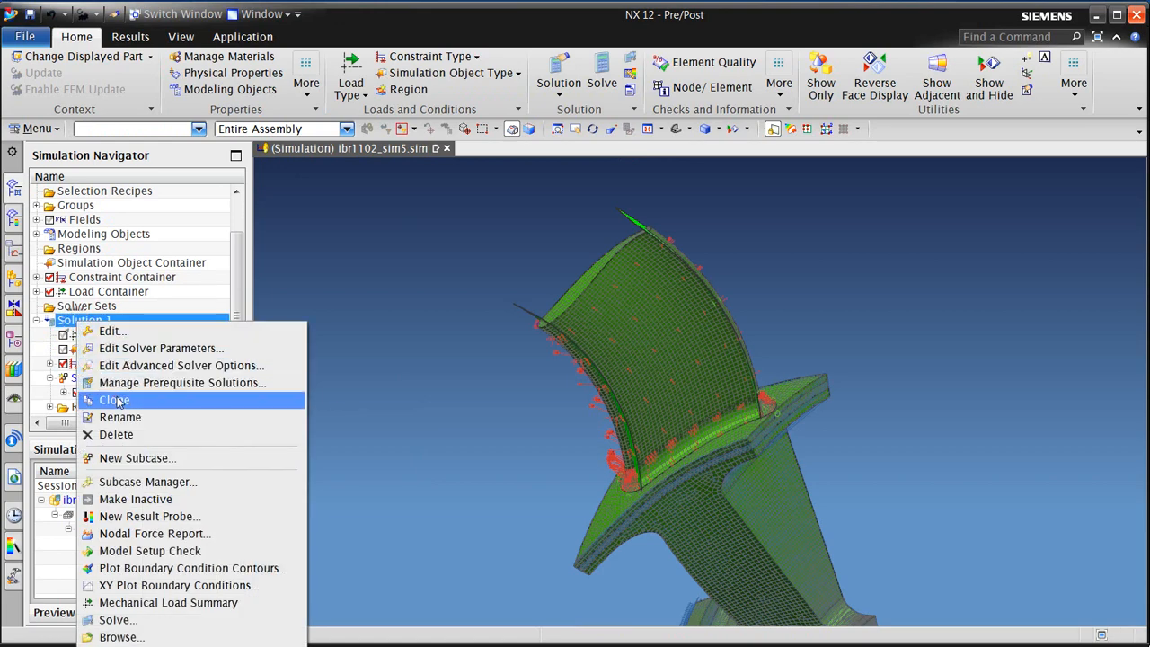
left_click(114, 399)
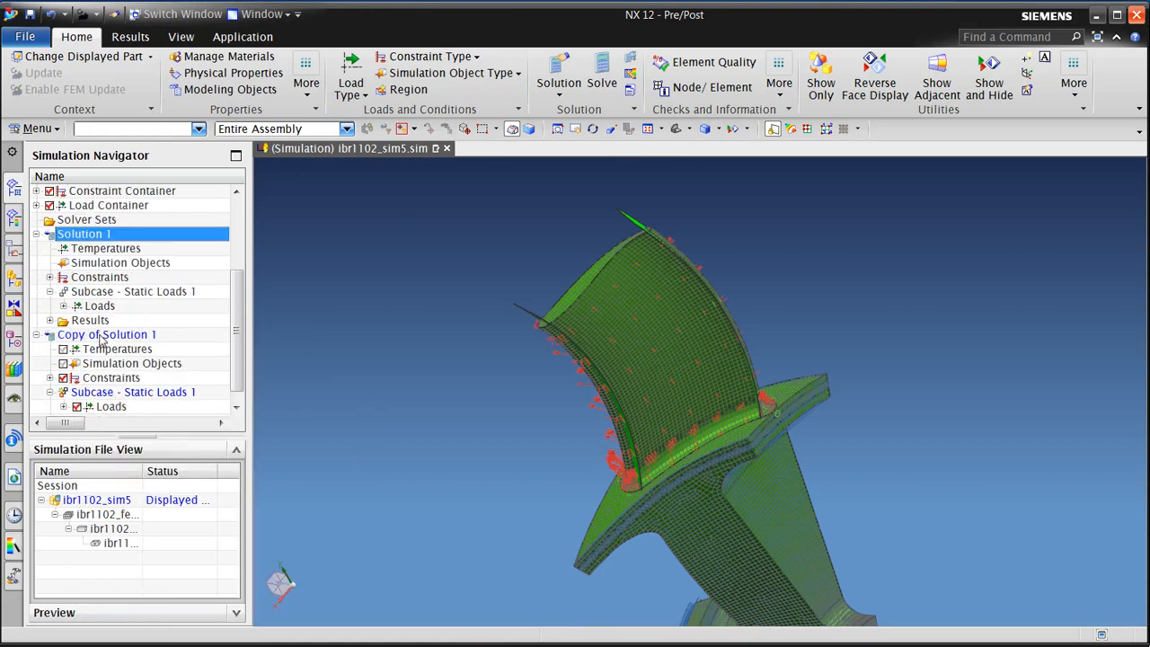
right_click(106, 334)
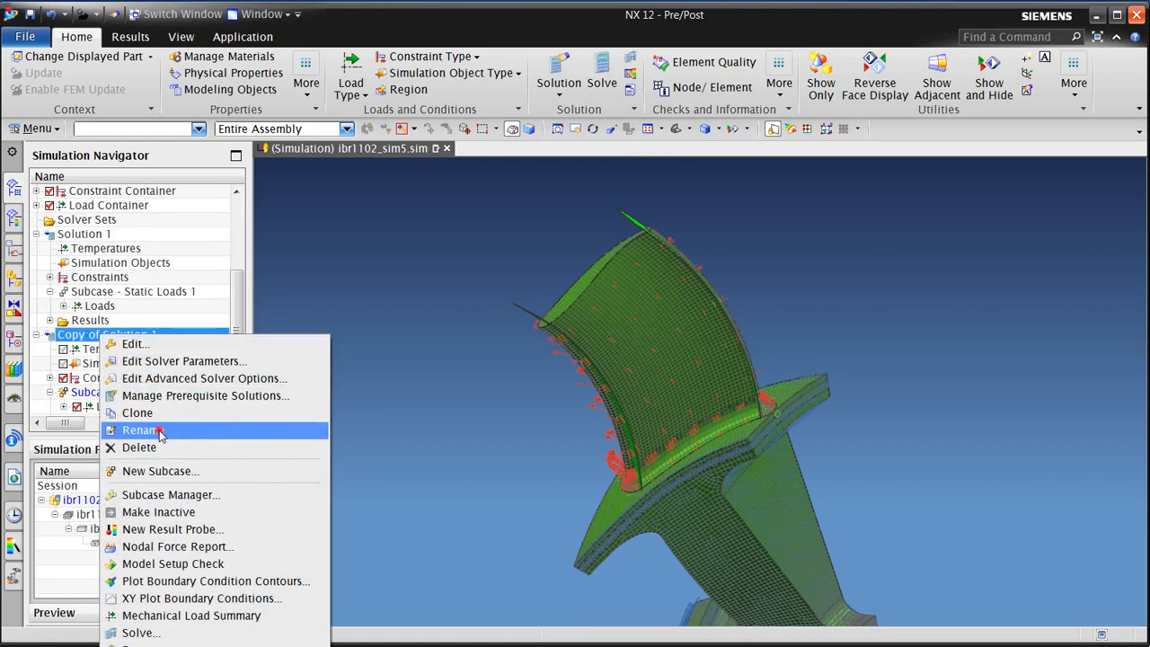
left_click(141, 429)
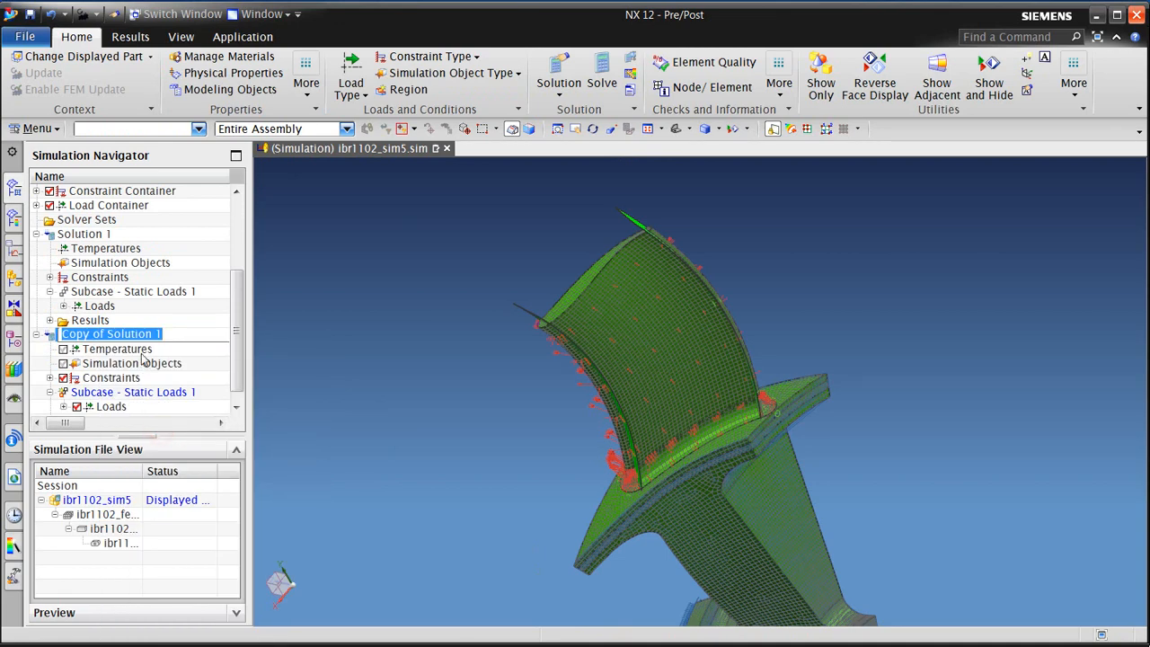
type("s2")
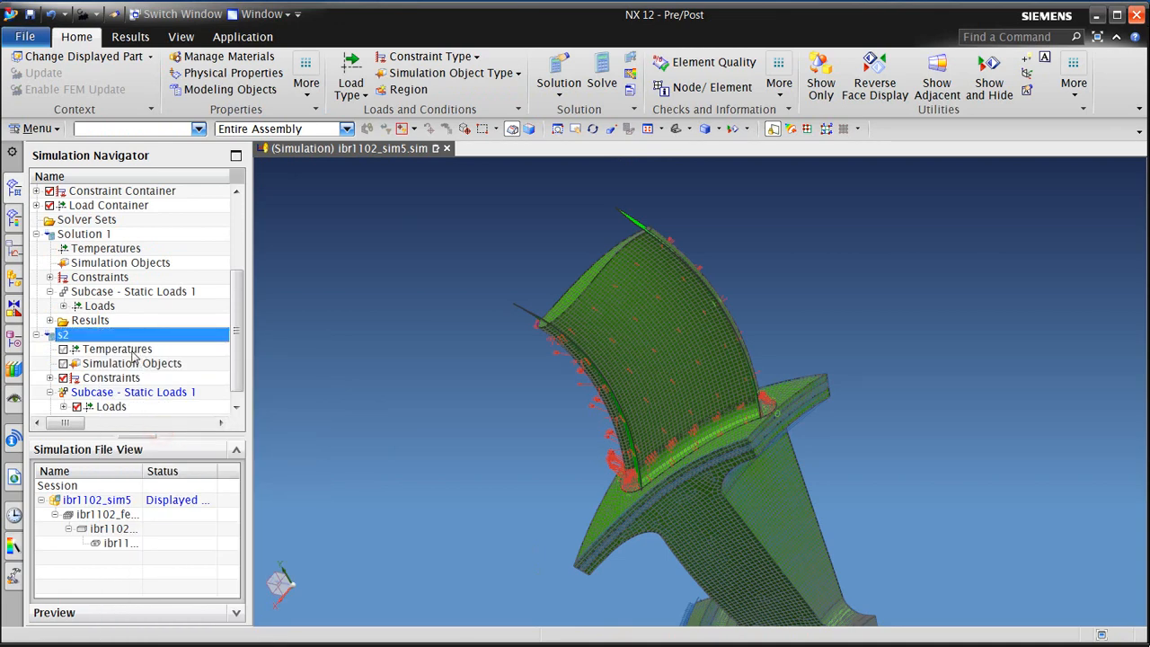
- Solve s2, skipping the solver message review and closing the information listing
right_click(63, 334)
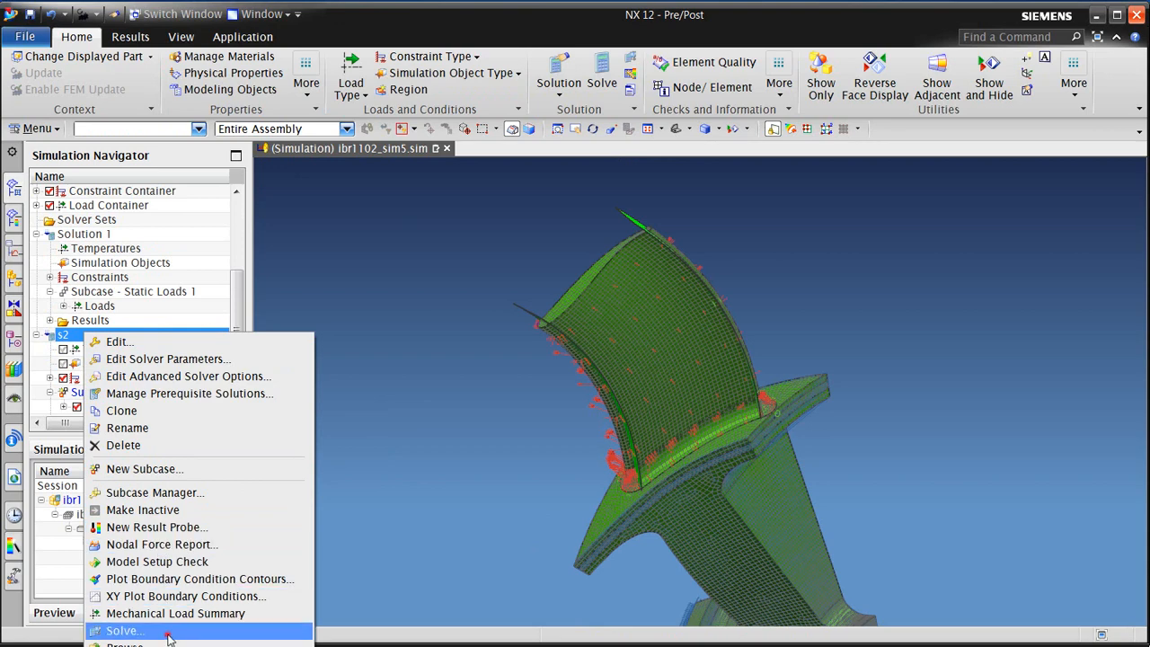
left_click(124, 630)
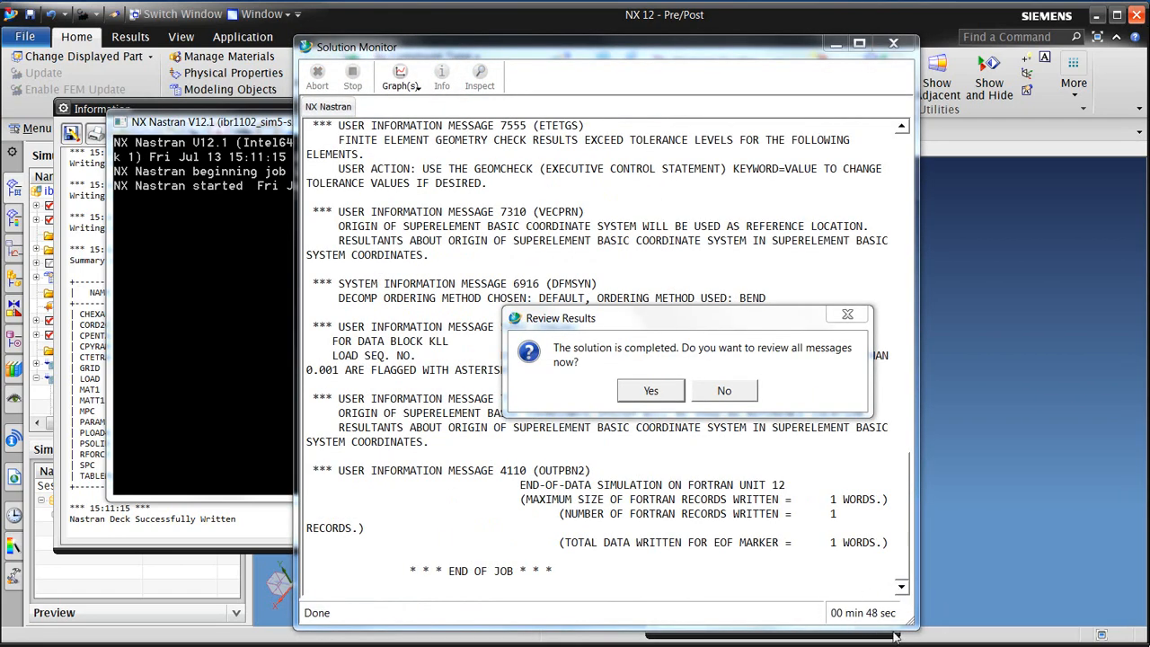
left_click(724, 390)
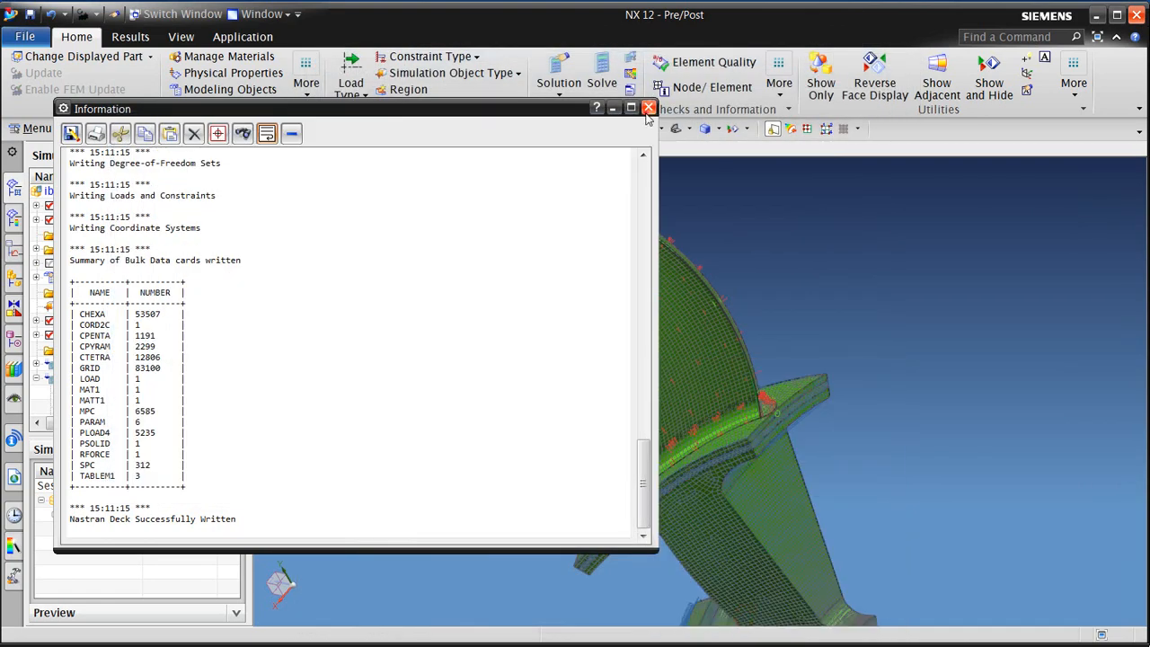
left_click(649, 108)
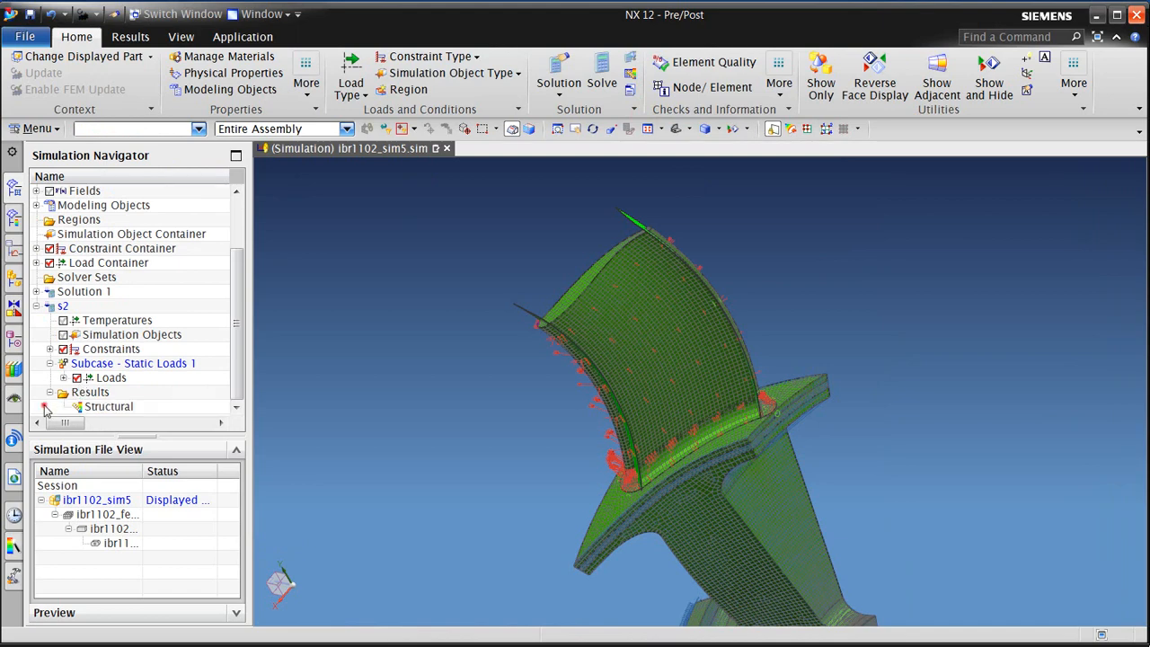
- Plot the s2 Stress - Element-Nodal contour, zoomed on the blade root
left_click(131, 36)
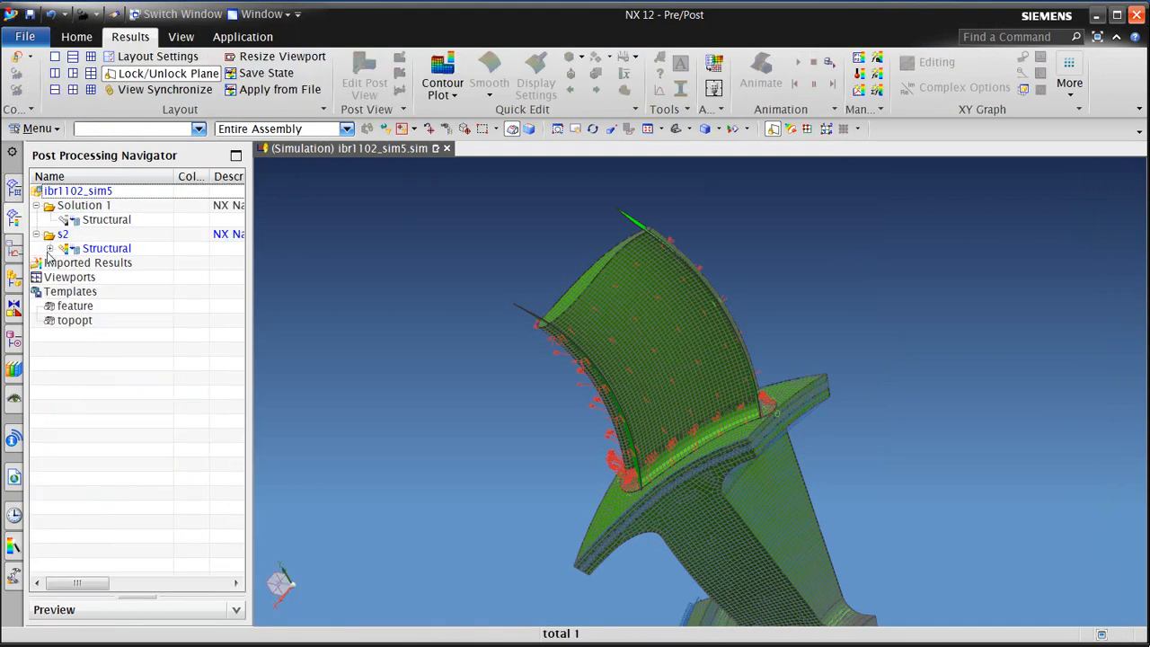
left_click(52, 248)
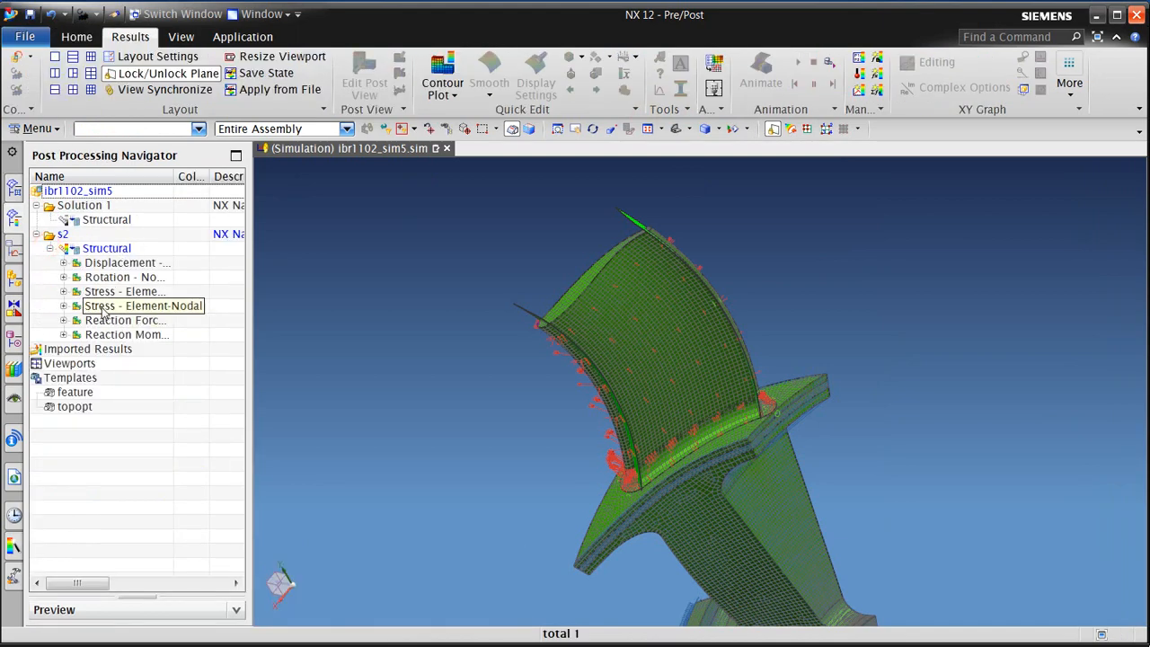
double_click(124, 305)
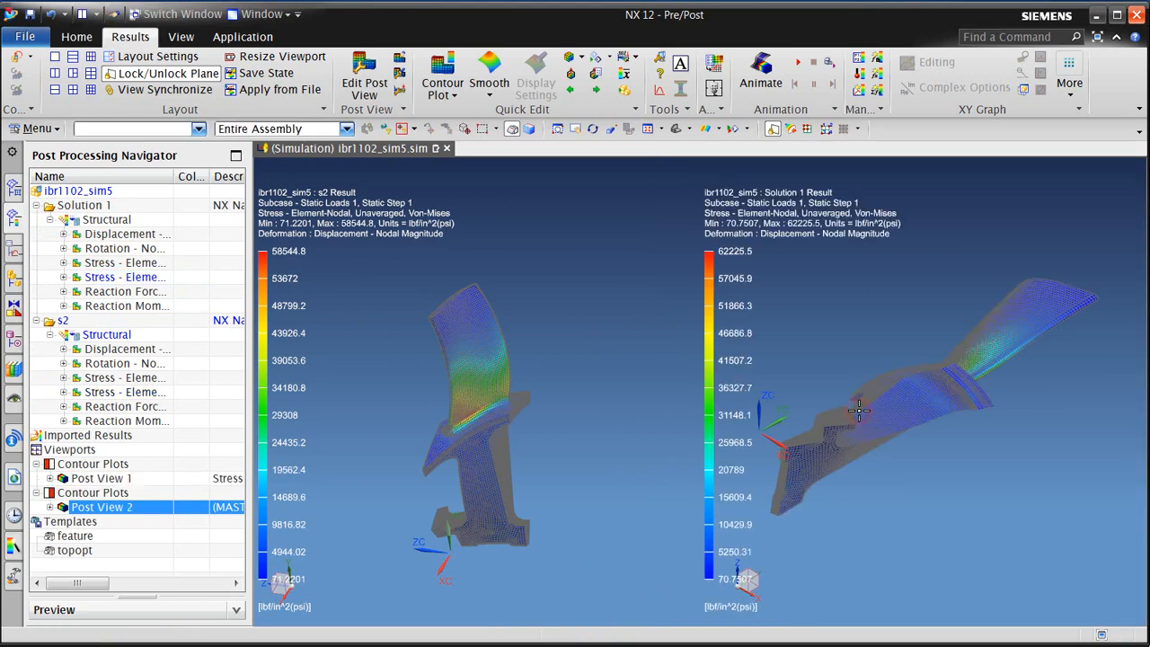
left_click_drag(858, 410, 843, 401)
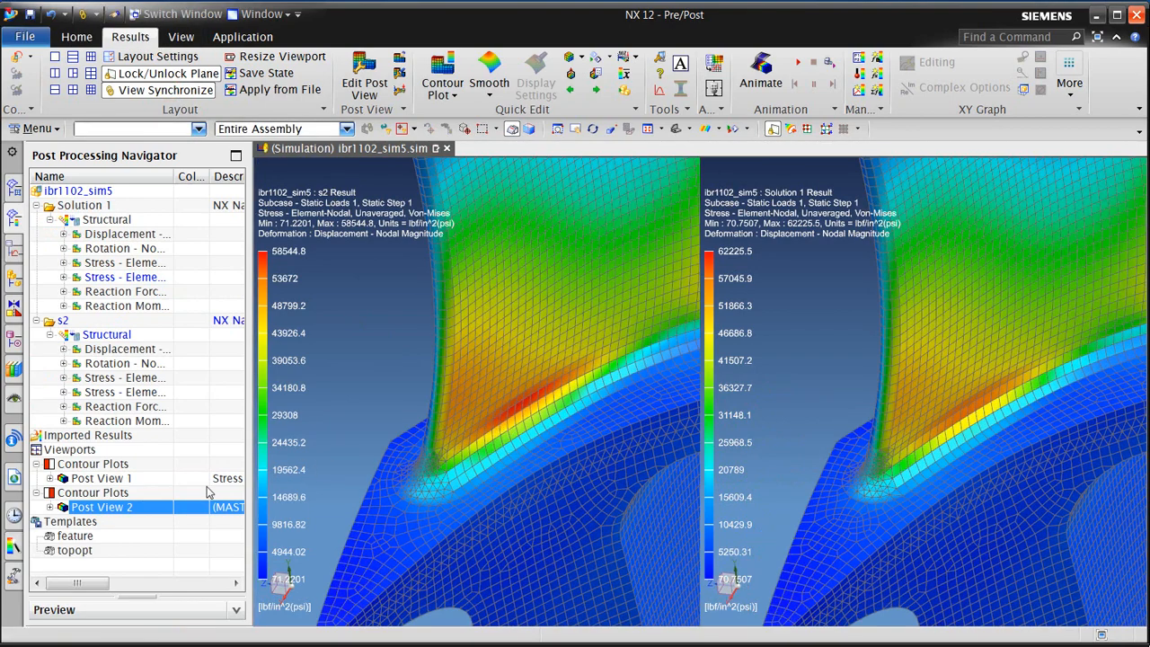
- Label maximum and minimum stress on both plots and rotate around the root fillet
left_click(63, 478)
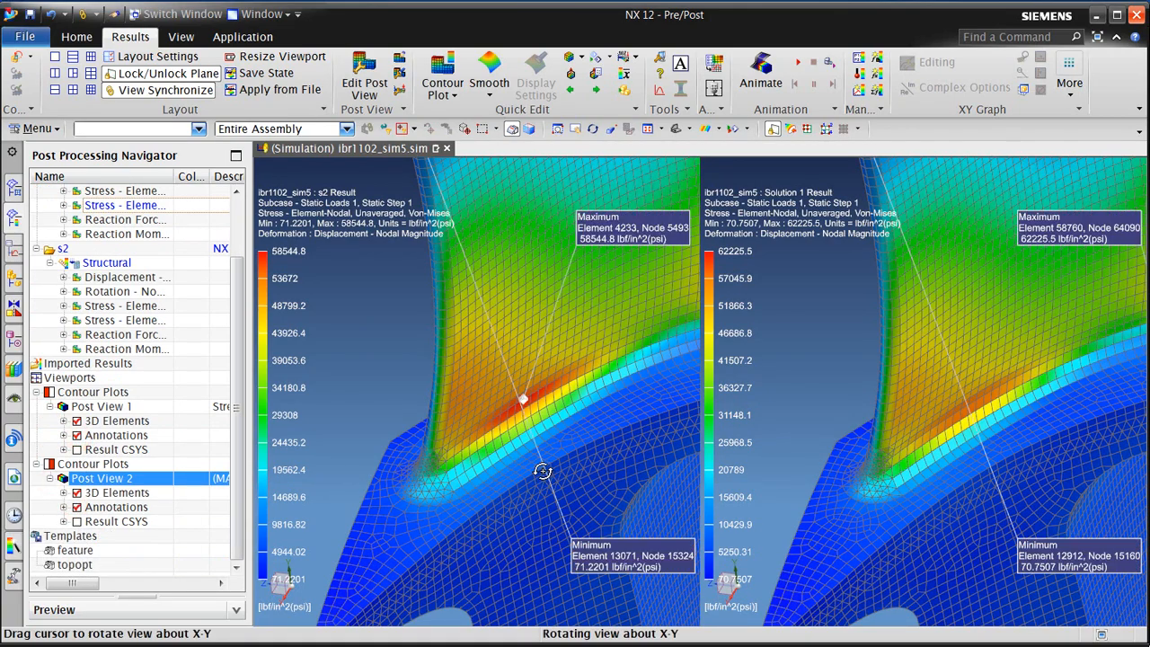
left_click_drag(542, 472, 620, 458)
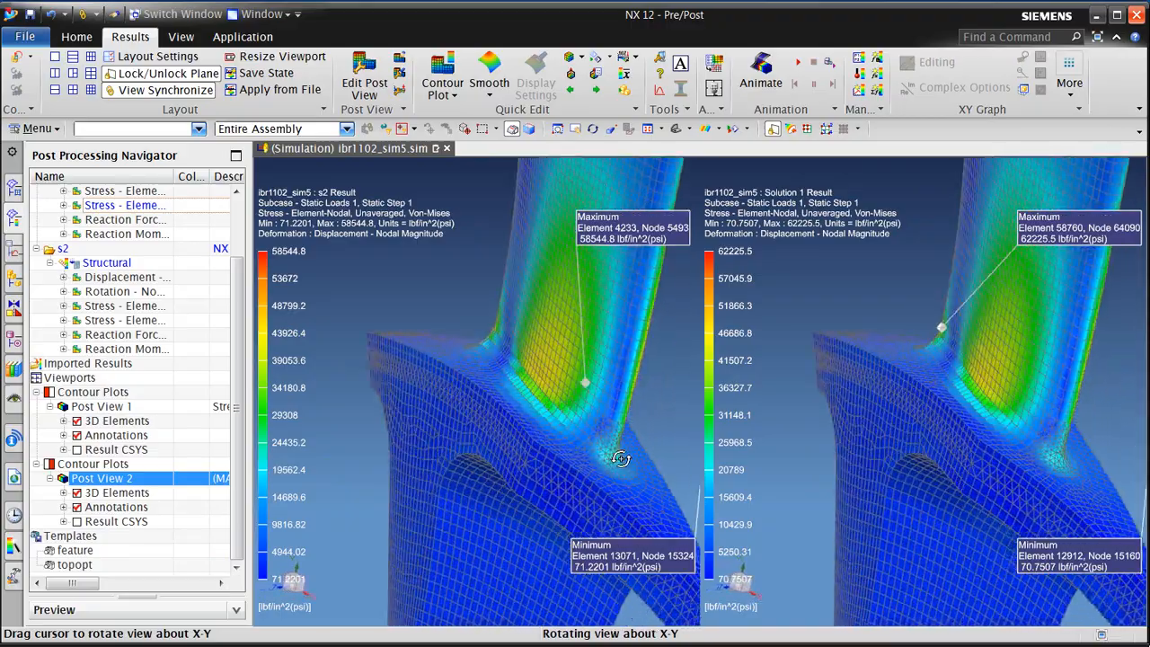
left_click_drag(620, 458, 703, 536)
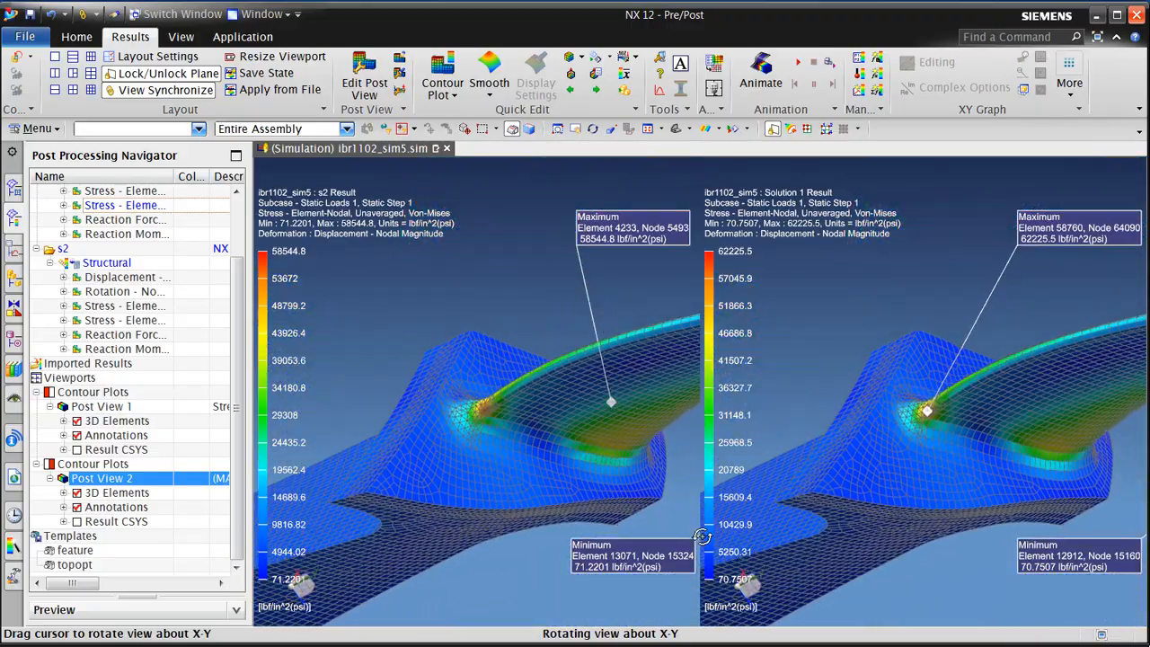